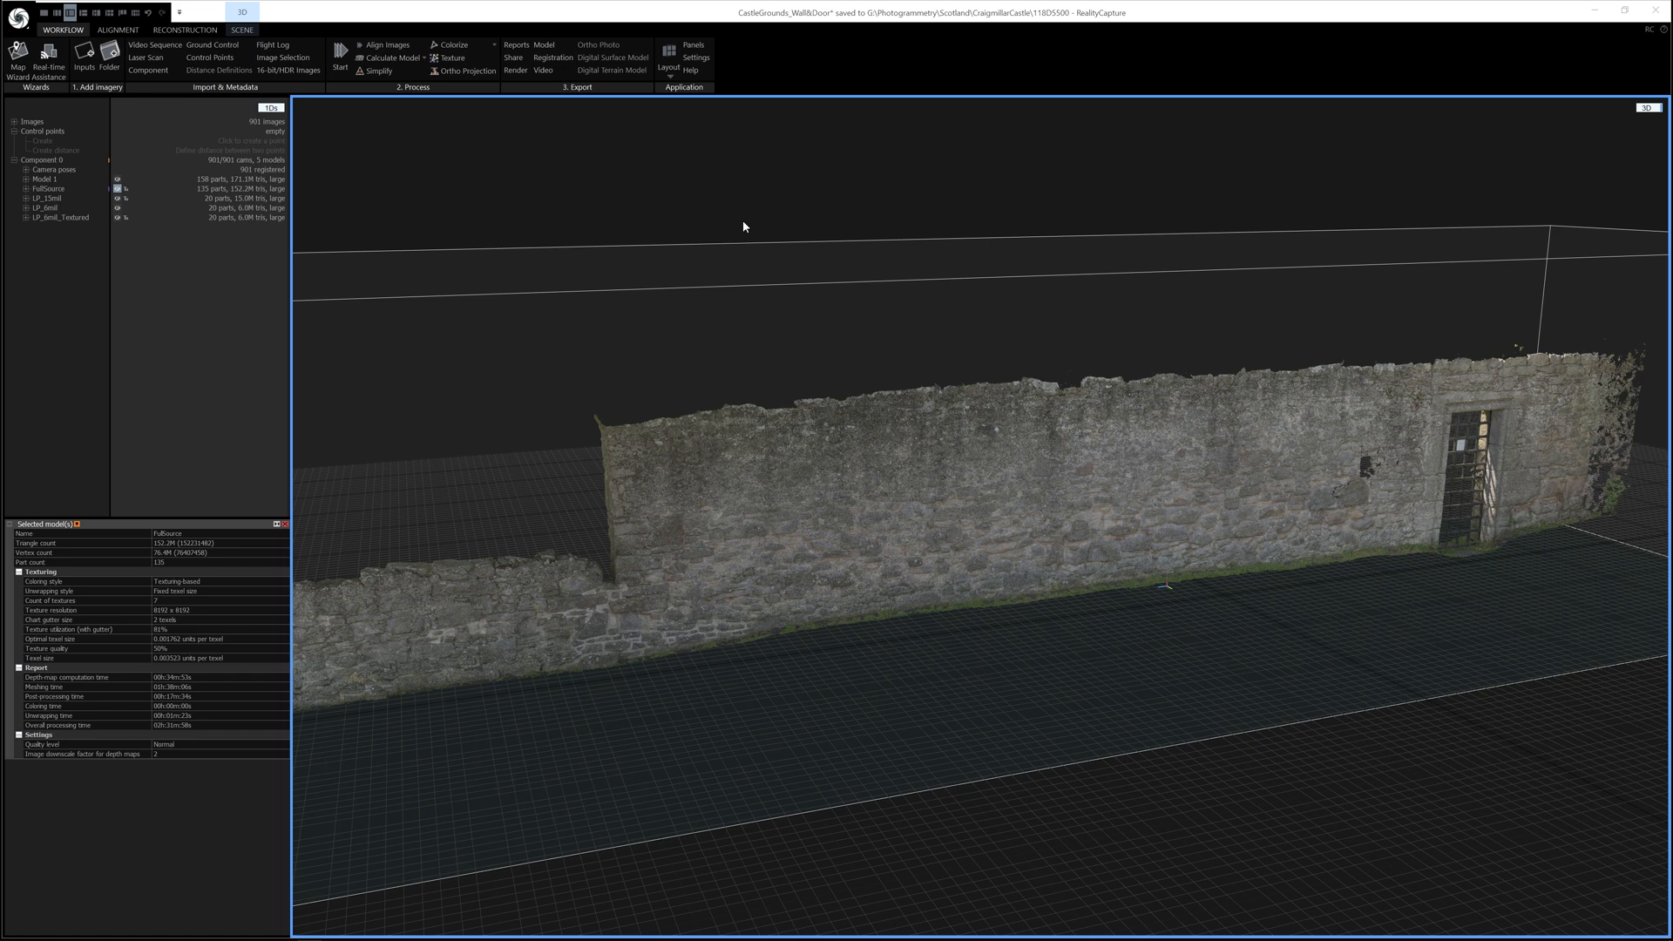
{"action": "mouse_move", "coordinate": [718, 227]}
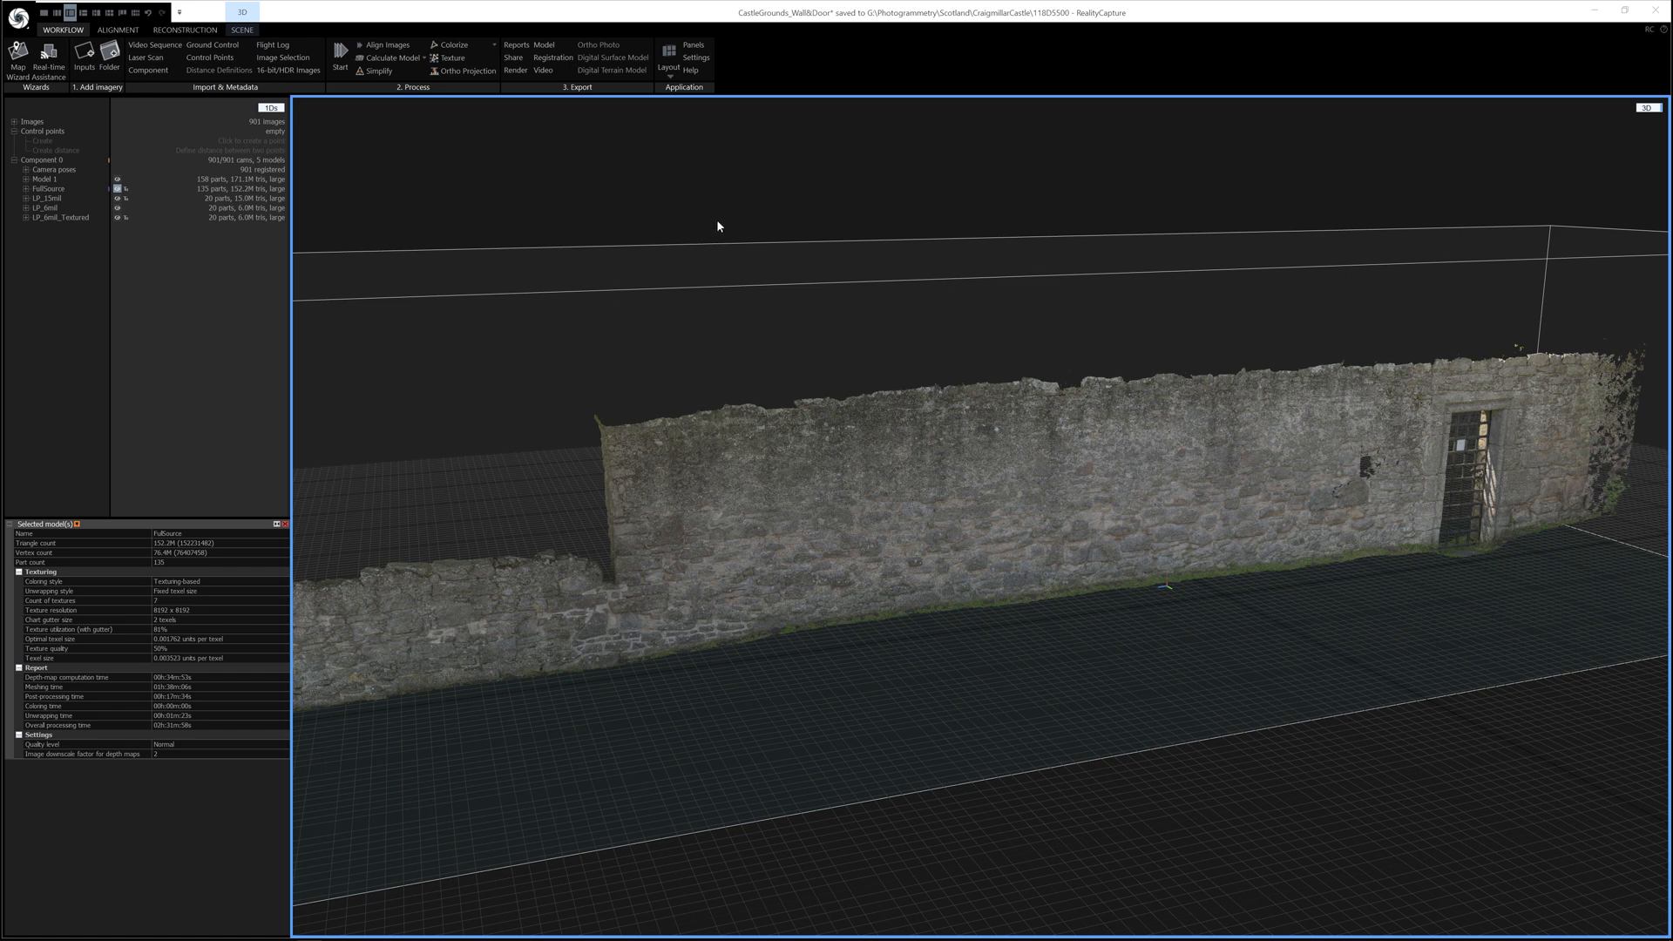
{"action": "mouse_move", "coordinate": [595, 194]}
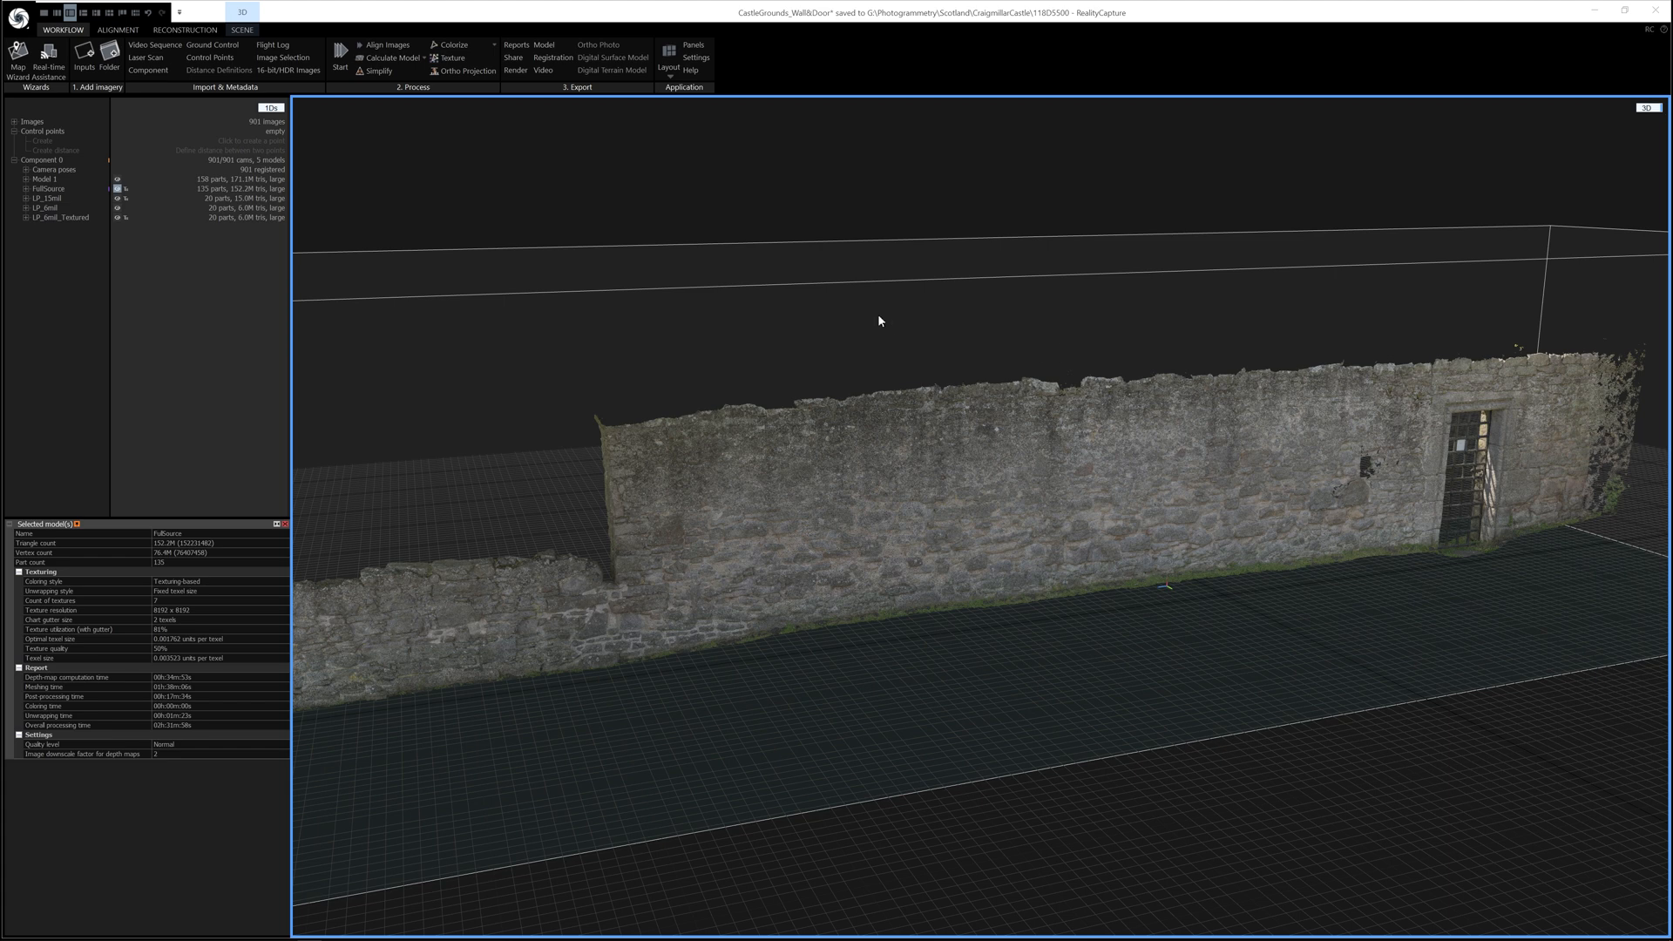
{"action": "mouse_move", "coordinate": [882, 320]}
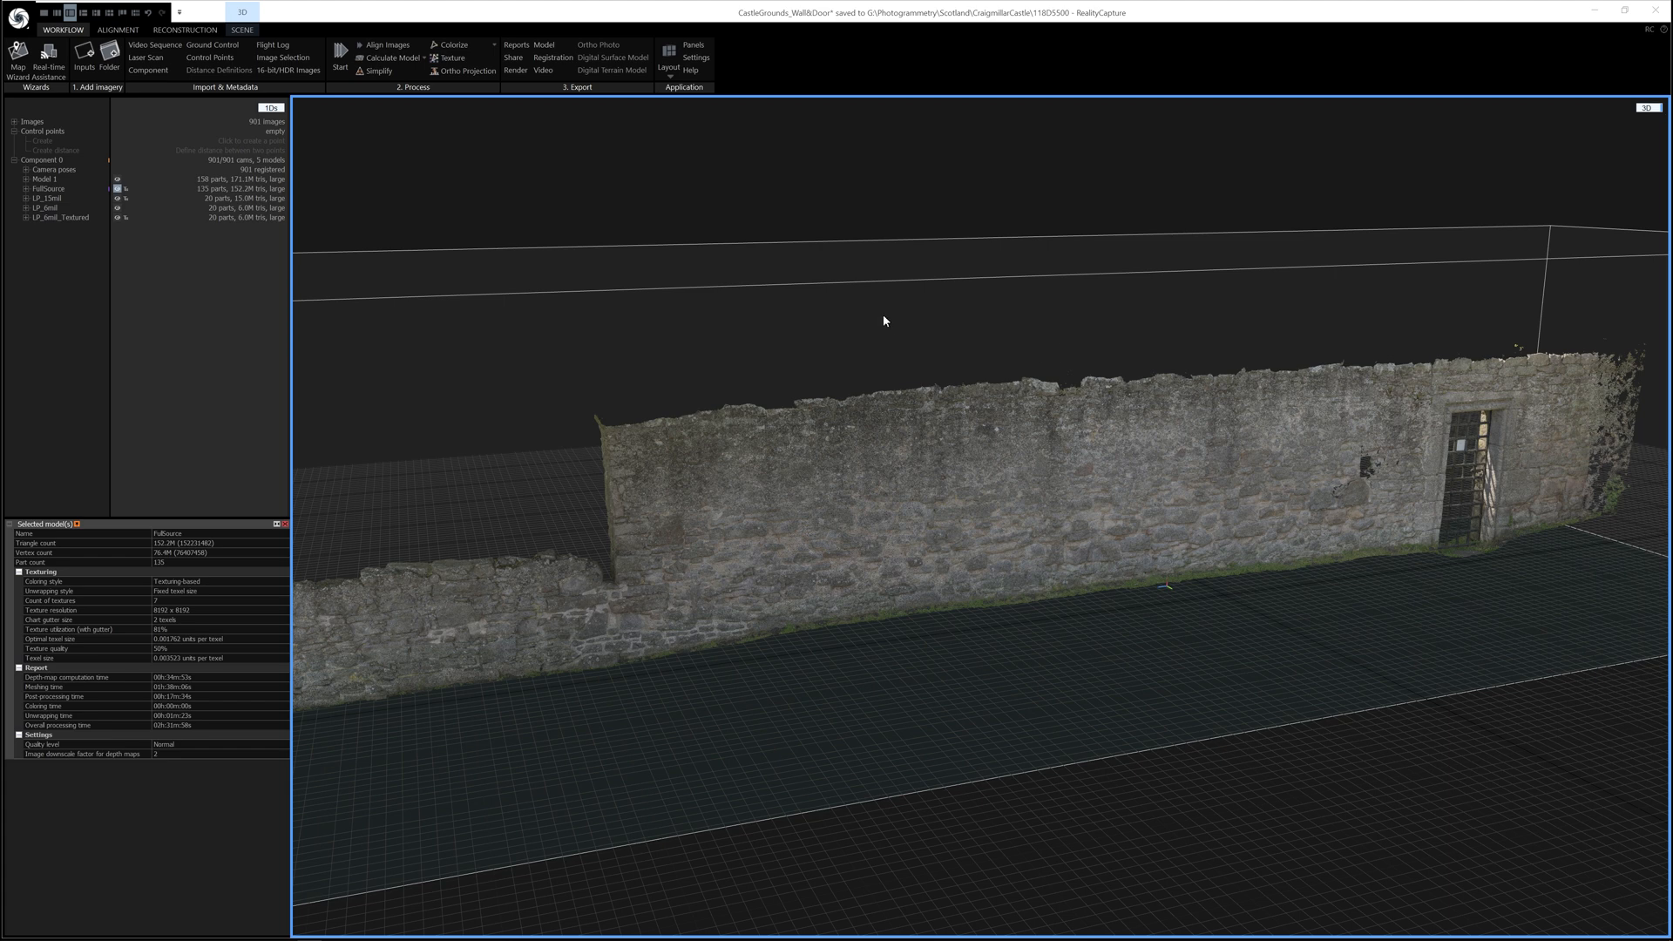
{"action": "mouse_move", "coordinate": [800, 277]}
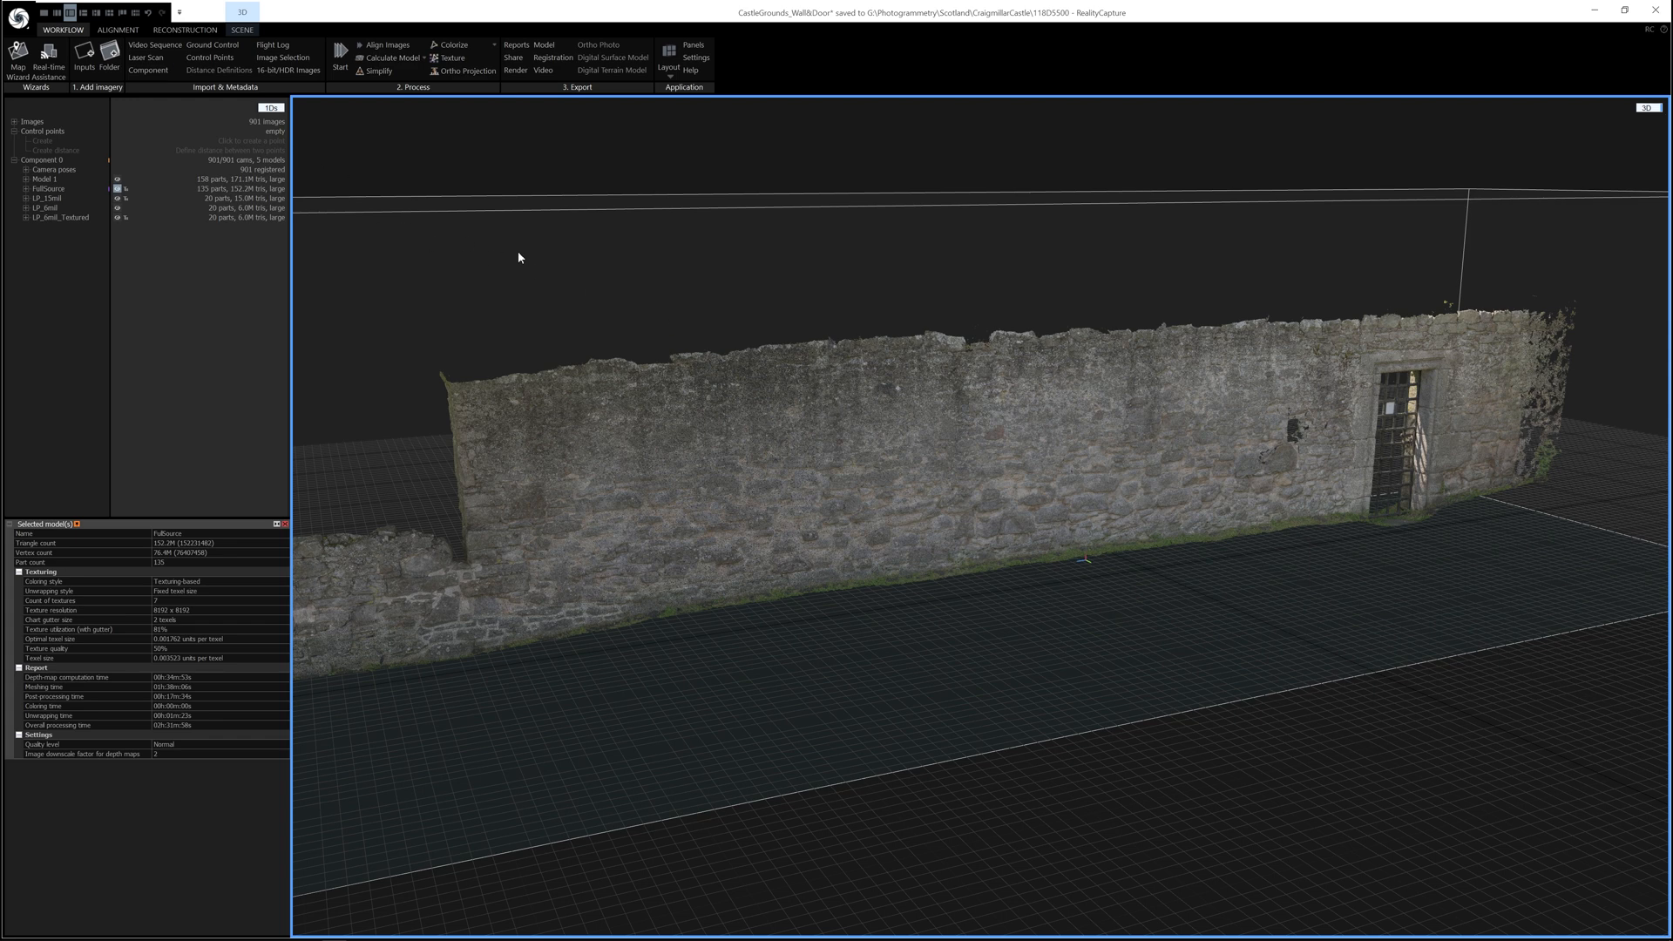
{"action": "mouse_move", "coordinate": [381, 240]}
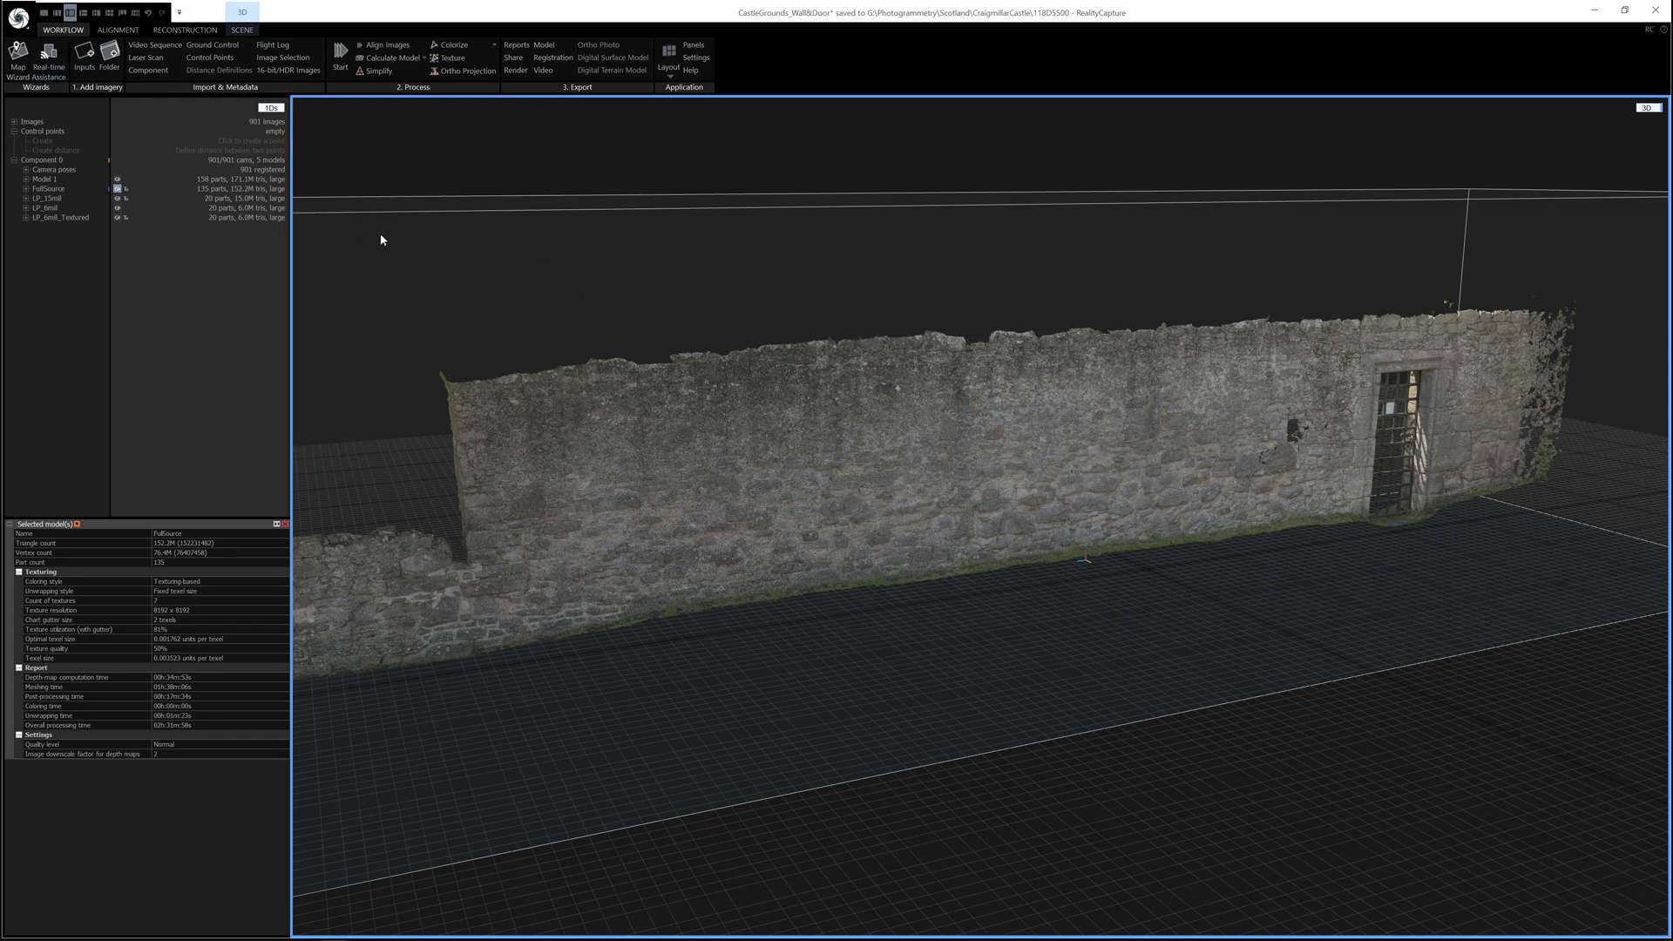
Define a distance constraint between two points at the top and bottom of the doorway
{"action": "left_click", "coordinate": [117, 29]}
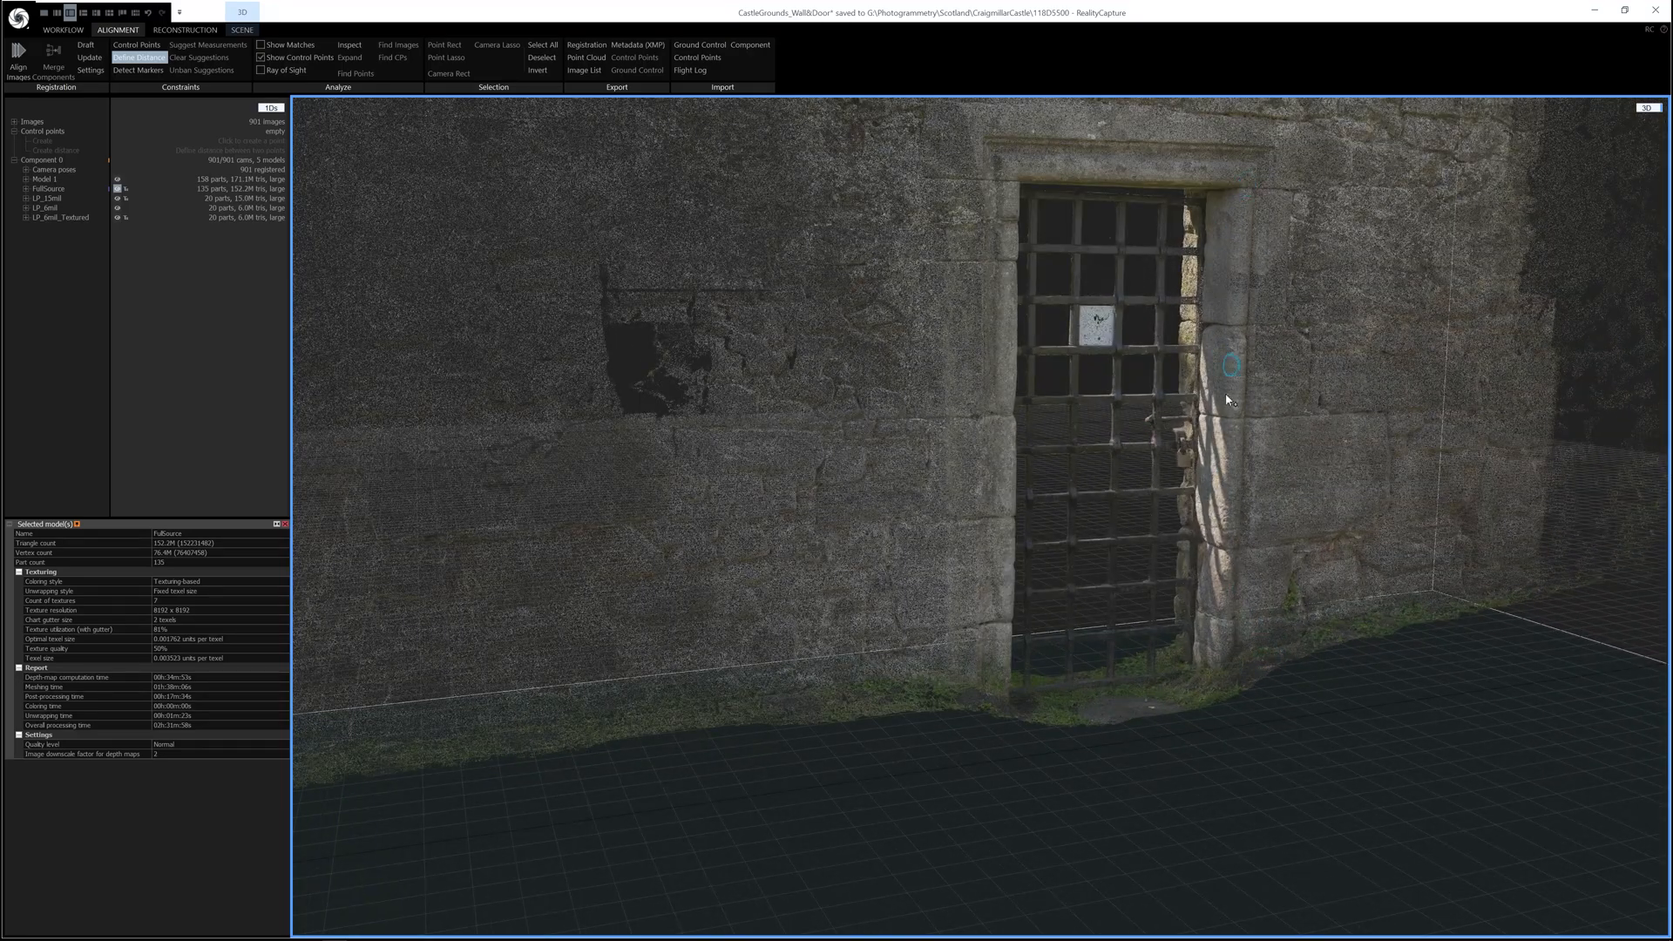
{"action": "left_click", "coordinate": [1241, 444]}
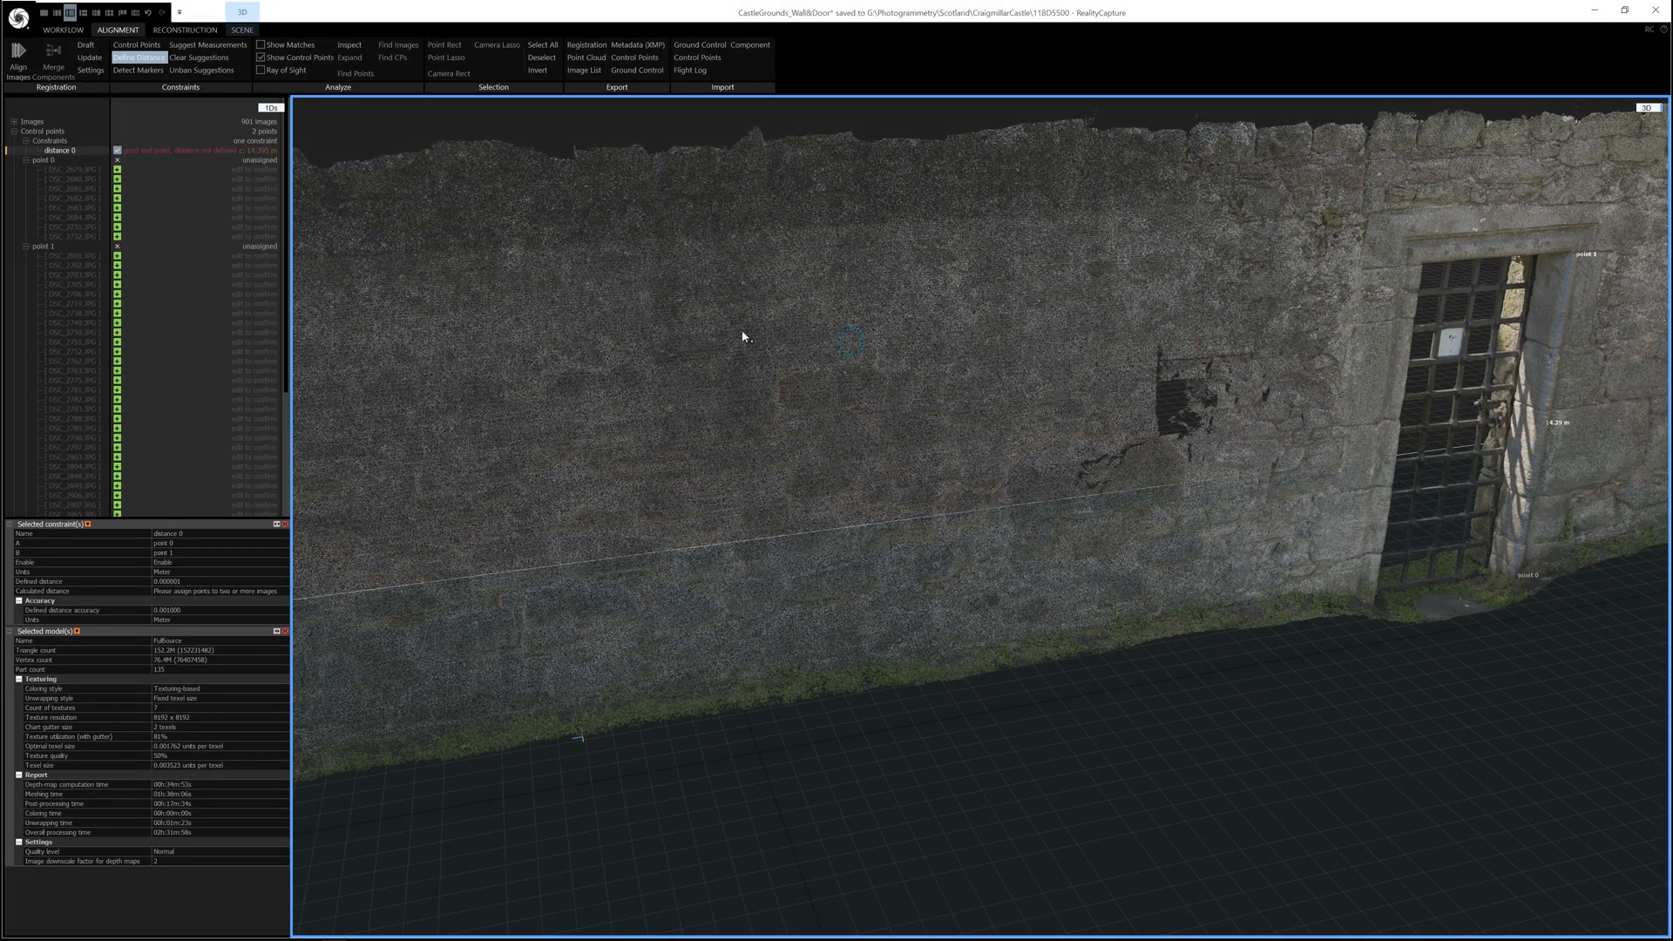
{"action": "mouse_move", "coordinate": [118, 169]}
{"action": "type", "text": "1"}
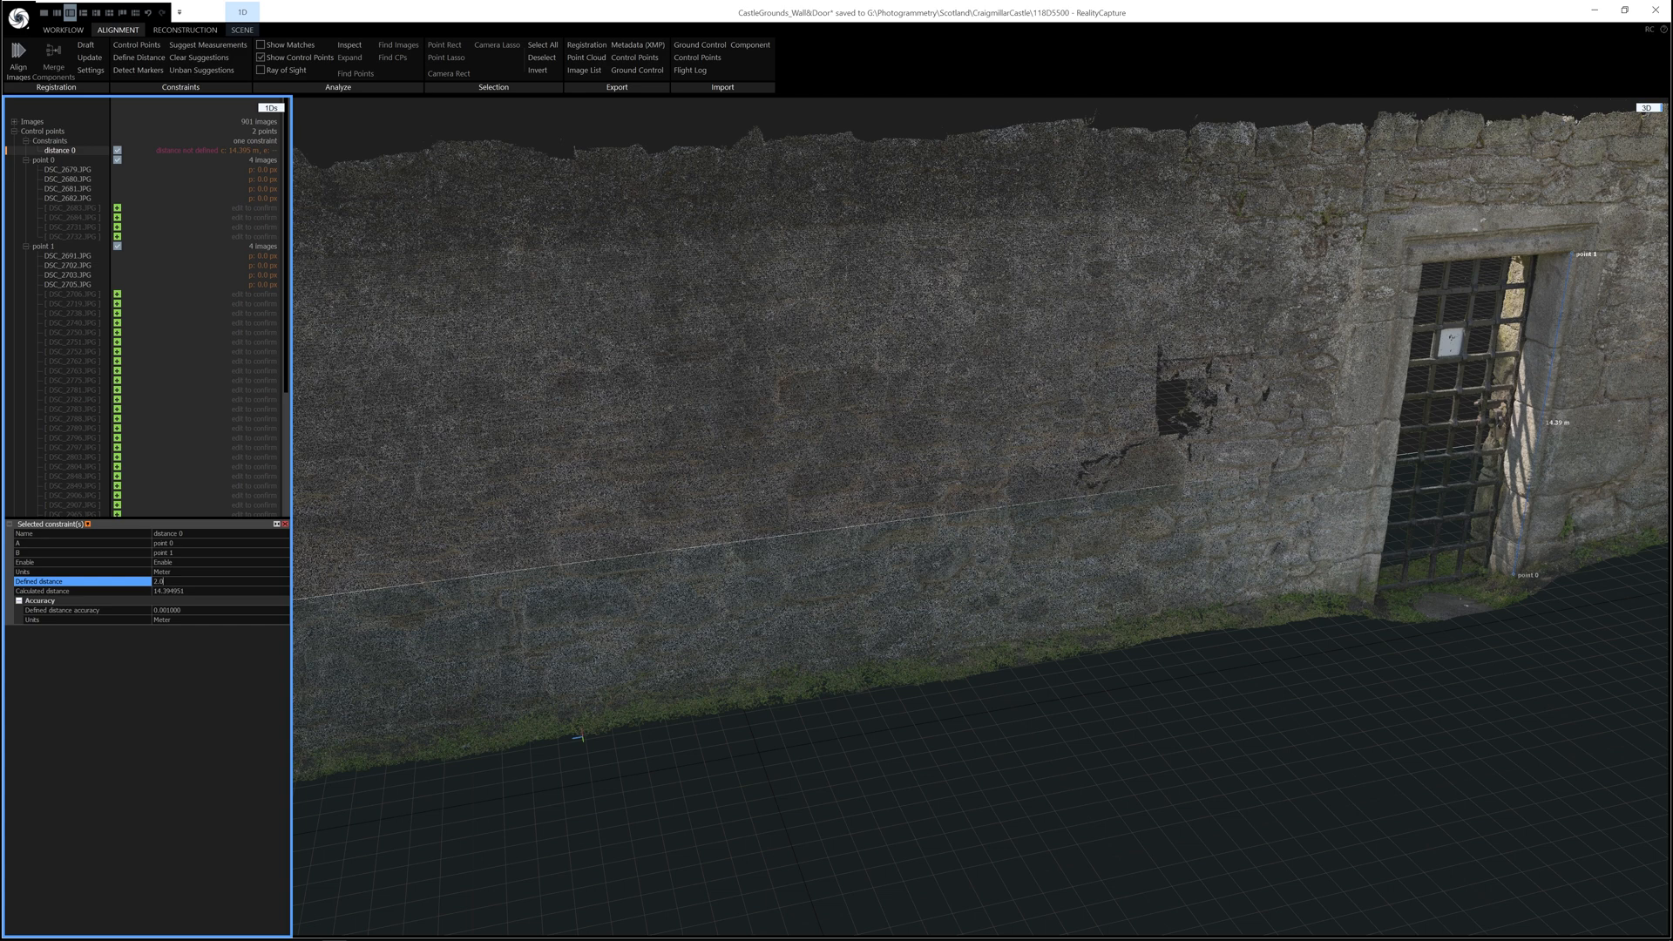
Set the doorway distance to 2.000000 metres and update registration to rescale the model
{"action": "type", "text": "2.000000"}
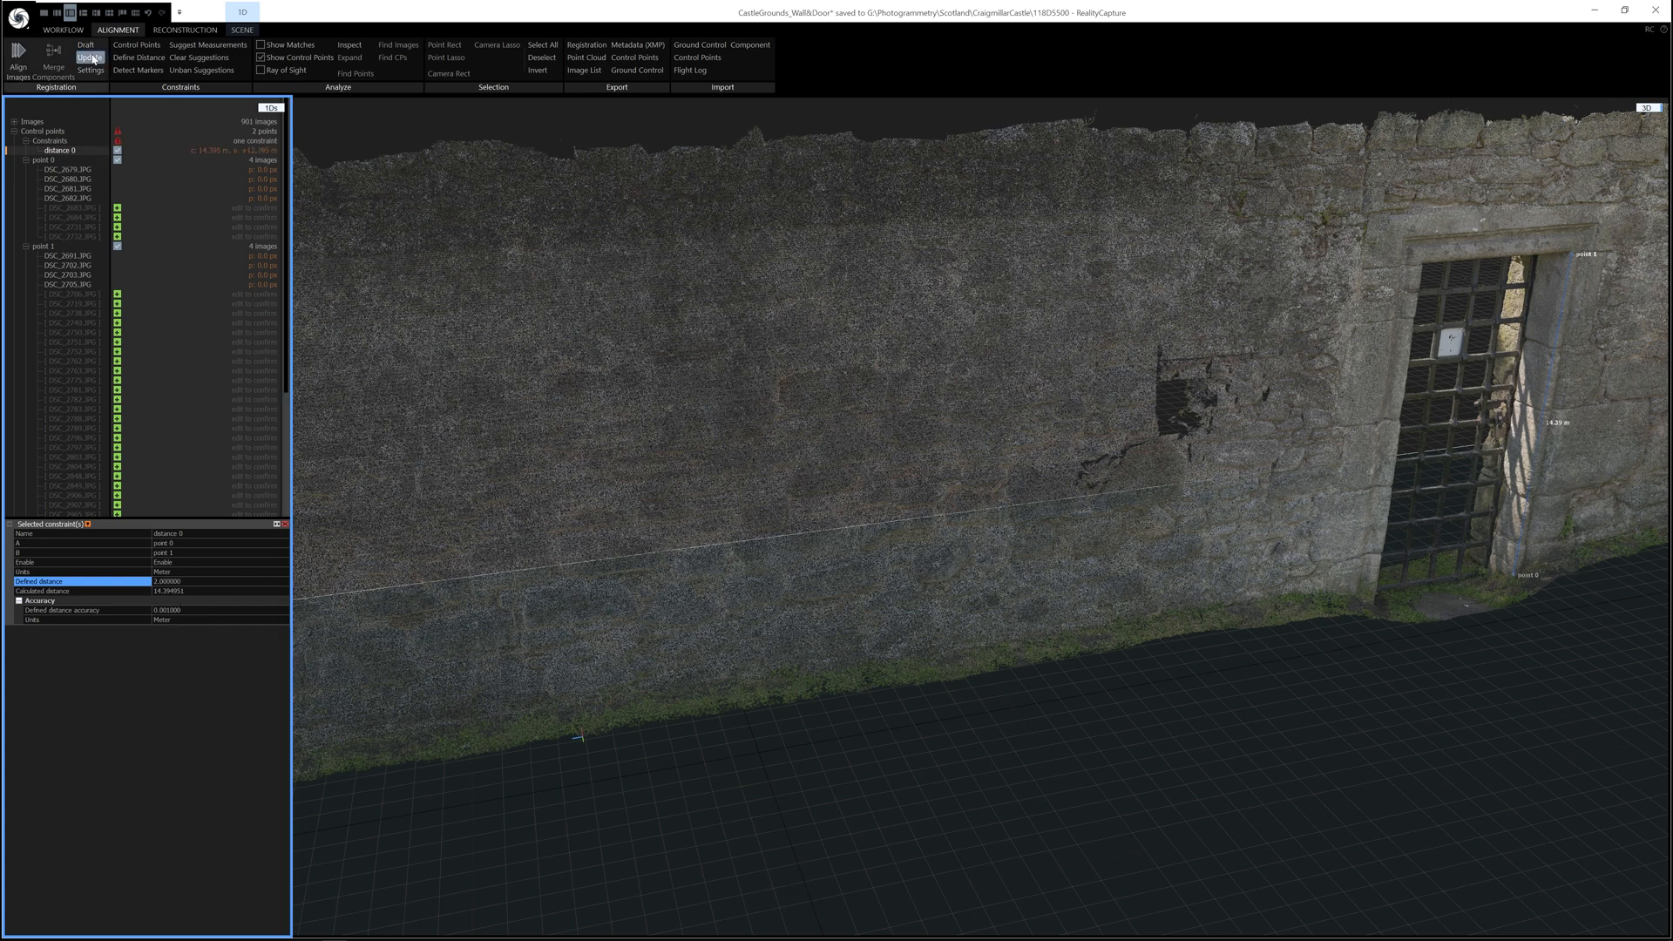
{"action": "mouse_move", "coordinate": [89, 55]}
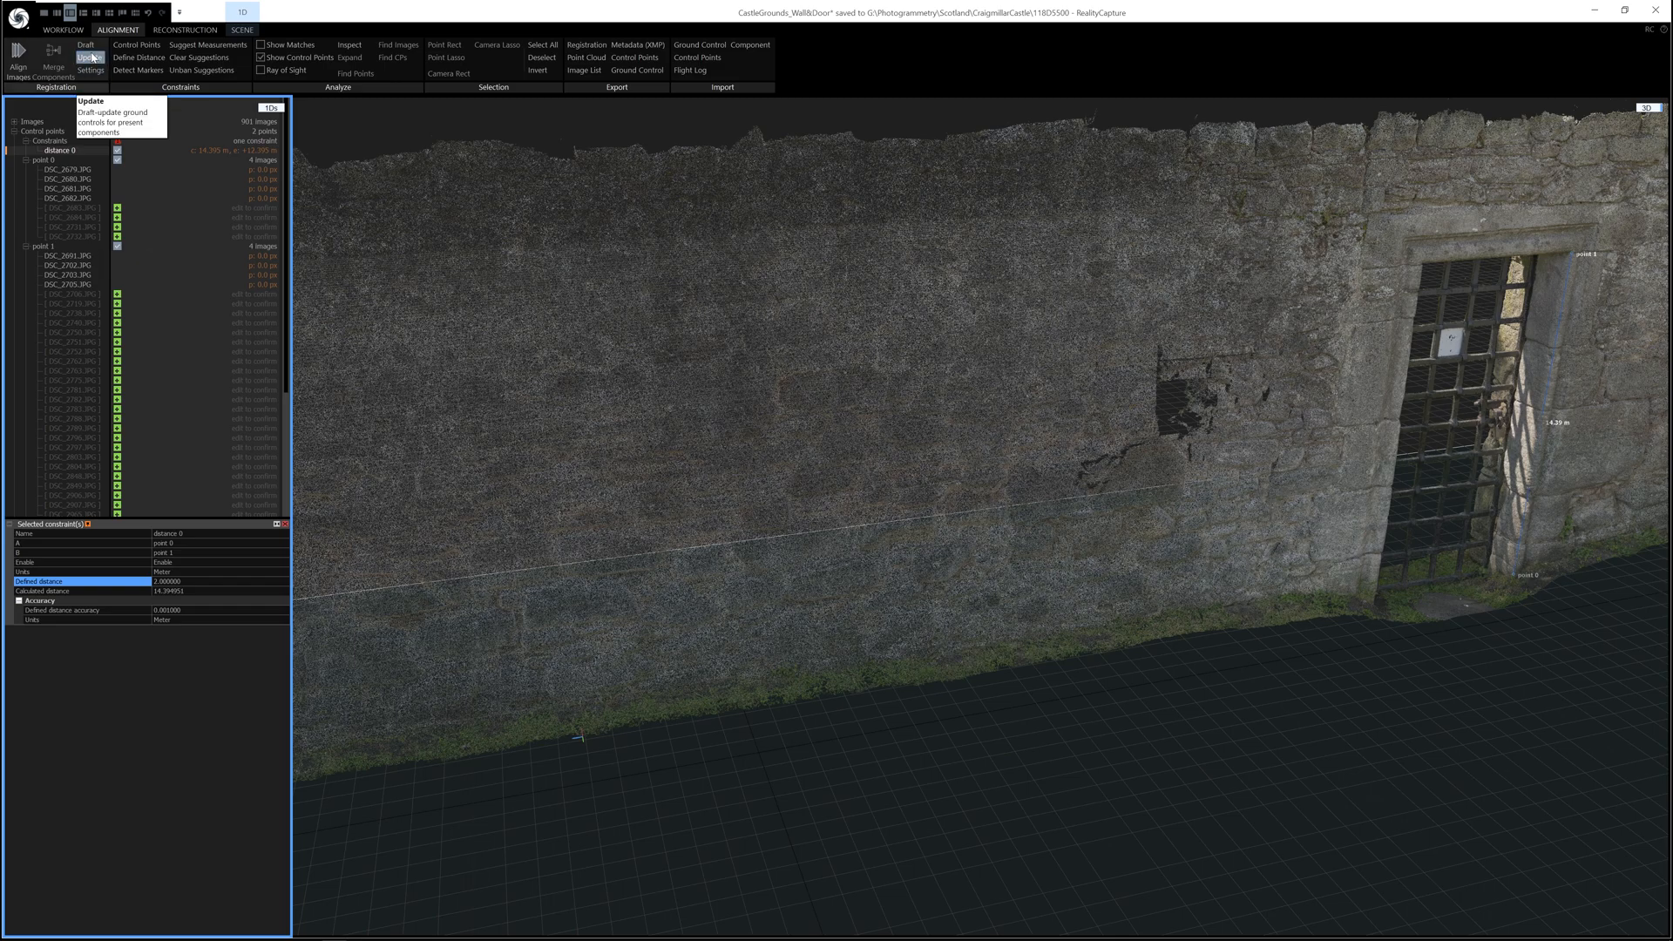
{"action": "left_click", "coordinate": [88, 58]}
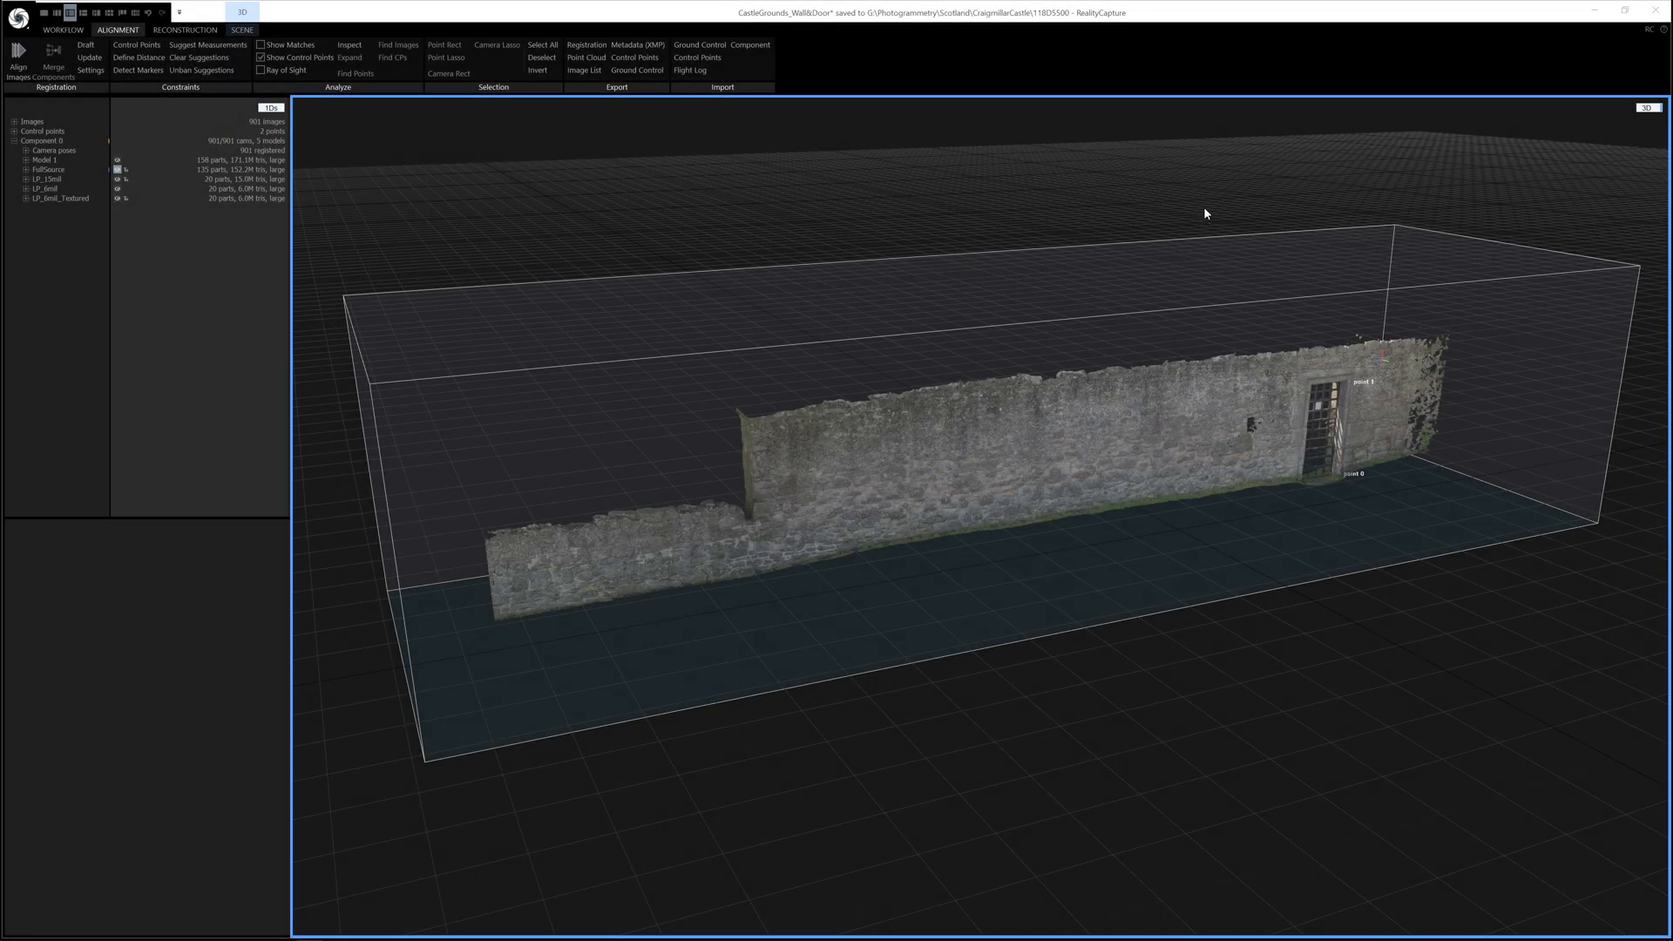
{"action": "mouse_move", "coordinate": [1204, 211]}
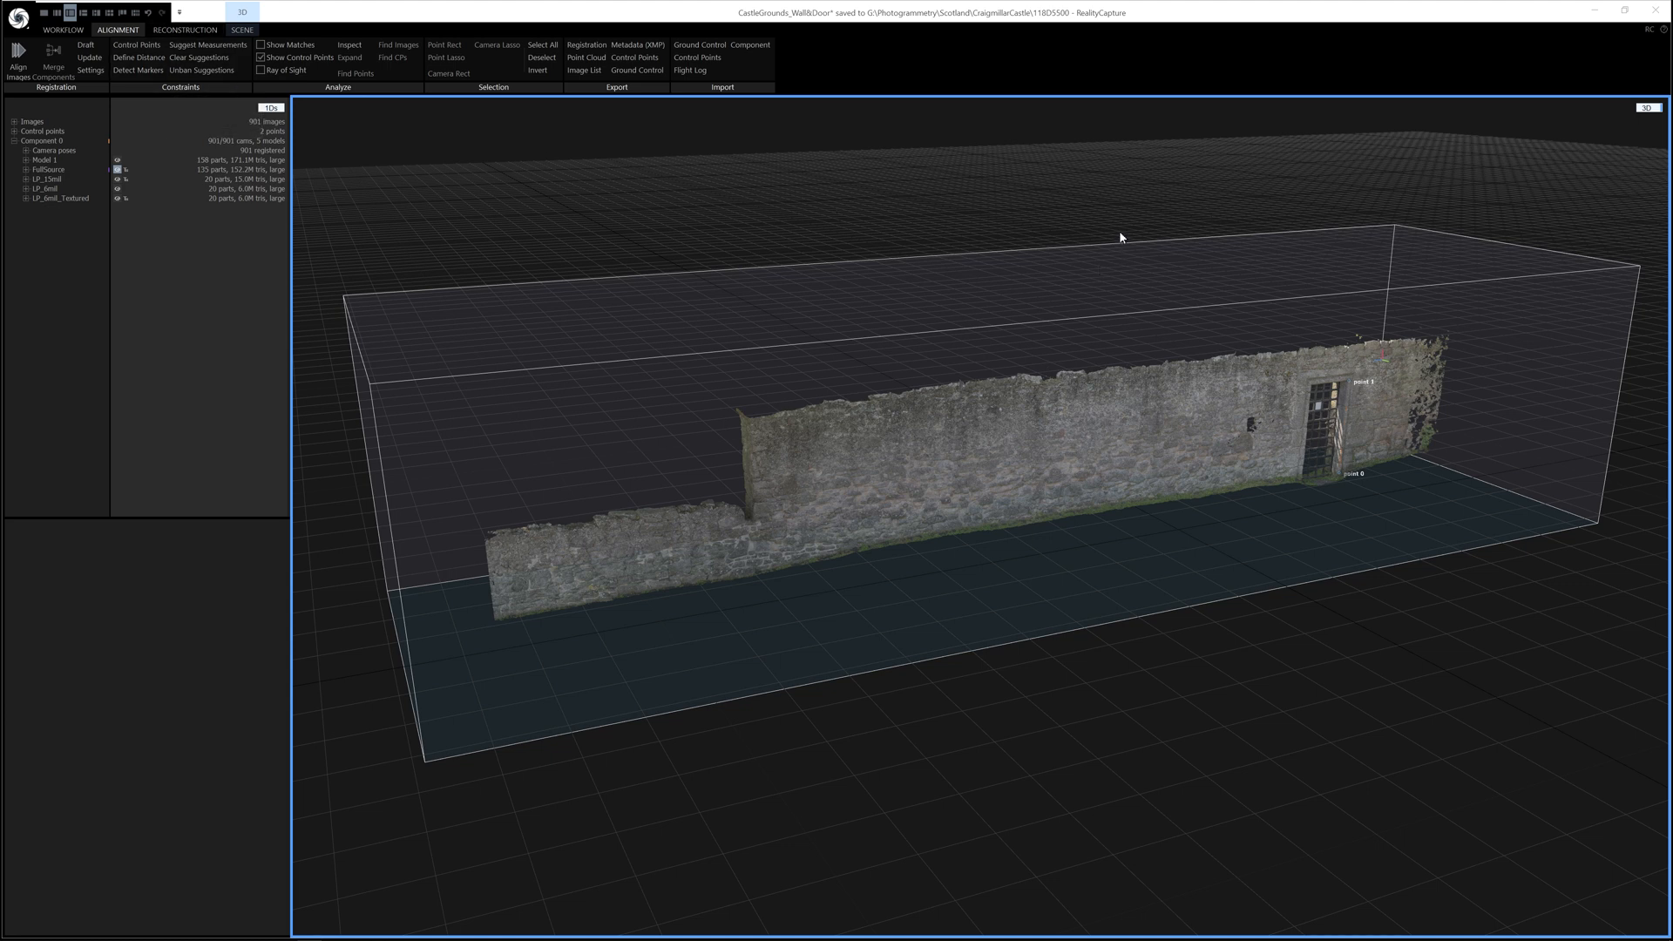
{"action": "mouse_move", "coordinate": [1108, 230]}
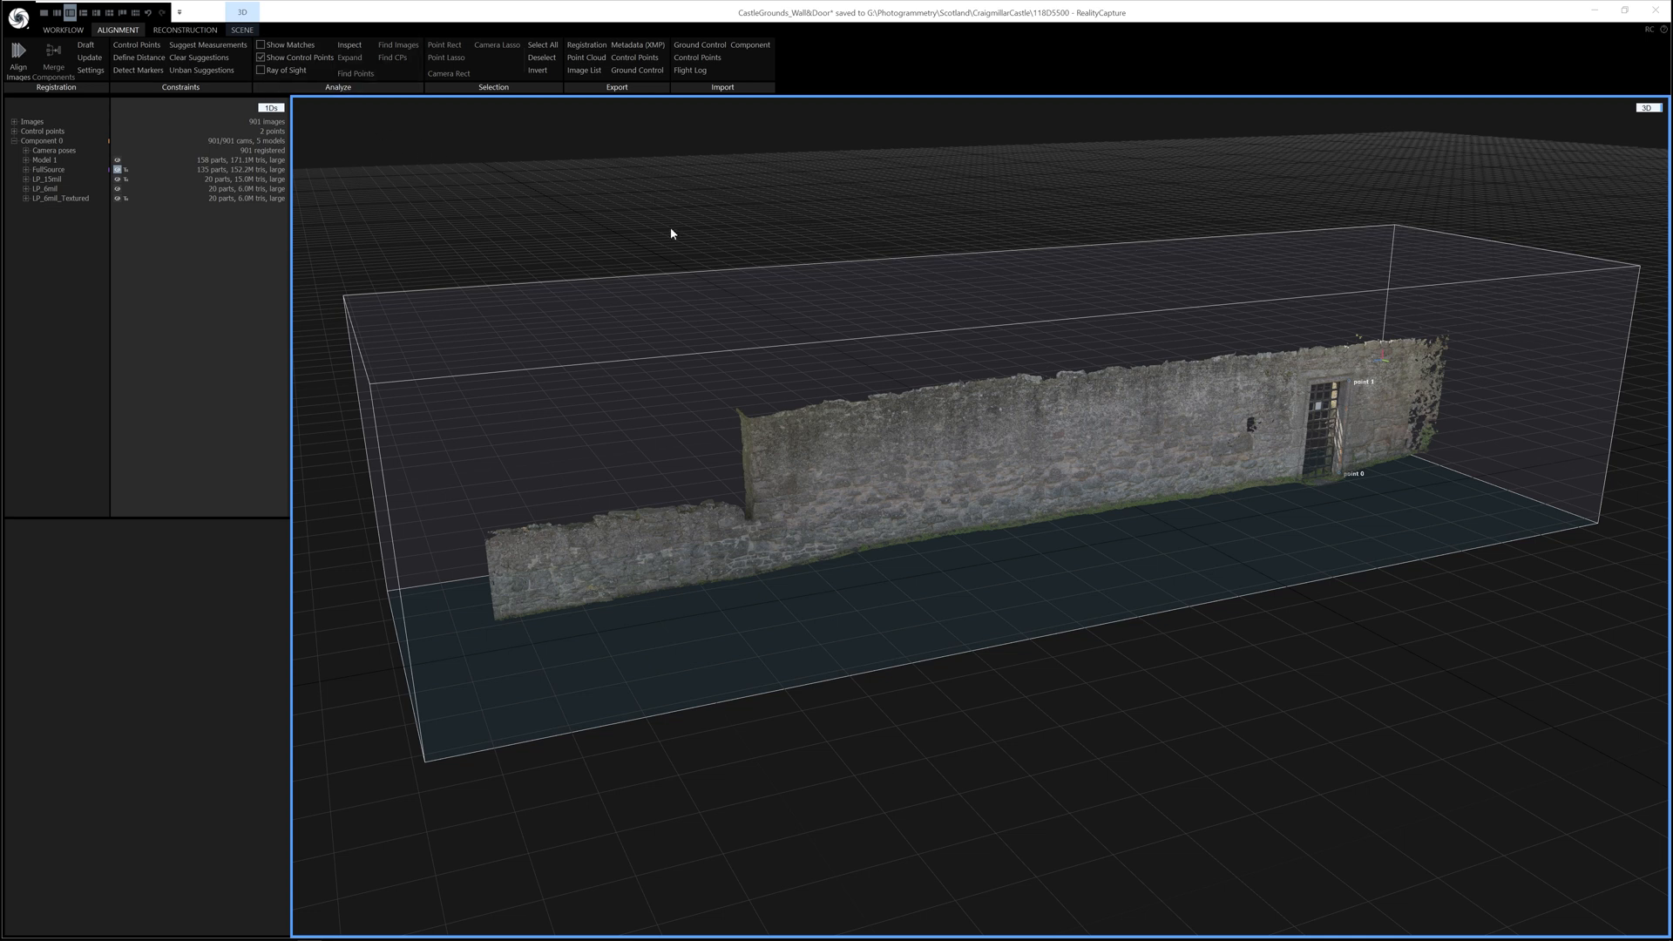
Bring up the Advanced Selection Tool panel from the Reconstruction selection group
{"action": "left_click", "coordinate": [182, 29]}
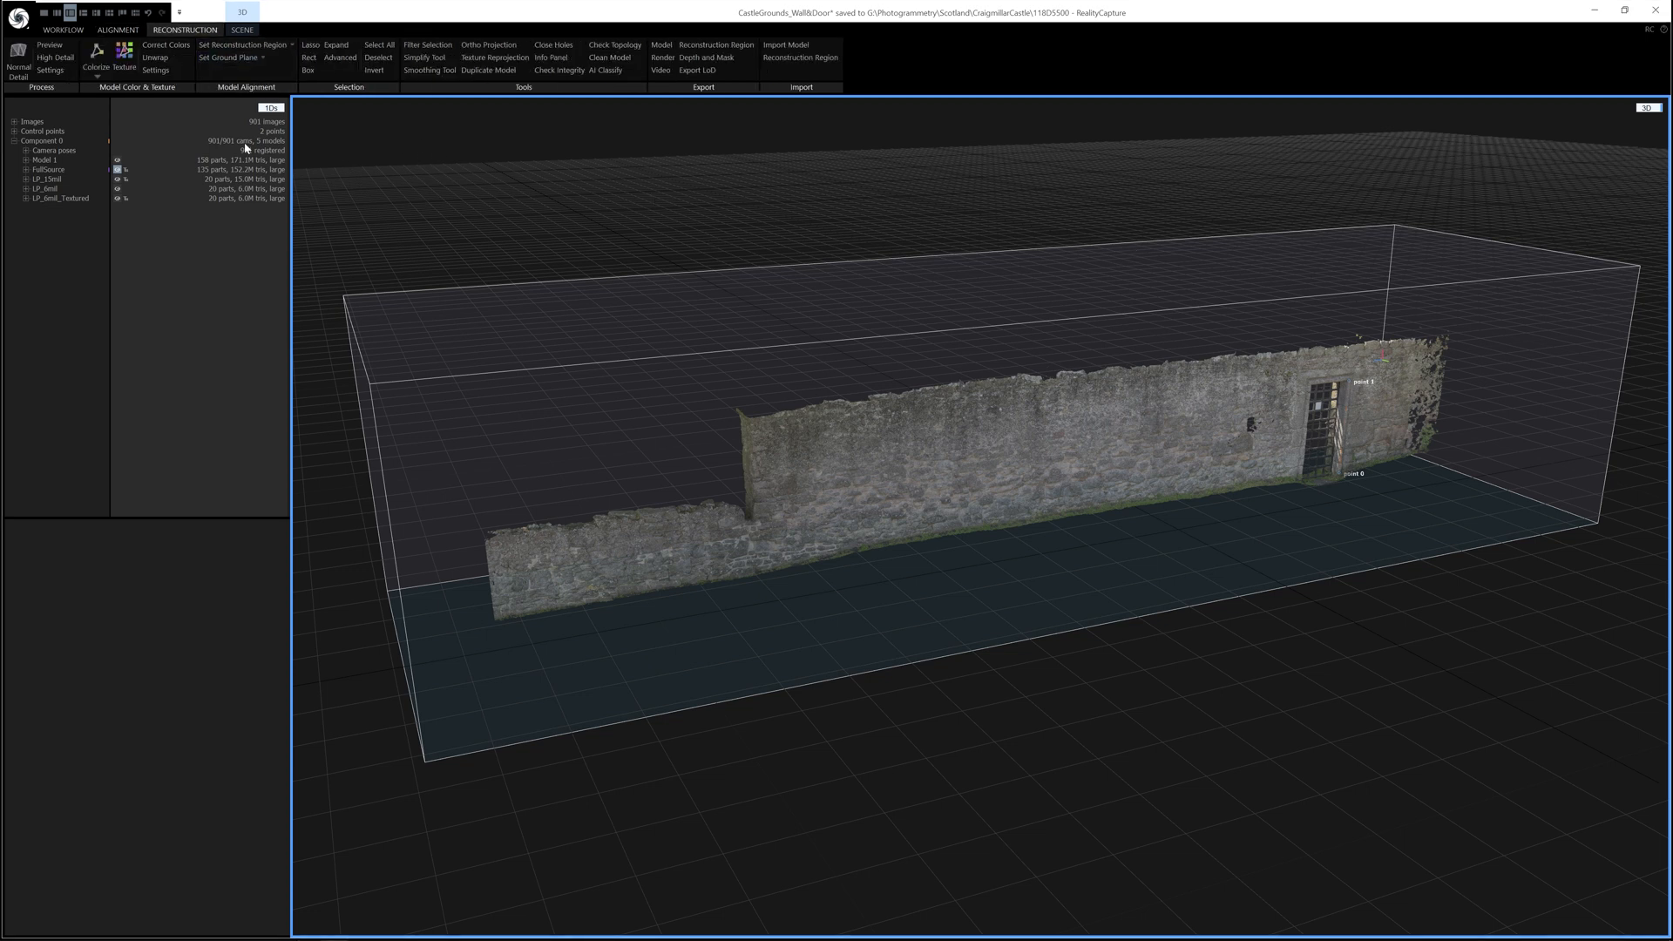
{"action": "left_click", "coordinate": [340, 58]}
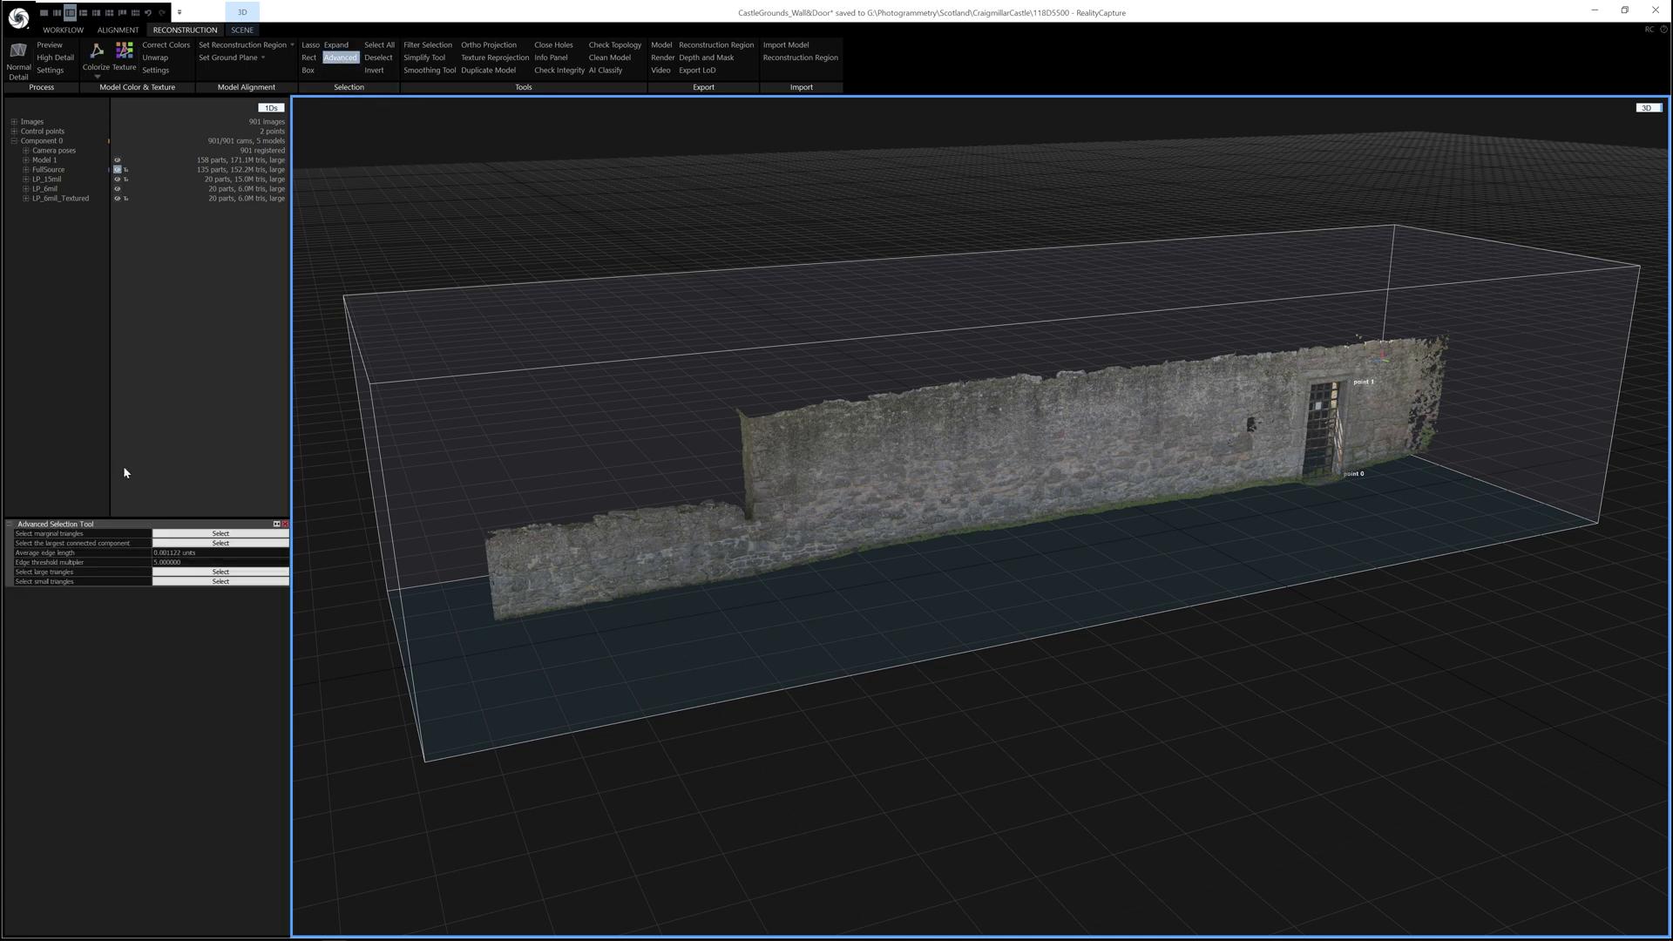
{"action": "mouse_move", "coordinate": [160, 545]}
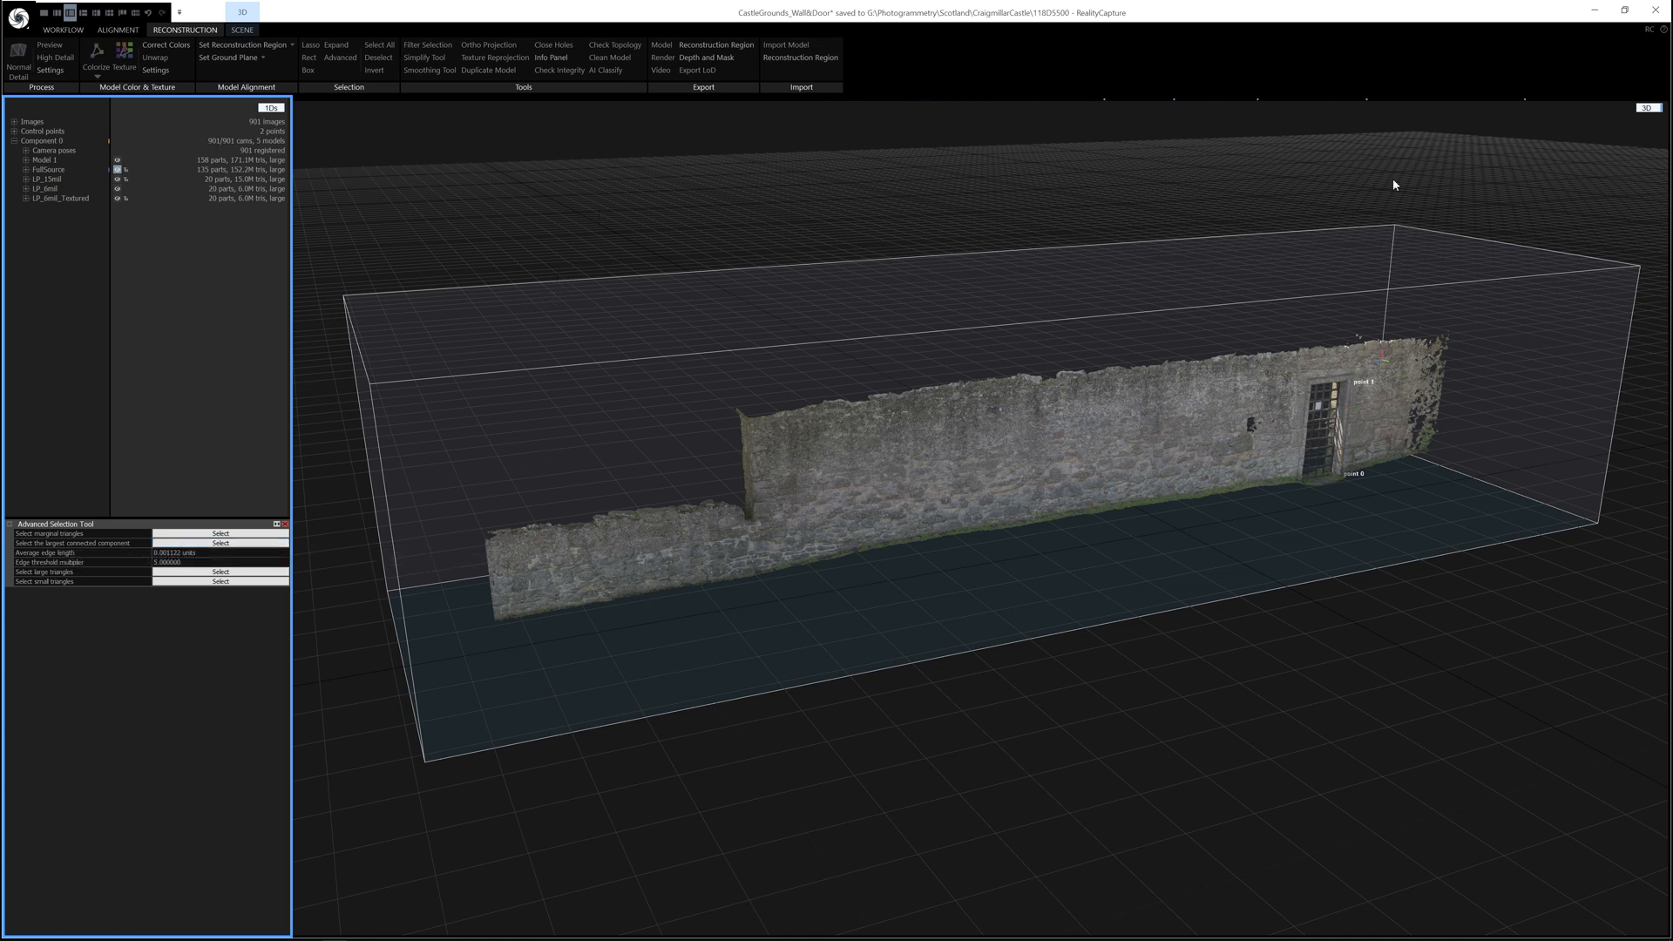
{"action": "left_click", "coordinate": [340, 57]}
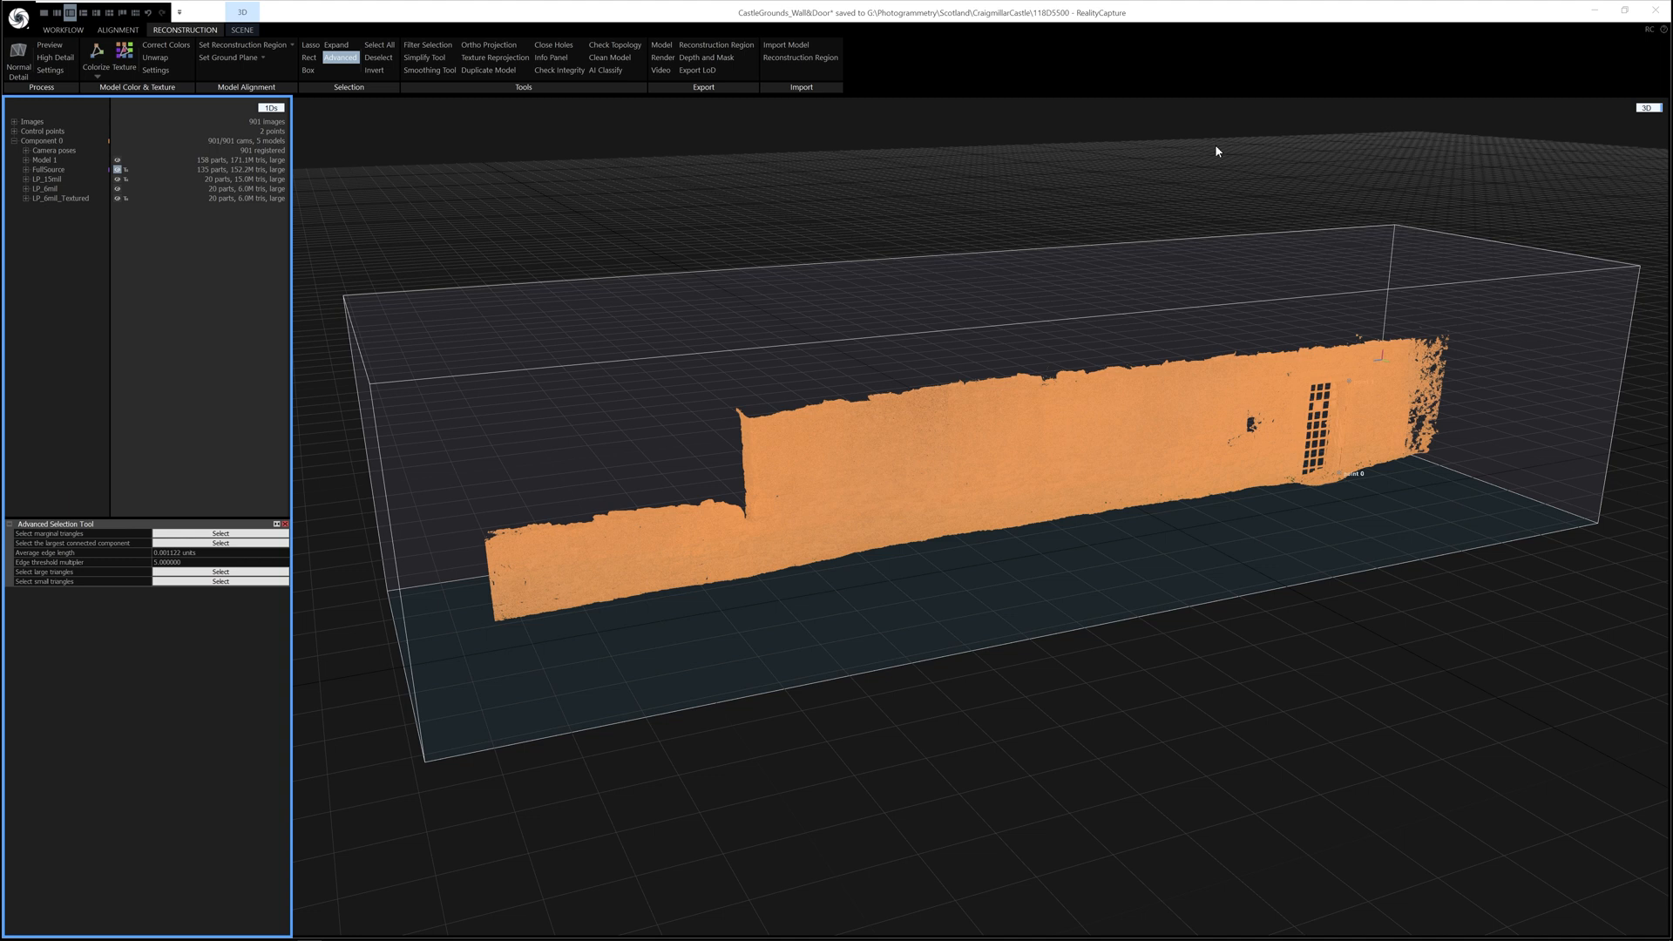
{"action": "mouse_move", "coordinate": [967, 238]}
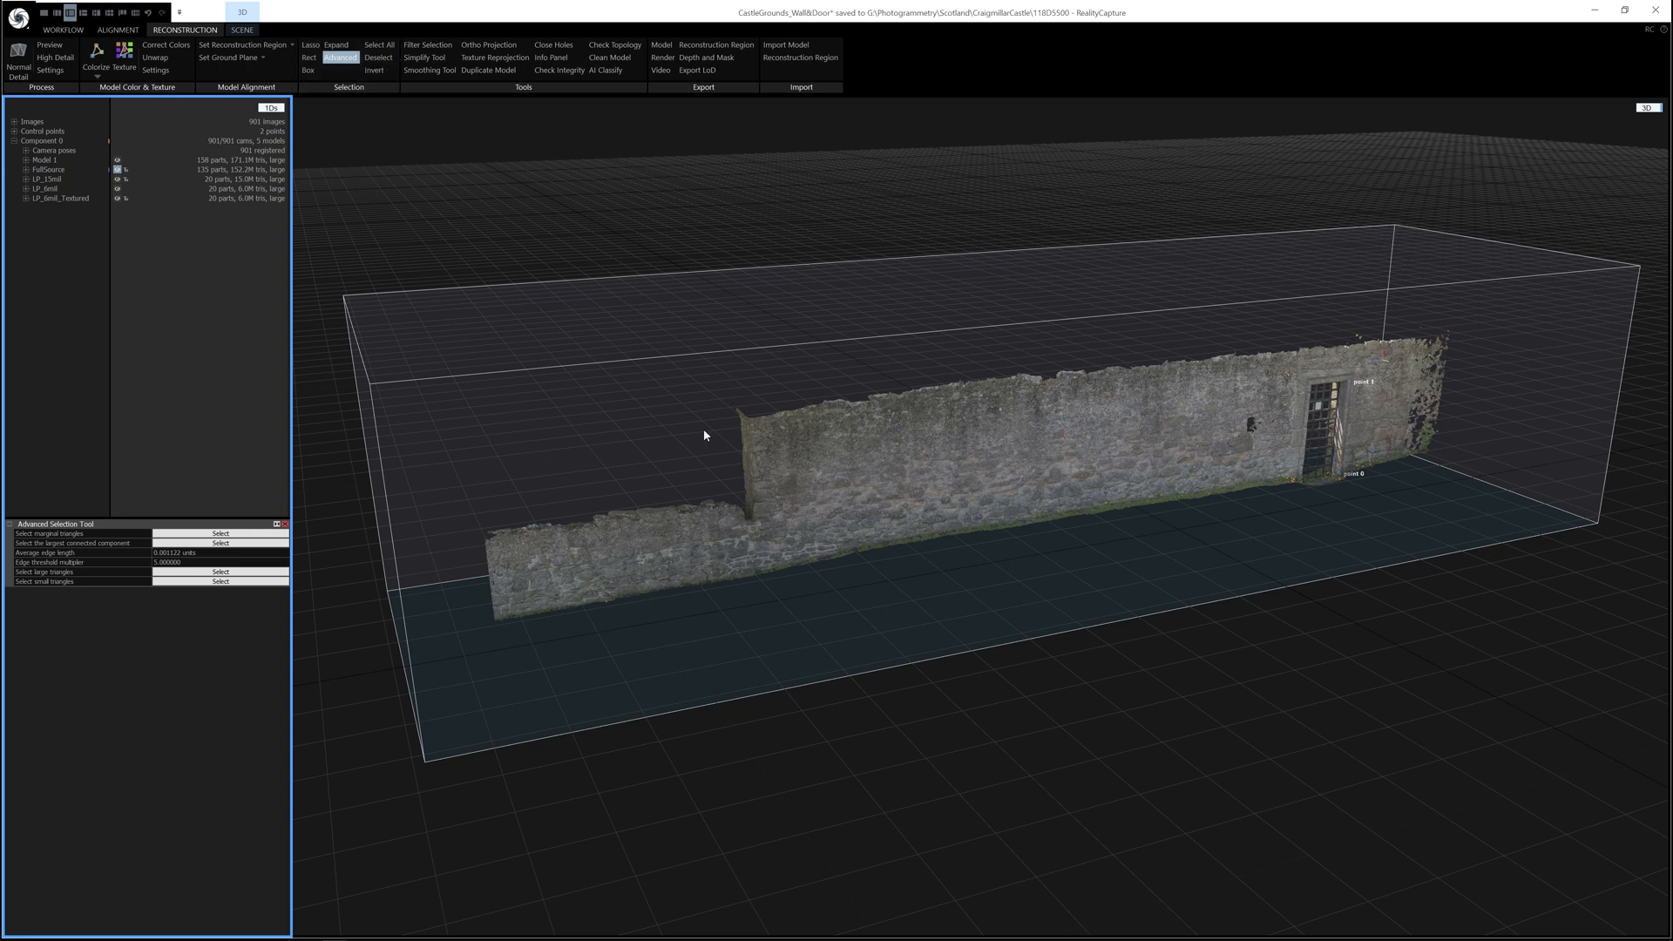
{"action": "mouse_move", "coordinate": [1167, 507]}
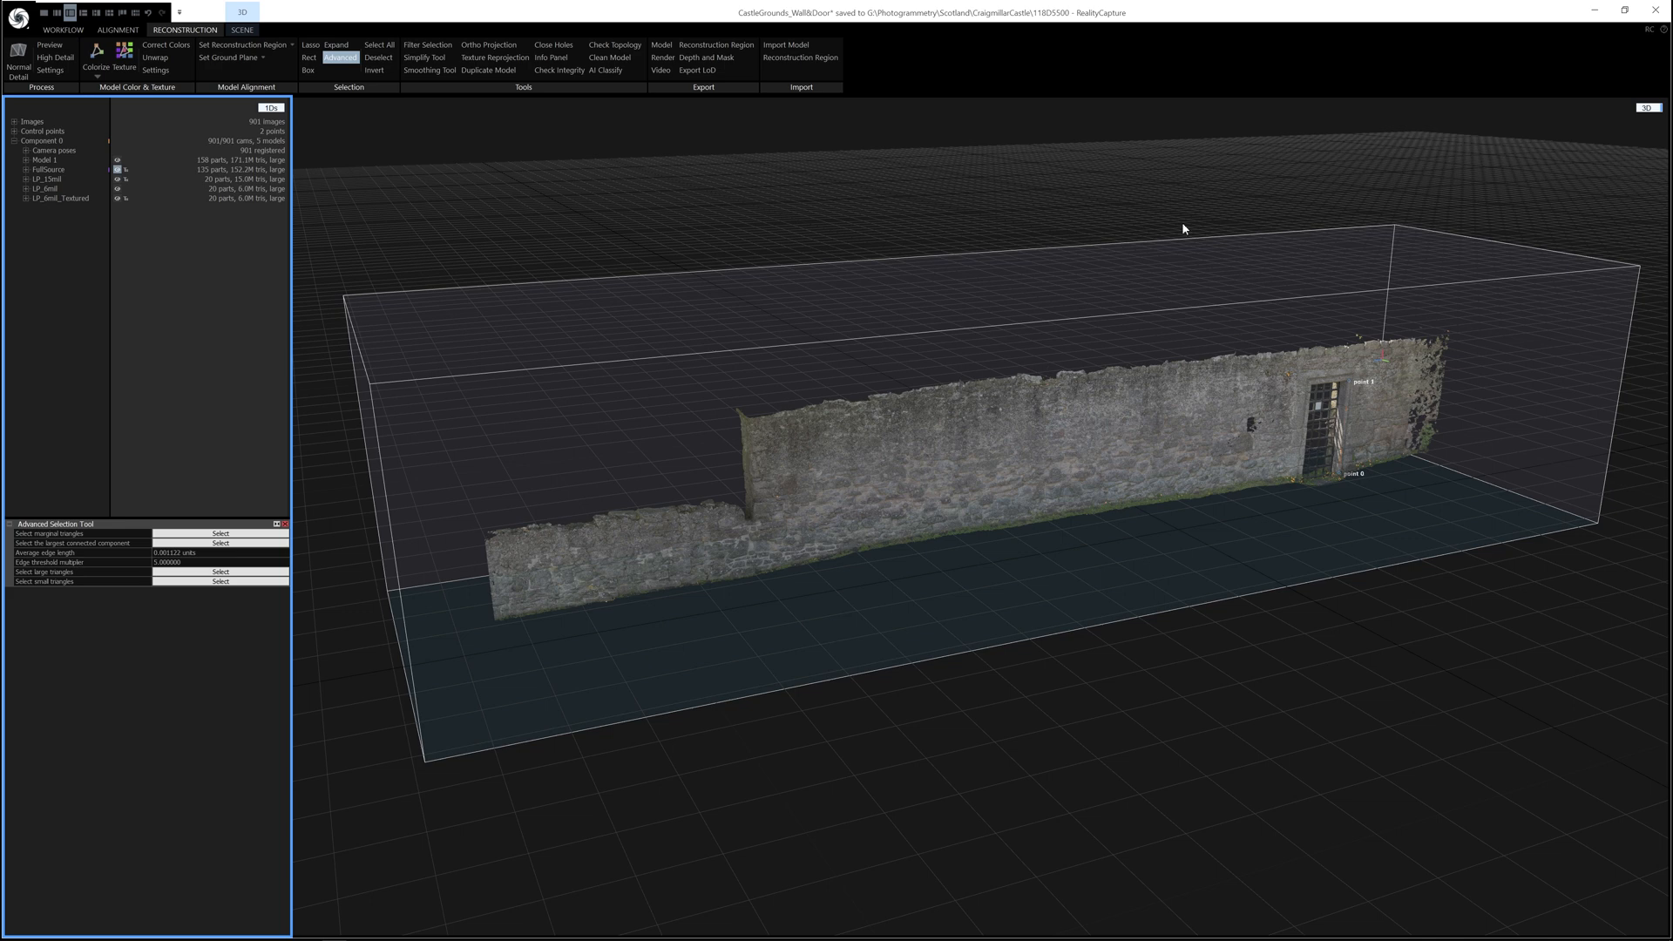
{"action": "mouse_move", "coordinate": [340, 58]}
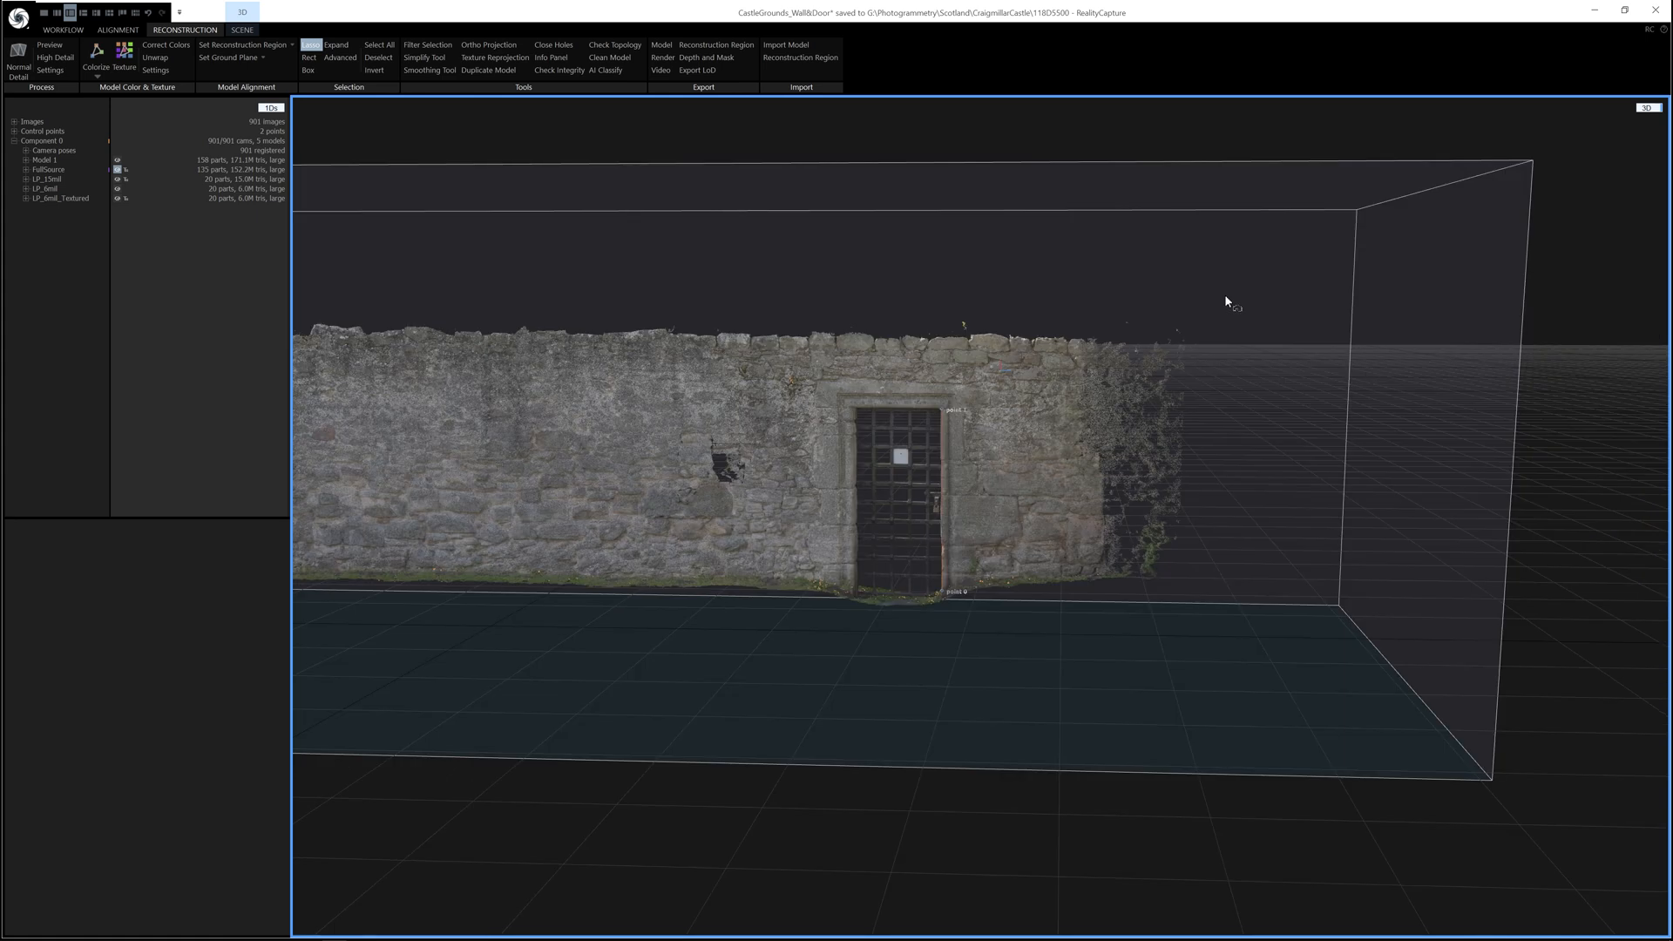
{"action": "mouse_move", "coordinate": [1224, 301]}
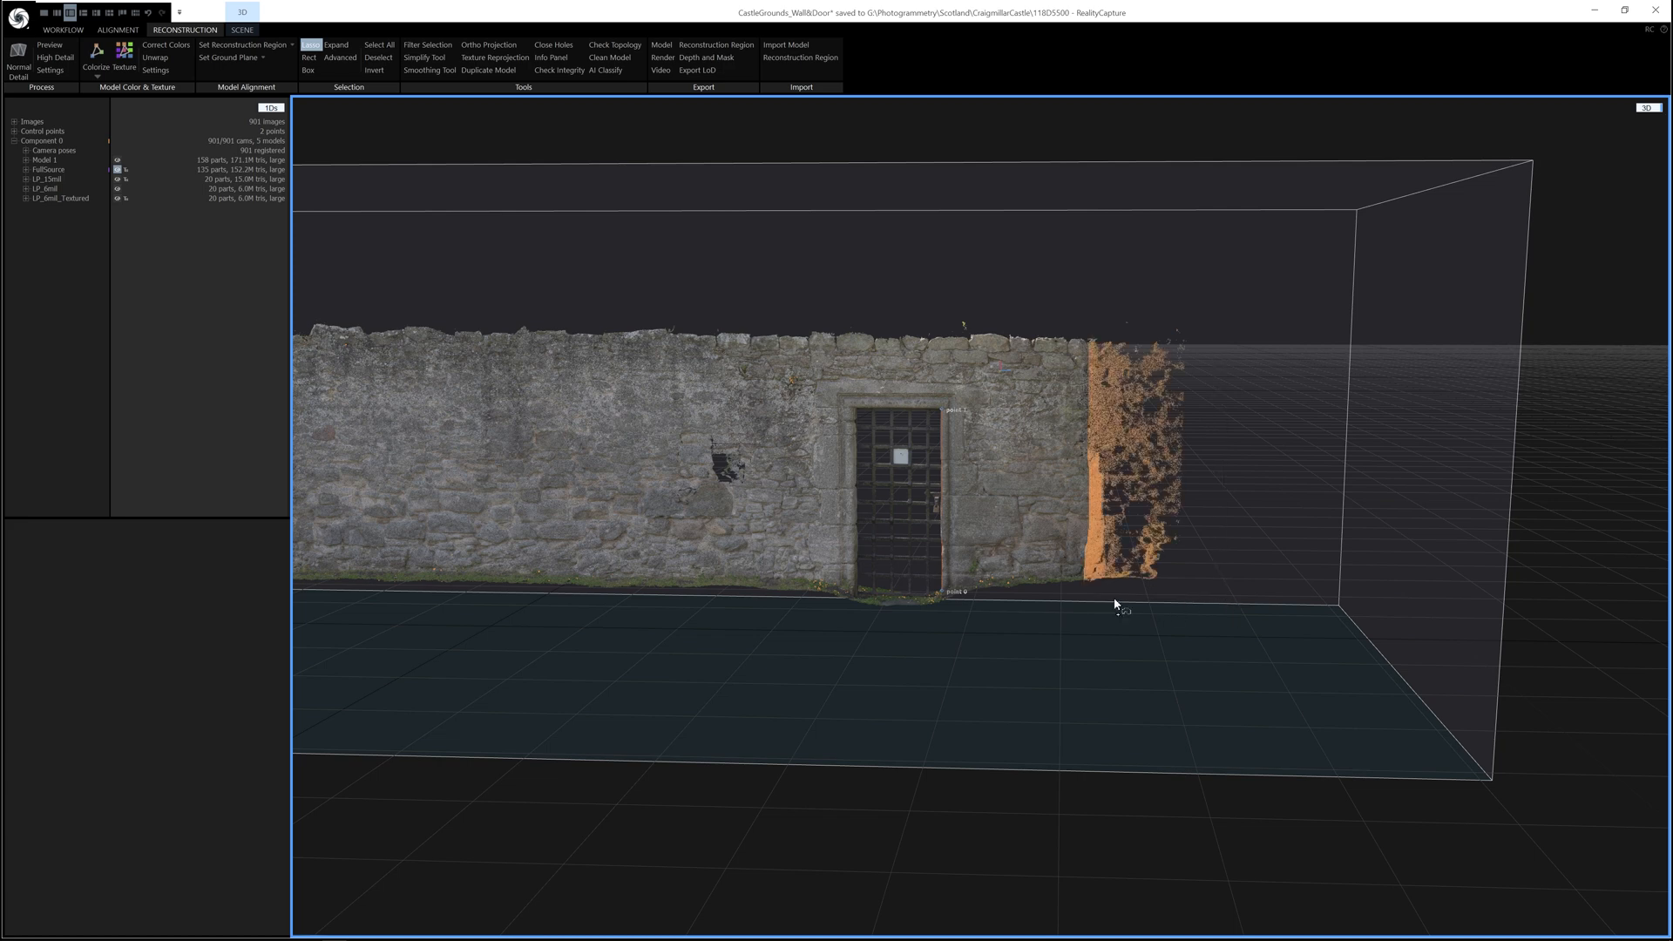
{"action": "mouse_move", "coordinate": [1066, 502]}
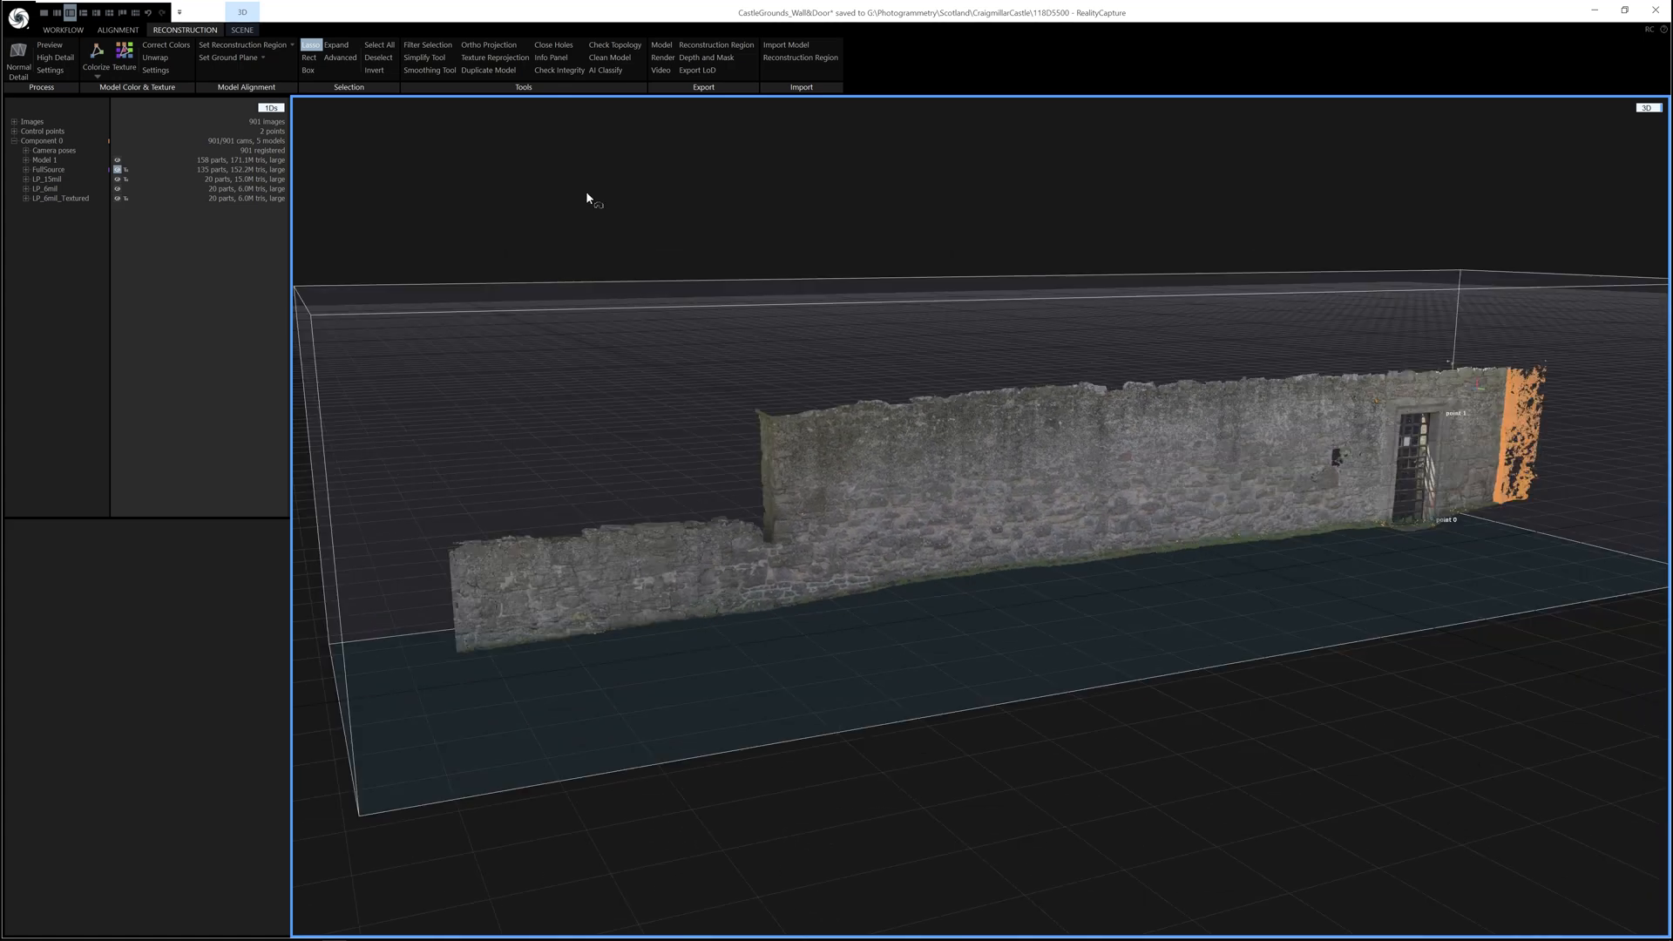
Turn the view to show the whole wall and its ragged right end
{"action": "left_click_drag", "start_coordinate": [587, 199], "coordinate": [826, 238]}
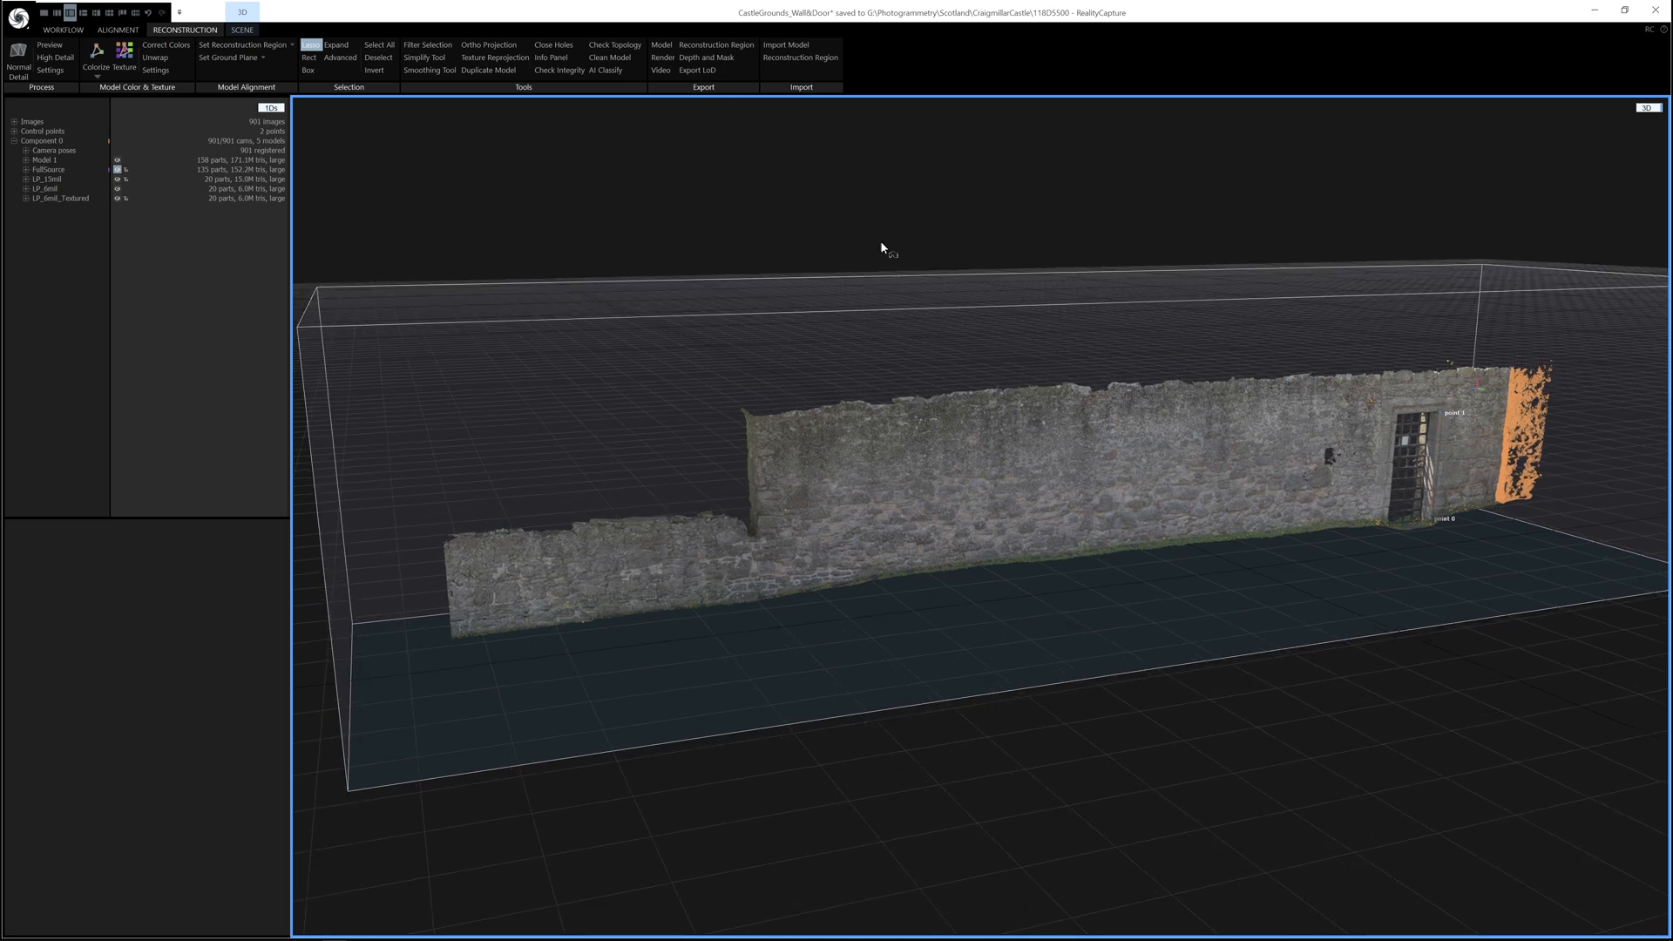
{"action": "mouse_move", "coordinate": [429, 45]}
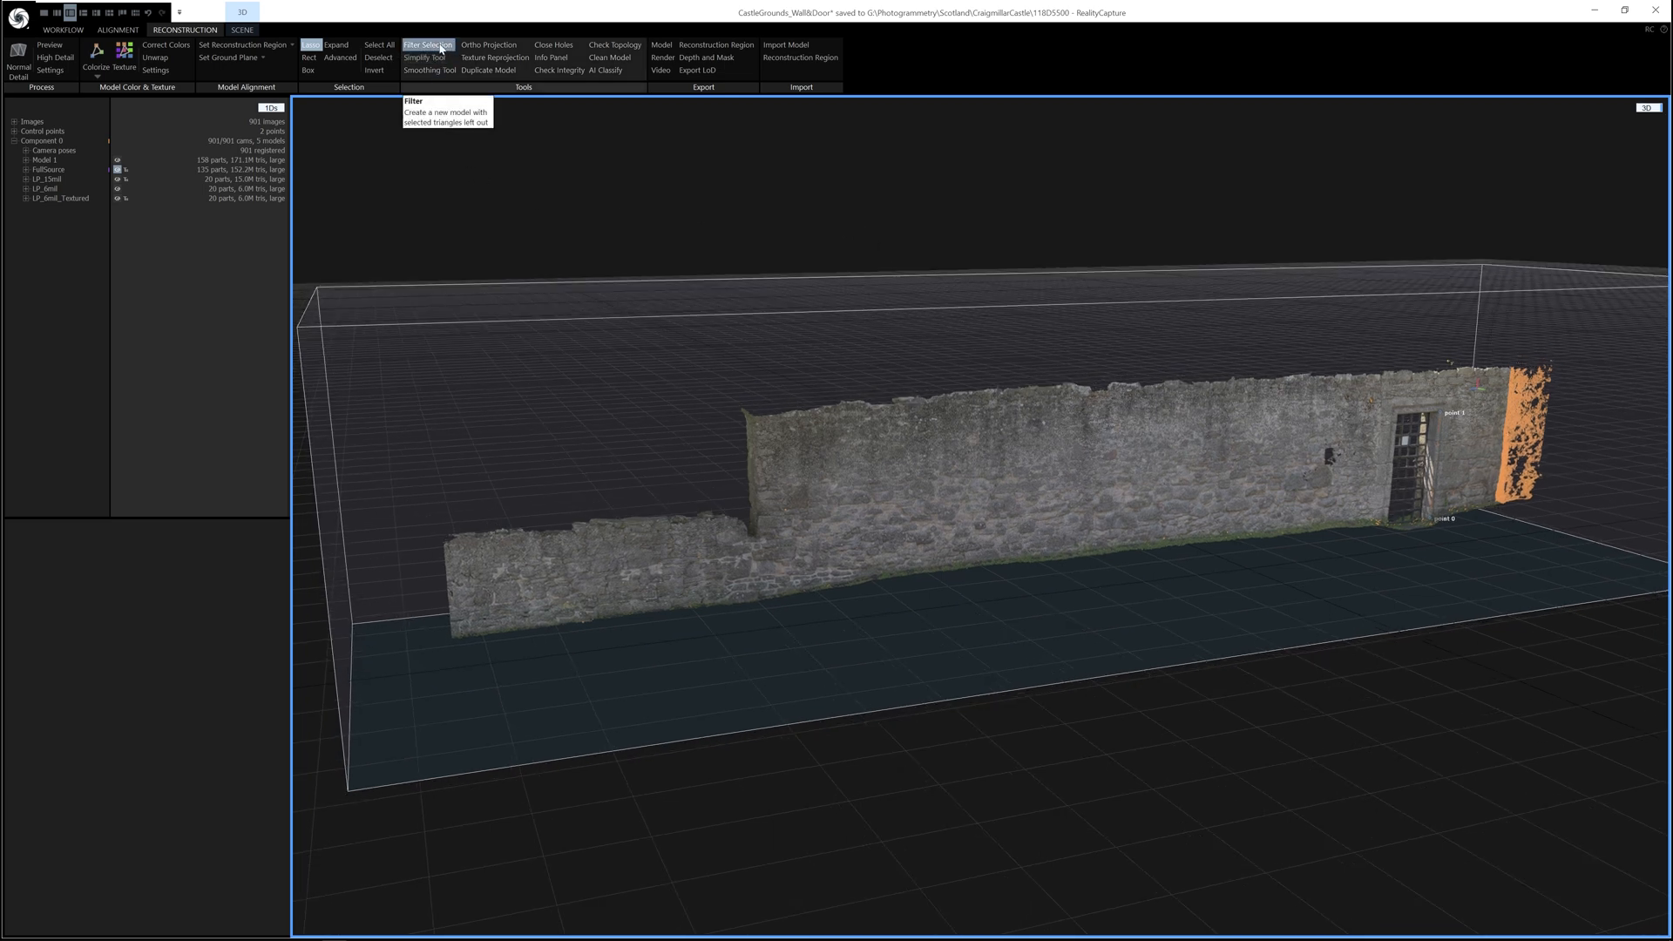
Cut the selected stray right-end fragment out, producing a clean Model 2
{"action": "left_click", "coordinate": [429, 46]}
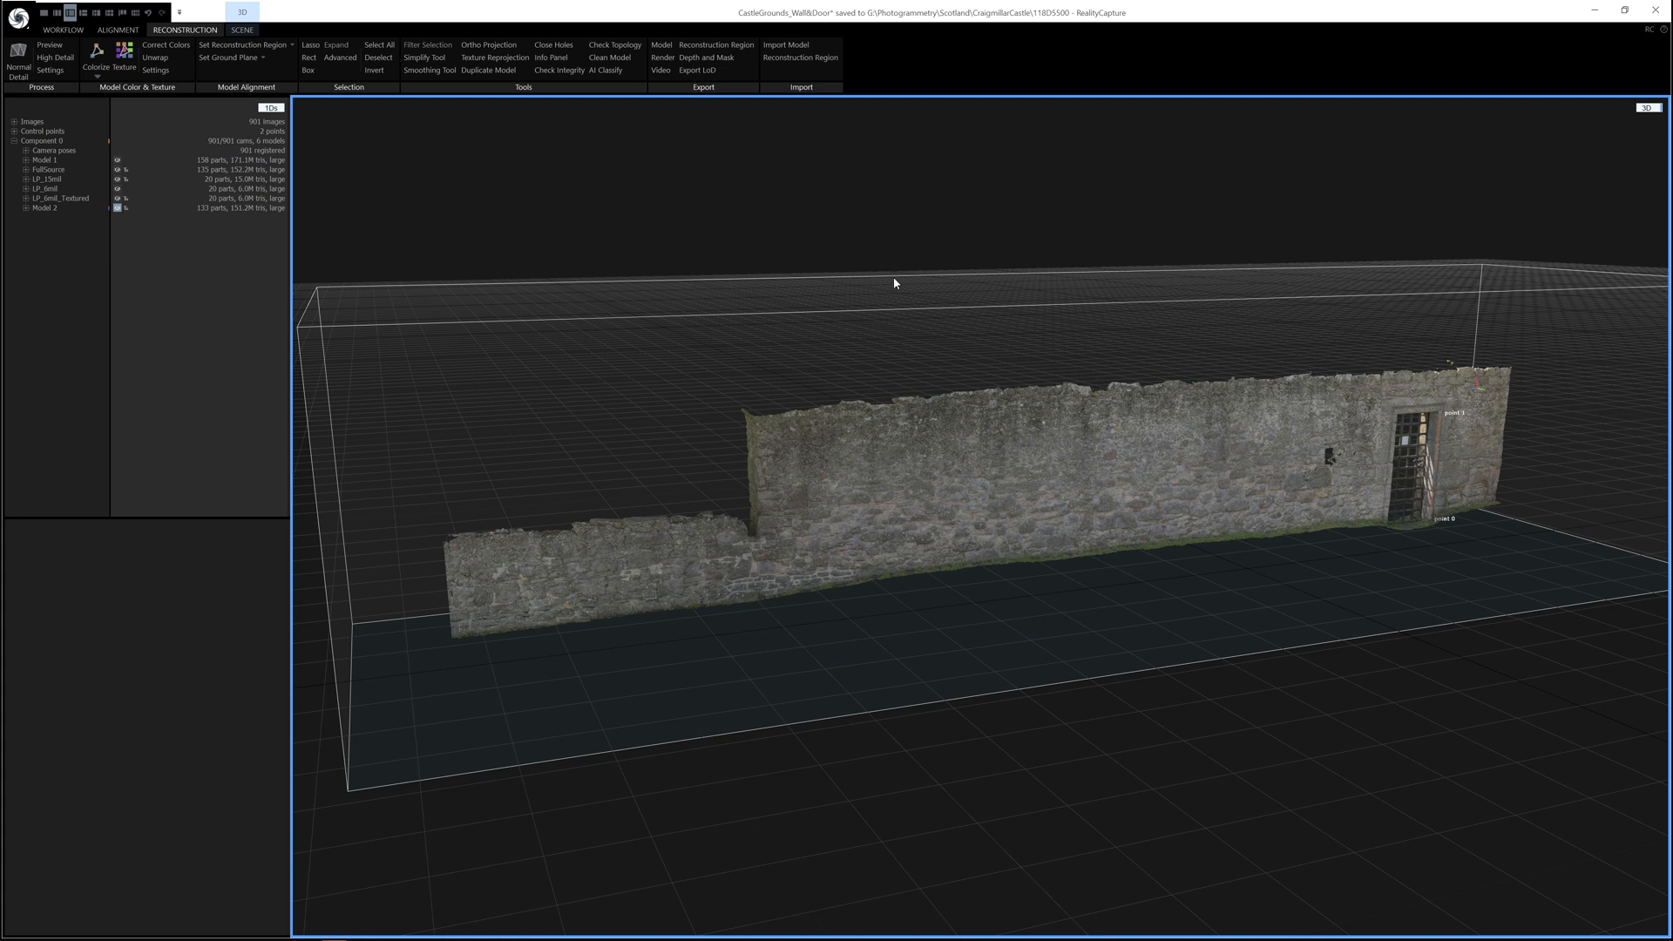
{"action": "mouse_move", "coordinate": [448, 294]}
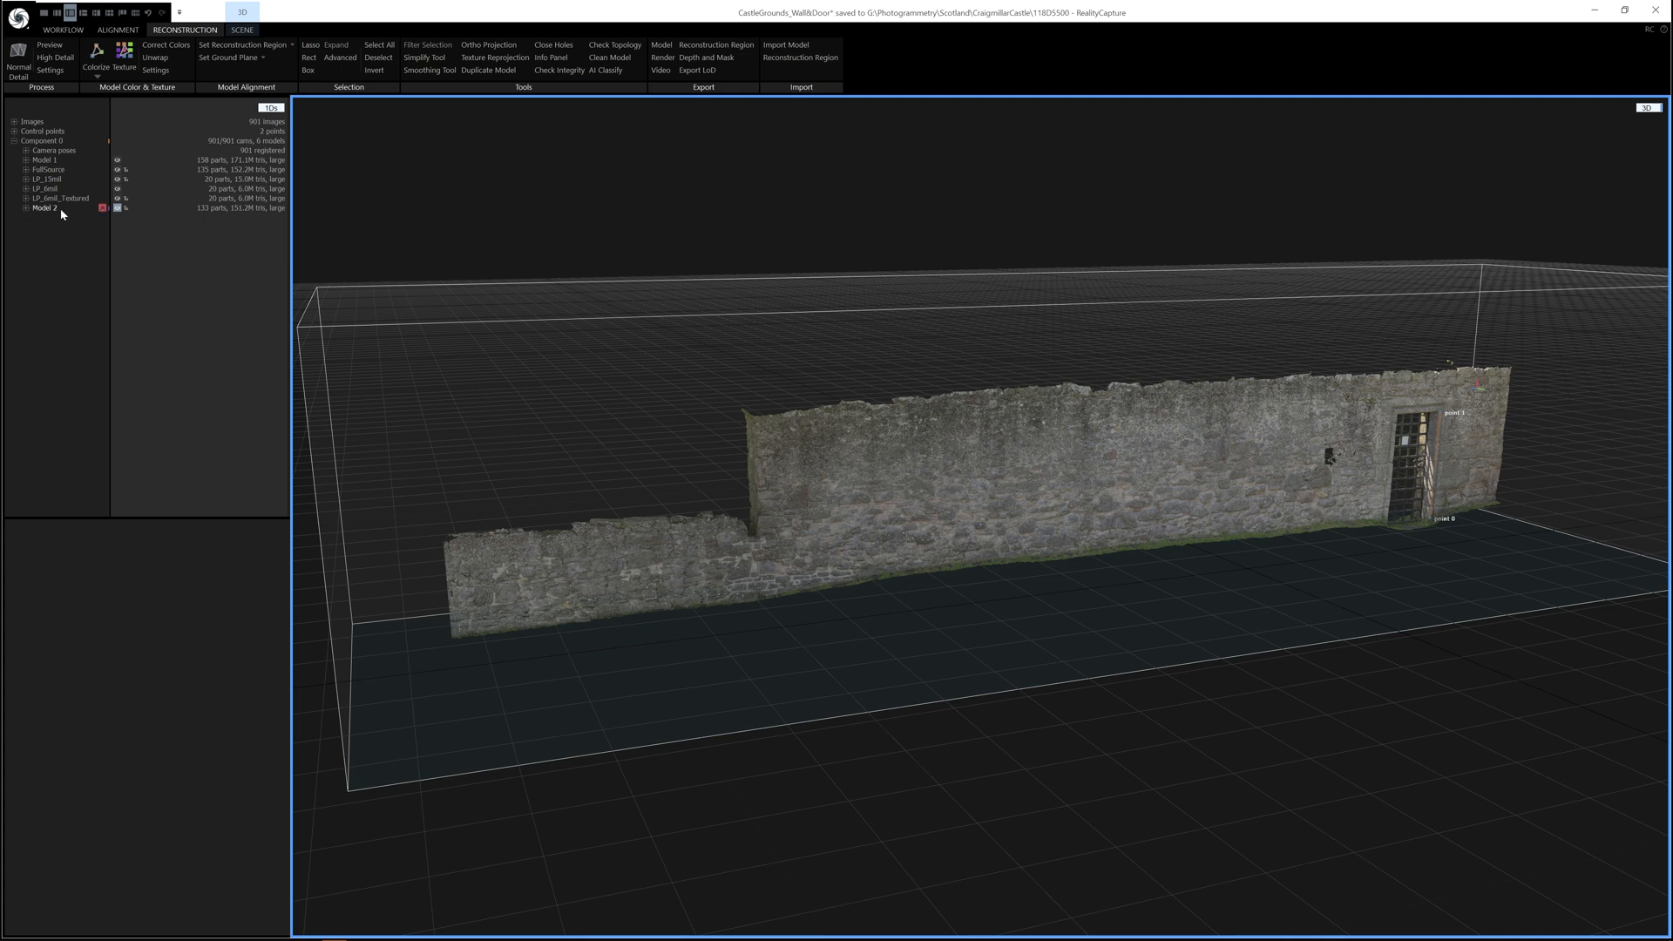
{"action": "mouse_move", "coordinate": [103, 199]}
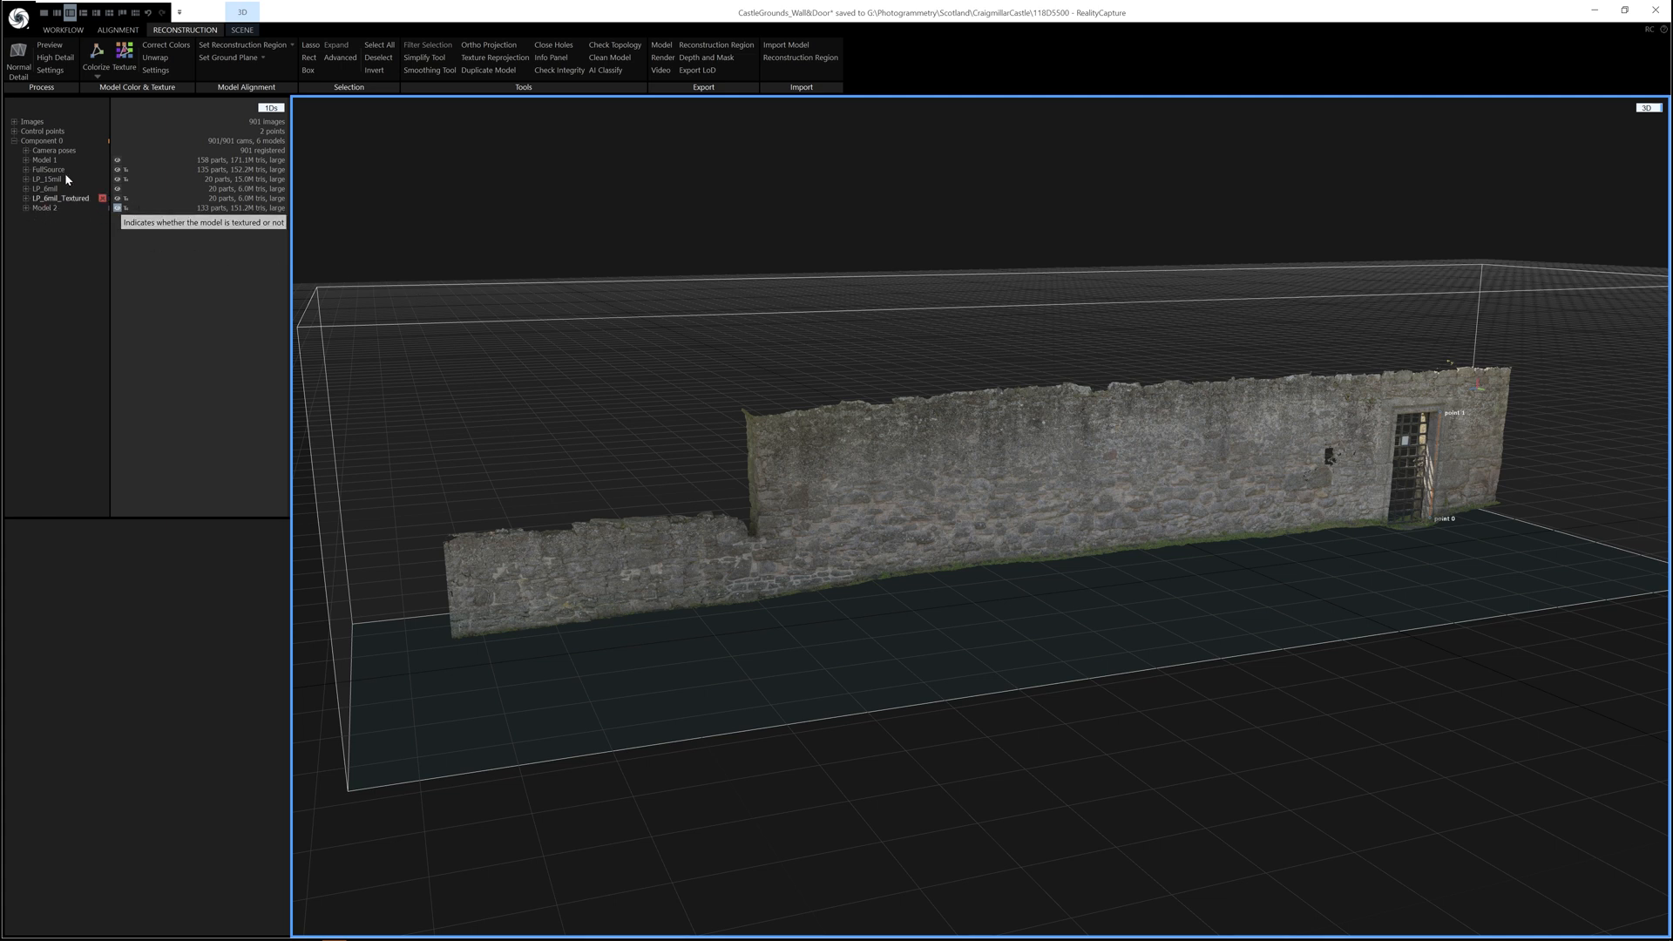
{"action": "mouse_move", "coordinate": [982, 215]}
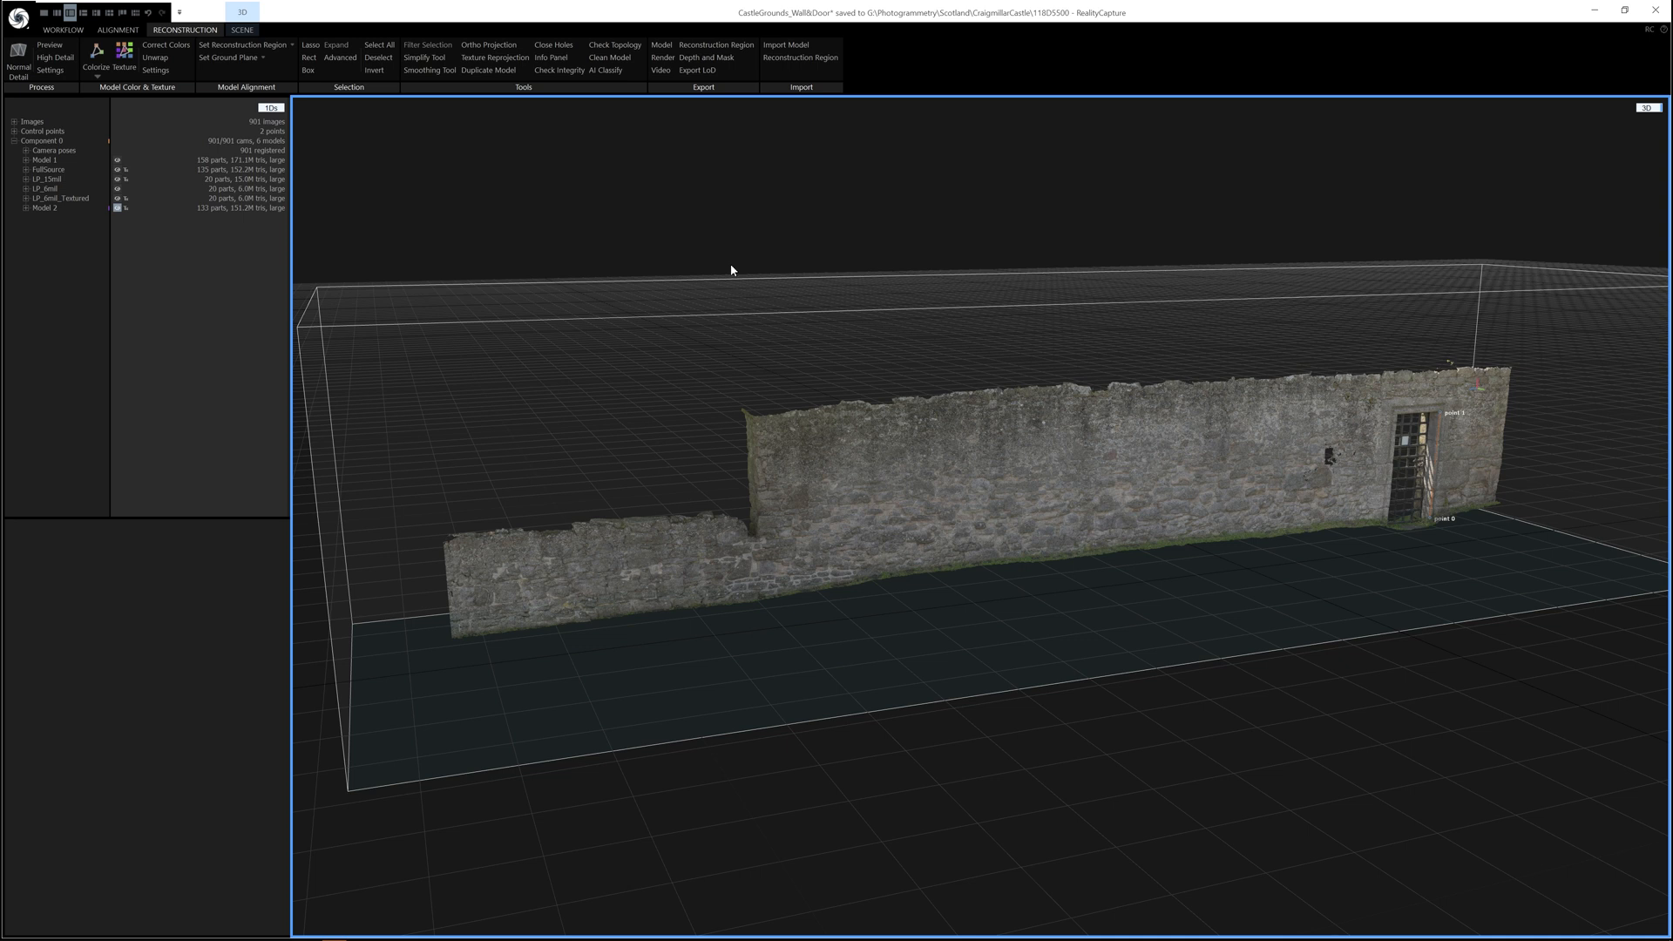
{"action": "mouse_move", "coordinate": [1179, 345]}
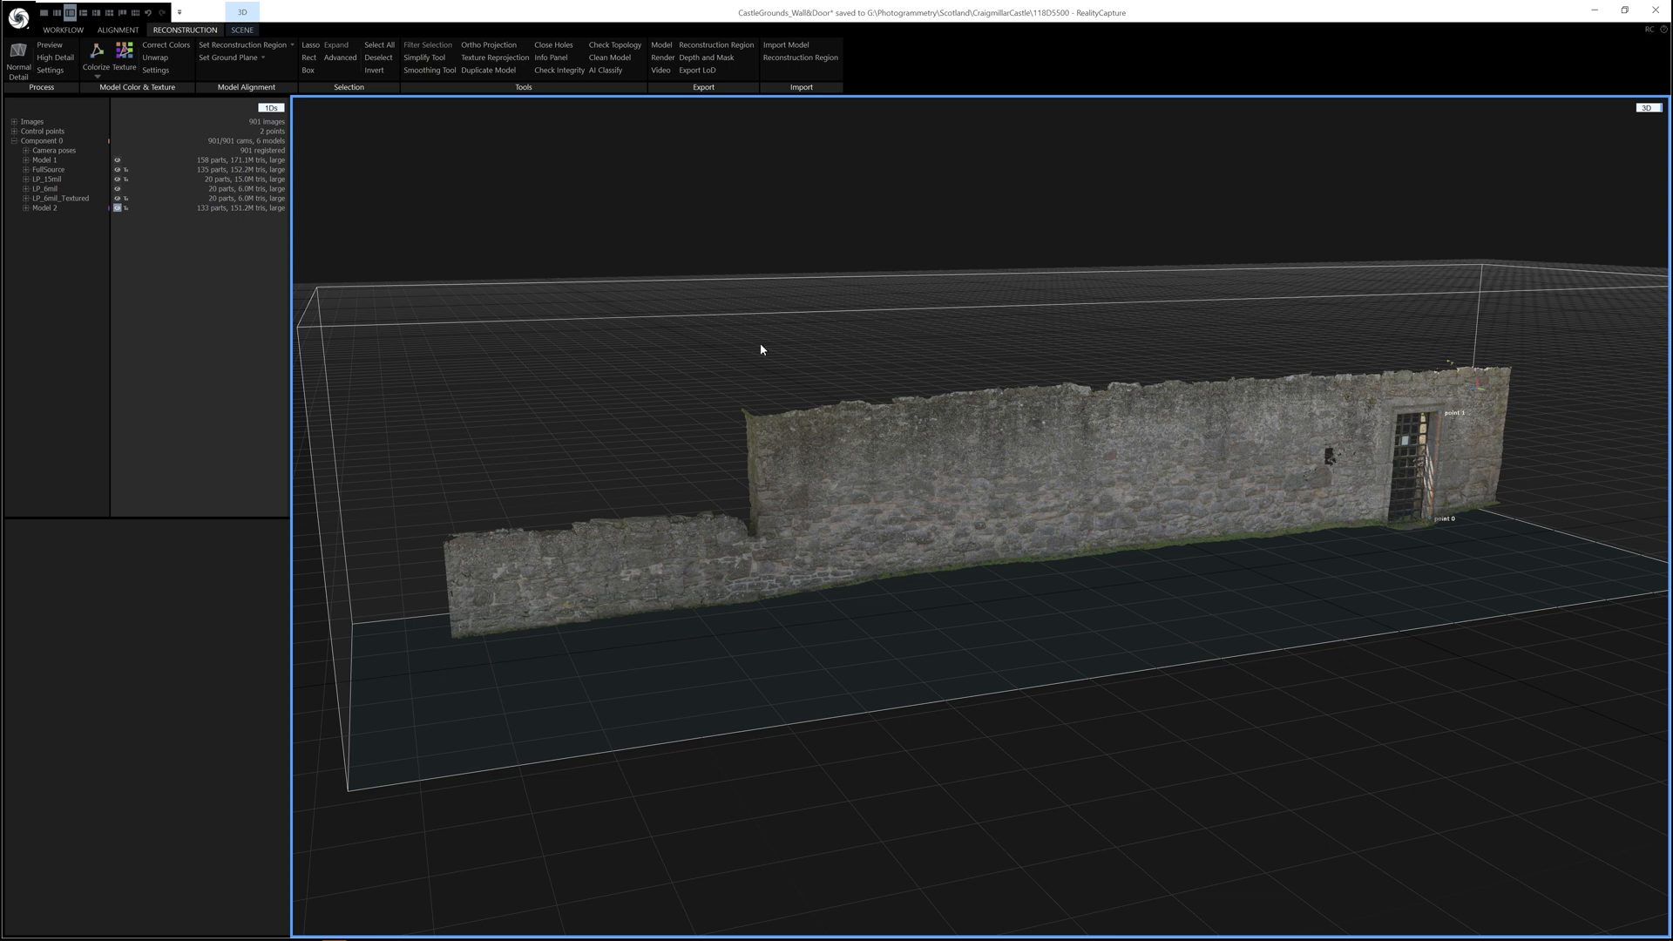
{"action": "mouse_move", "coordinate": [520, 472]}
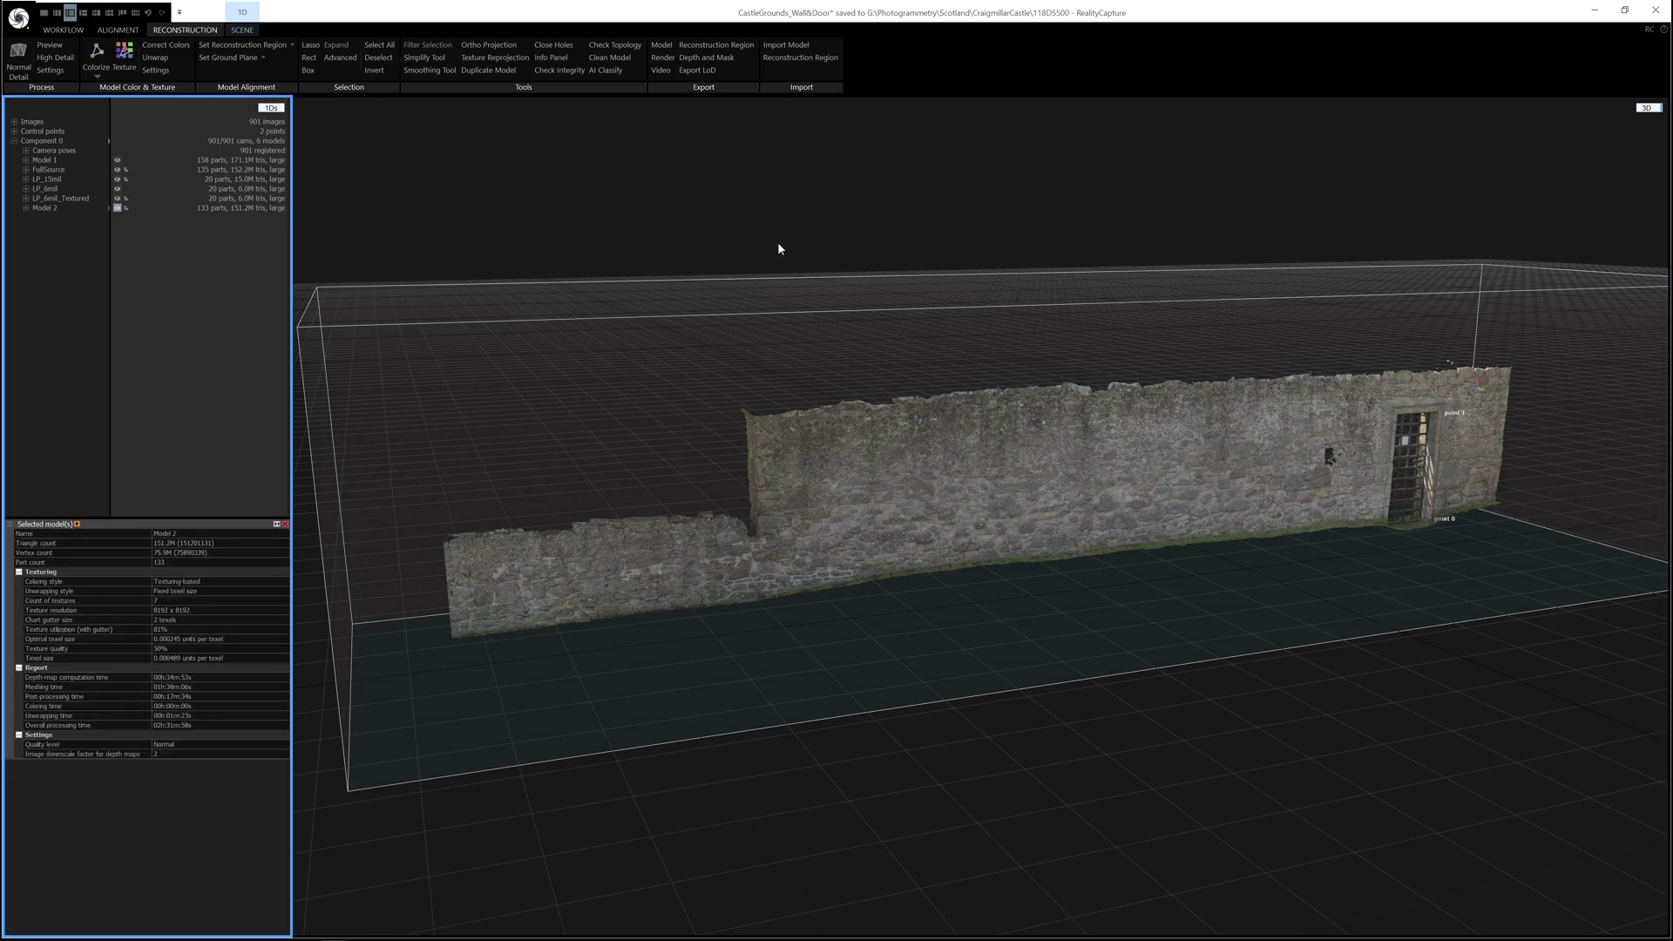
{"action": "mouse_move", "coordinate": [547, 469]}
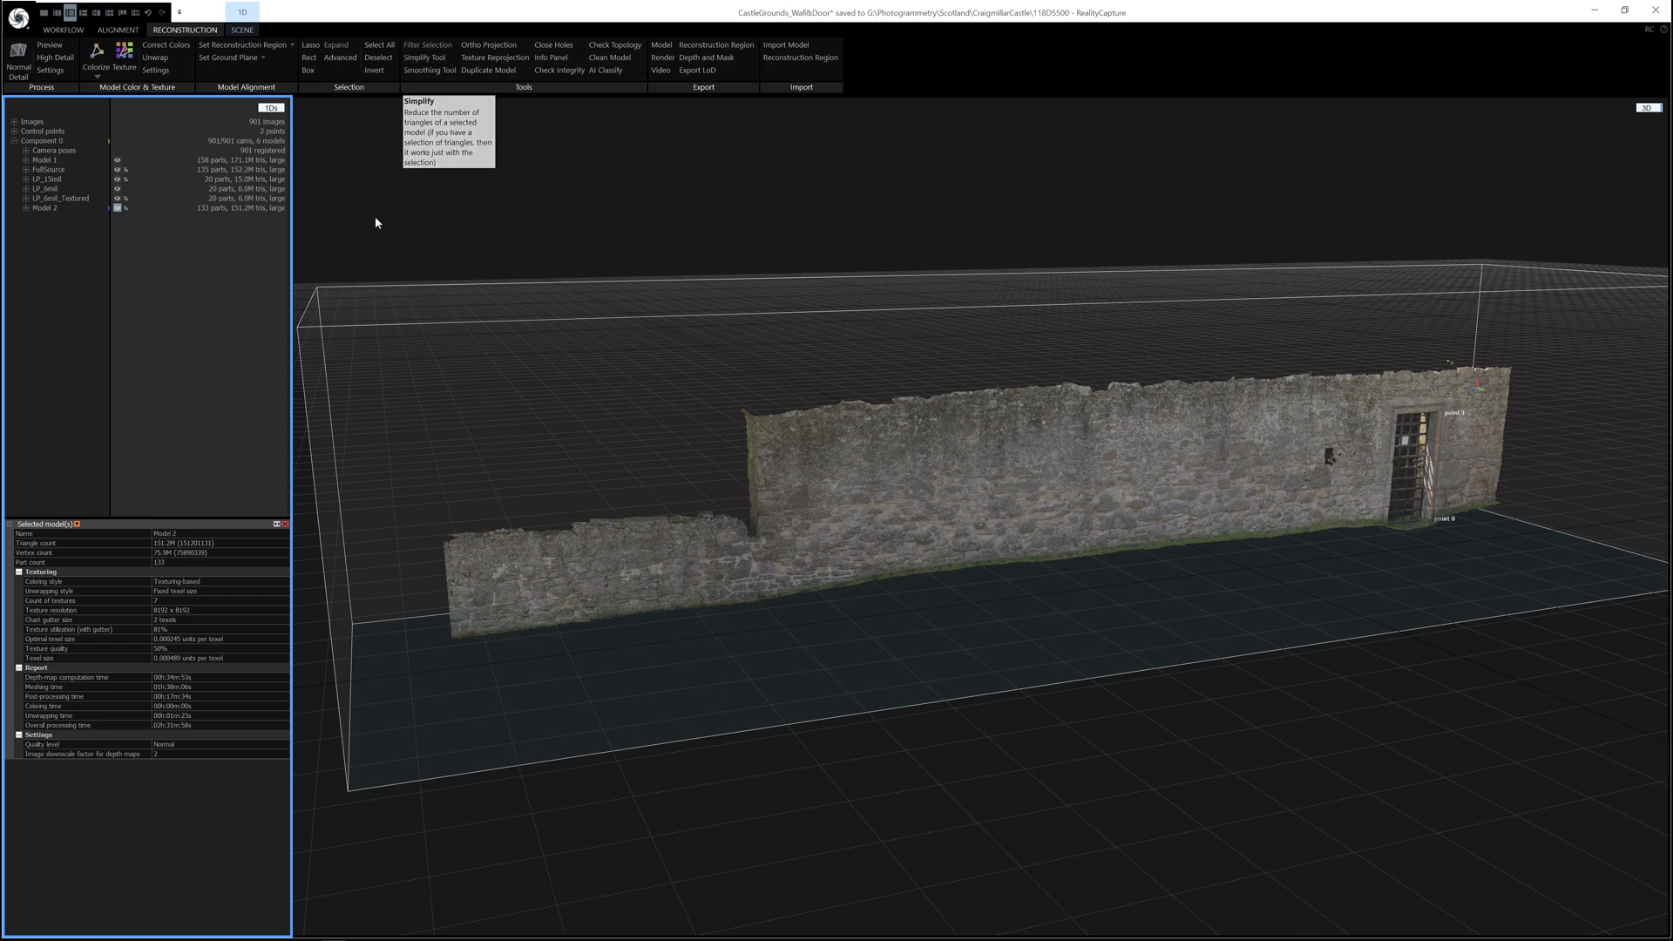
Set up the Simplify Tool with a target of 6000000 triangles for Model 2
{"action": "left_click", "coordinate": [429, 56]}
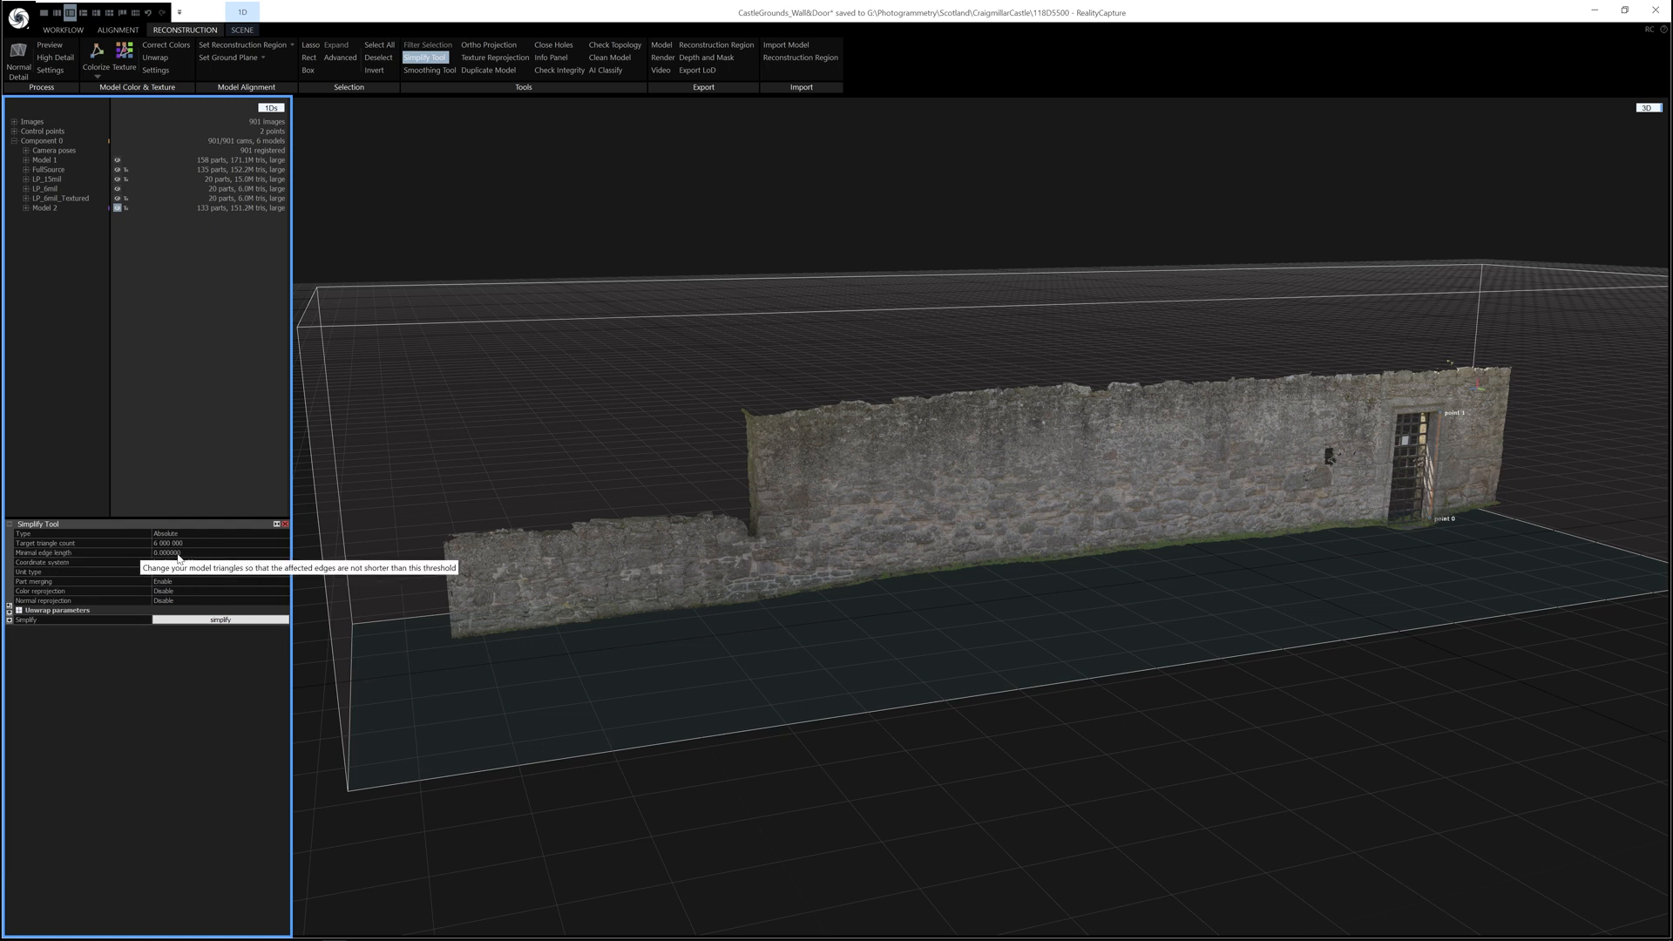
{"action": "left_click", "coordinate": [80, 542]}
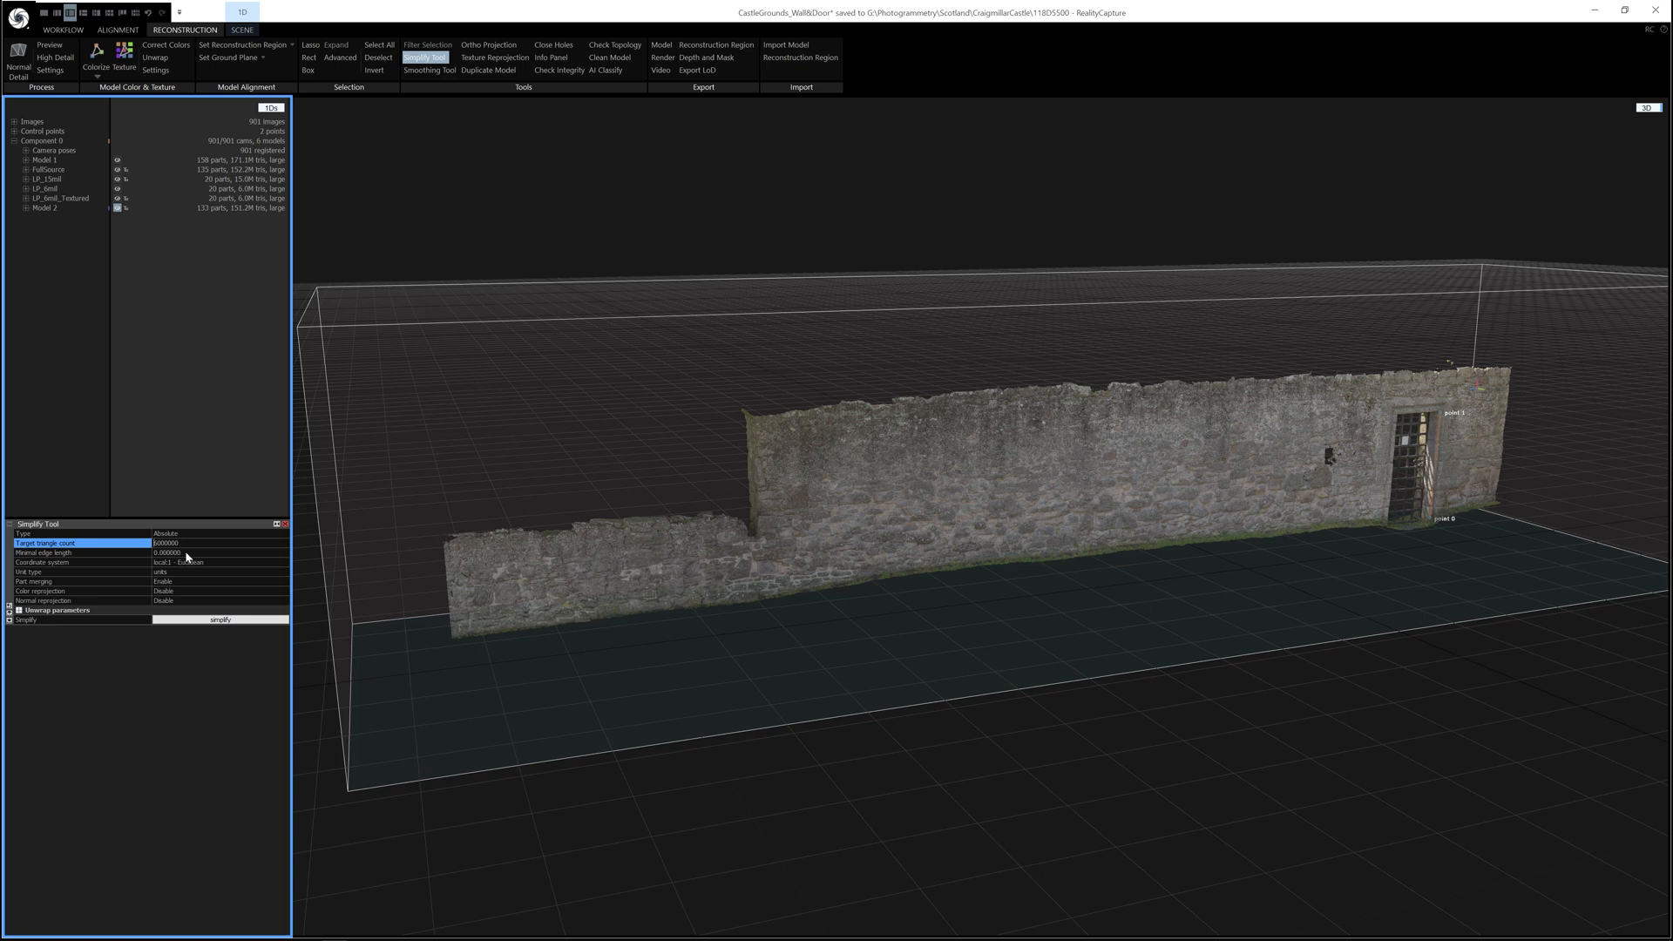
{"action": "left_click", "coordinate": [80, 552]}
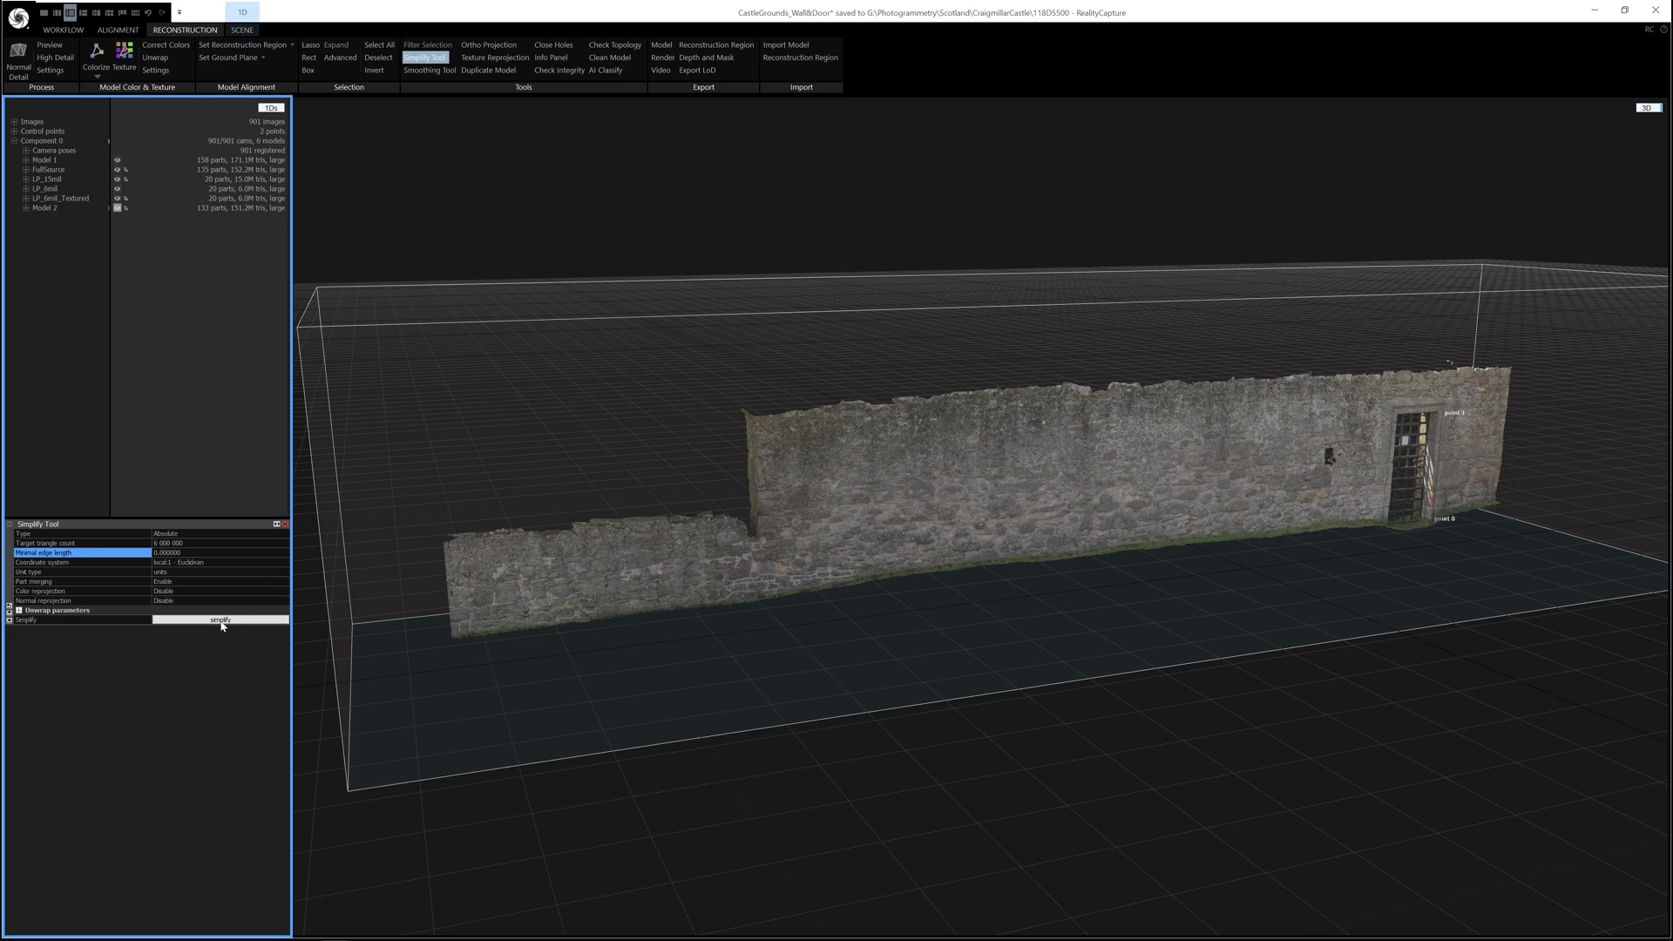
Run the simplification to create Model 3 at about 6 million triangles
{"action": "left_click", "coordinate": [219, 620]}
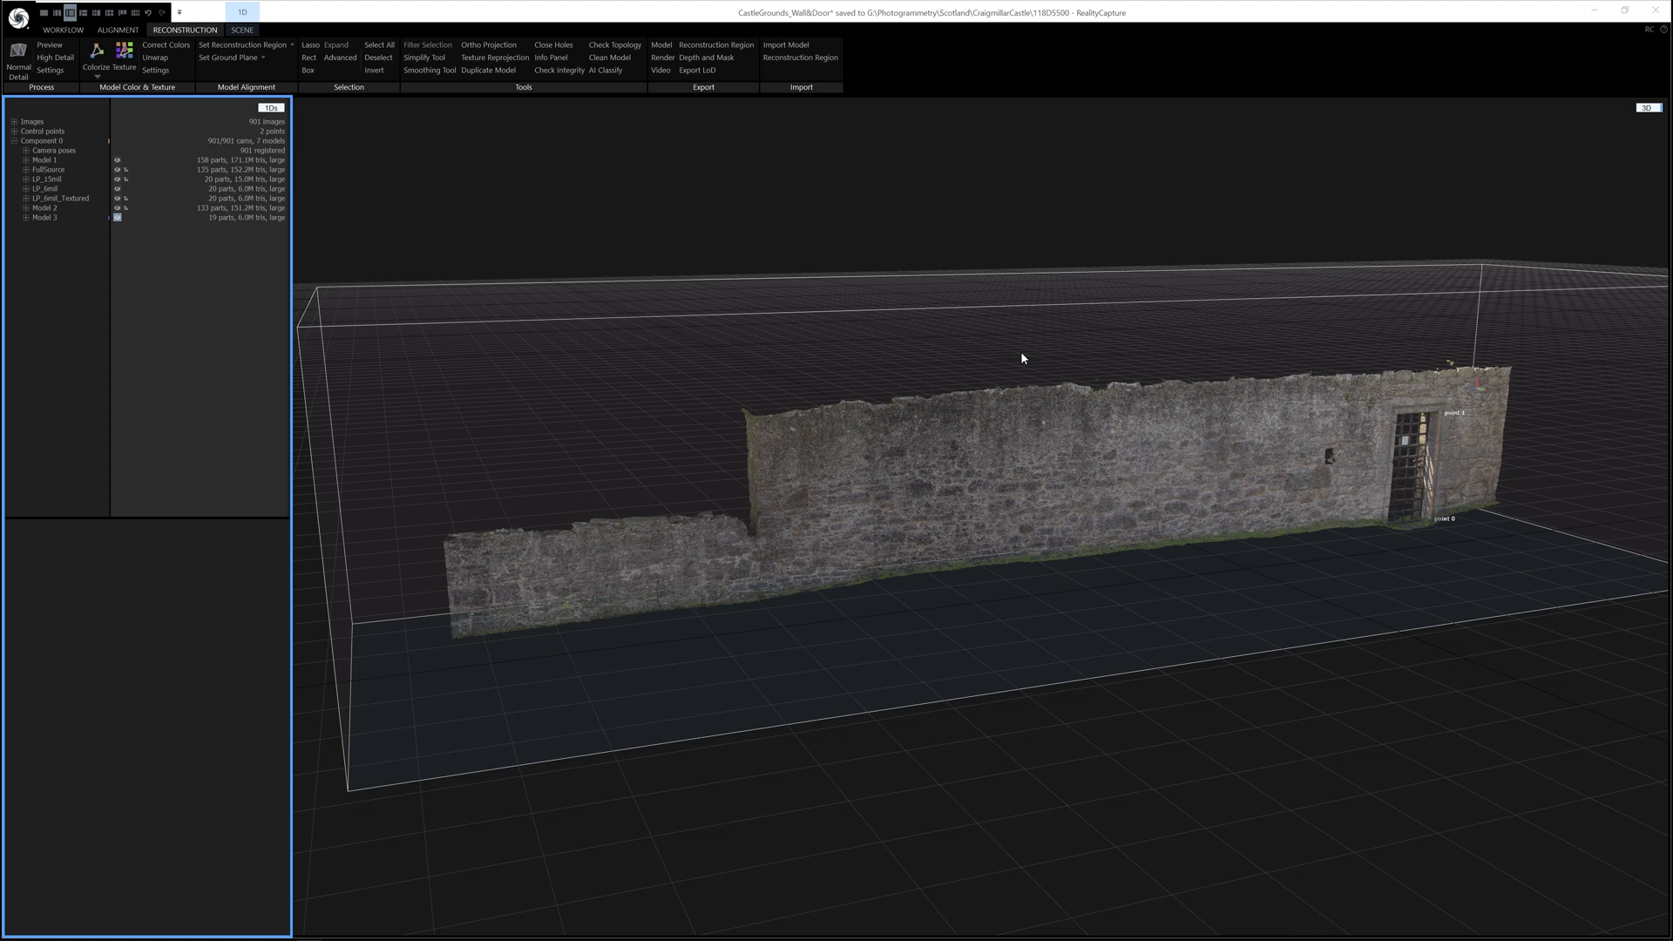
{"action": "mouse_move", "coordinate": [1157, 350]}
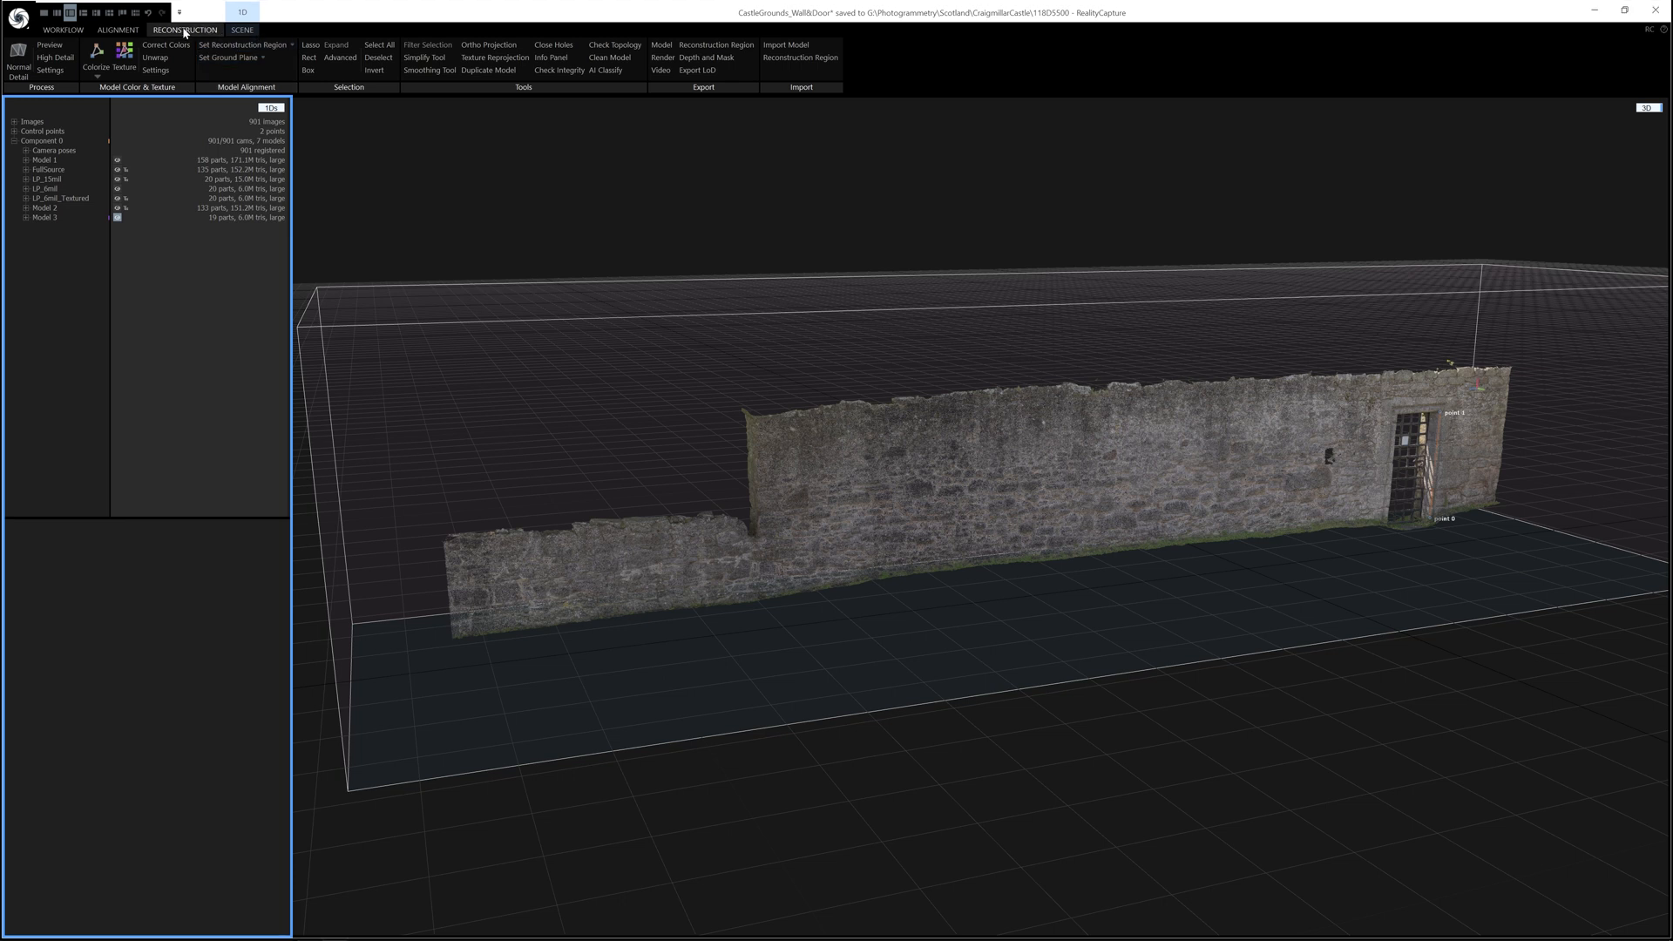
Bring up the Unwrap Tool for Model 3 with a single 16384 × 16384 texture
{"action": "left_click", "coordinate": [155, 57]}
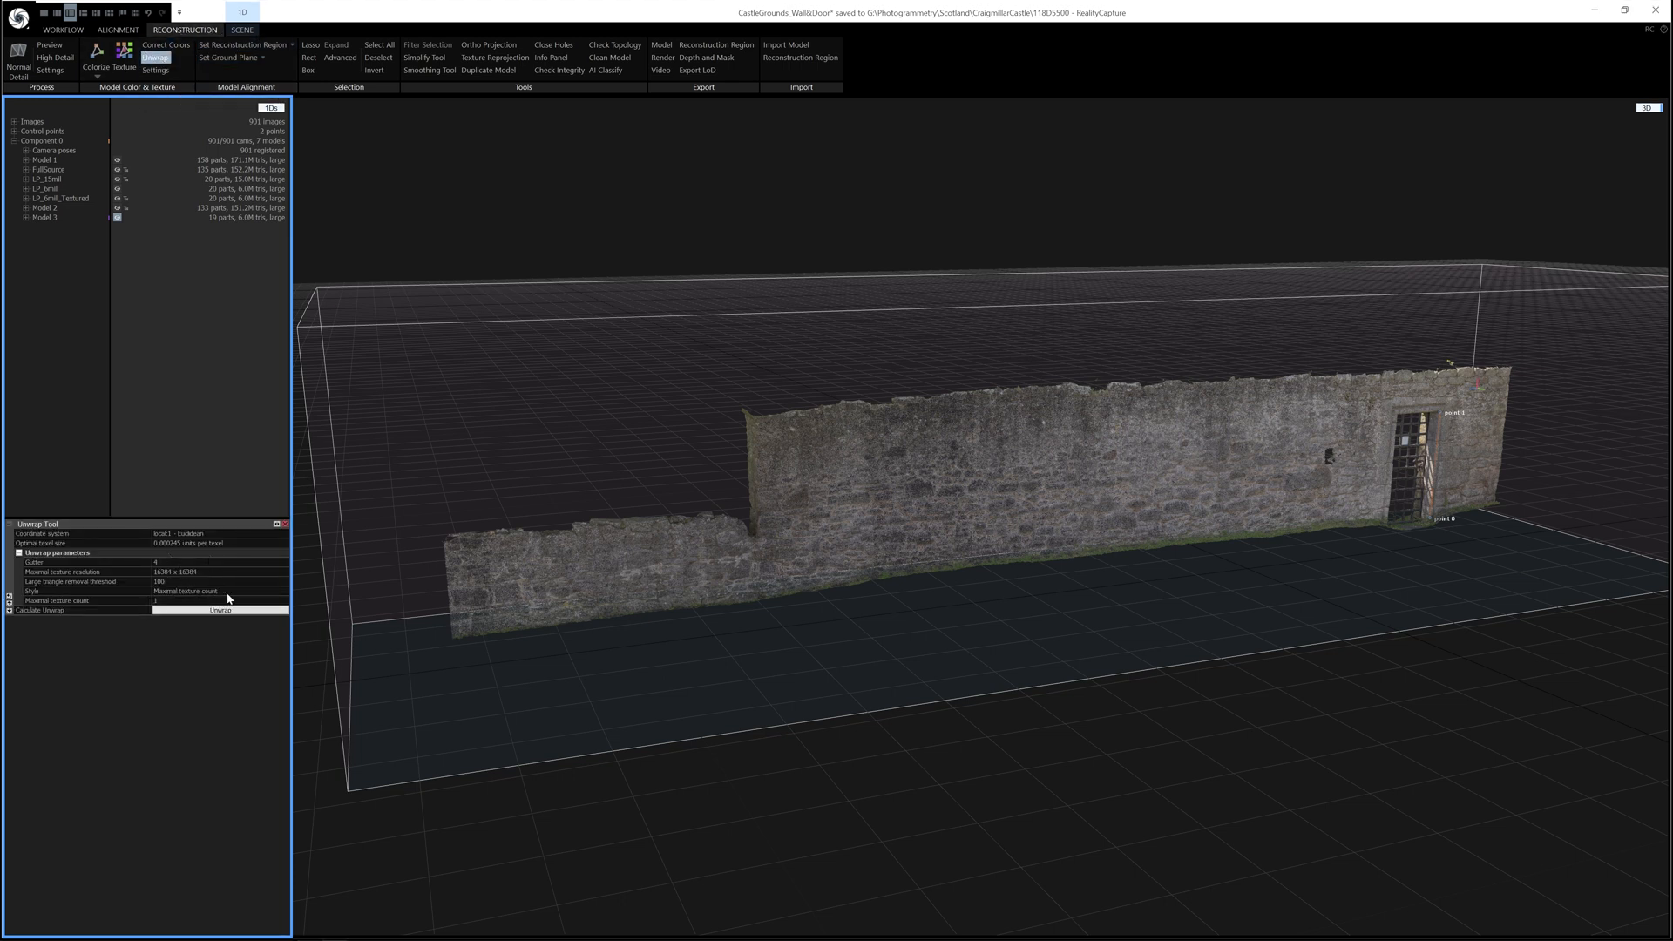
{"action": "mouse_move", "coordinate": [230, 587]}
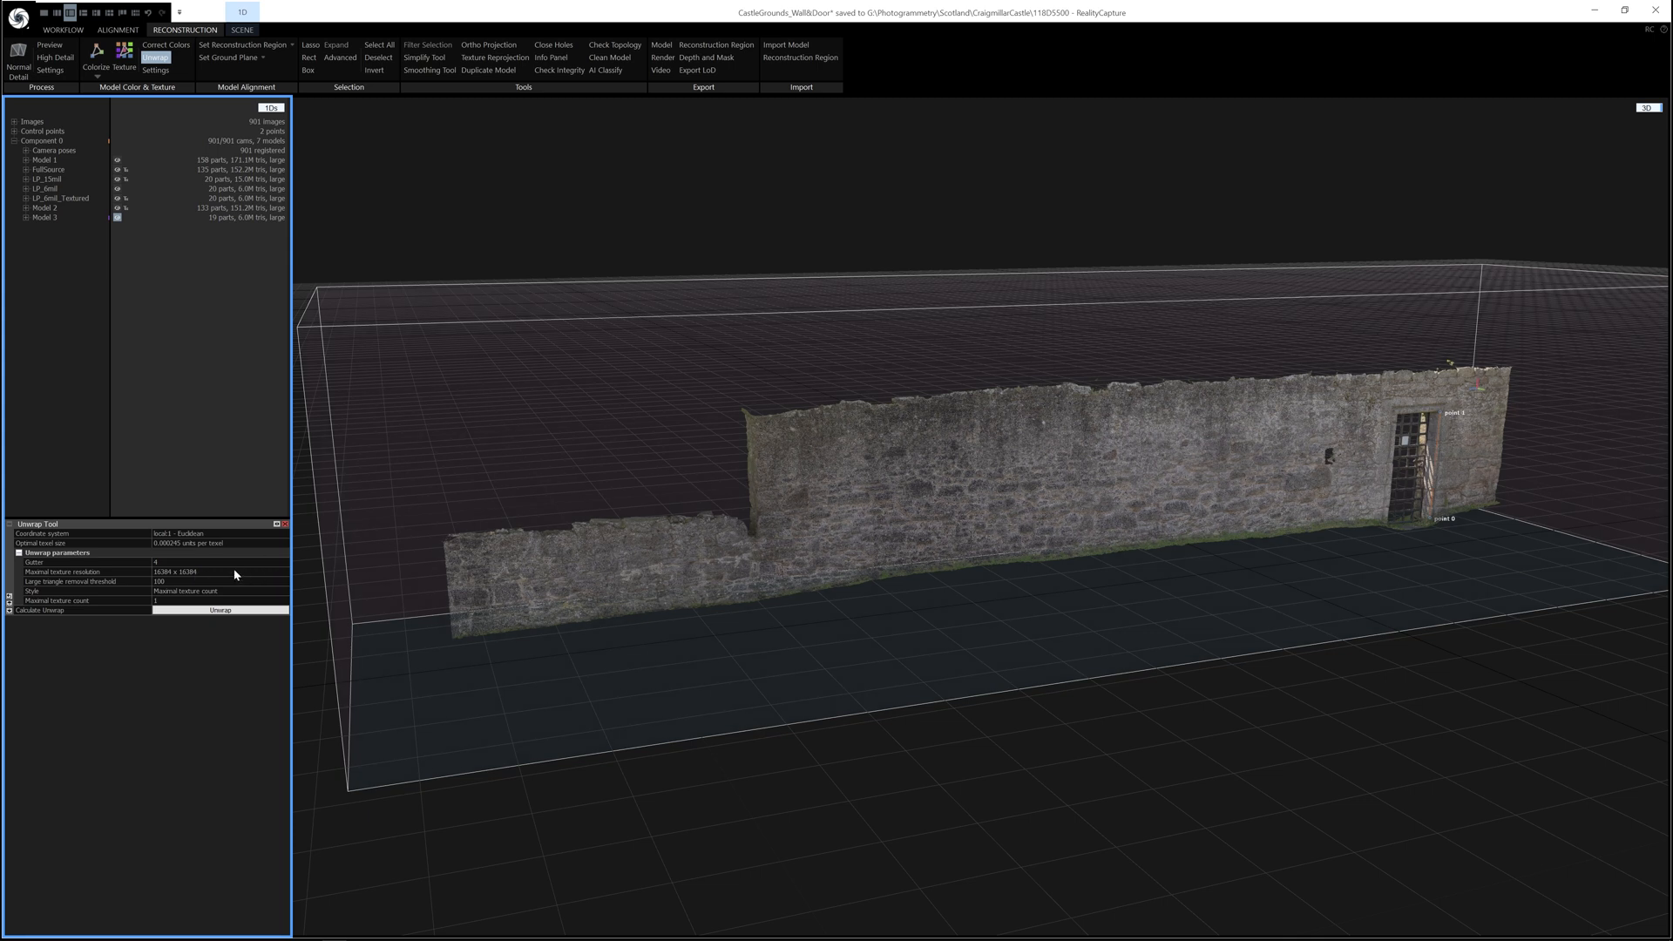
{"action": "mouse_move", "coordinate": [188, 584]}
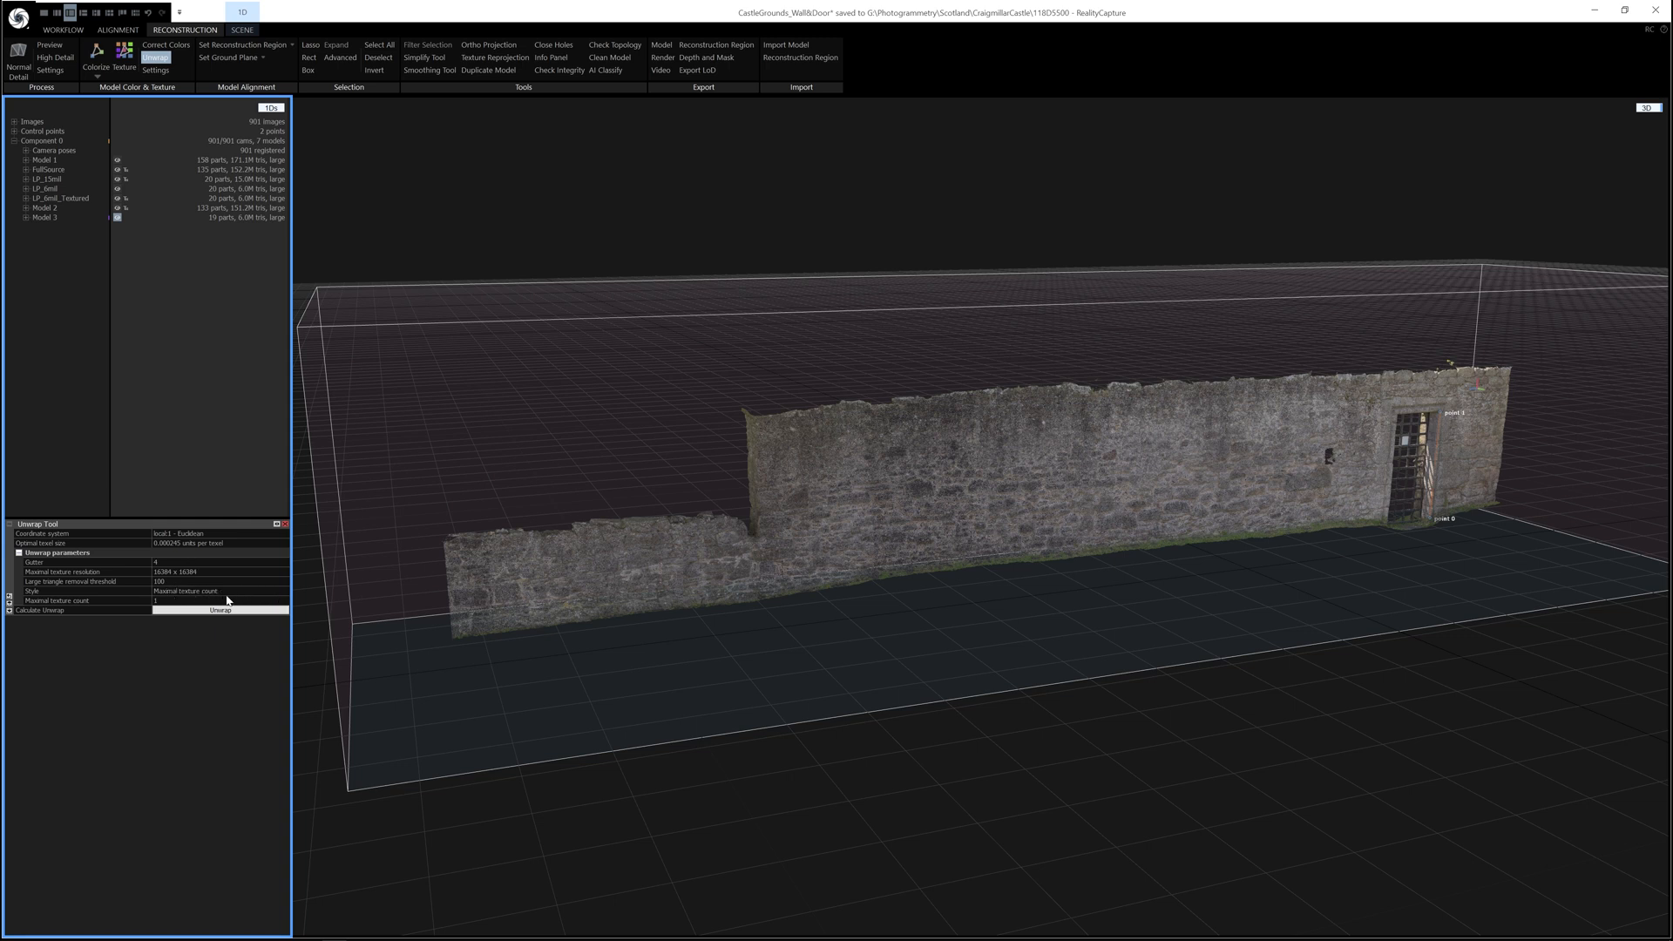
{"action": "mouse_move", "coordinate": [150, 582]}
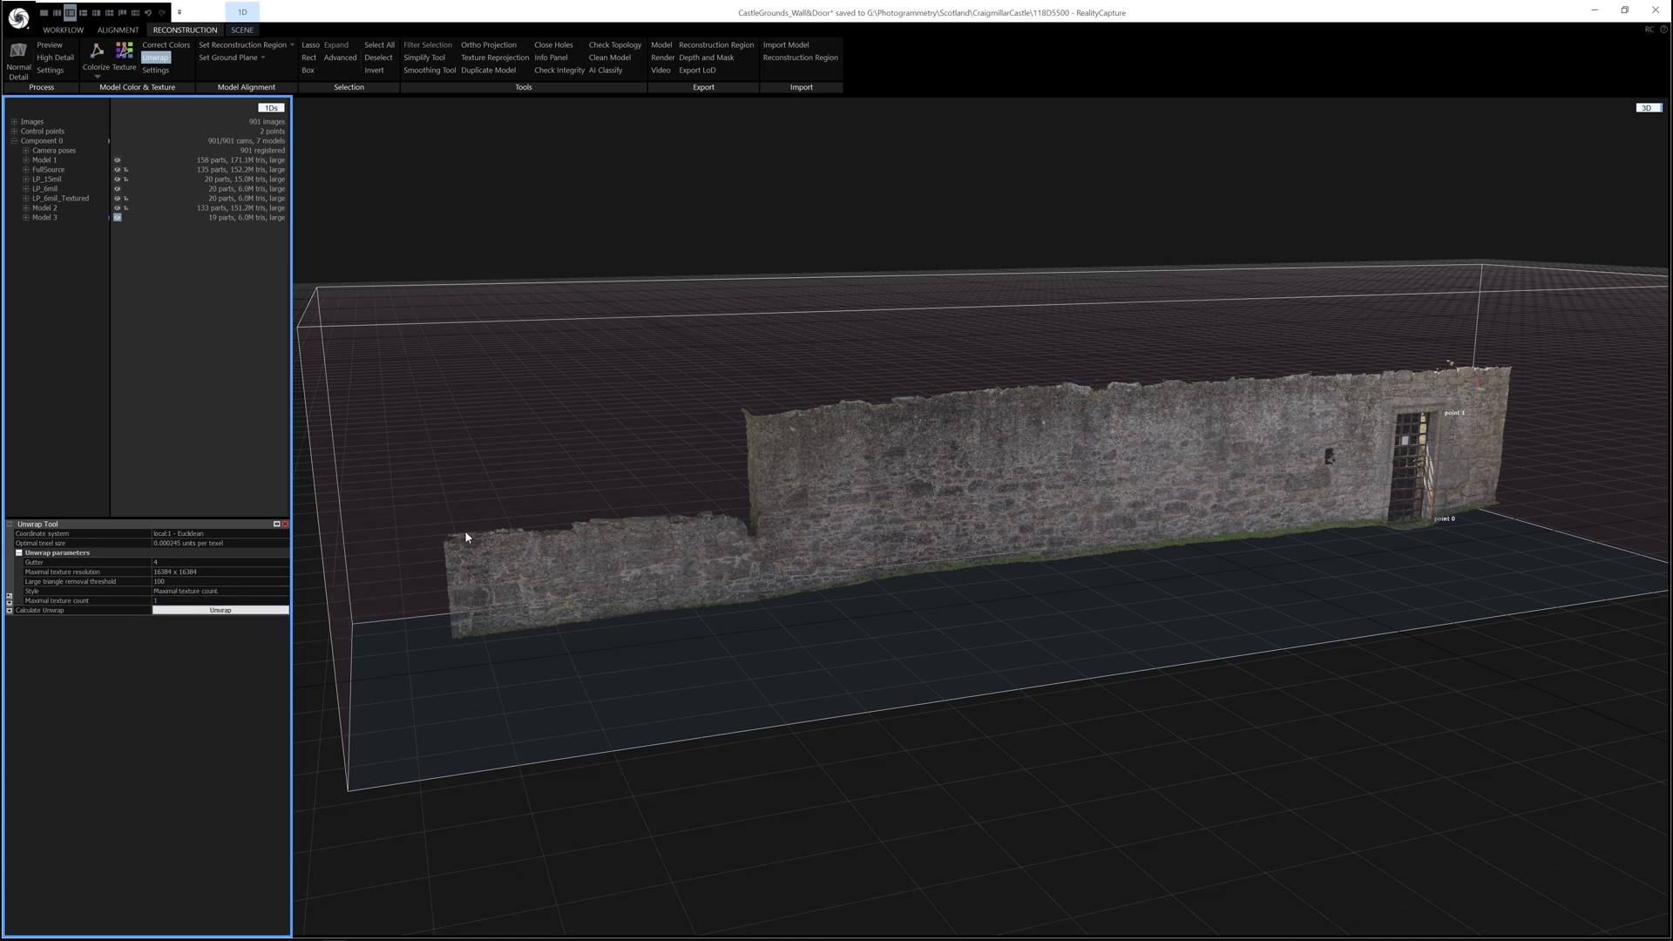
{"action": "mouse_move", "coordinate": [341, 543]}
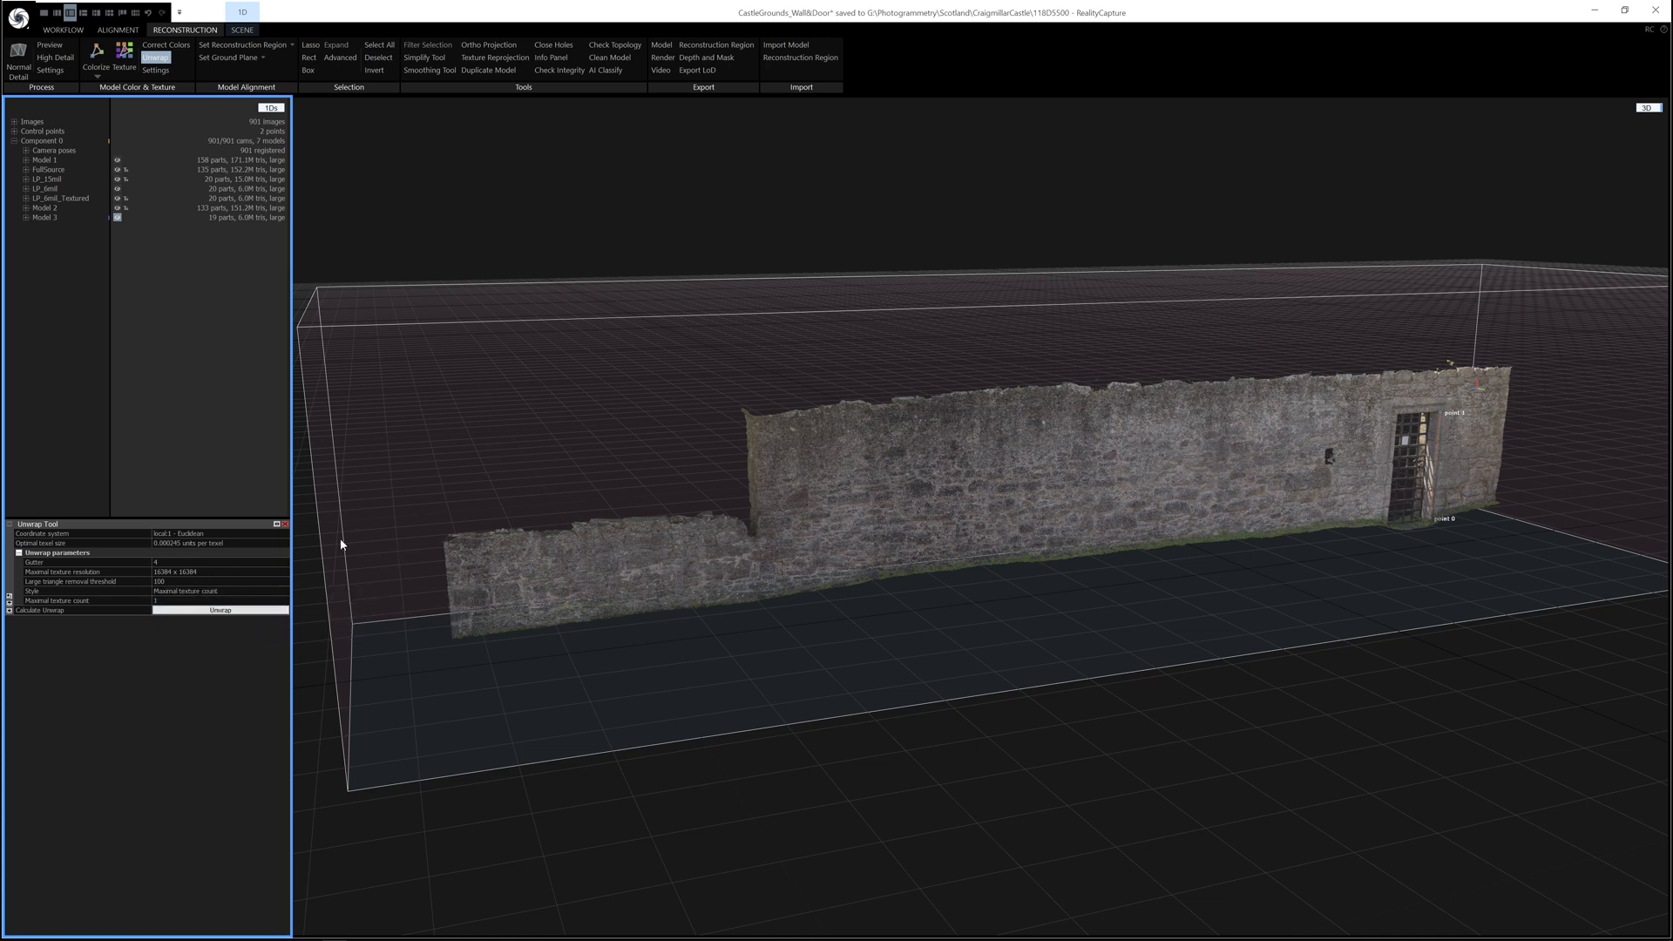
{"action": "mouse_move", "coordinate": [291, 591]}
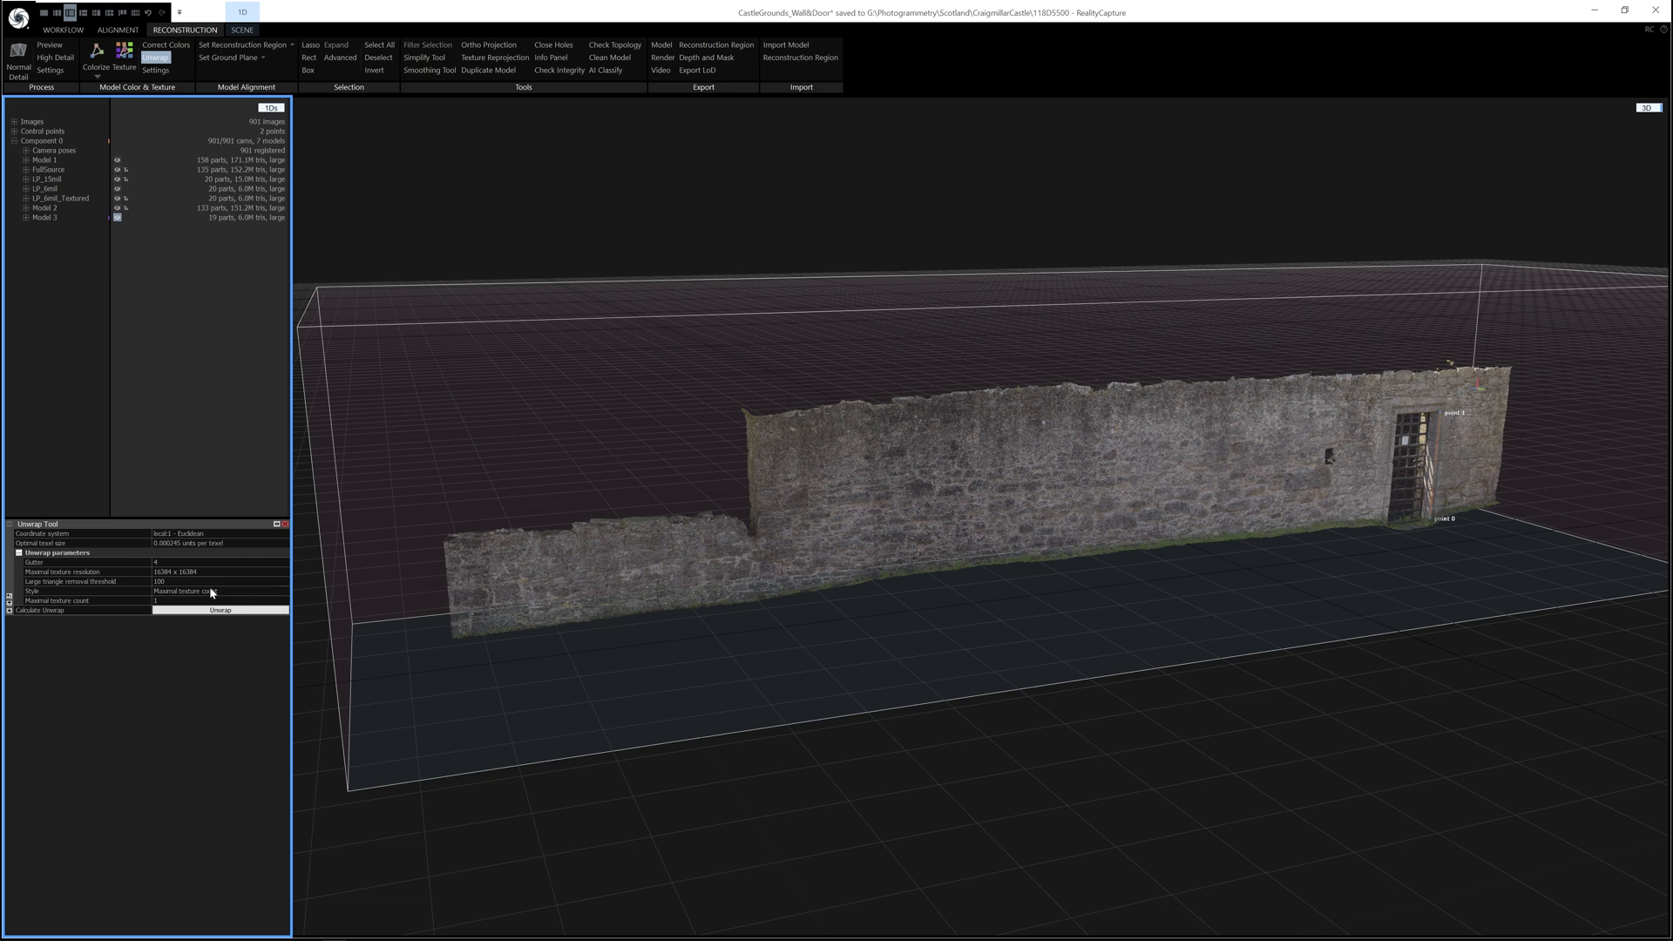
{"action": "mouse_move", "coordinate": [810, 472]}
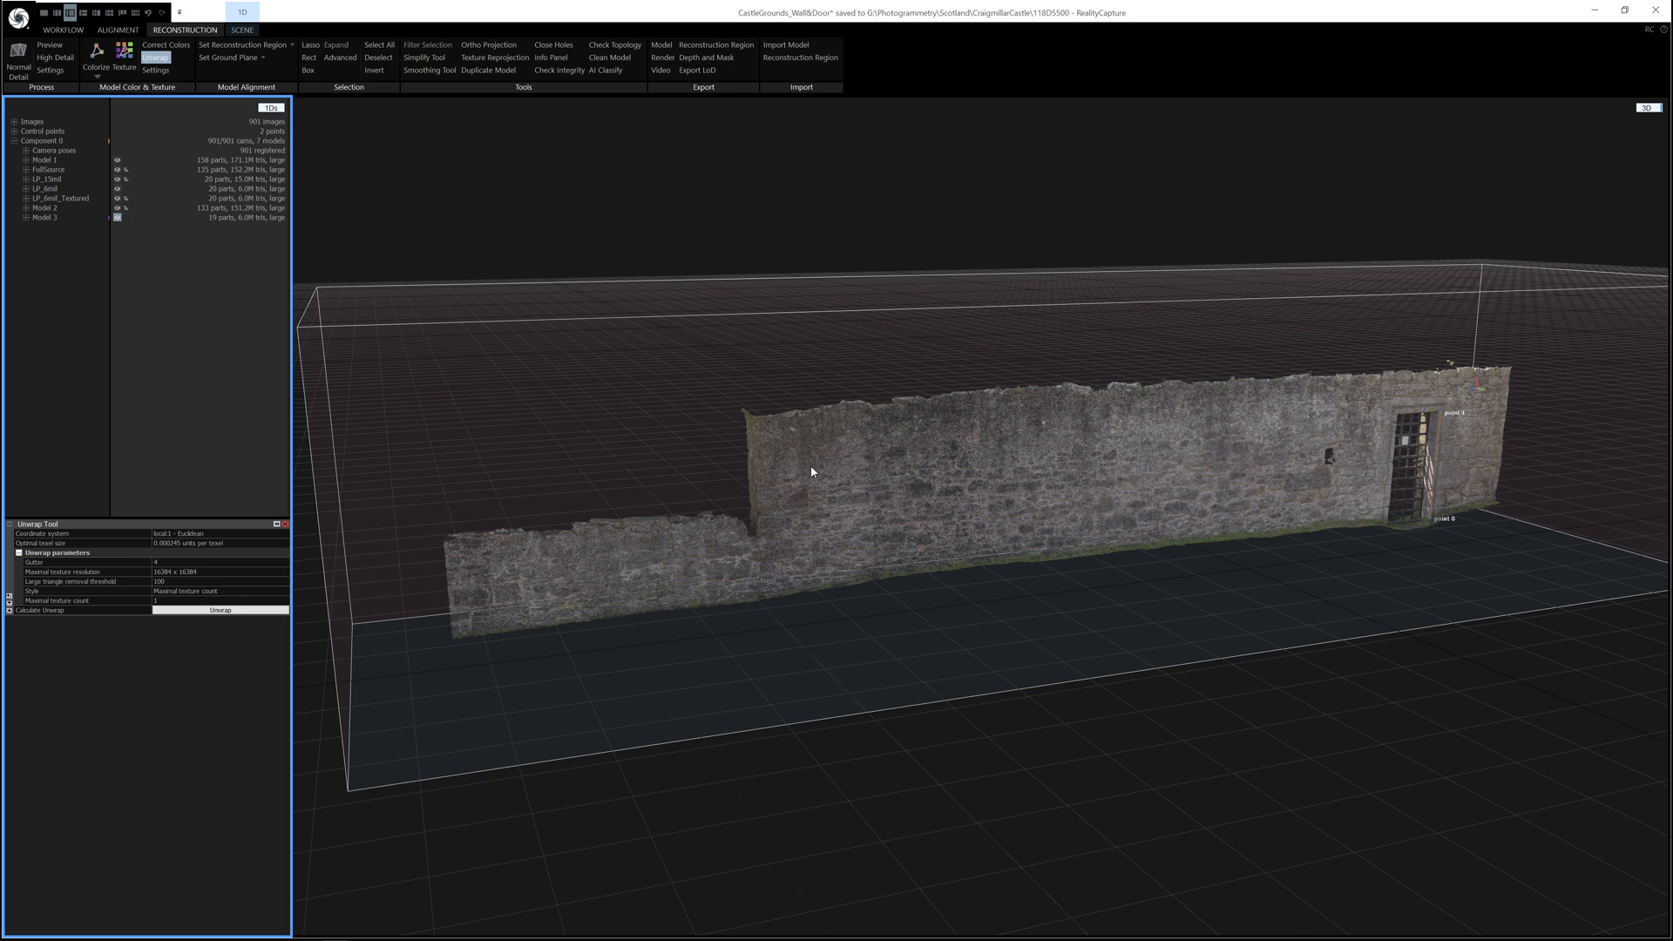
{"action": "mouse_move", "coordinate": [170, 605]}
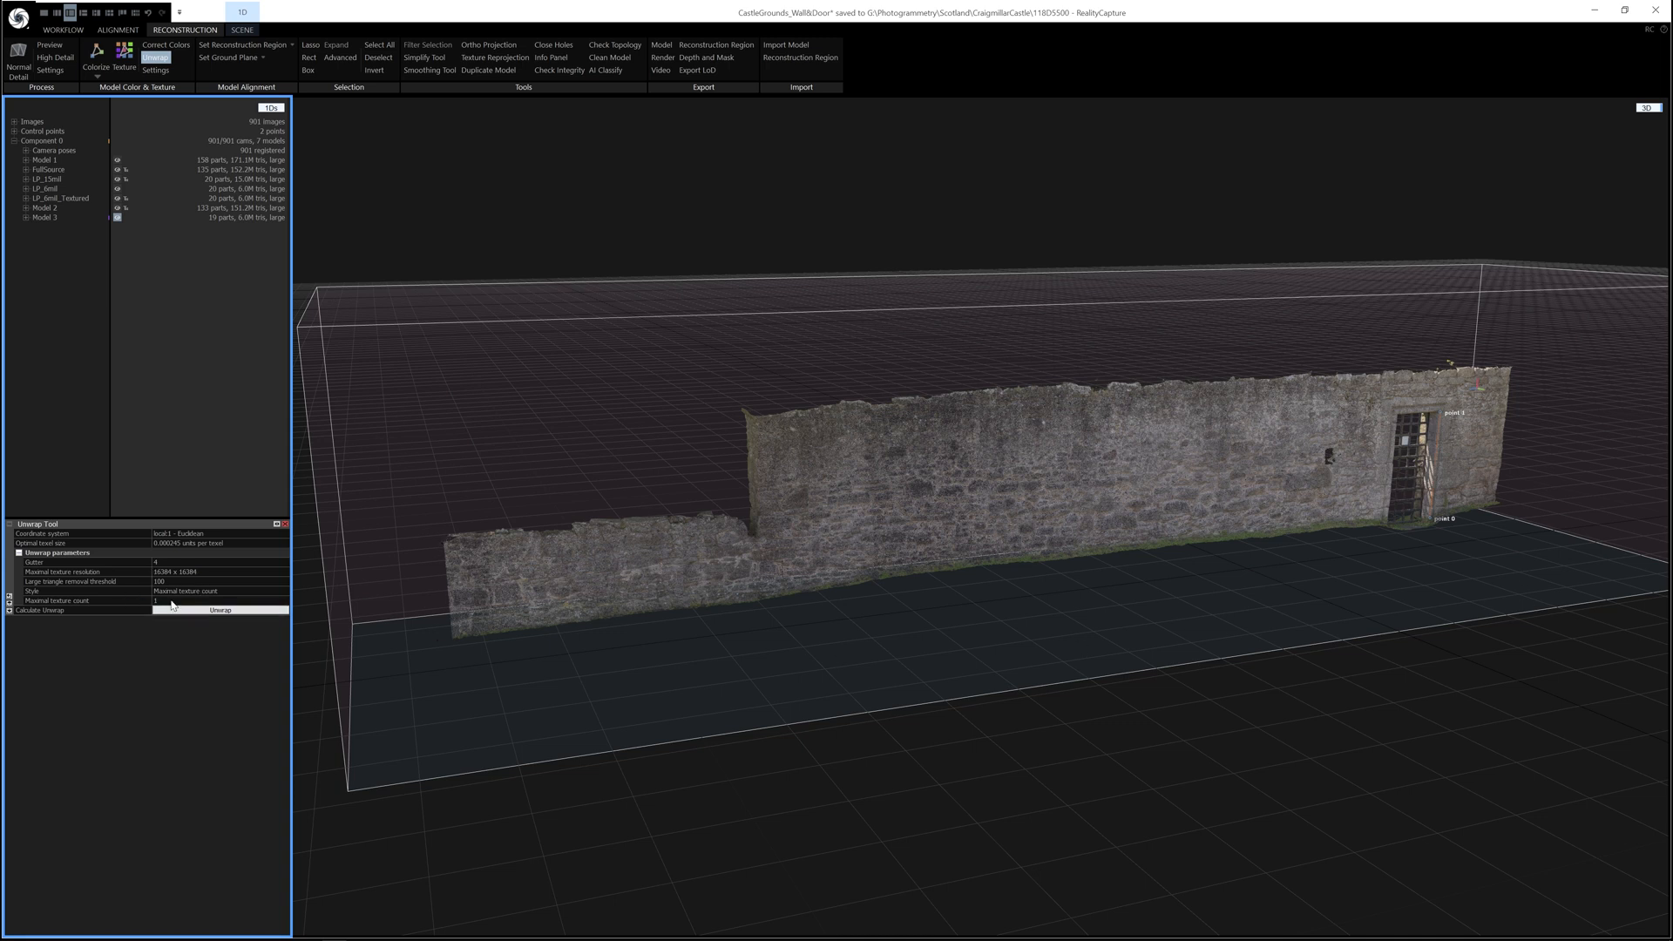
Unwrap the simplified Model 3 so it is ready for texturing
{"action": "left_click", "coordinate": [219, 609]}
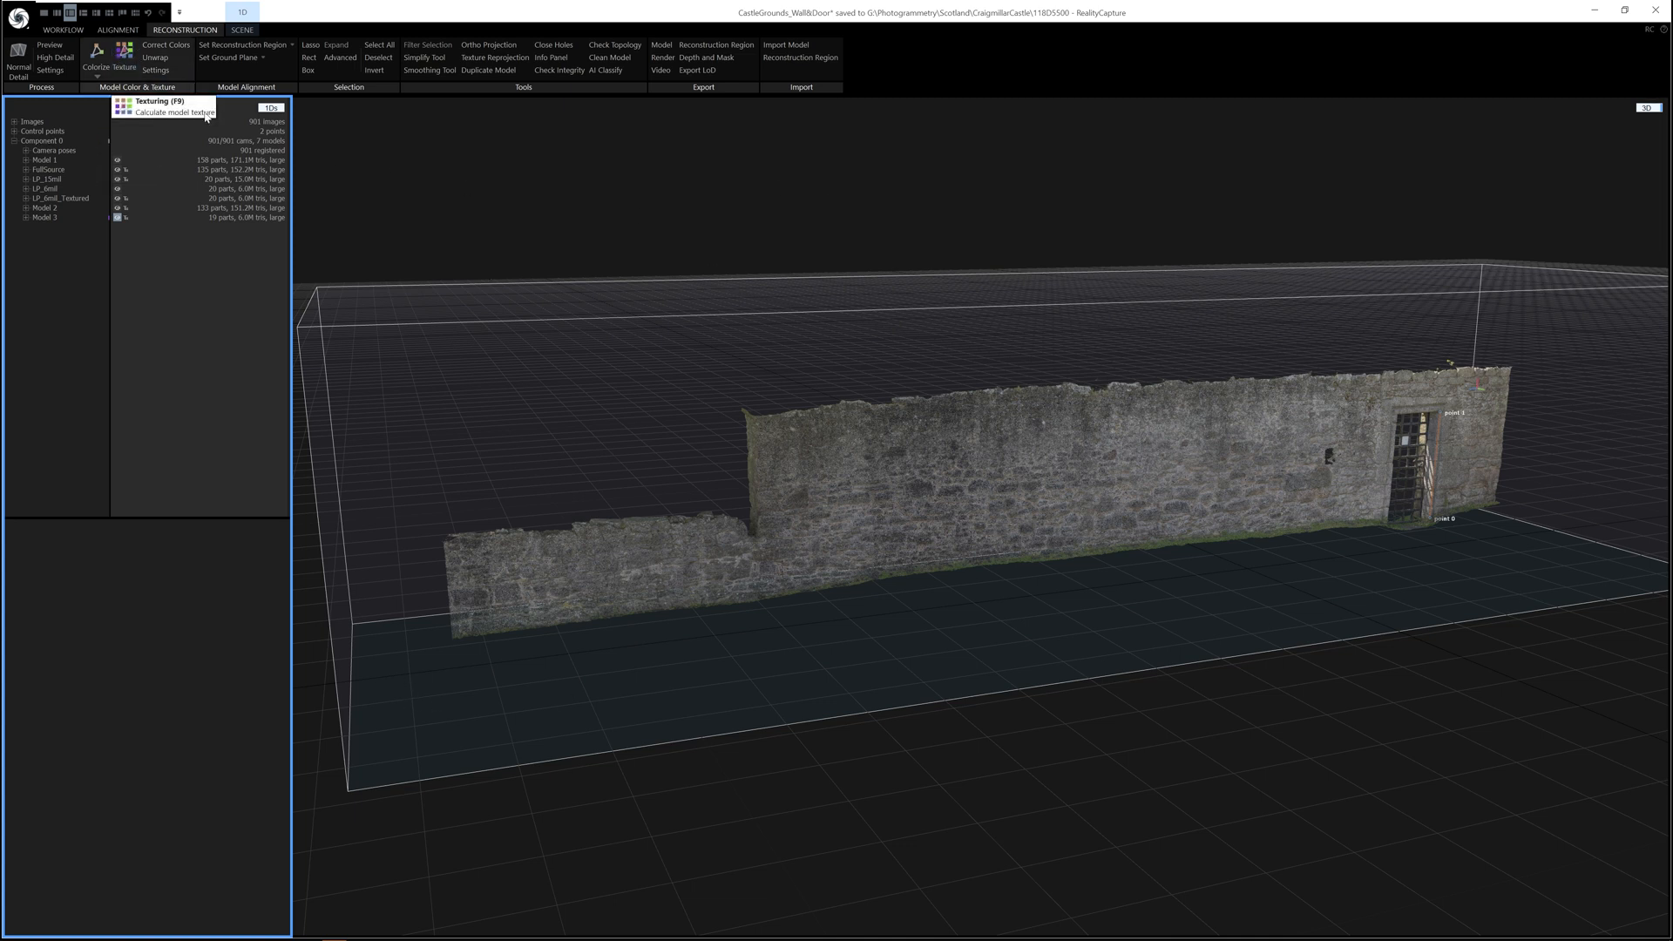
Start texture calculation for Model 3, showing camera frustums along the wall
{"action": "left_click", "coordinate": [241, 30]}
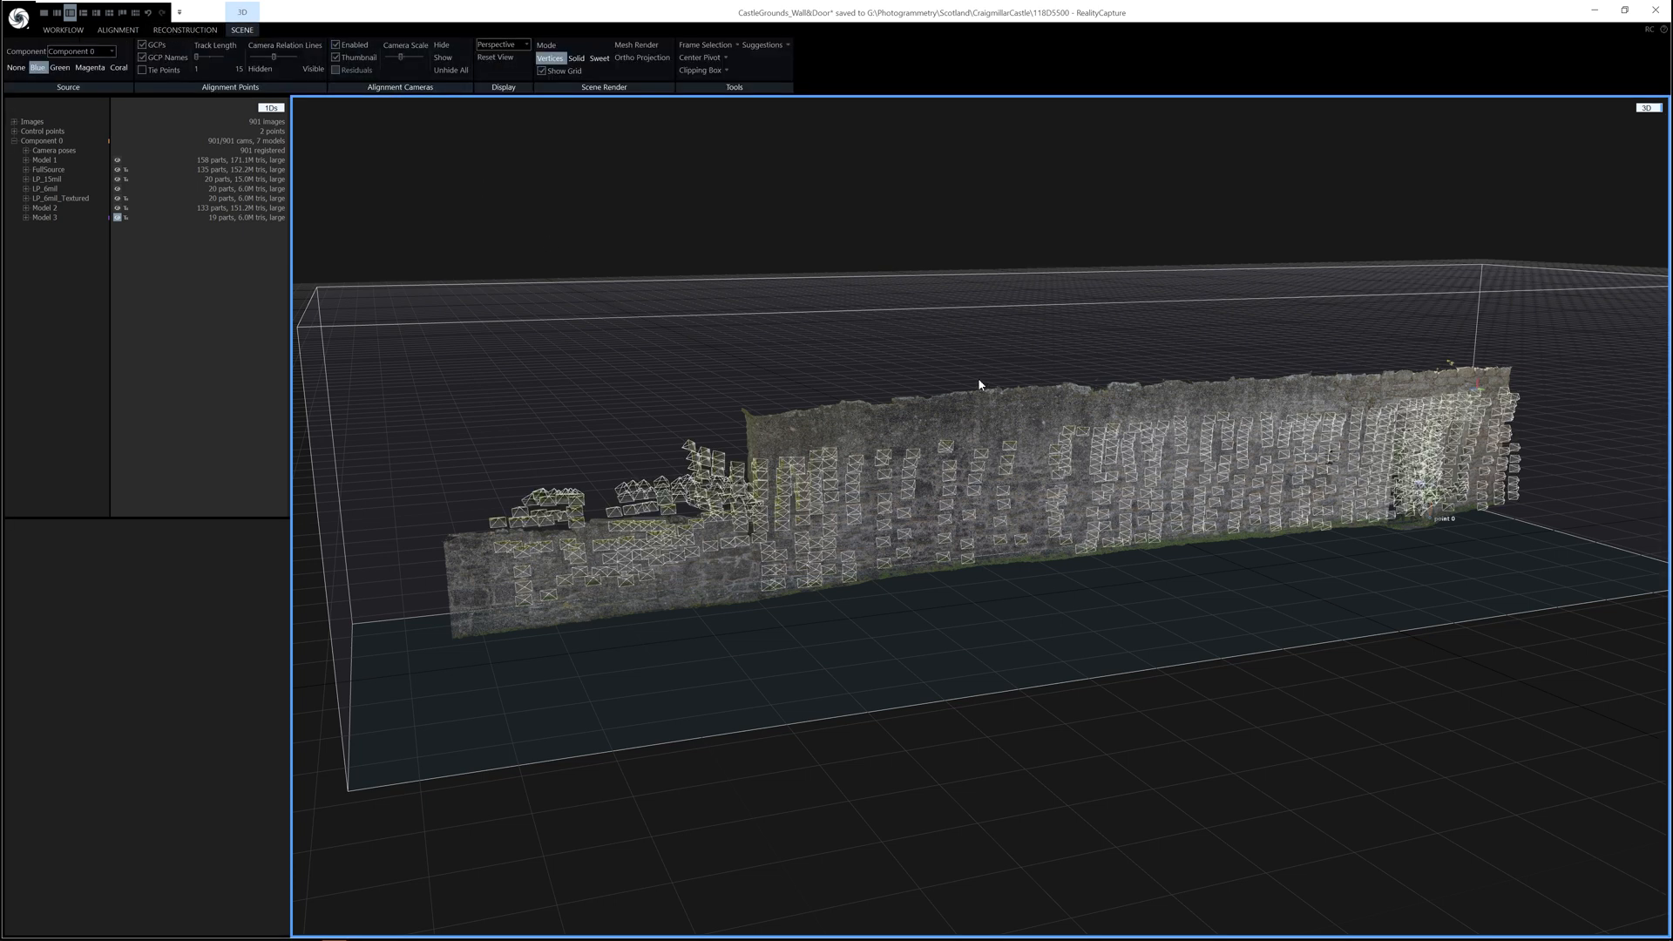
{"action": "mouse_move", "coordinate": [1484, 362]}
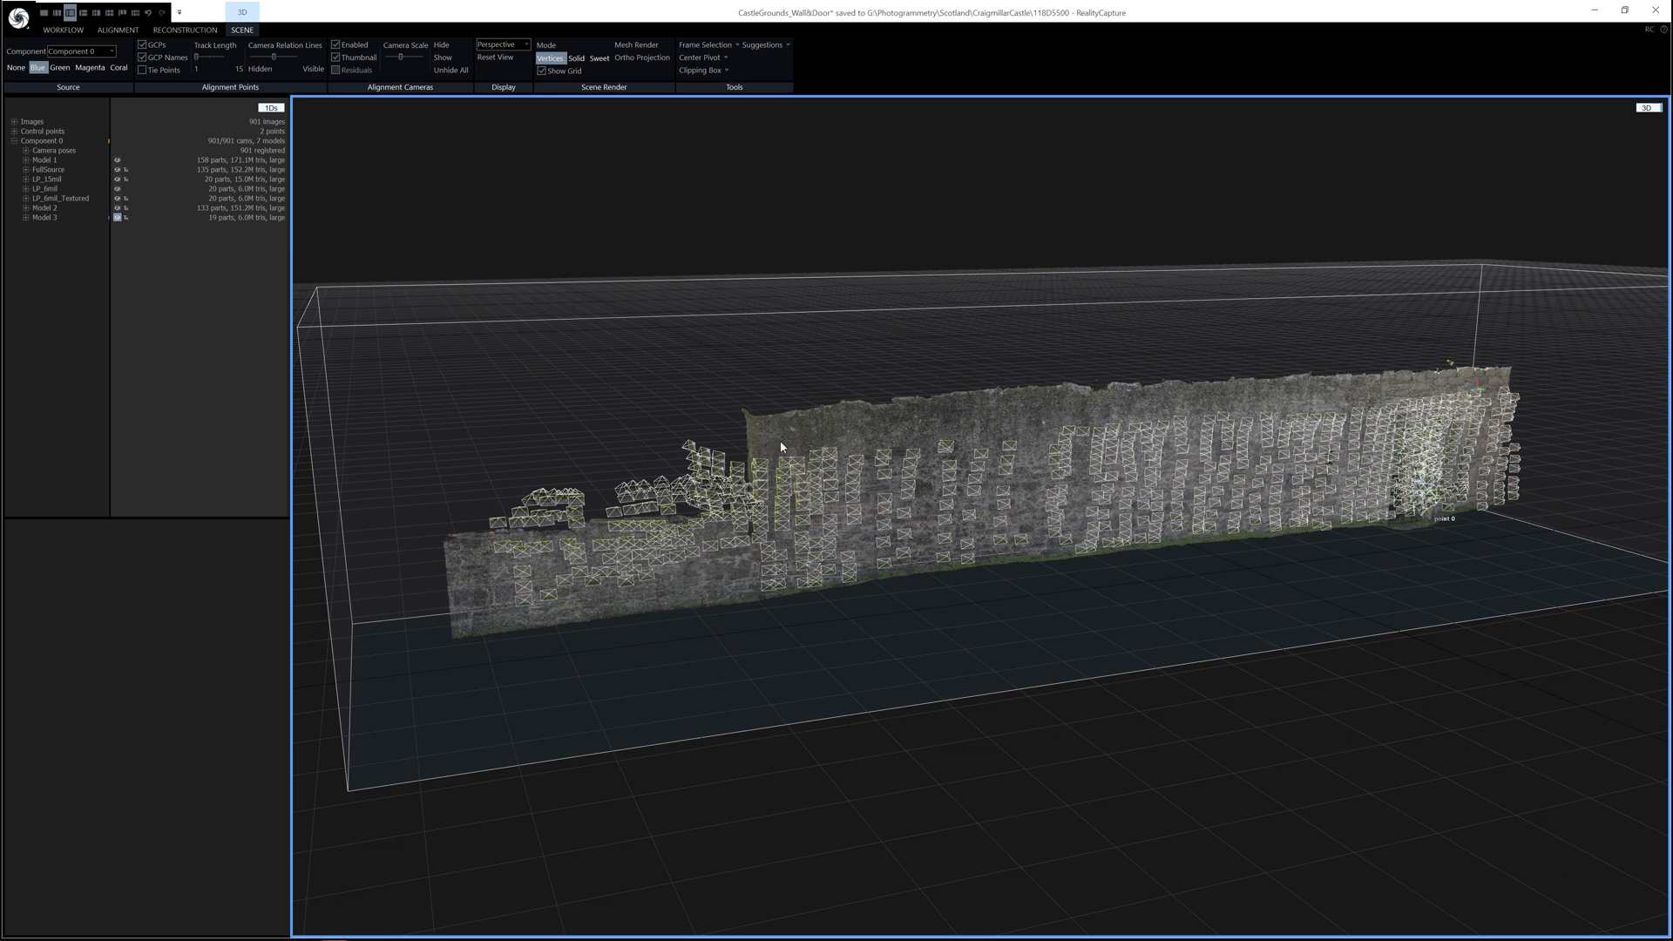
{"action": "mouse_move", "coordinate": [1434, 390]}
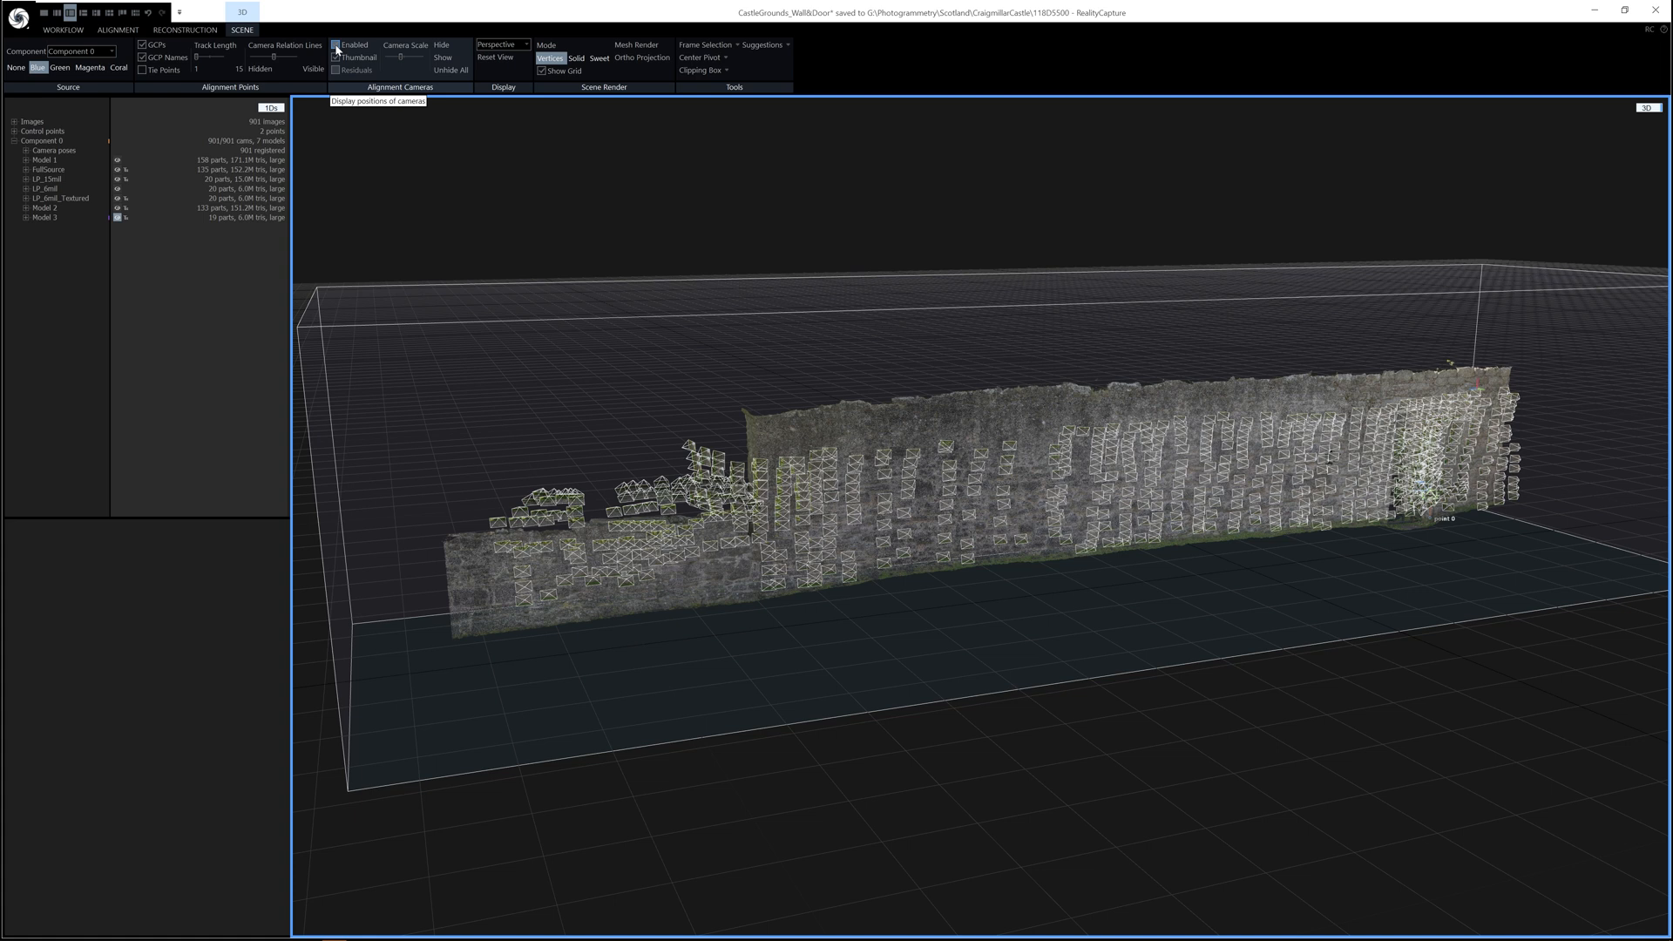
Hide camera positions, select FullSource, and bring up Texture Reprojection settings
{"action": "left_click", "coordinate": [185, 29]}
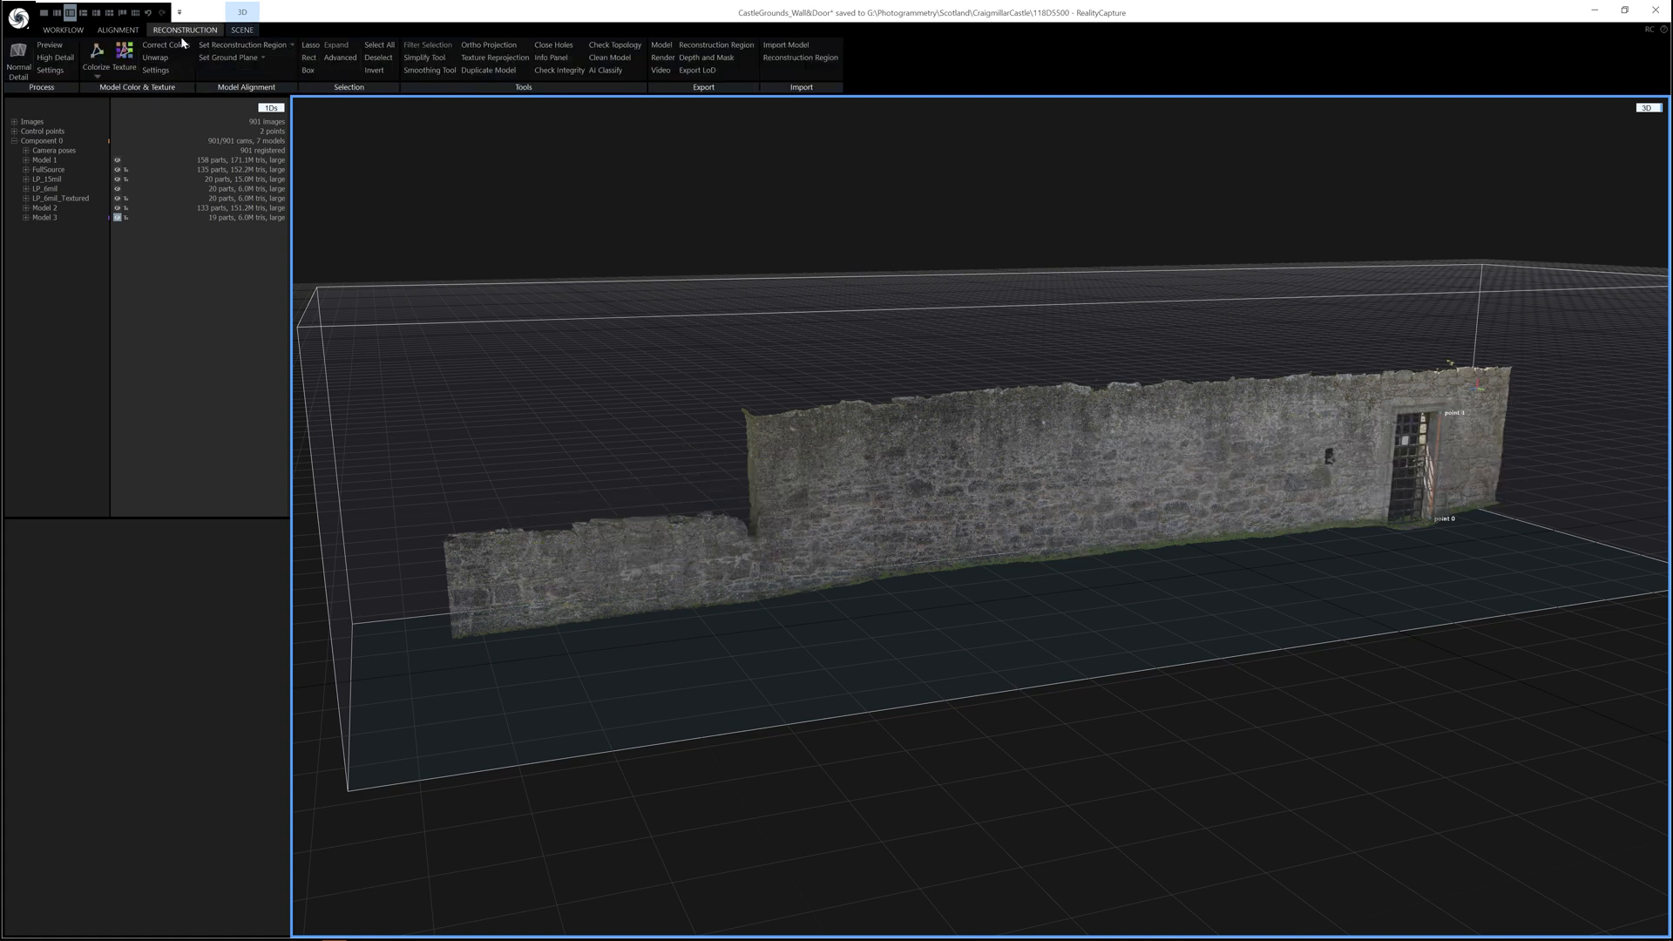
{"action": "mouse_move", "coordinate": [493, 58]}
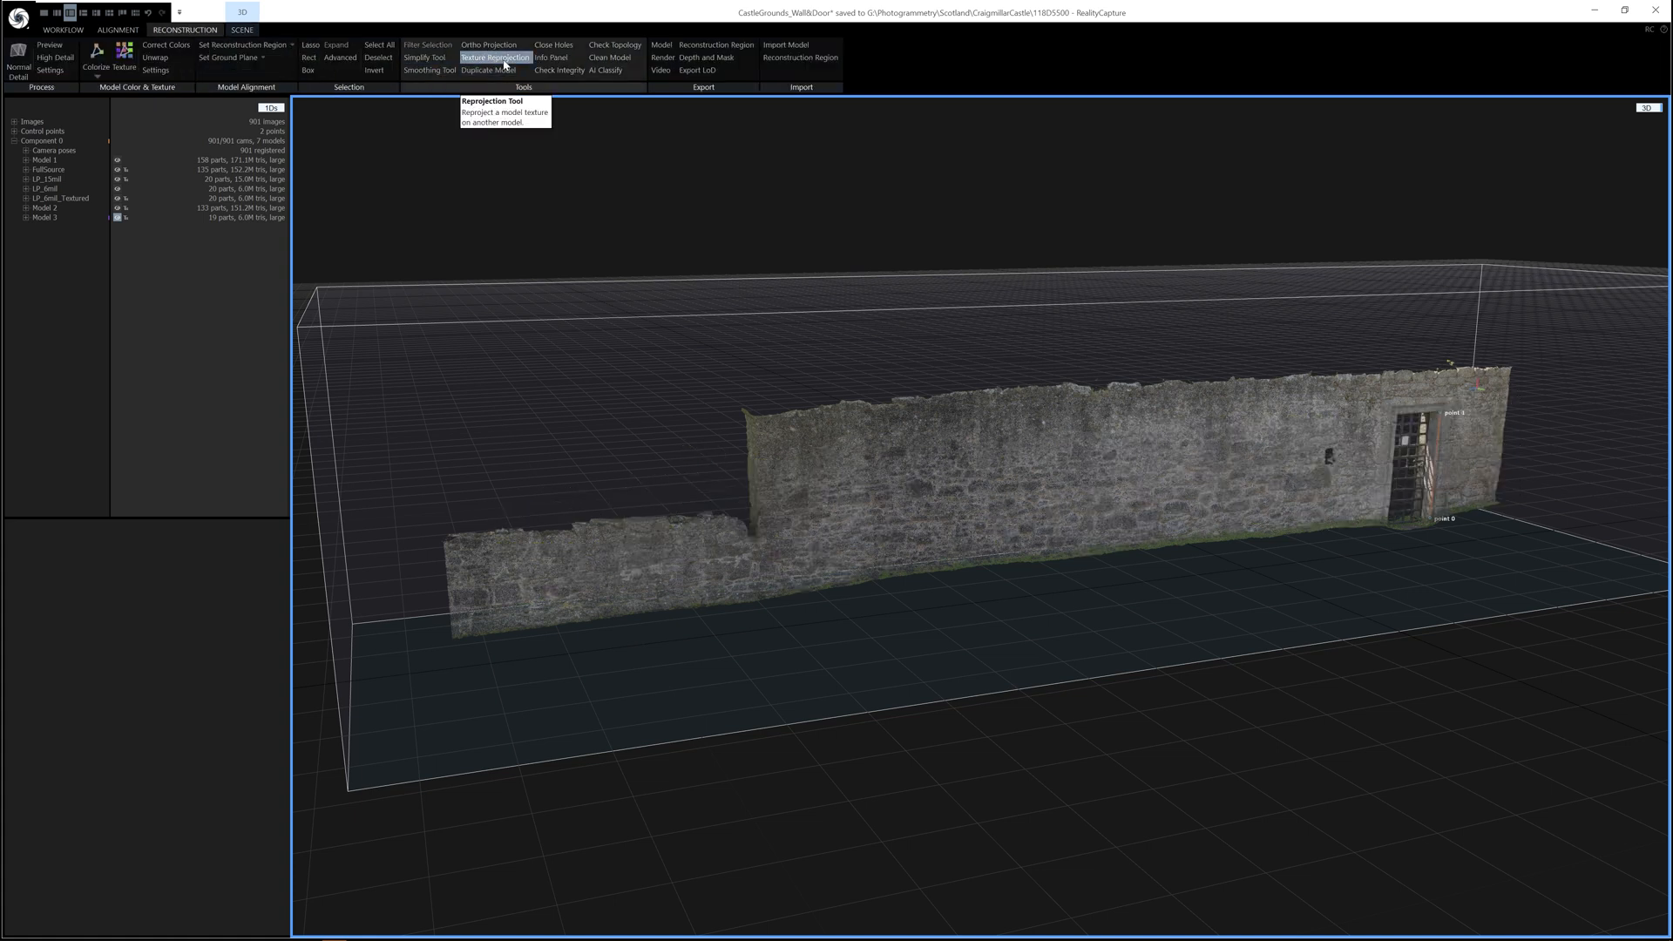
{"action": "mouse_move", "coordinate": [780, 317]}
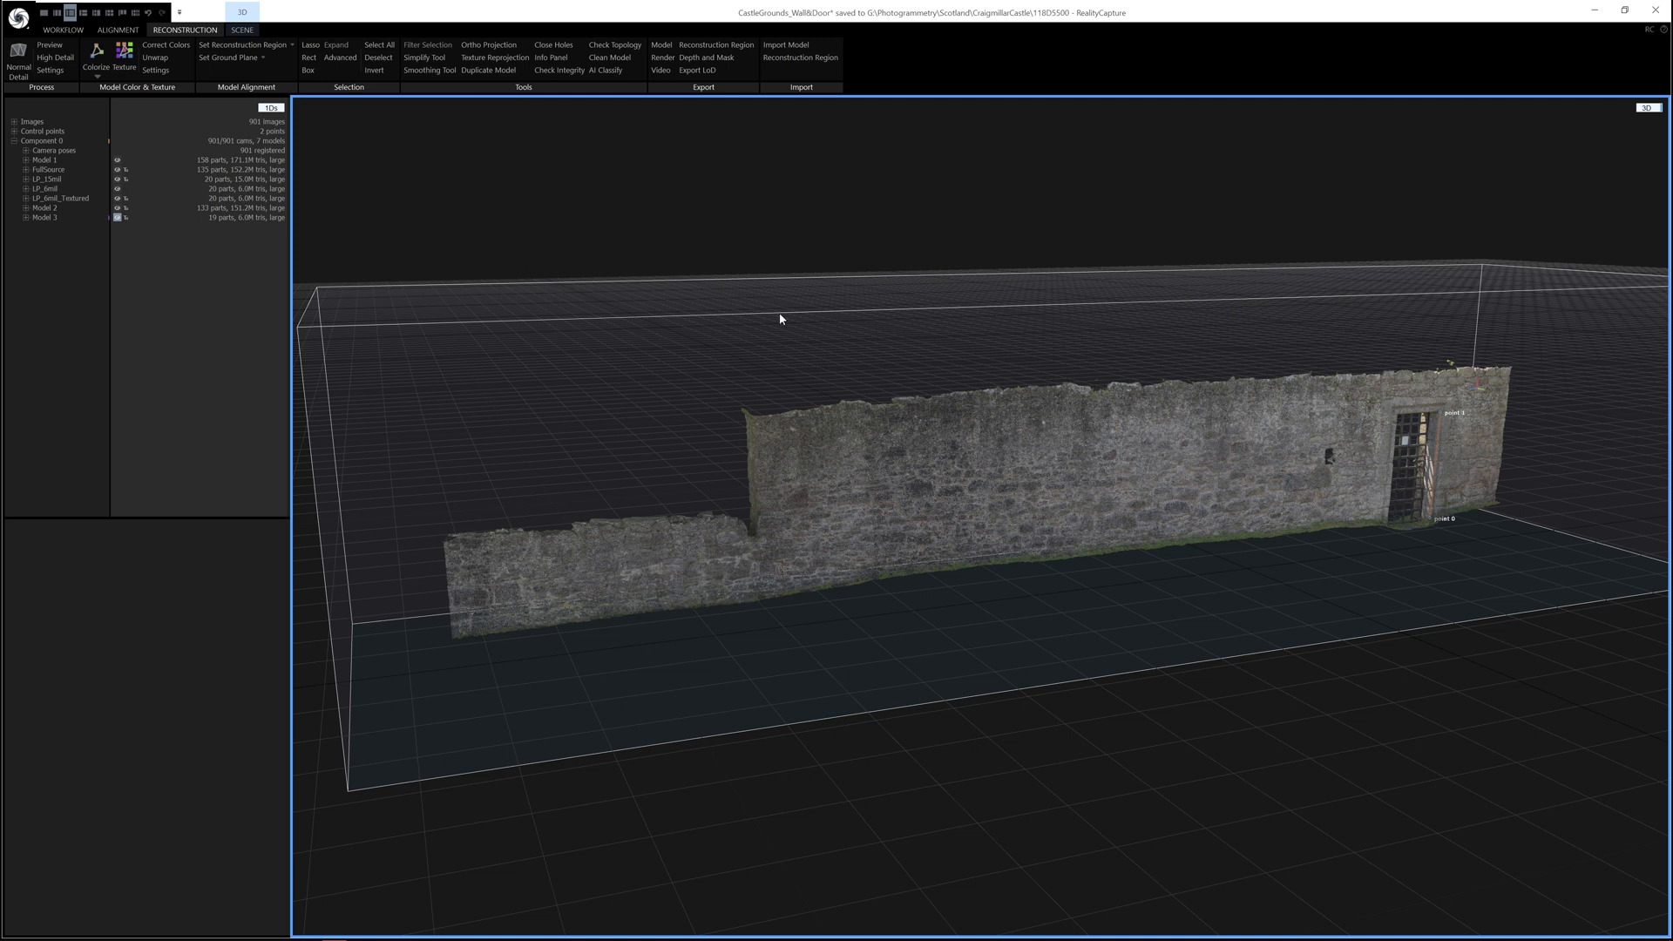
{"action": "mouse_move", "coordinate": [755, 284]}
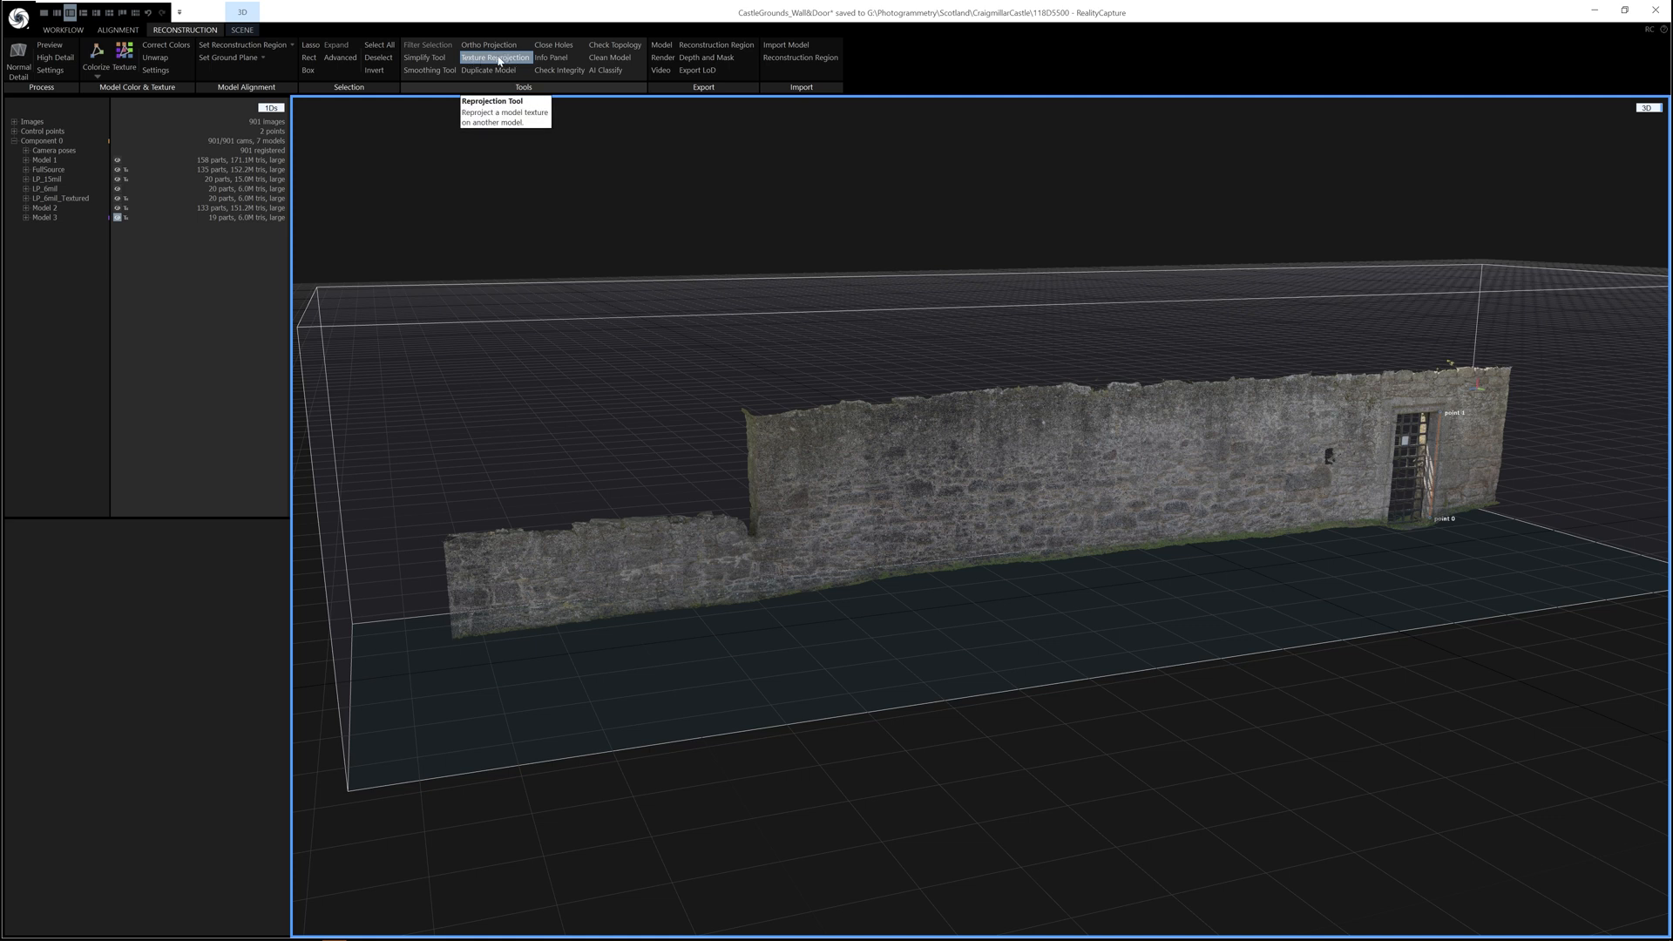
{"action": "mouse_move", "coordinate": [358, 294]}
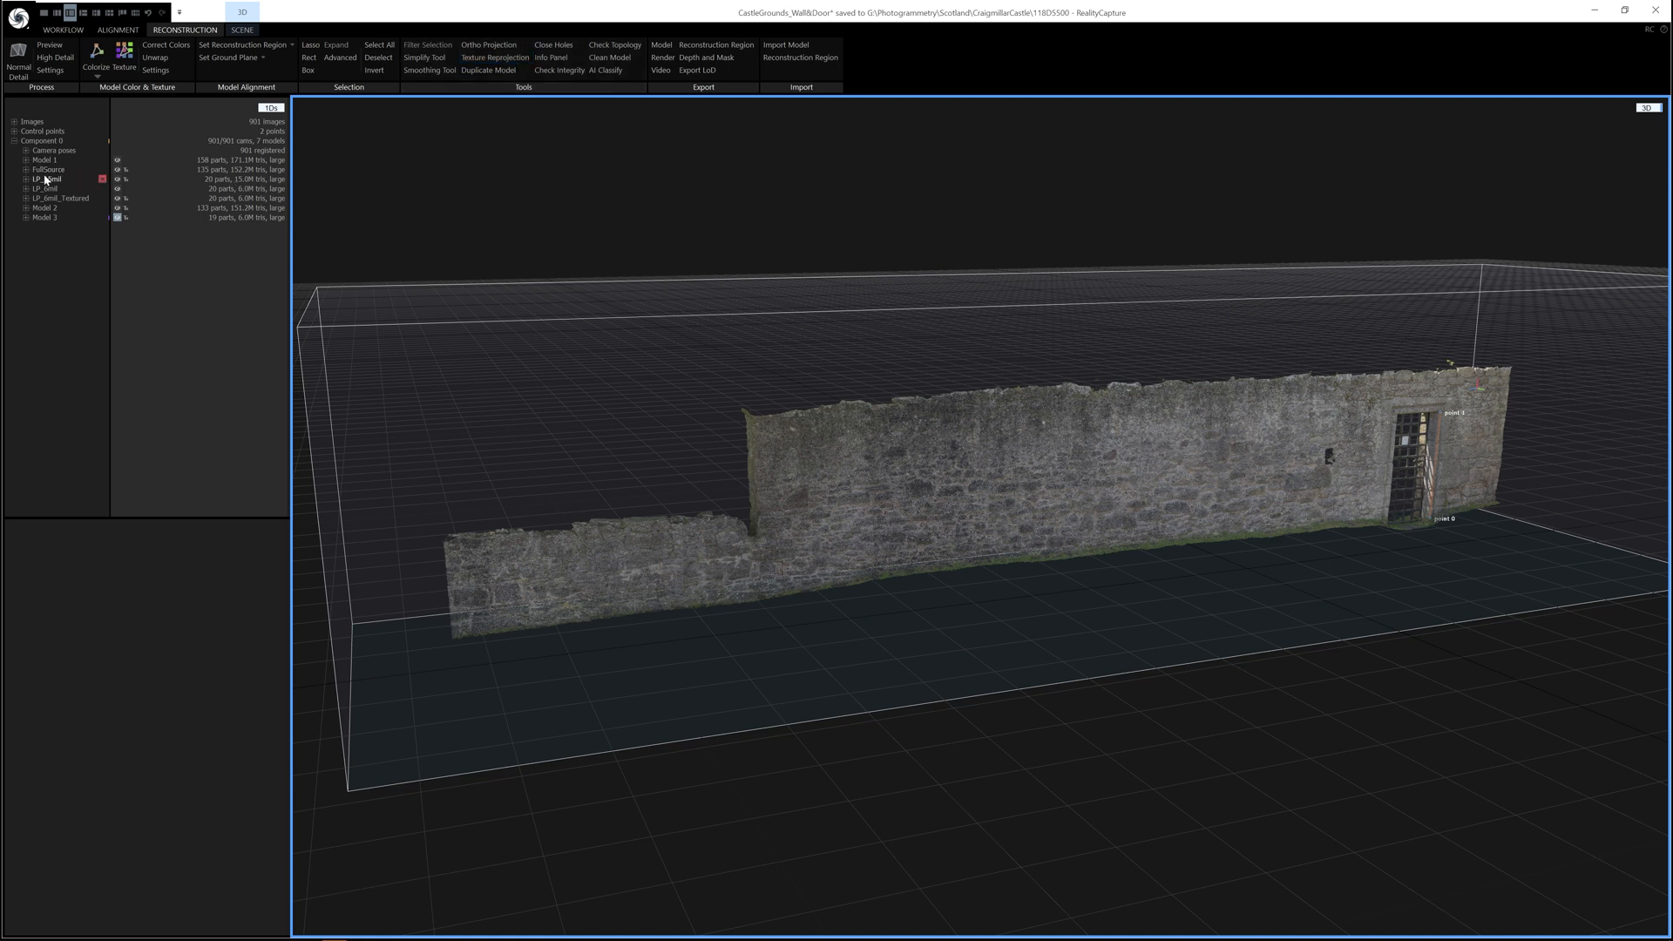
{"action": "left_click", "coordinate": [49, 169]}
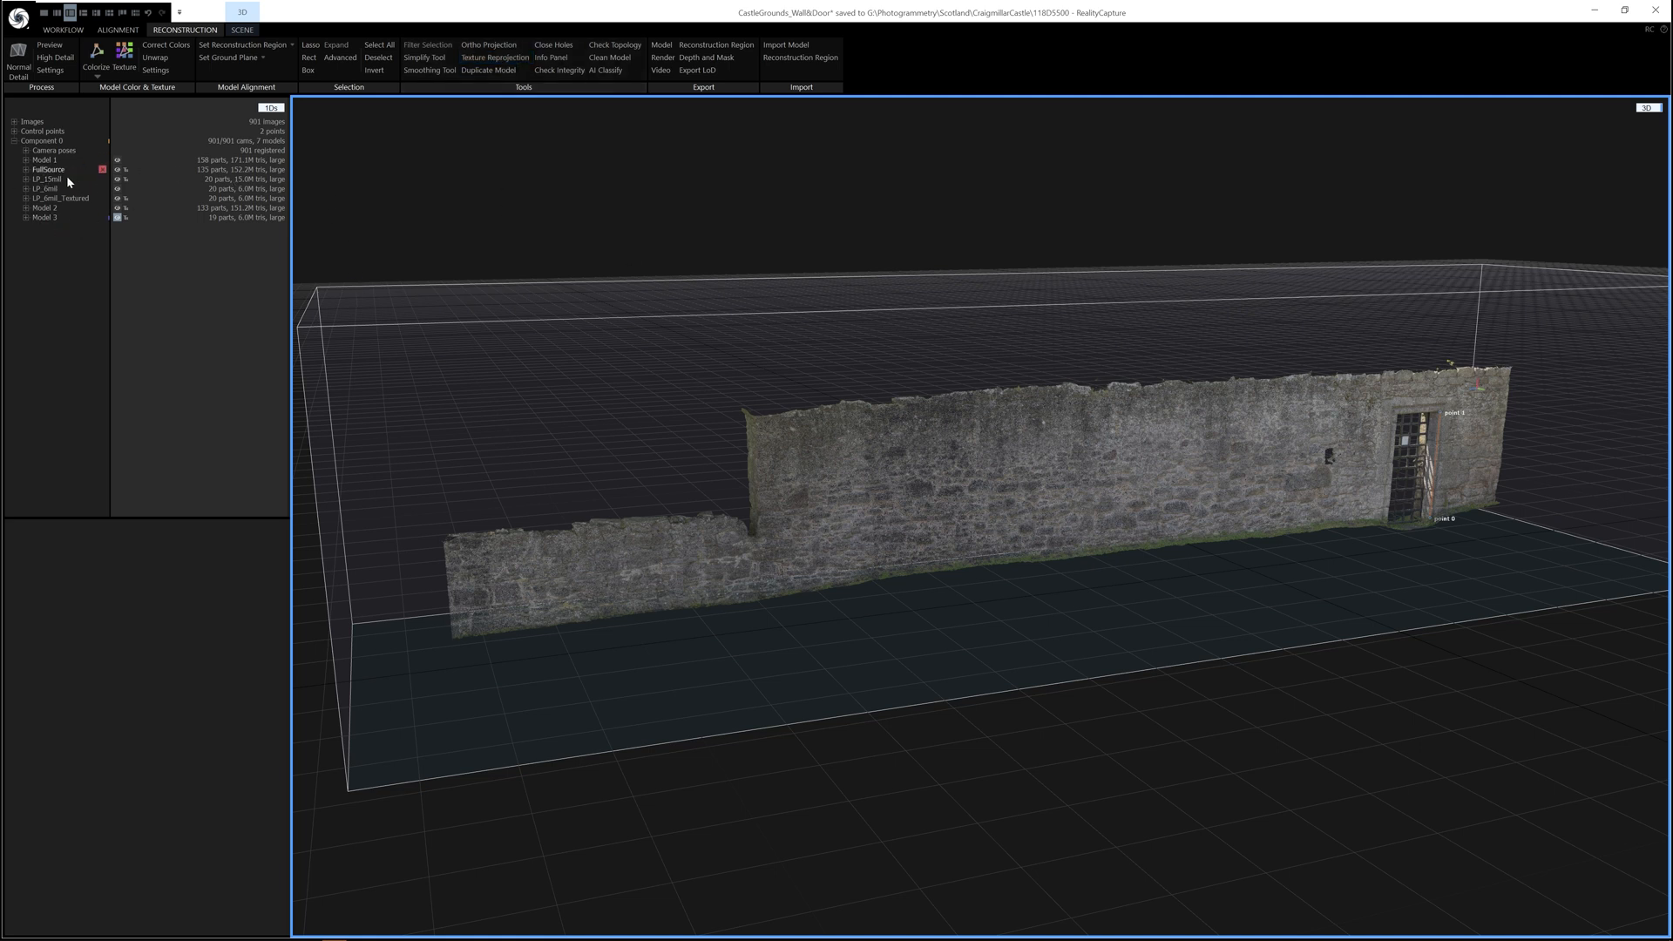
{"action": "left_click", "coordinate": [47, 169]}
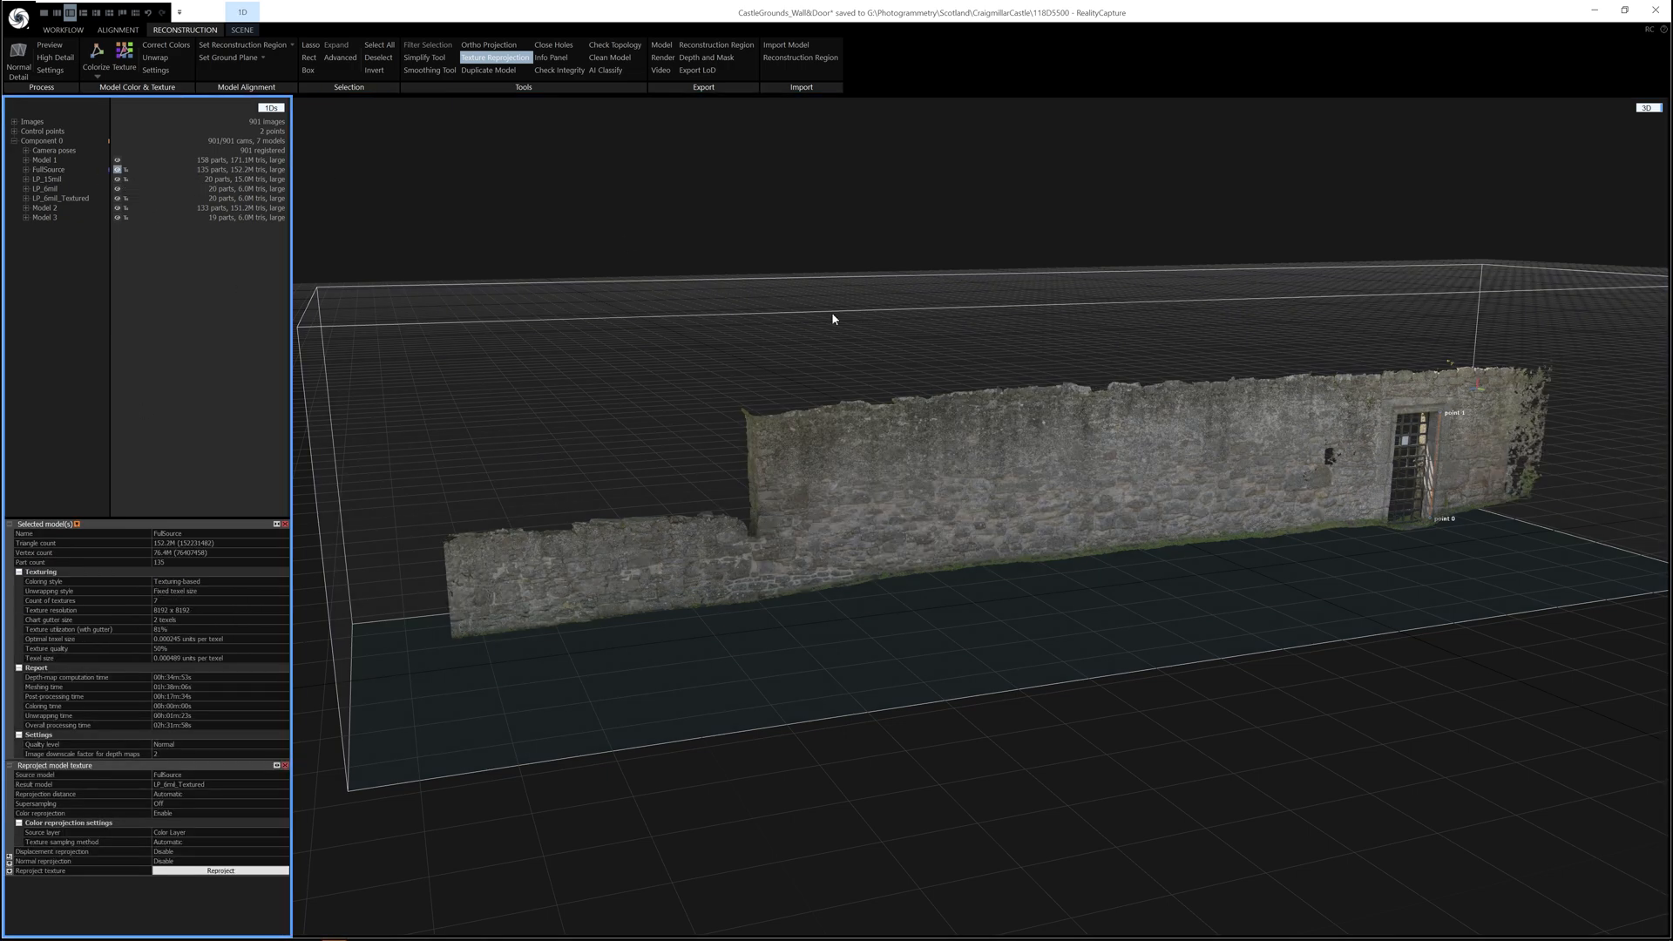
Set Model 3 as the reprojection result model and rename it LP_UE5
{"action": "left_click", "coordinate": [43, 216]}
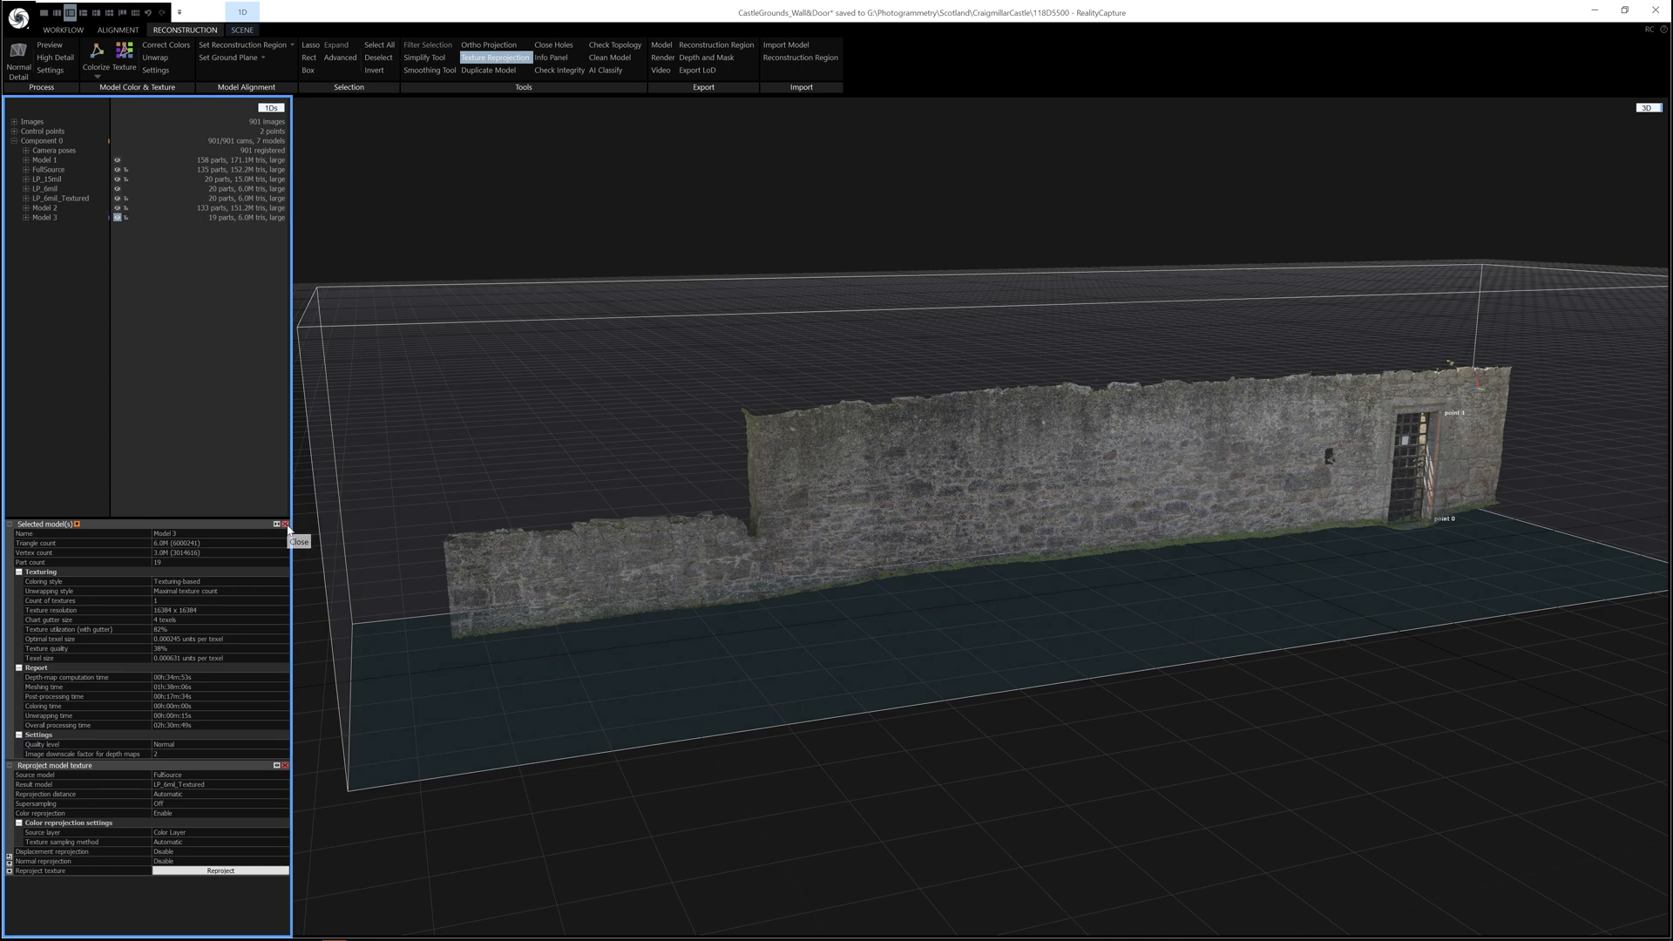
{"action": "left_click", "coordinate": [284, 525]}
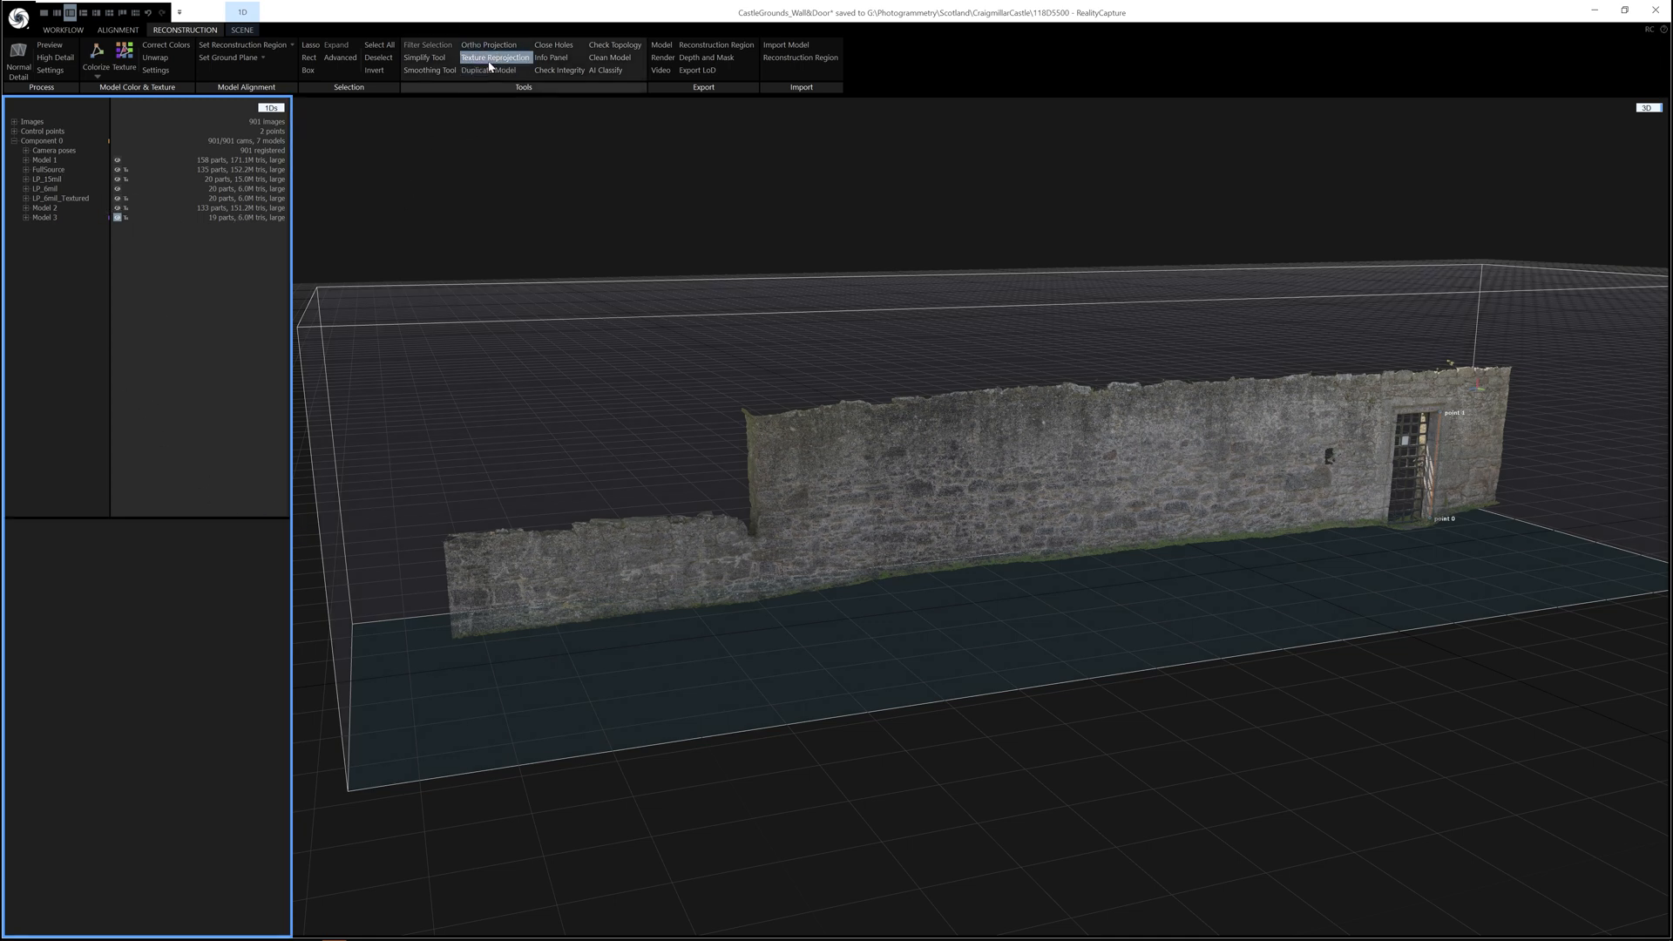
{"action": "left_click", "coordinate": [493, 56]}
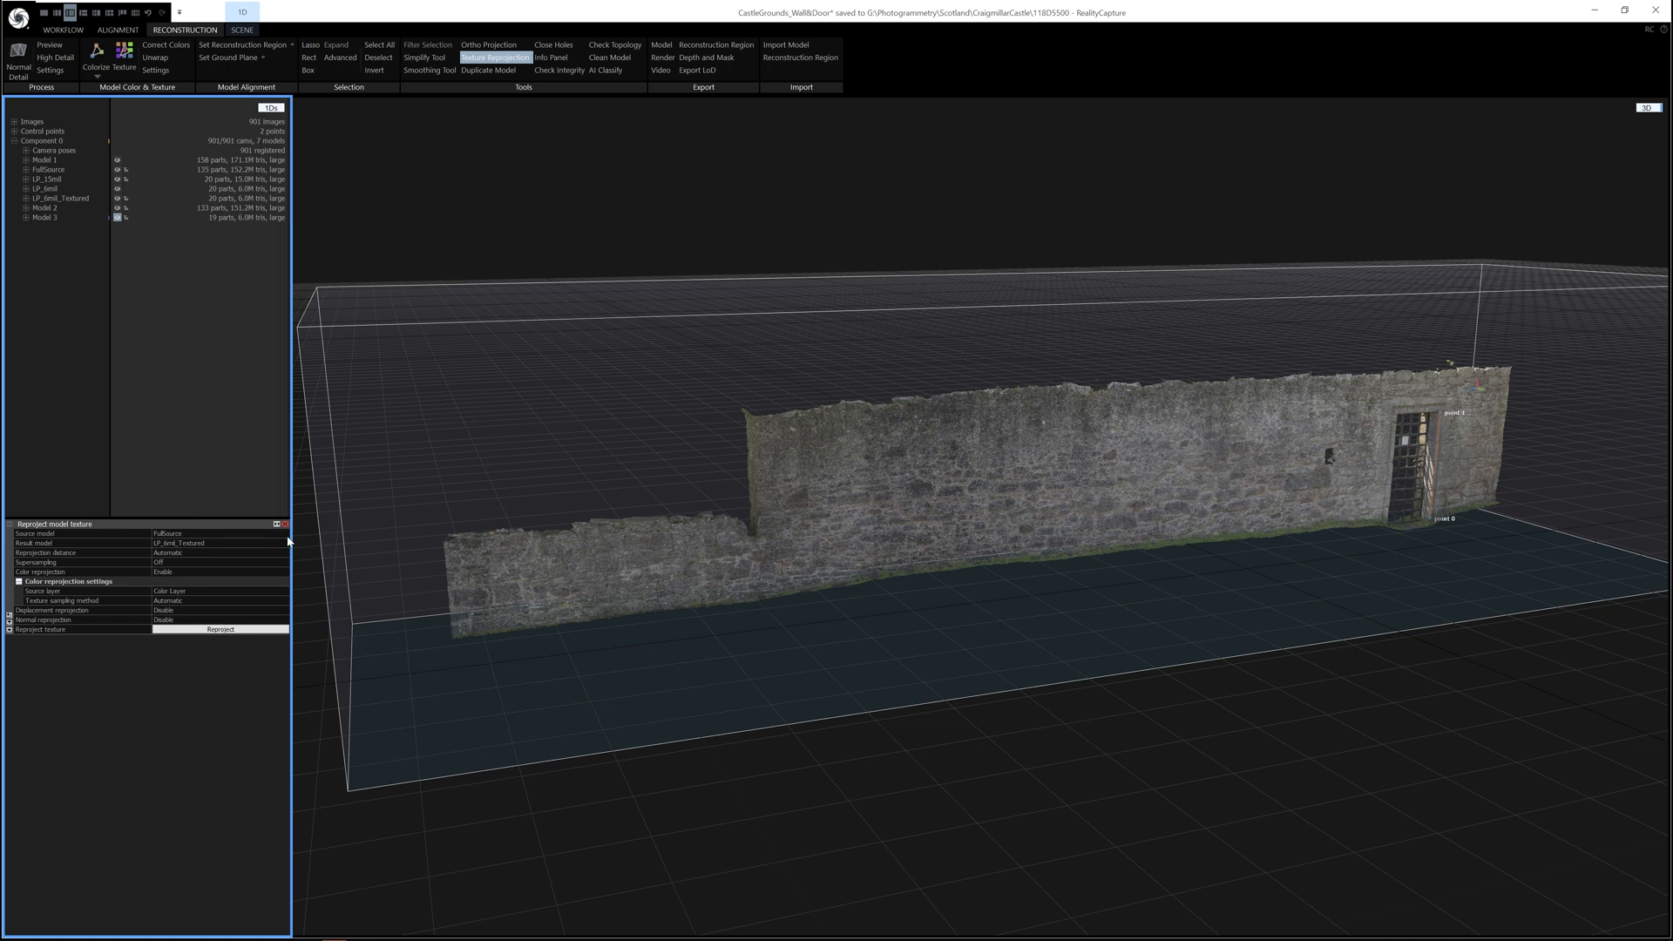
{"action": "left_click", "coordinate": [81, 533]}
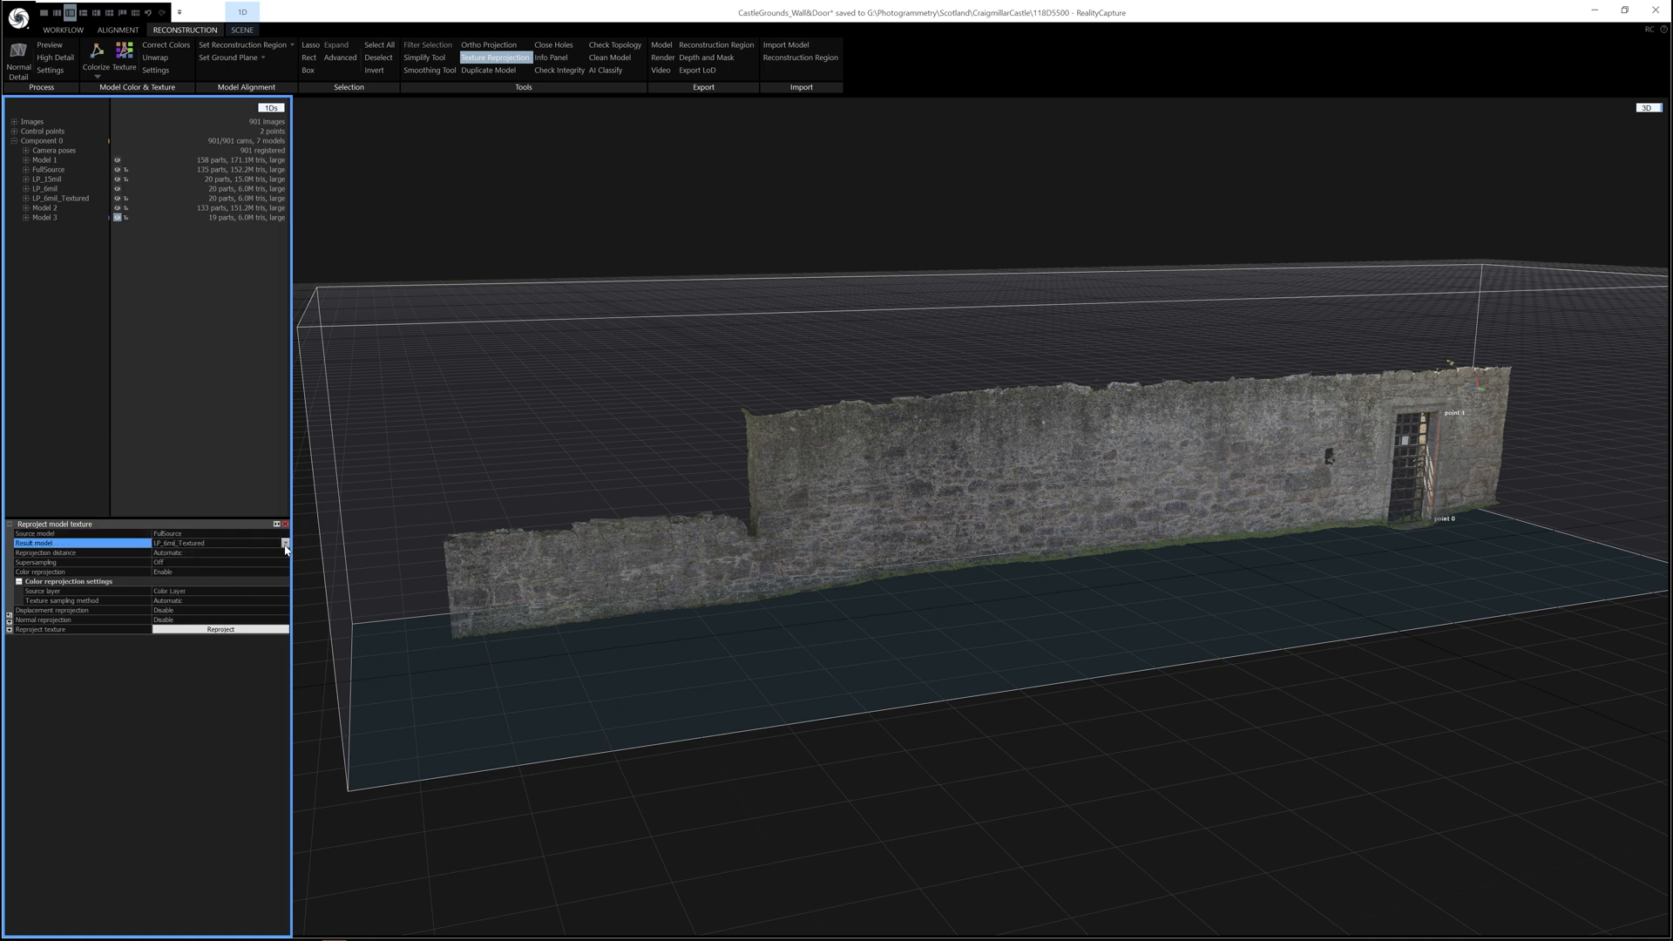
{"action": "left_click", "coordinate": [282, 544]}
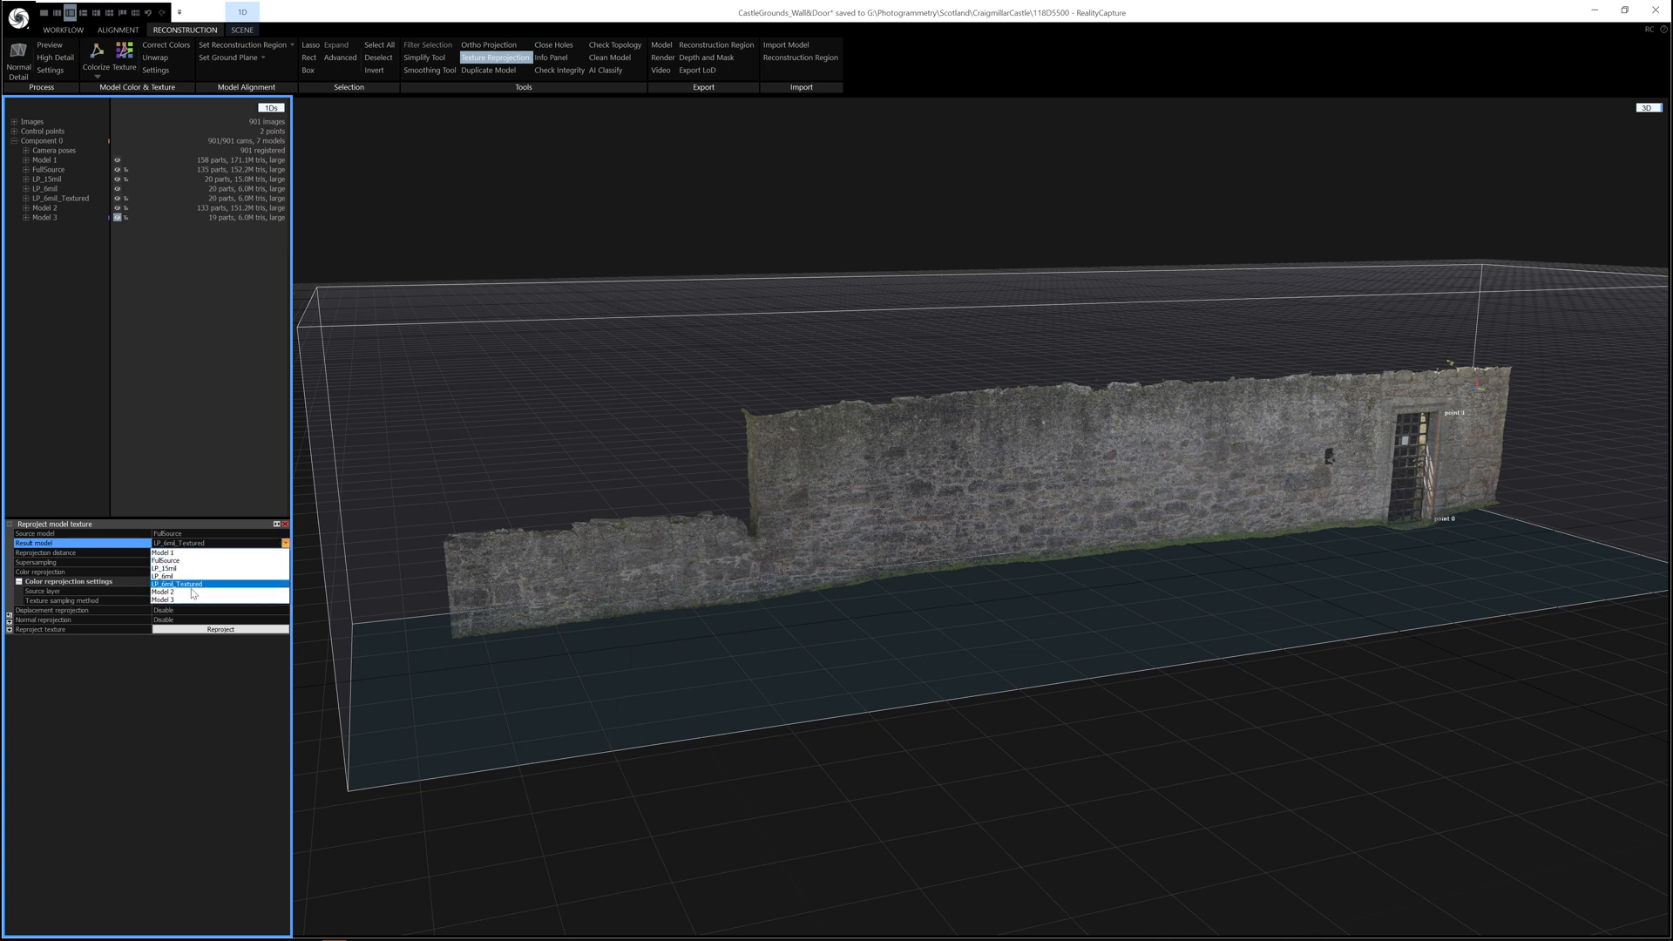
{"action": "left_click", "coordinate": [162, 599]}
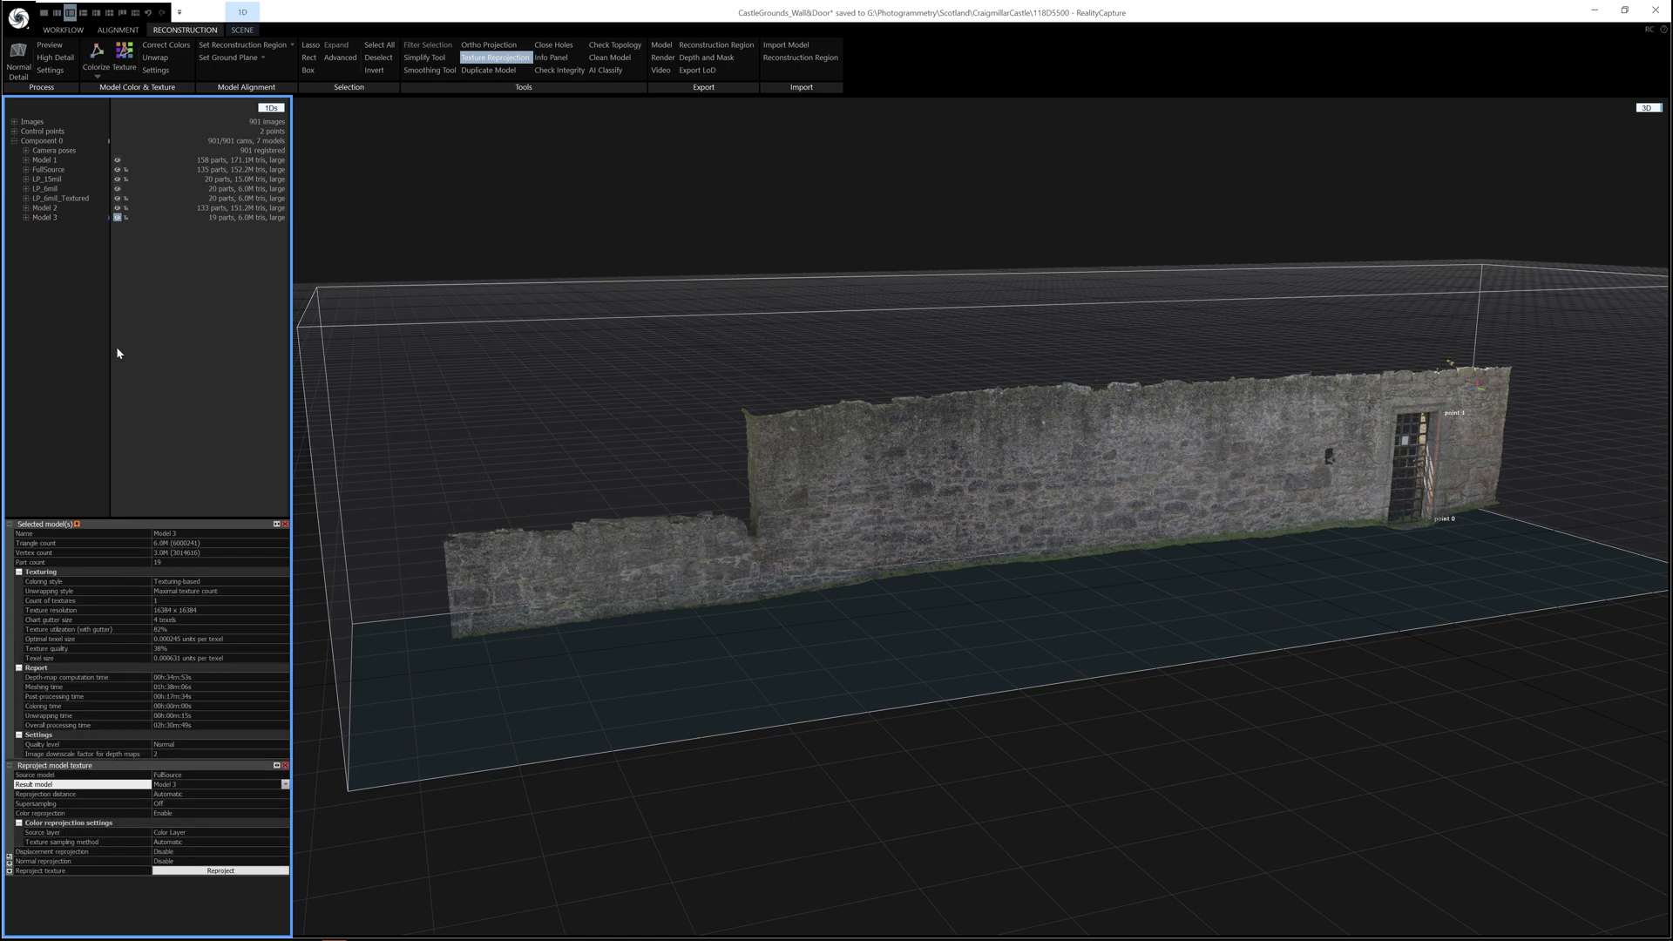
{"action": "double_click", "coordinate": [166, 533]}
{"action": "type", "text": "LP_UE5"}
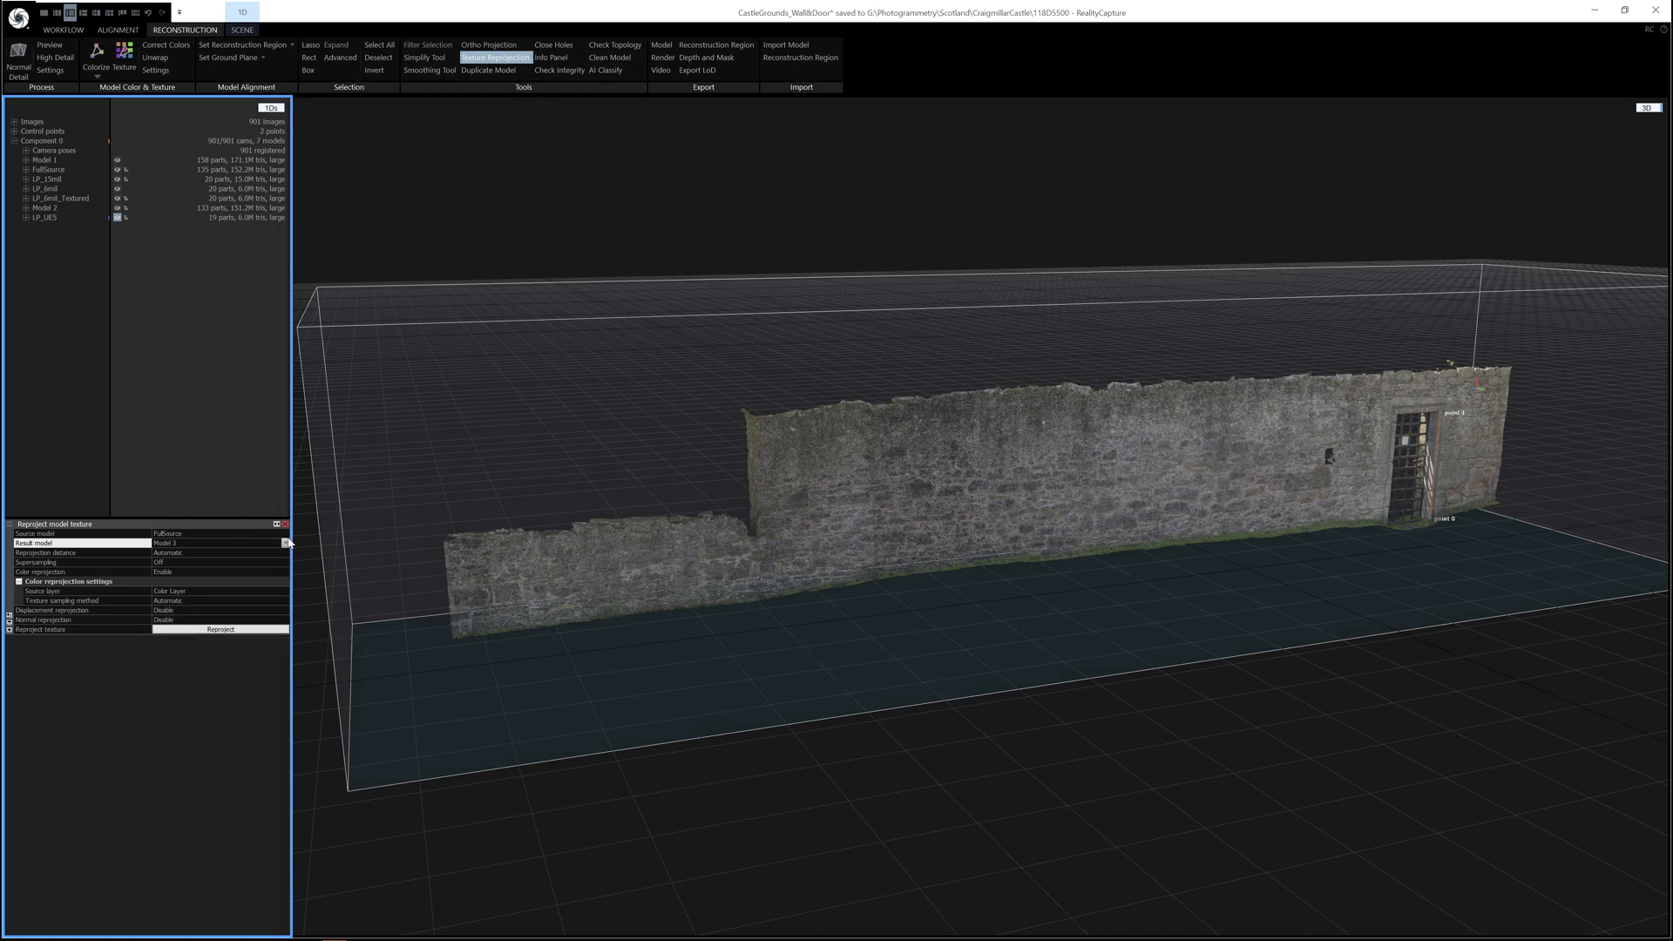
Choose LP_UE5 as the reprojection result model and pick an initial supersampling level
{"action": "left_click", "coordinate": [284, 544]}
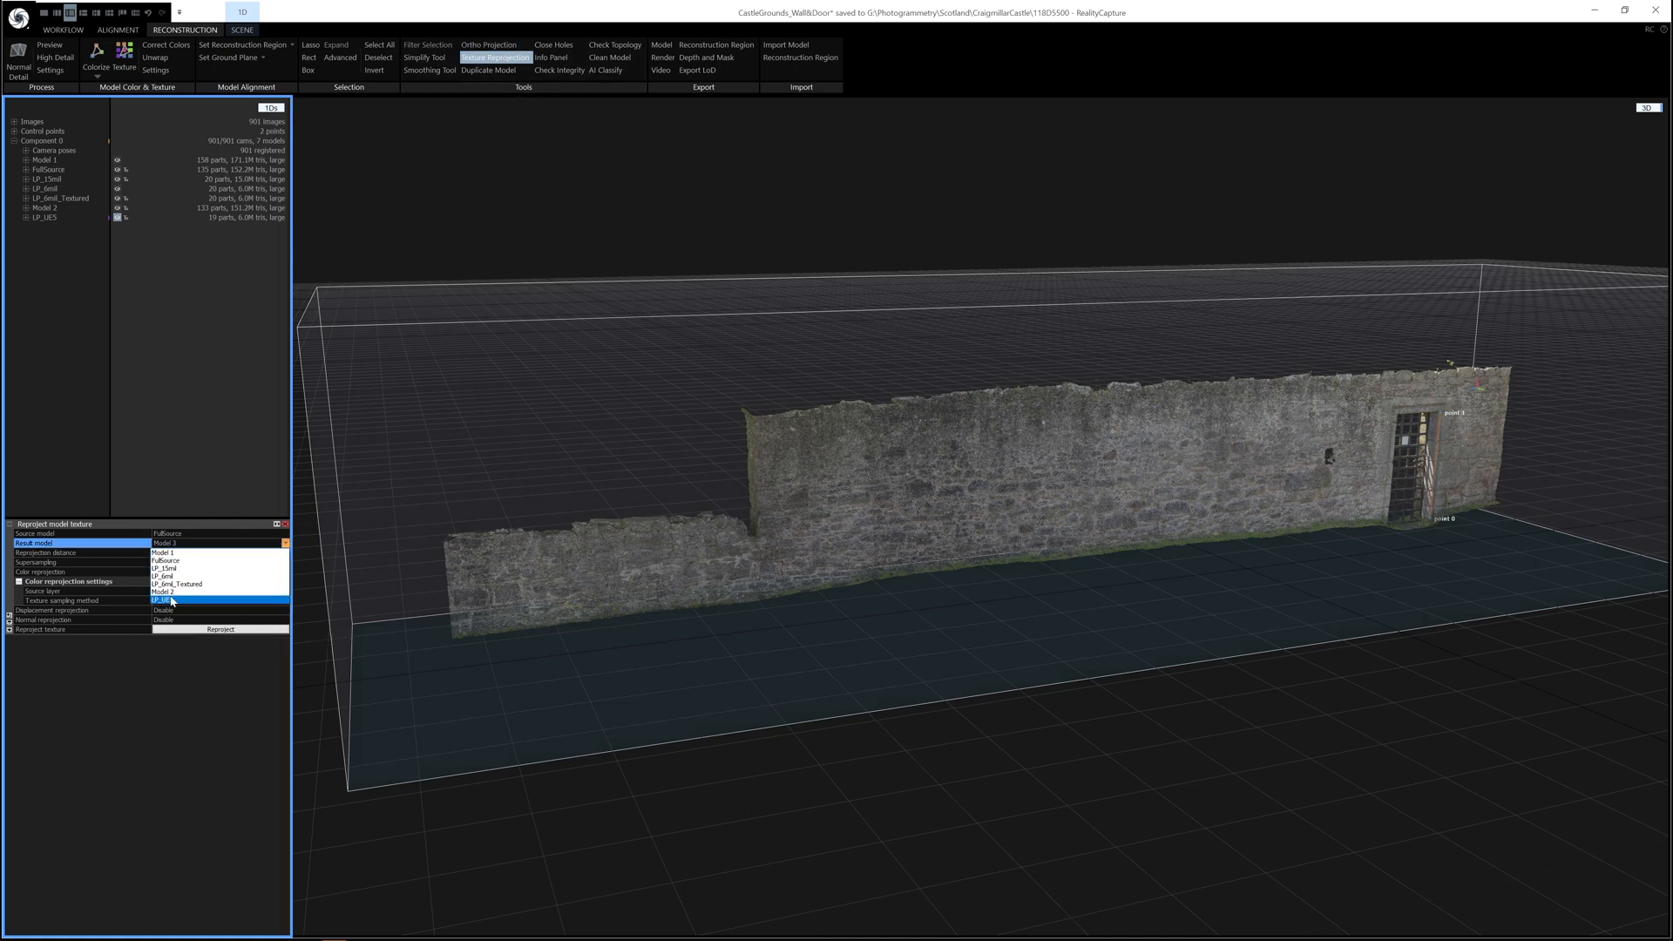
{"action": "left_click", "coordinate": [176, 597]}
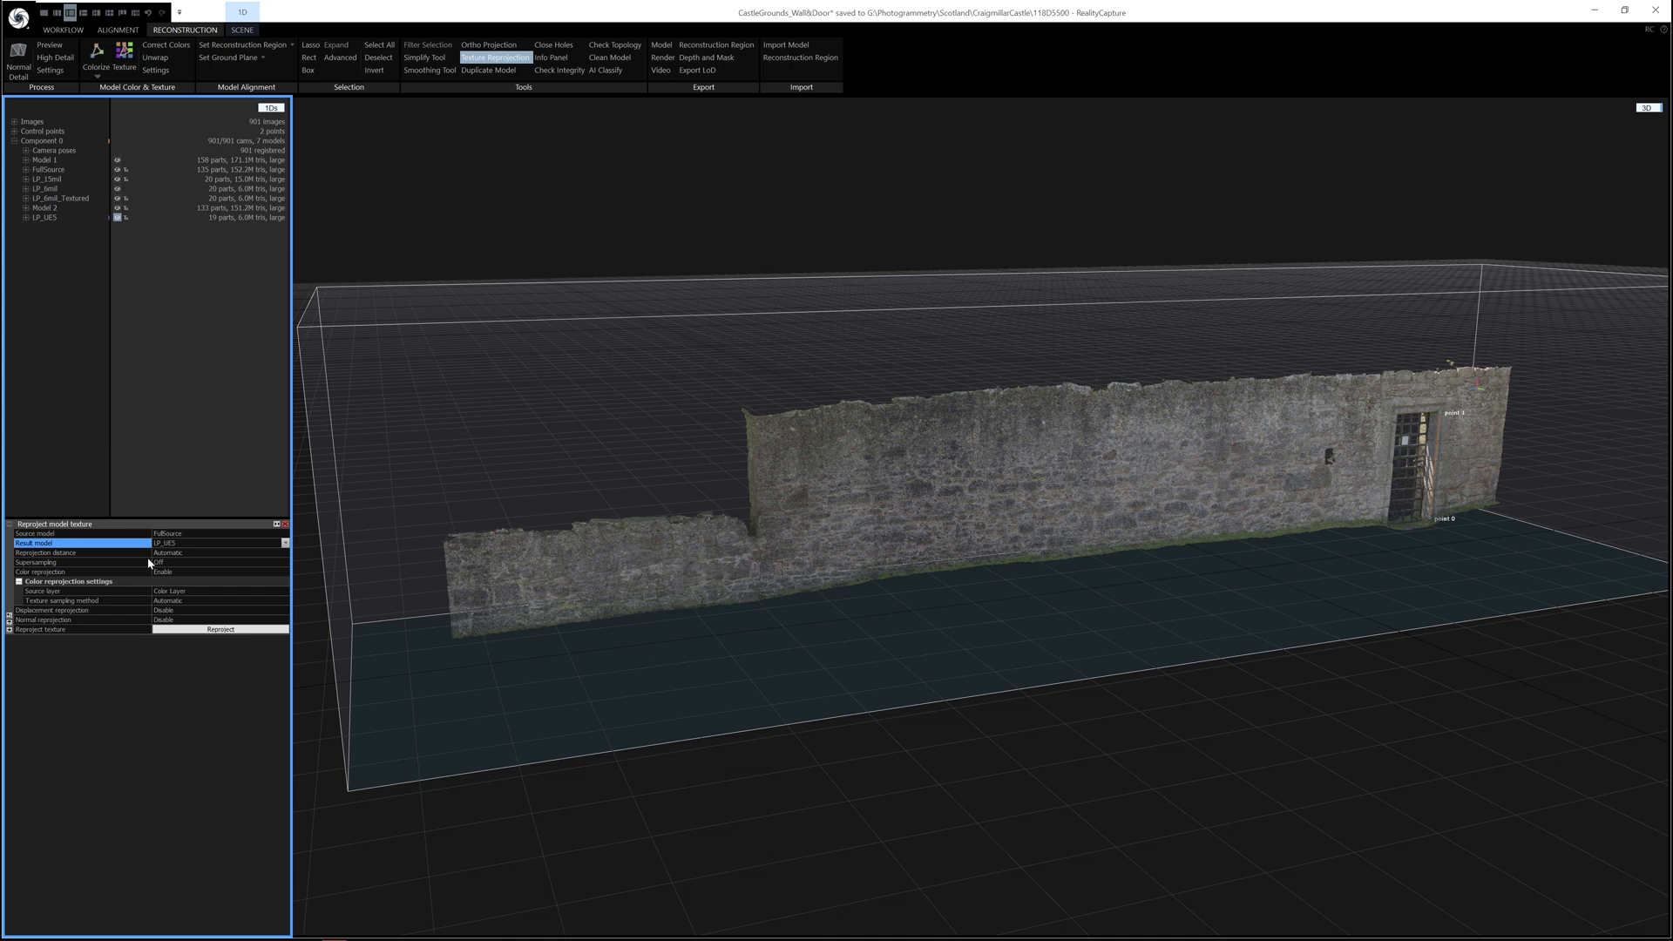
{"action": "left_click", "coordinate": [220, 563]}
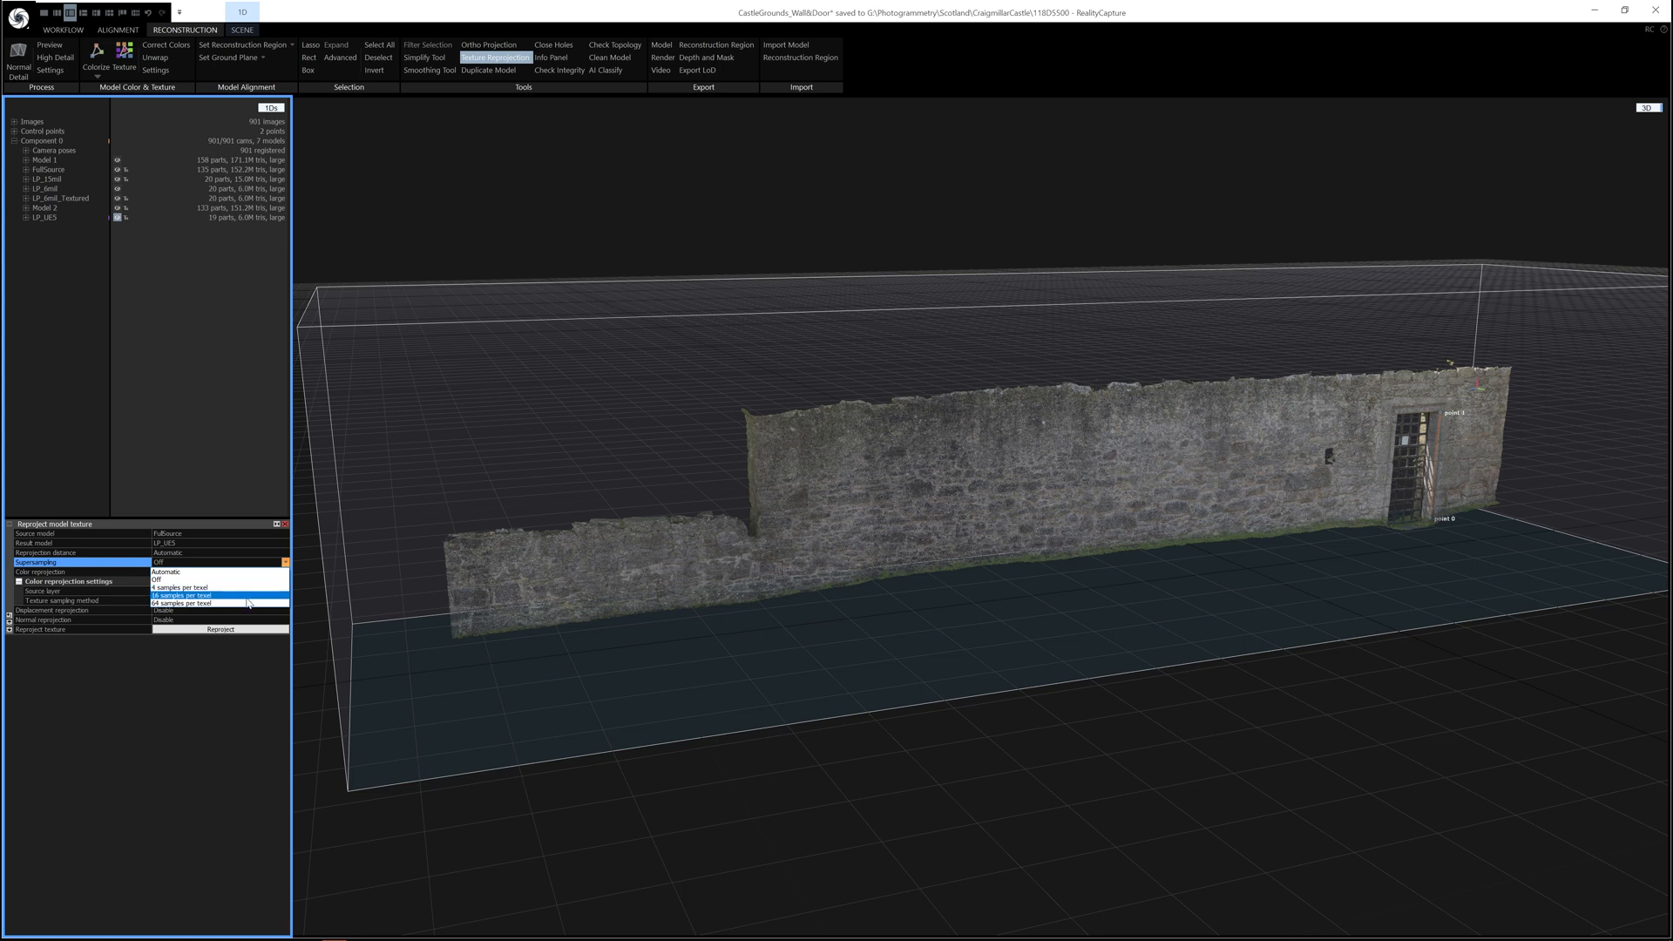
{"action": "mouse_move", "coordinate": [212, 578]}
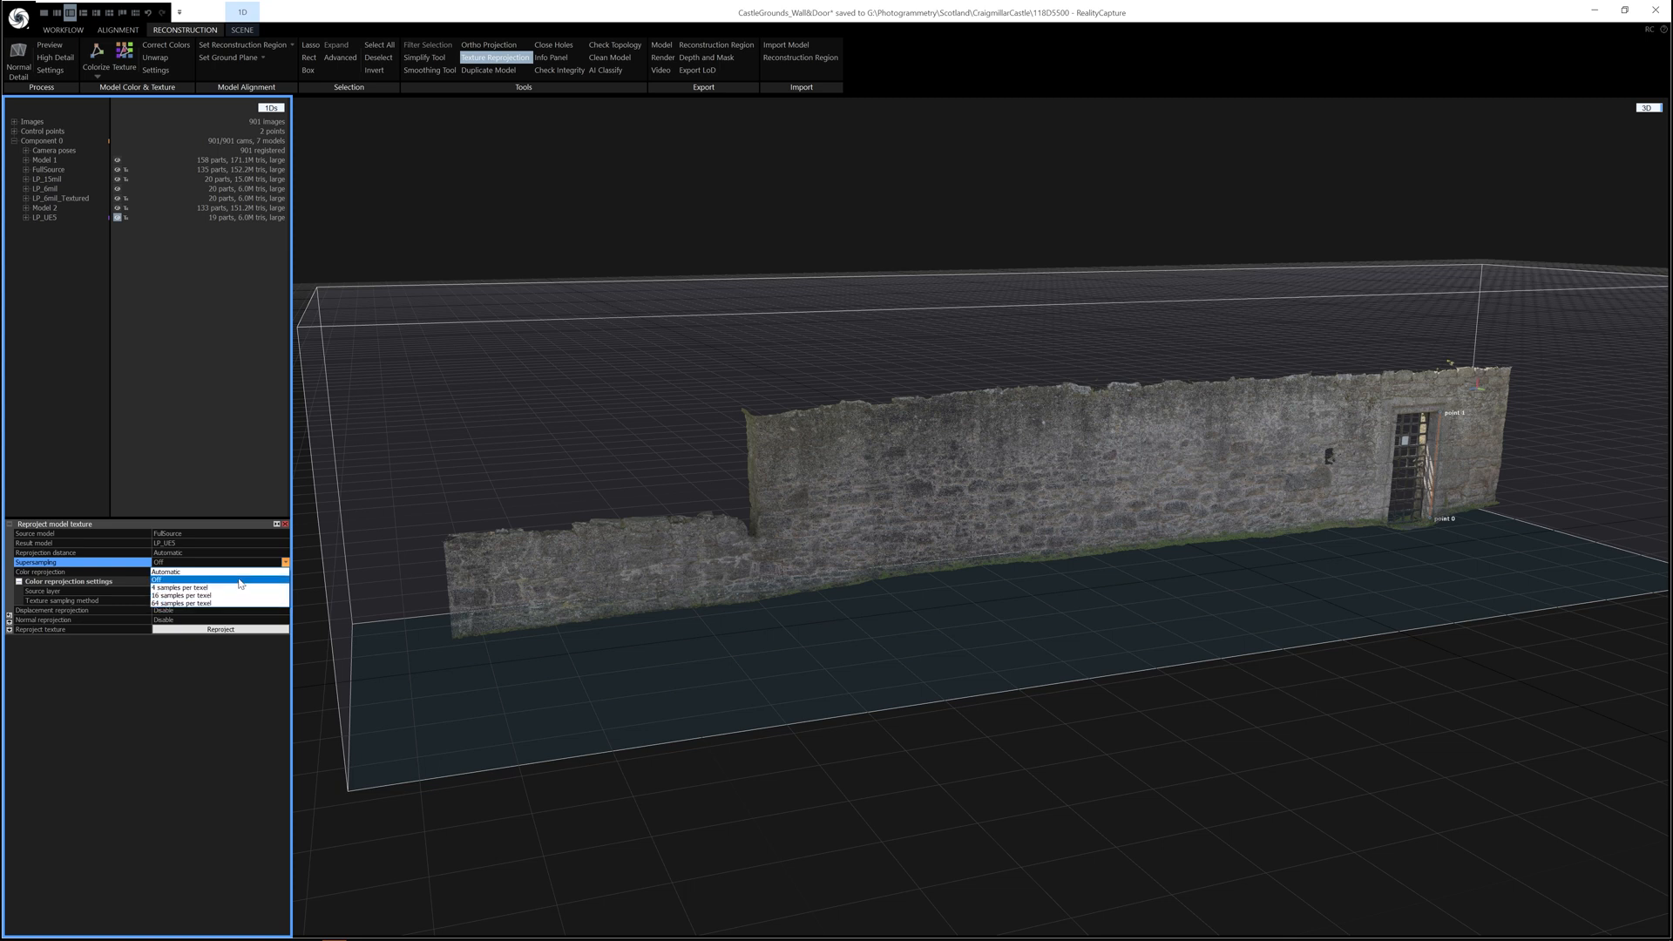
{"action": "left_click", "coordinate": [220, 580]}
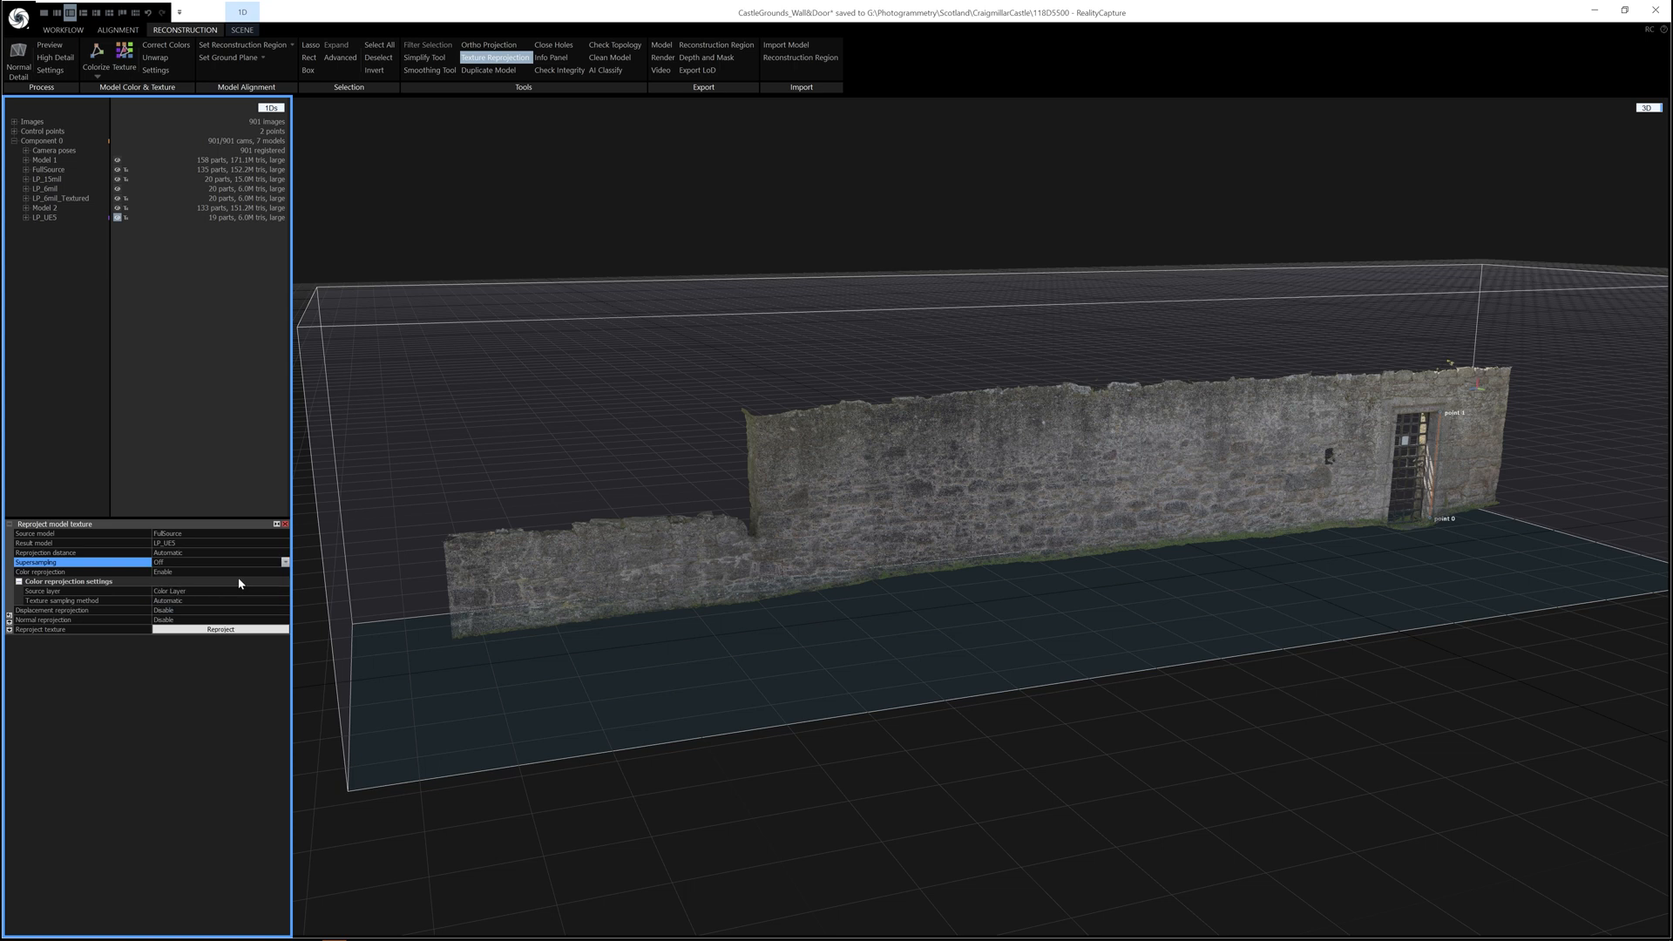
{"action": "mouse_move", "coordinate": [310, 563]}
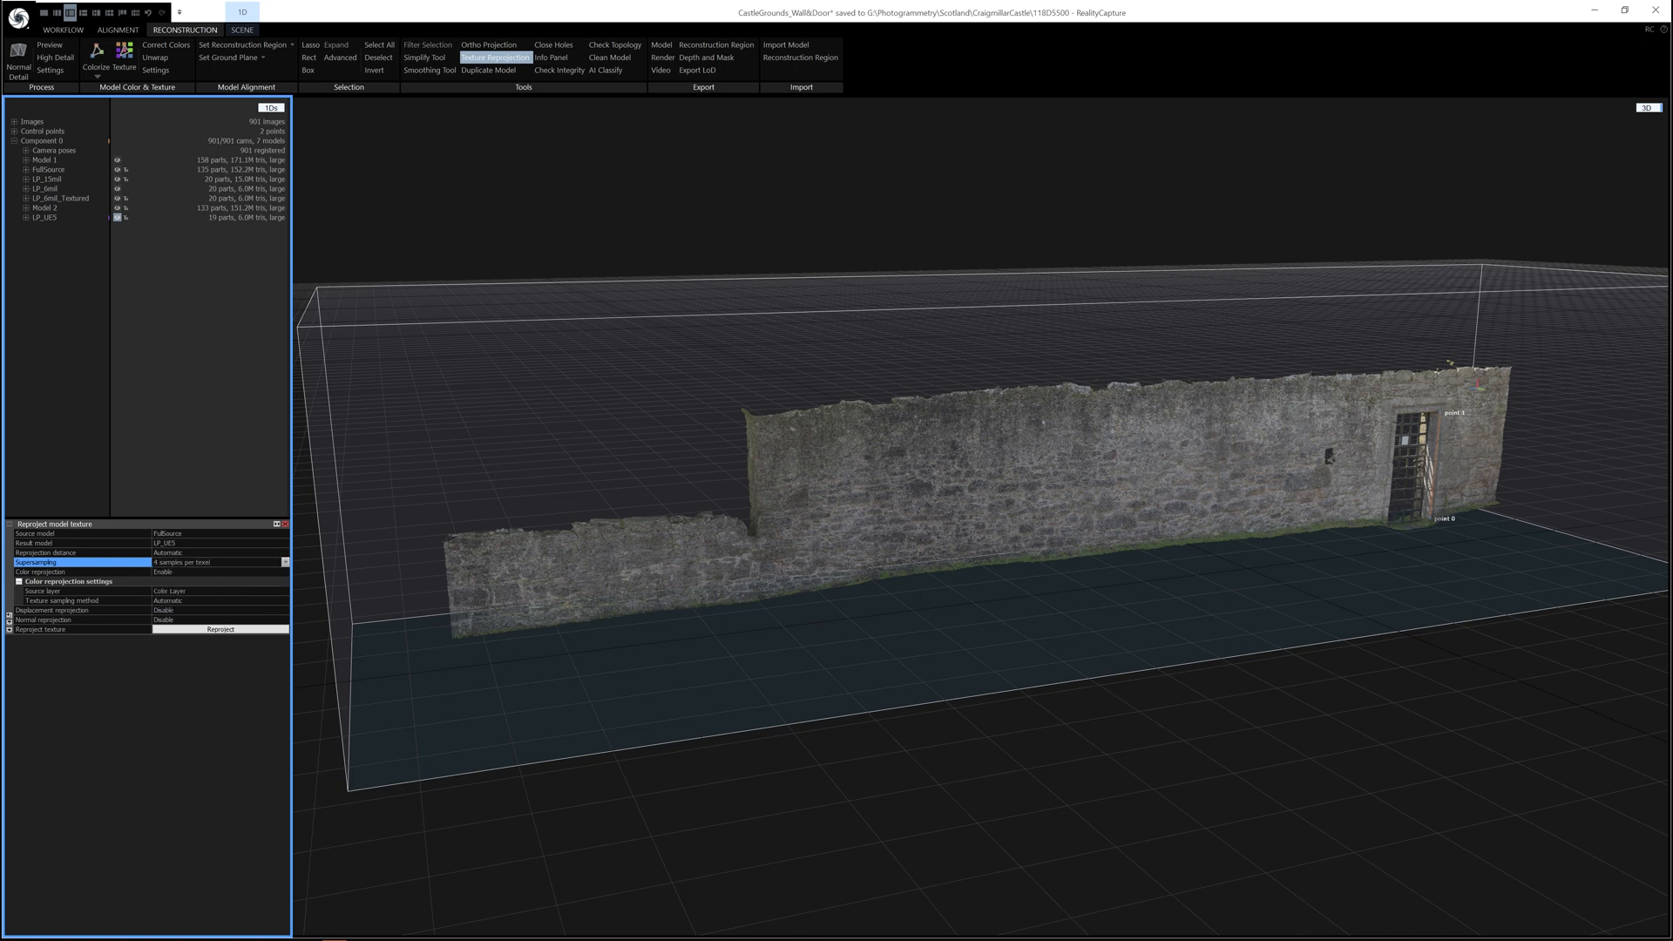
Try other supersampling levels and settle on supersampling off
{"action": "left_click", "coordinate": [220, 563]}
{"action": "type", "text": "16"}
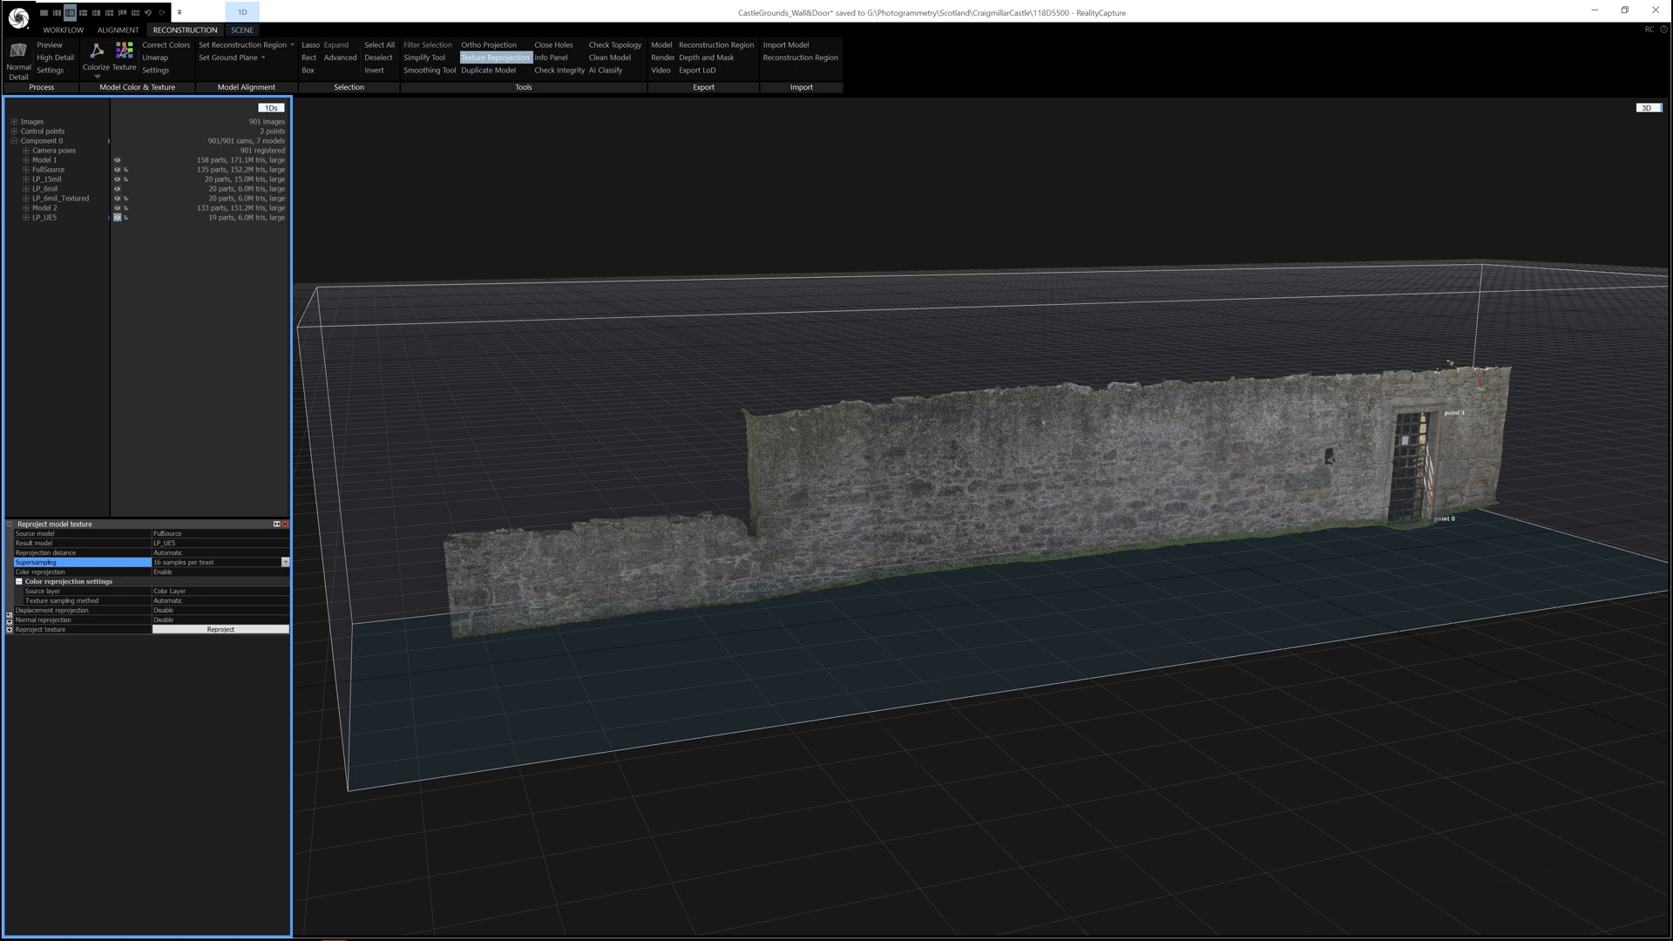
{"action": "left_click", "coordinate": [282, 563]}
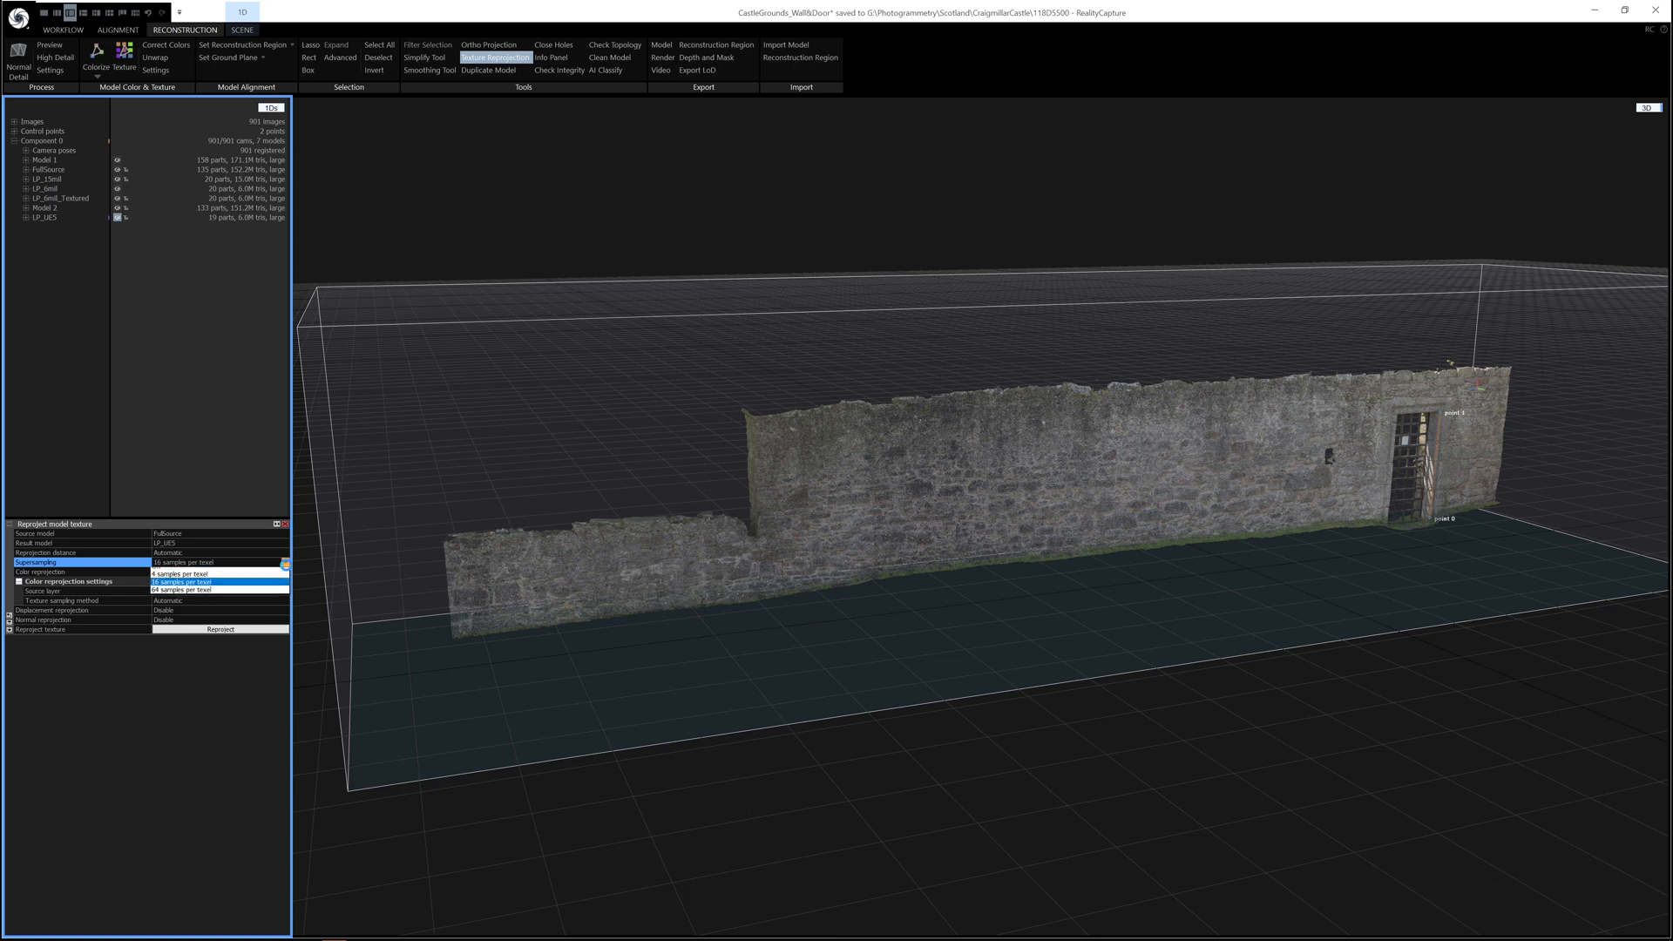
{"action": "left_click", "coordinate": [220, 571]}
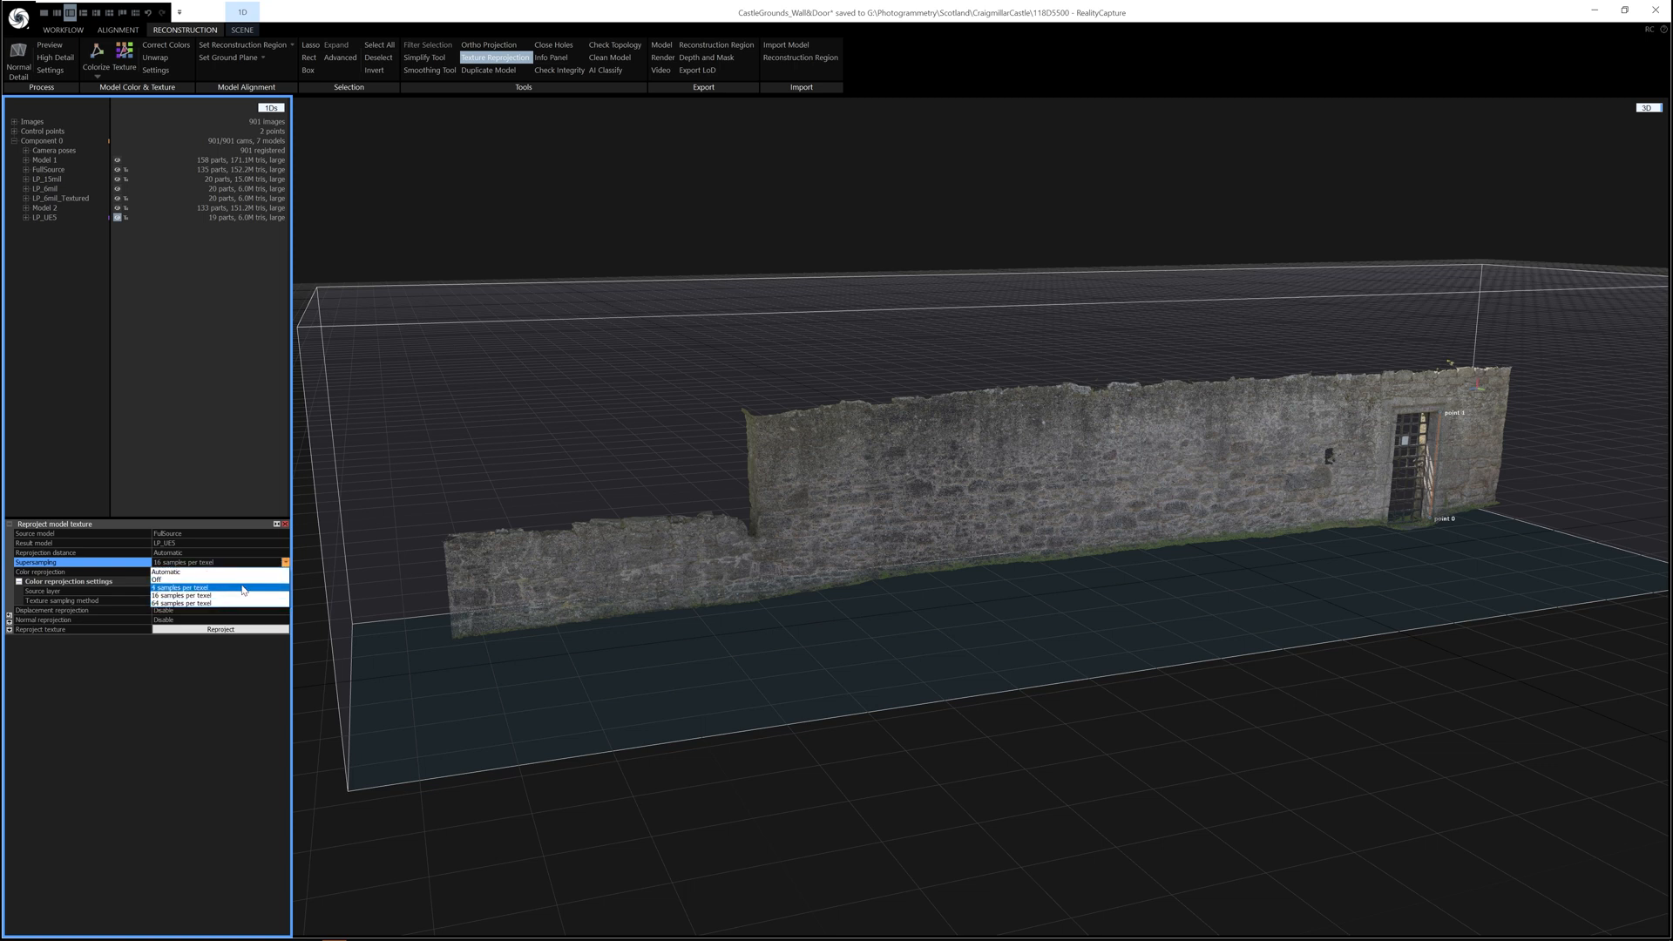
{"action": "mouse_move", "coordinate": [263, 596]}
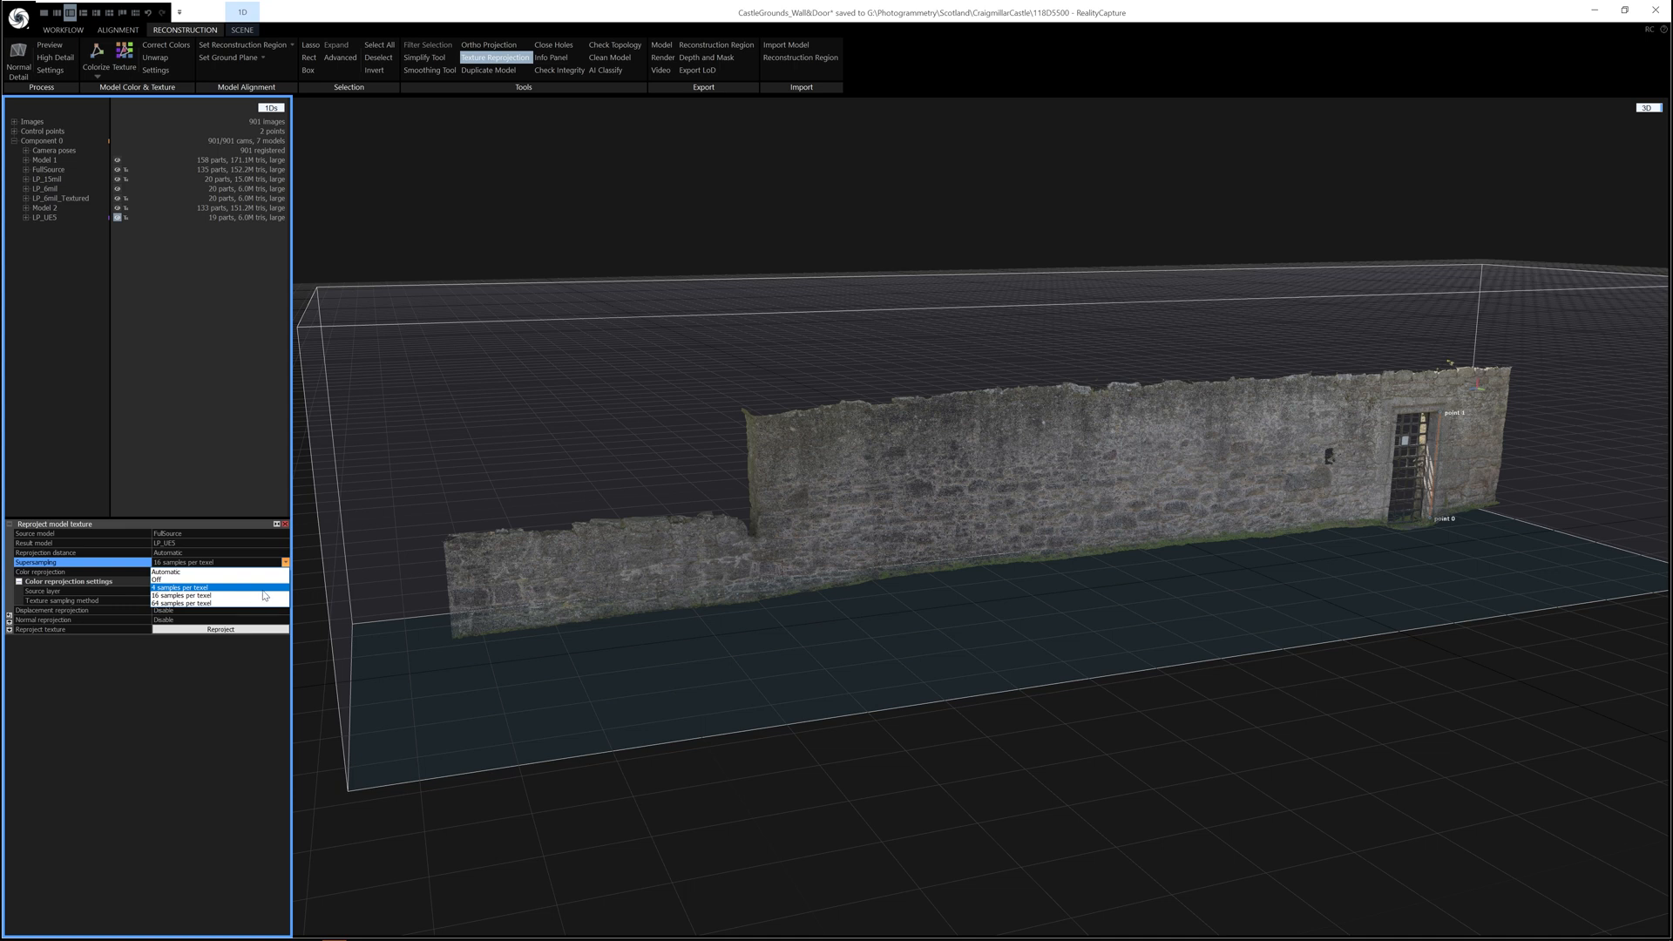
{"action": "left_click", "coordinate": [166, 580]}
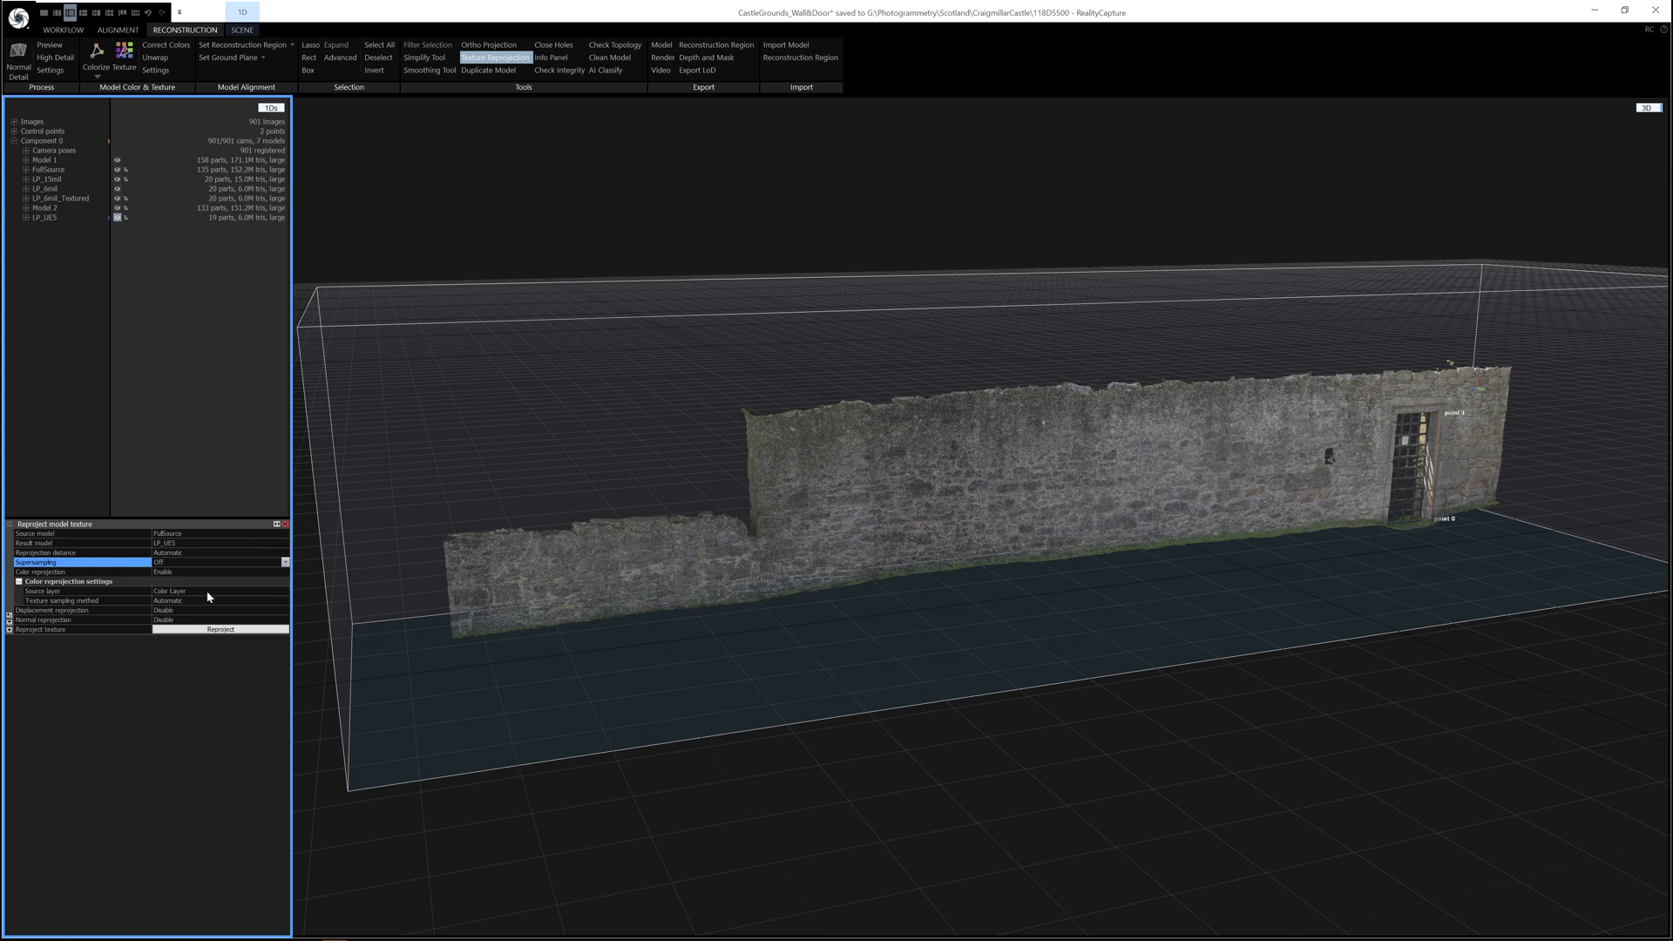
{"action": "mouse_move", "coordinate": [188, 618]}
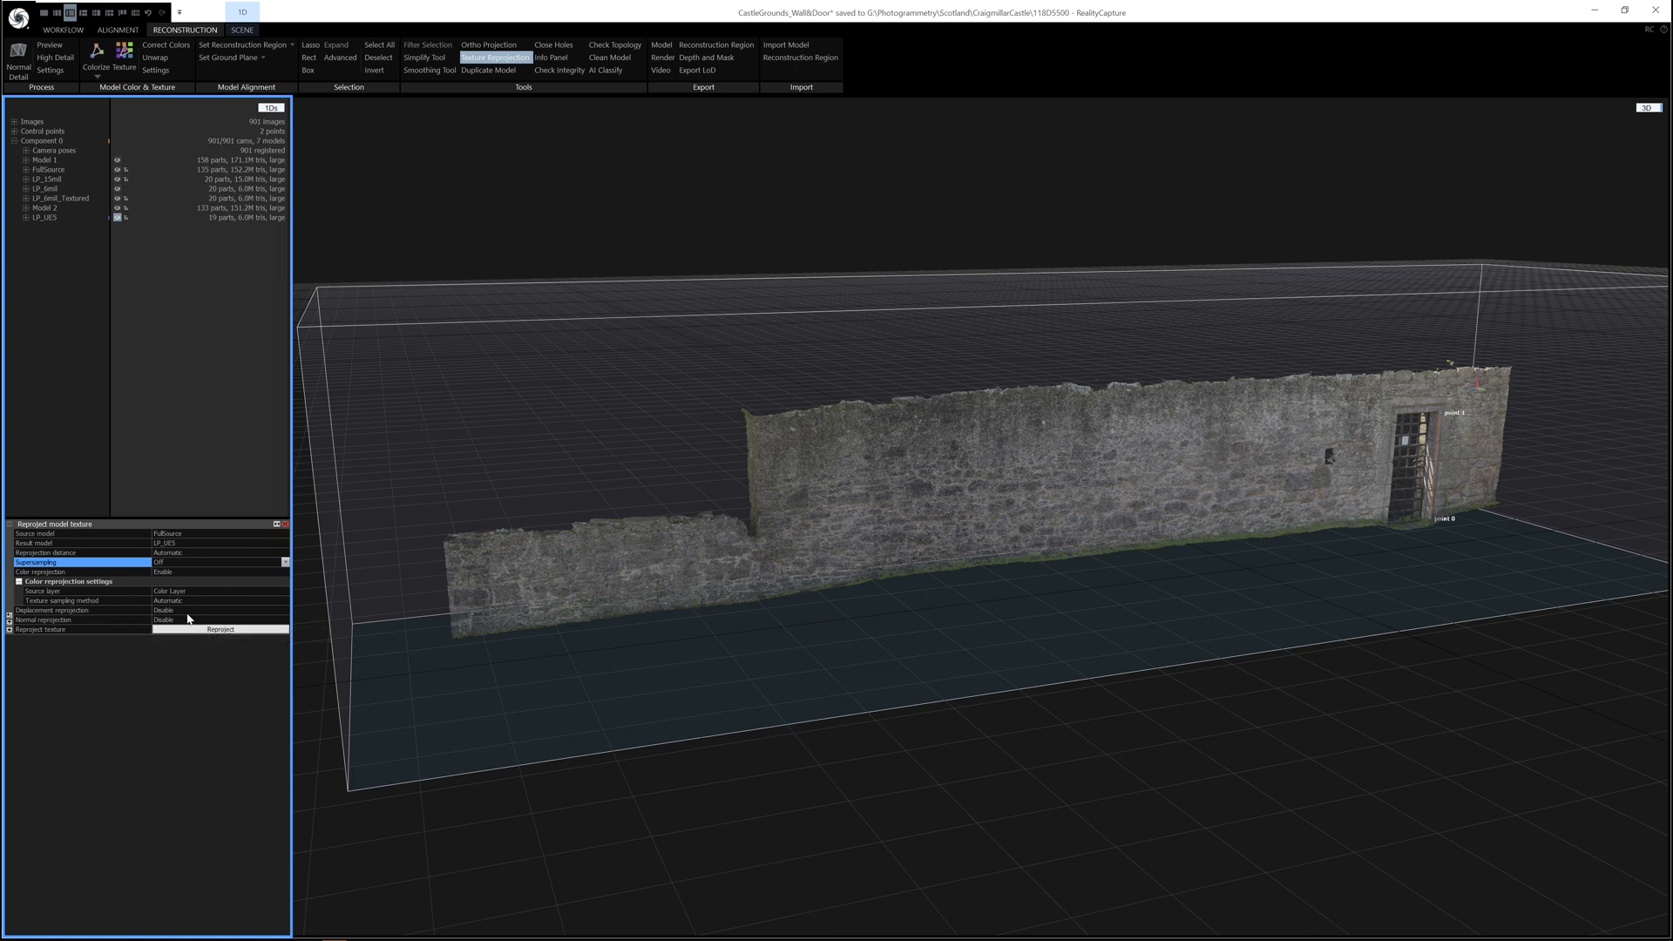
{"action": "mouse_move", "coordinate": [792, 542]}
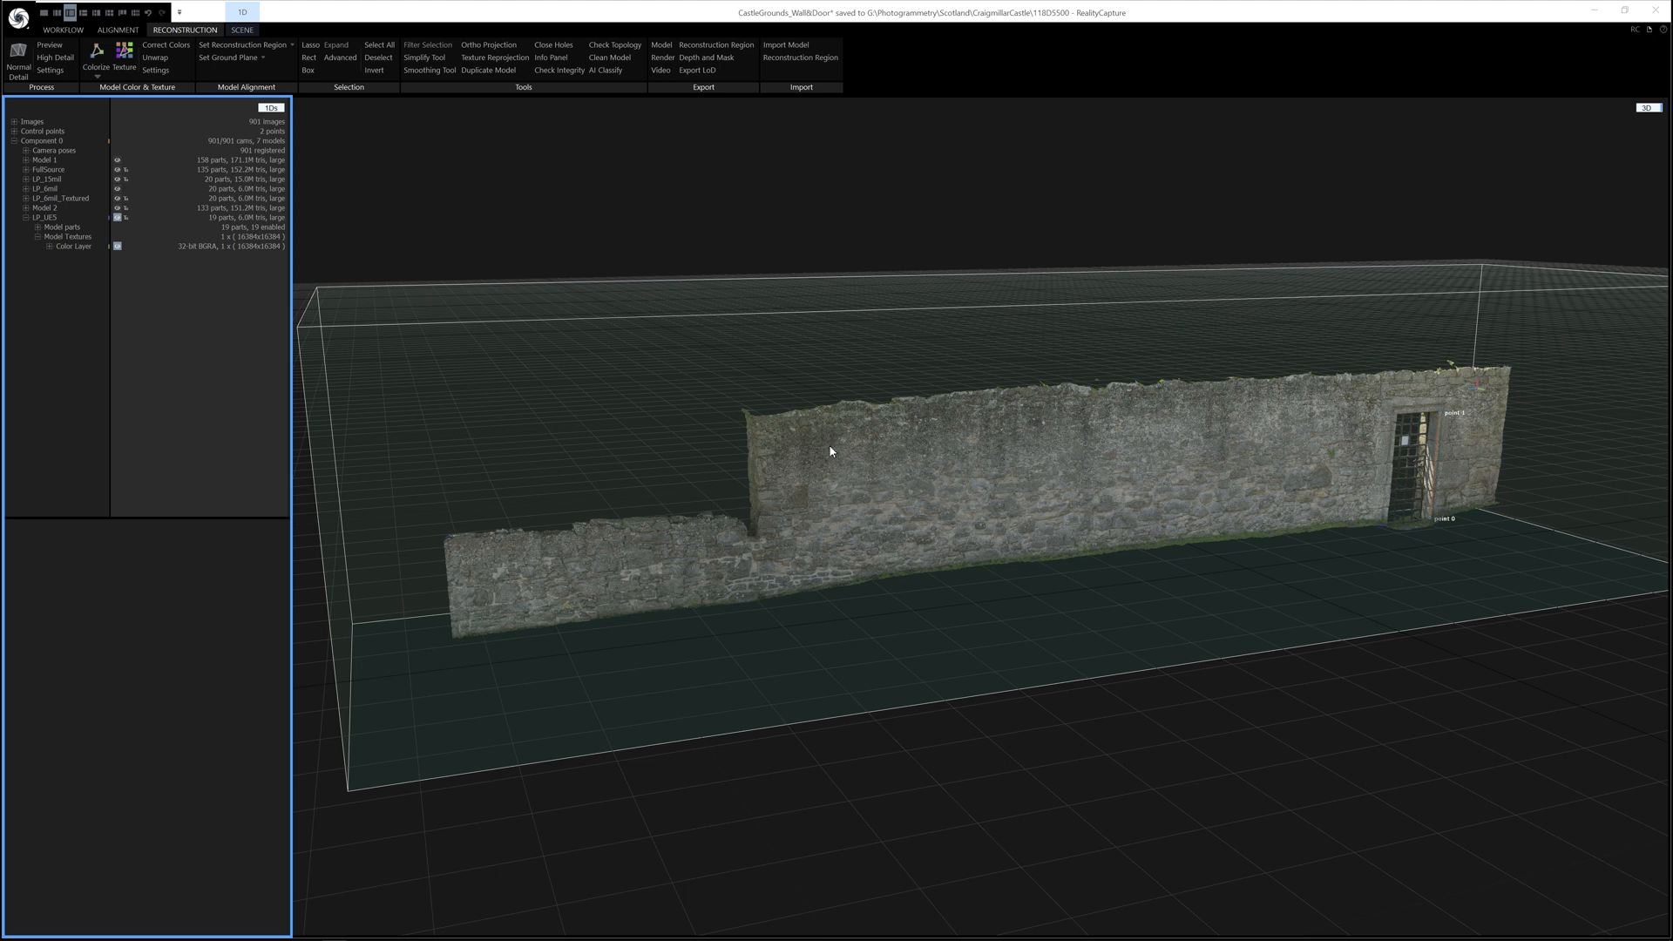
{"action": "mouse_move", "coordinate": [637, 216]}
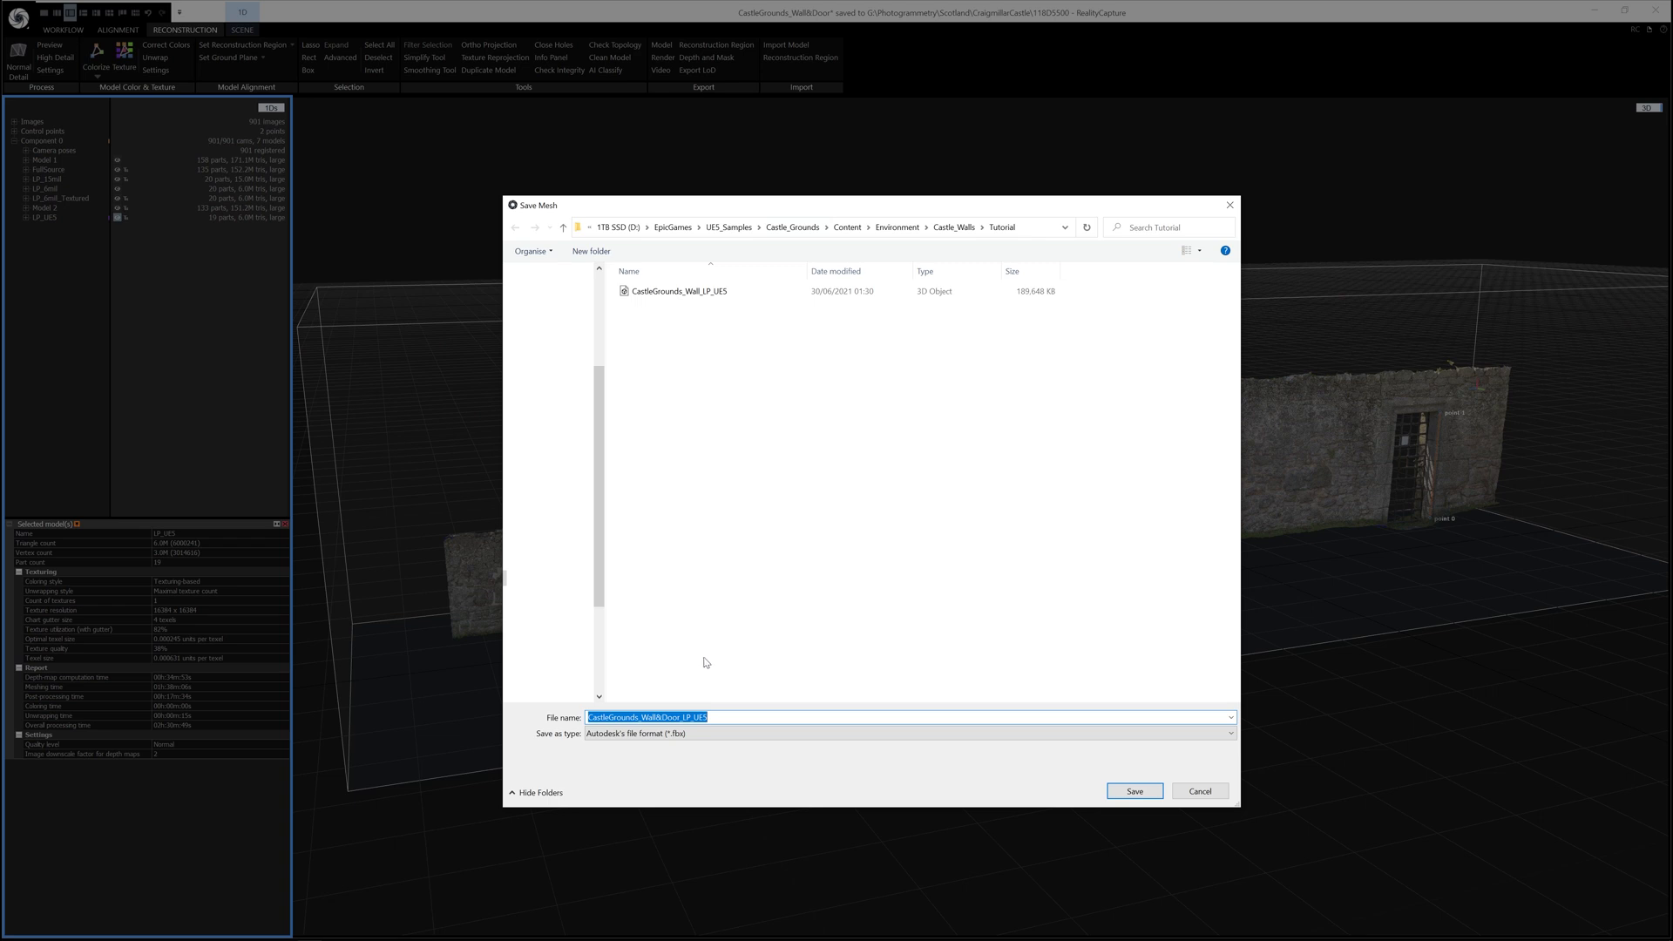
Save the mesh as CastleGrounds_Wall_LP_UE5 in FBX format
{"action": "left_click", "coordinate": [678, 291]}
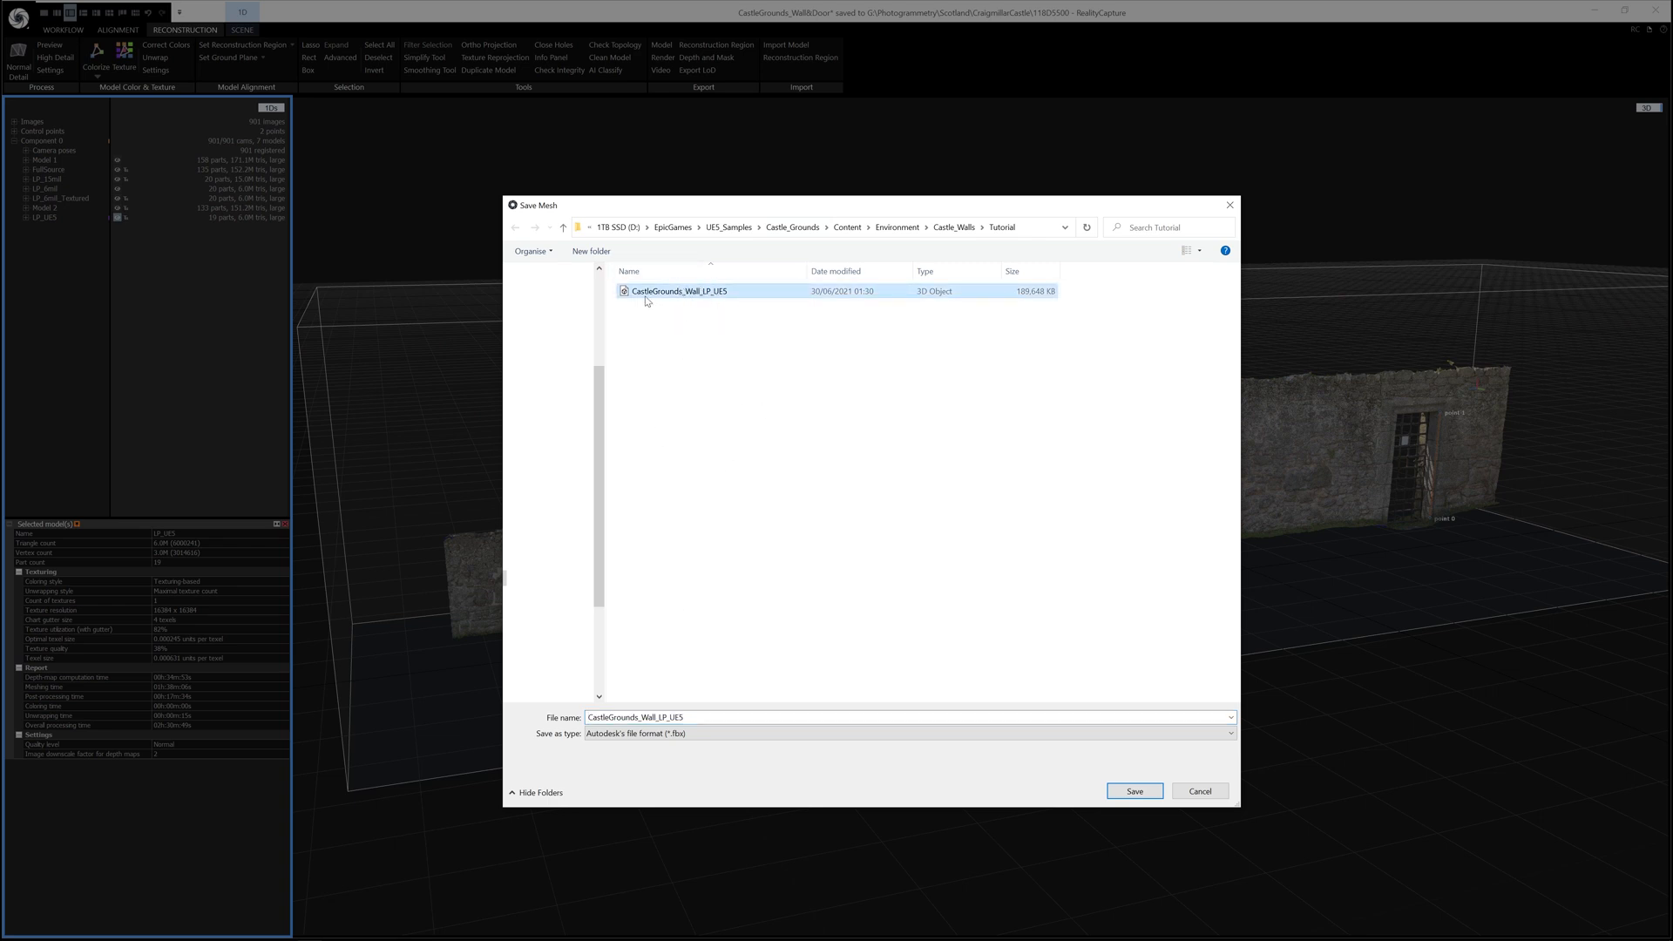
{"action": "left_click", "coordinate": [1228, 733]}
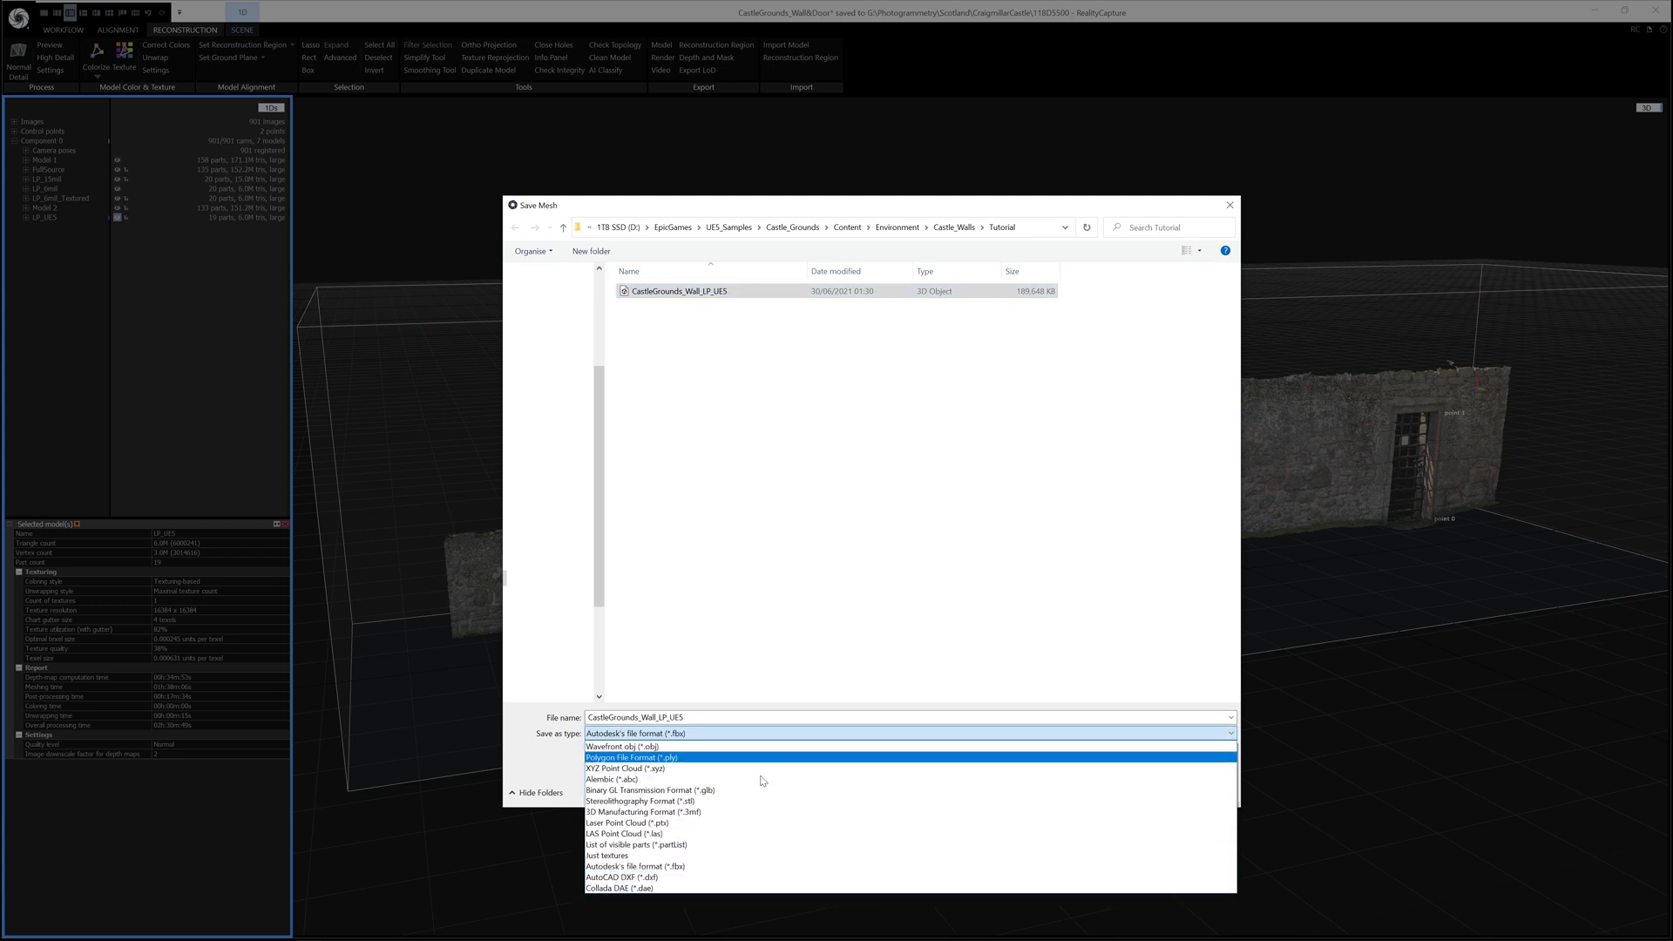
{"action": "mouse_move", "coordinate": [723, 866]}
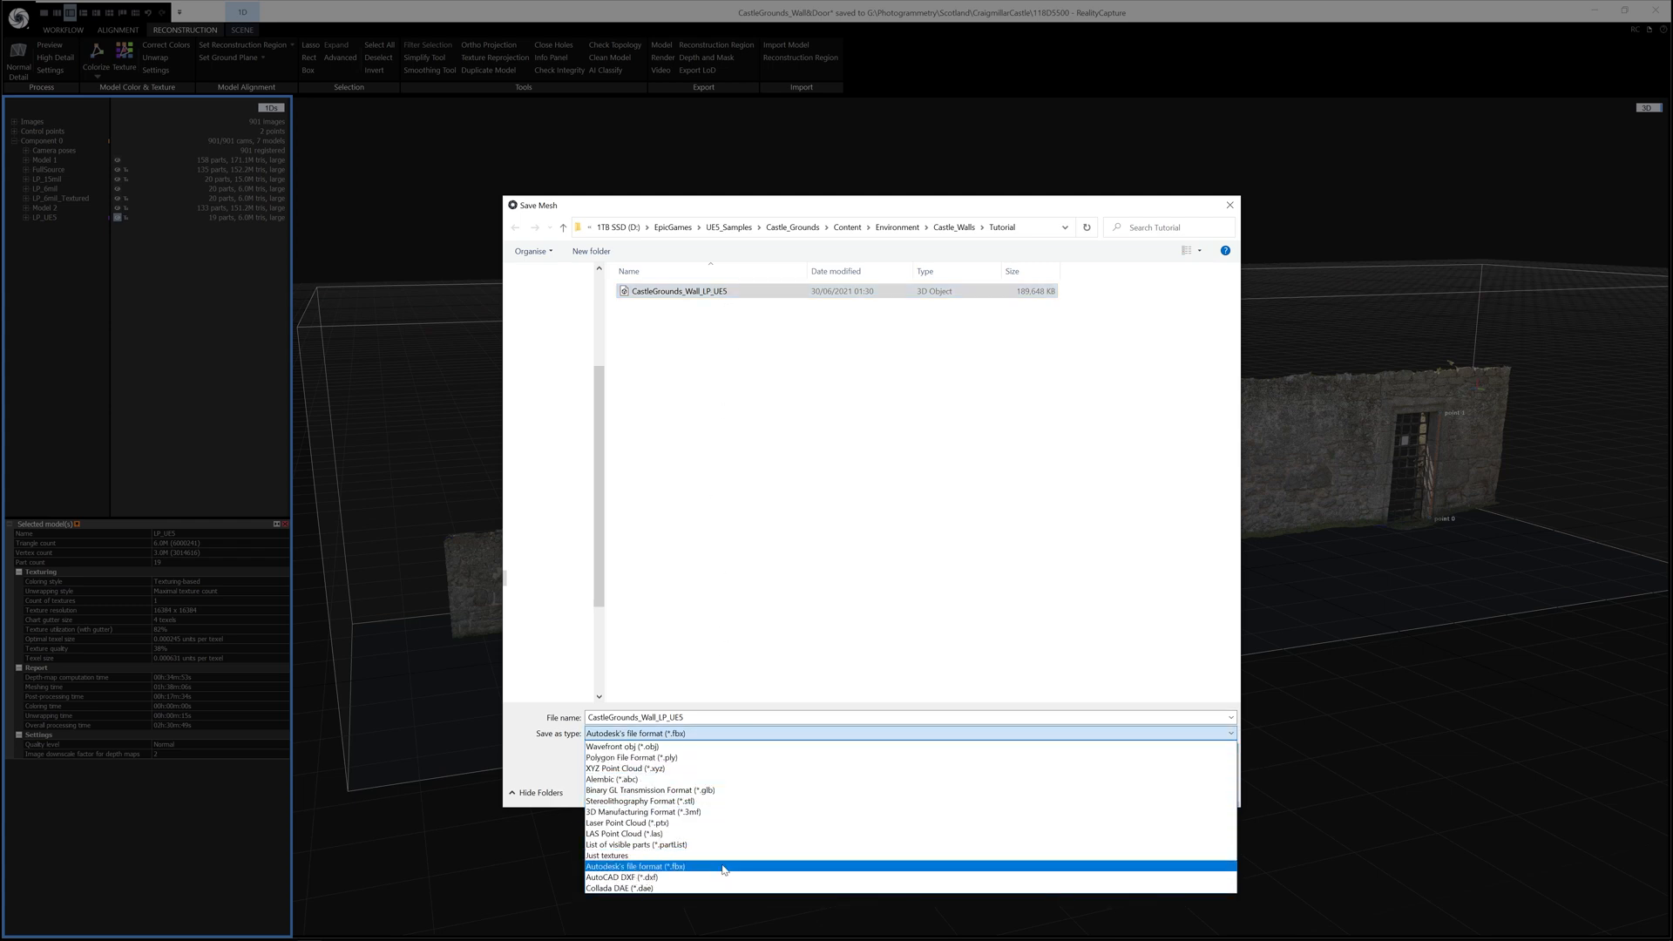
{"action": "left_click", "coordinate": [634, 866]}
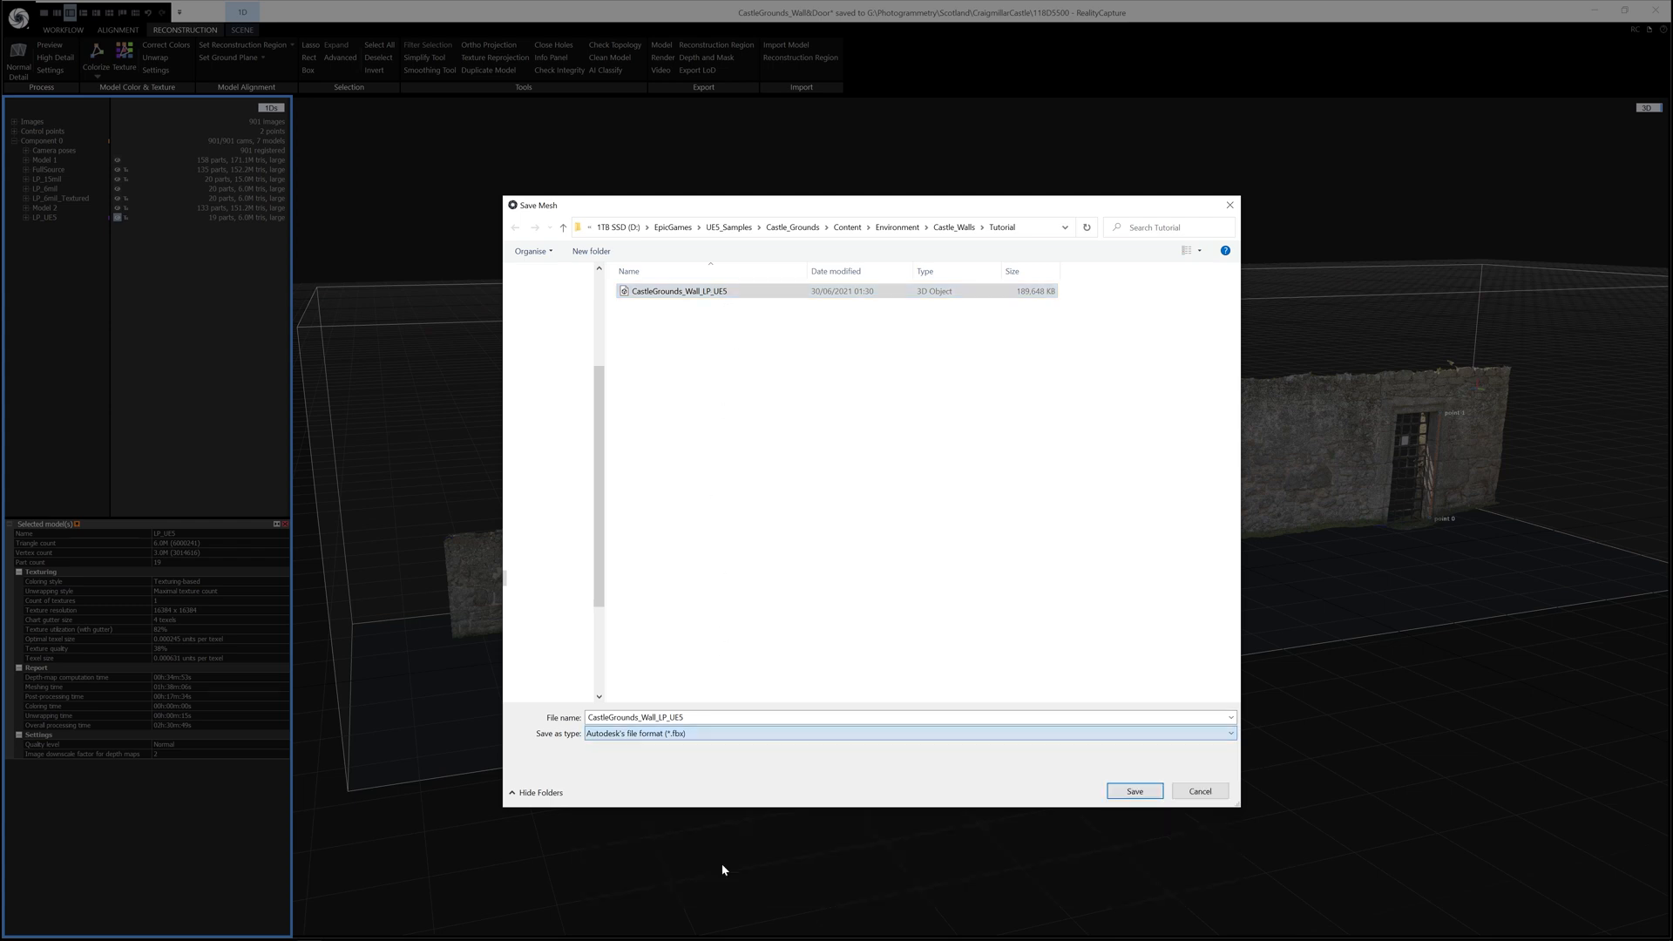
{"action": "left_click", "coordinate": [1134, 791]}
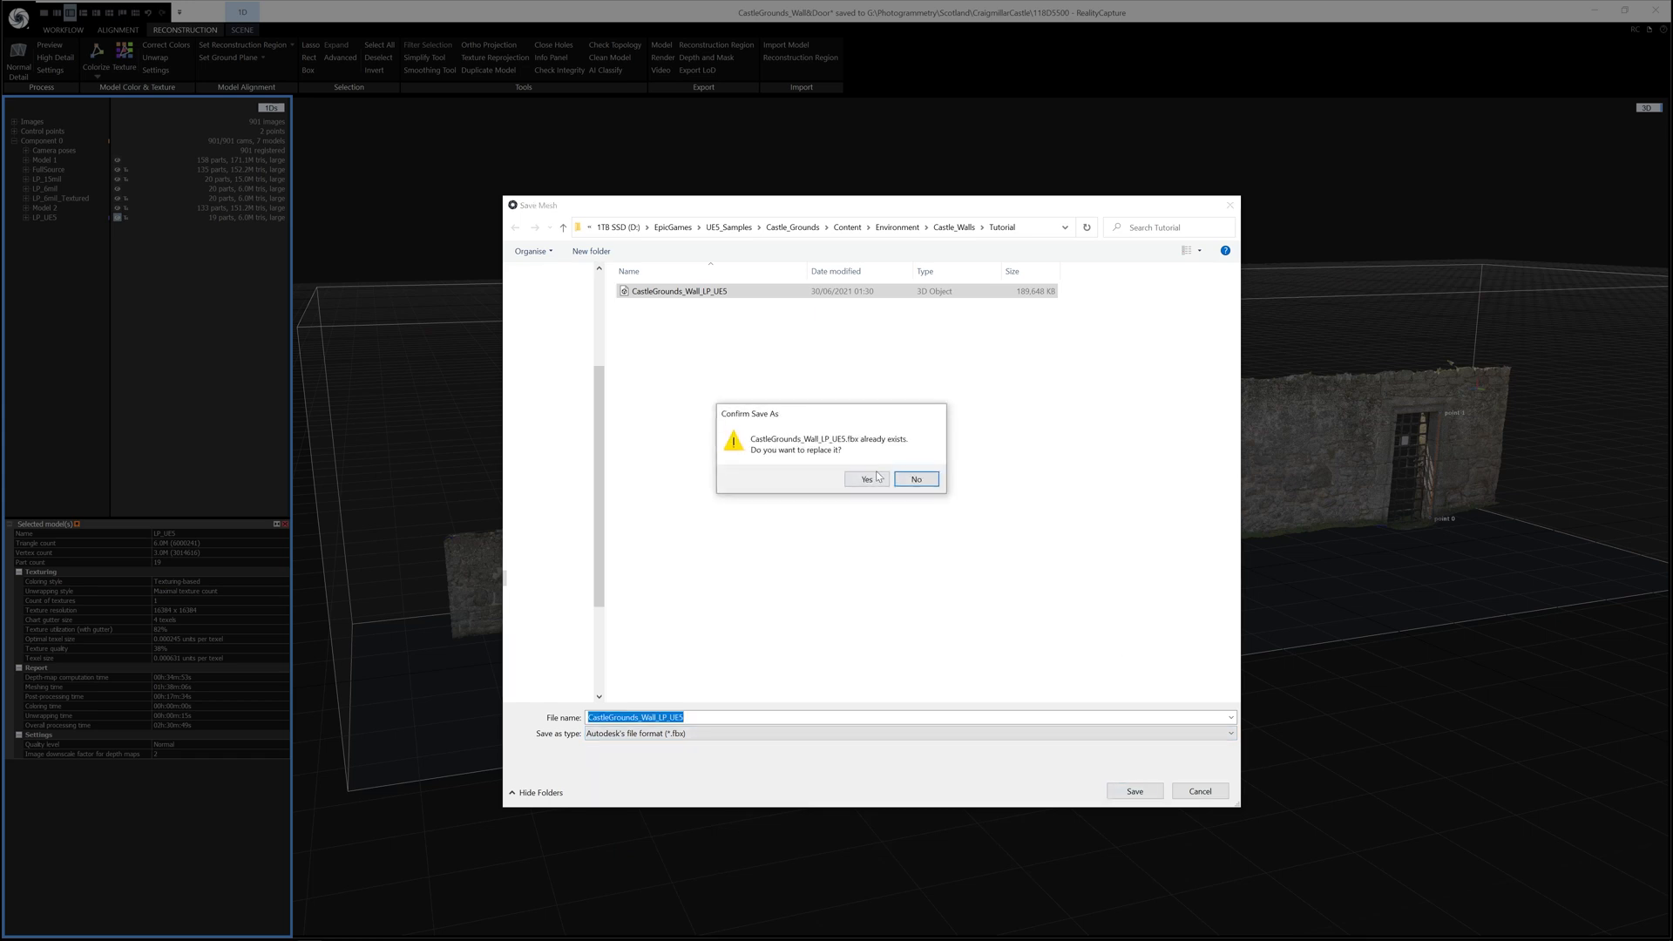
Confirm overwriting the existing FBX and review the Export textures setting
{"action": "left_click", "coordinate": [866, 477]}
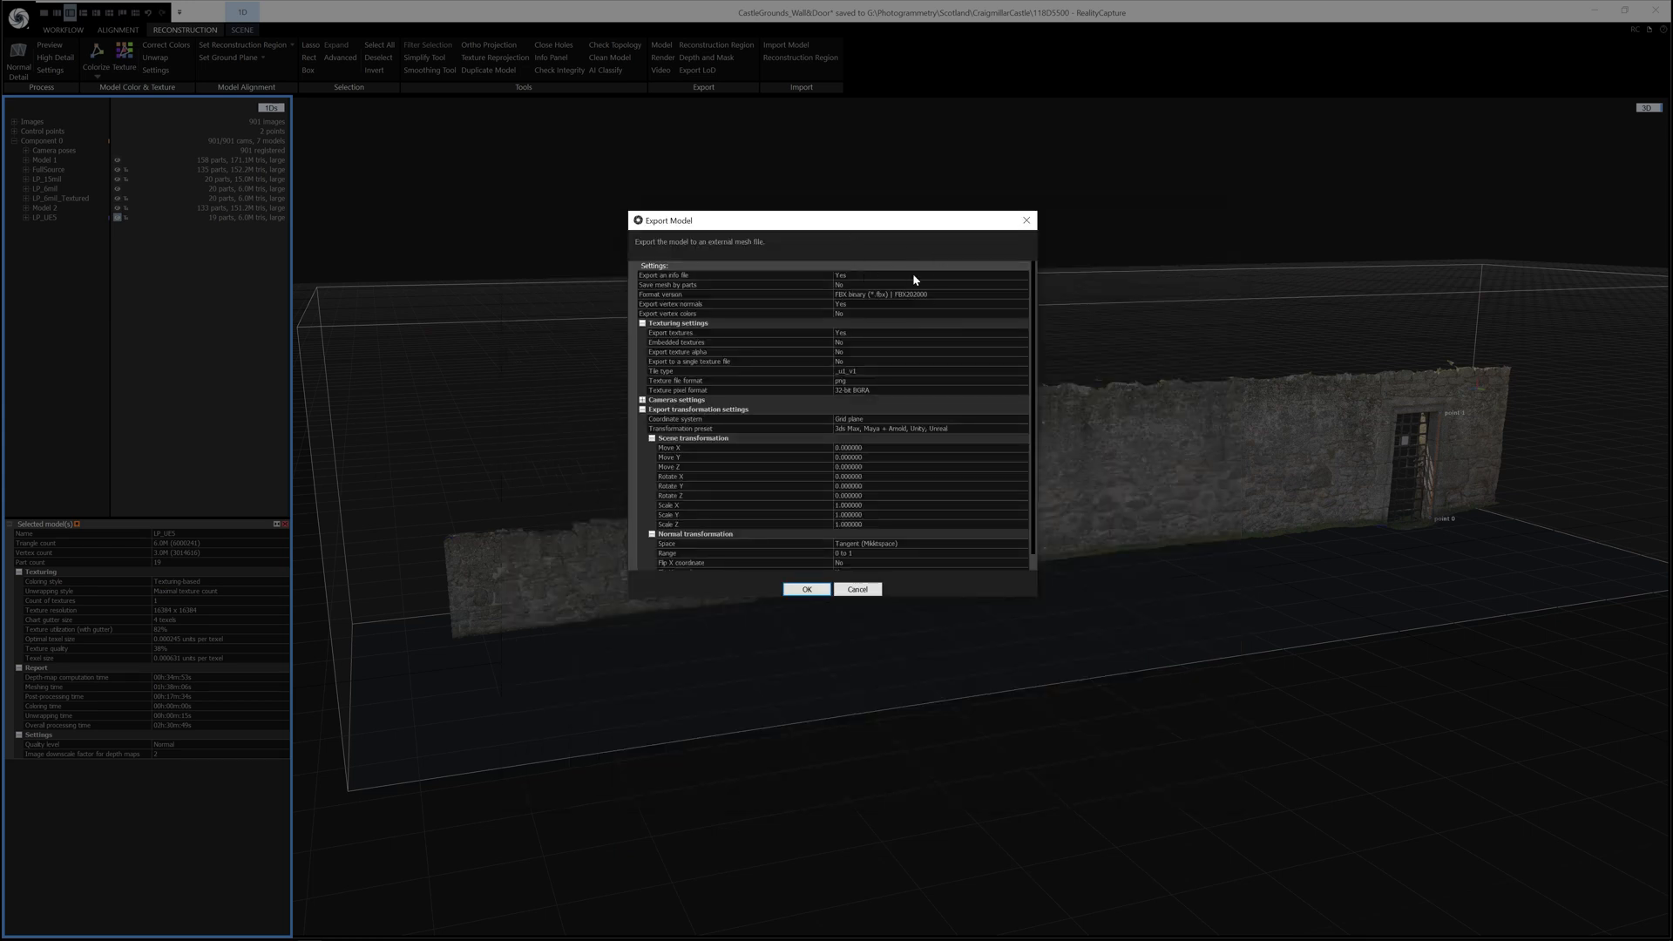
{"action": "mouse_move", "coordinate": [899, 535]}
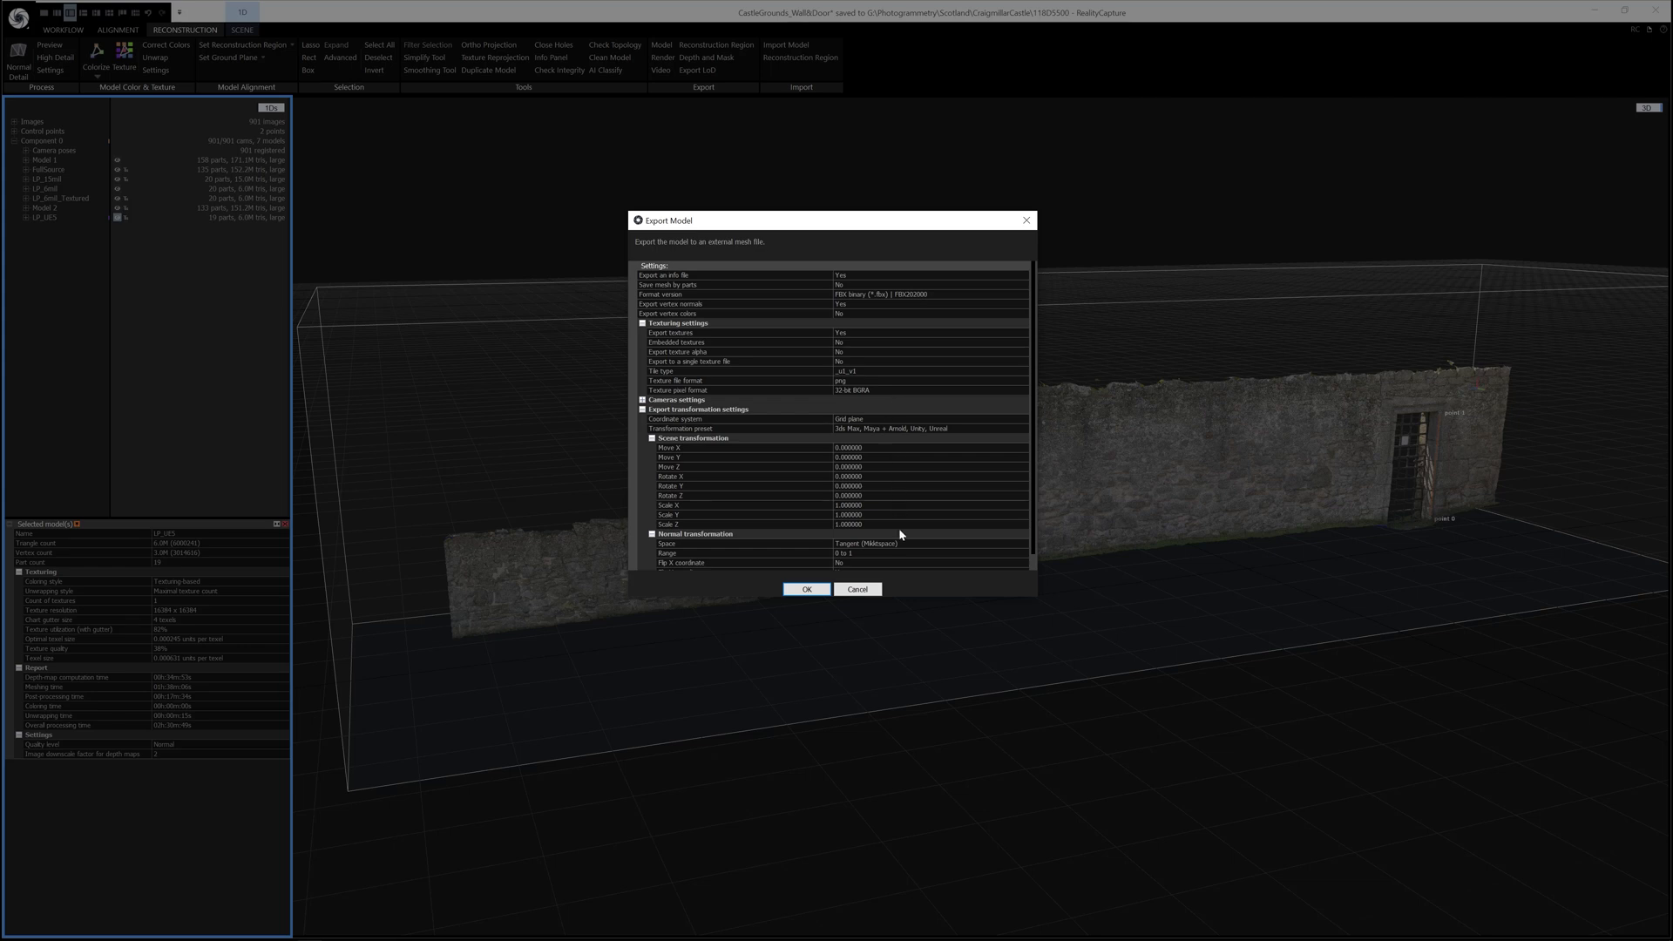
{"action": "mouse_move", "coordinate": [838, 284]}
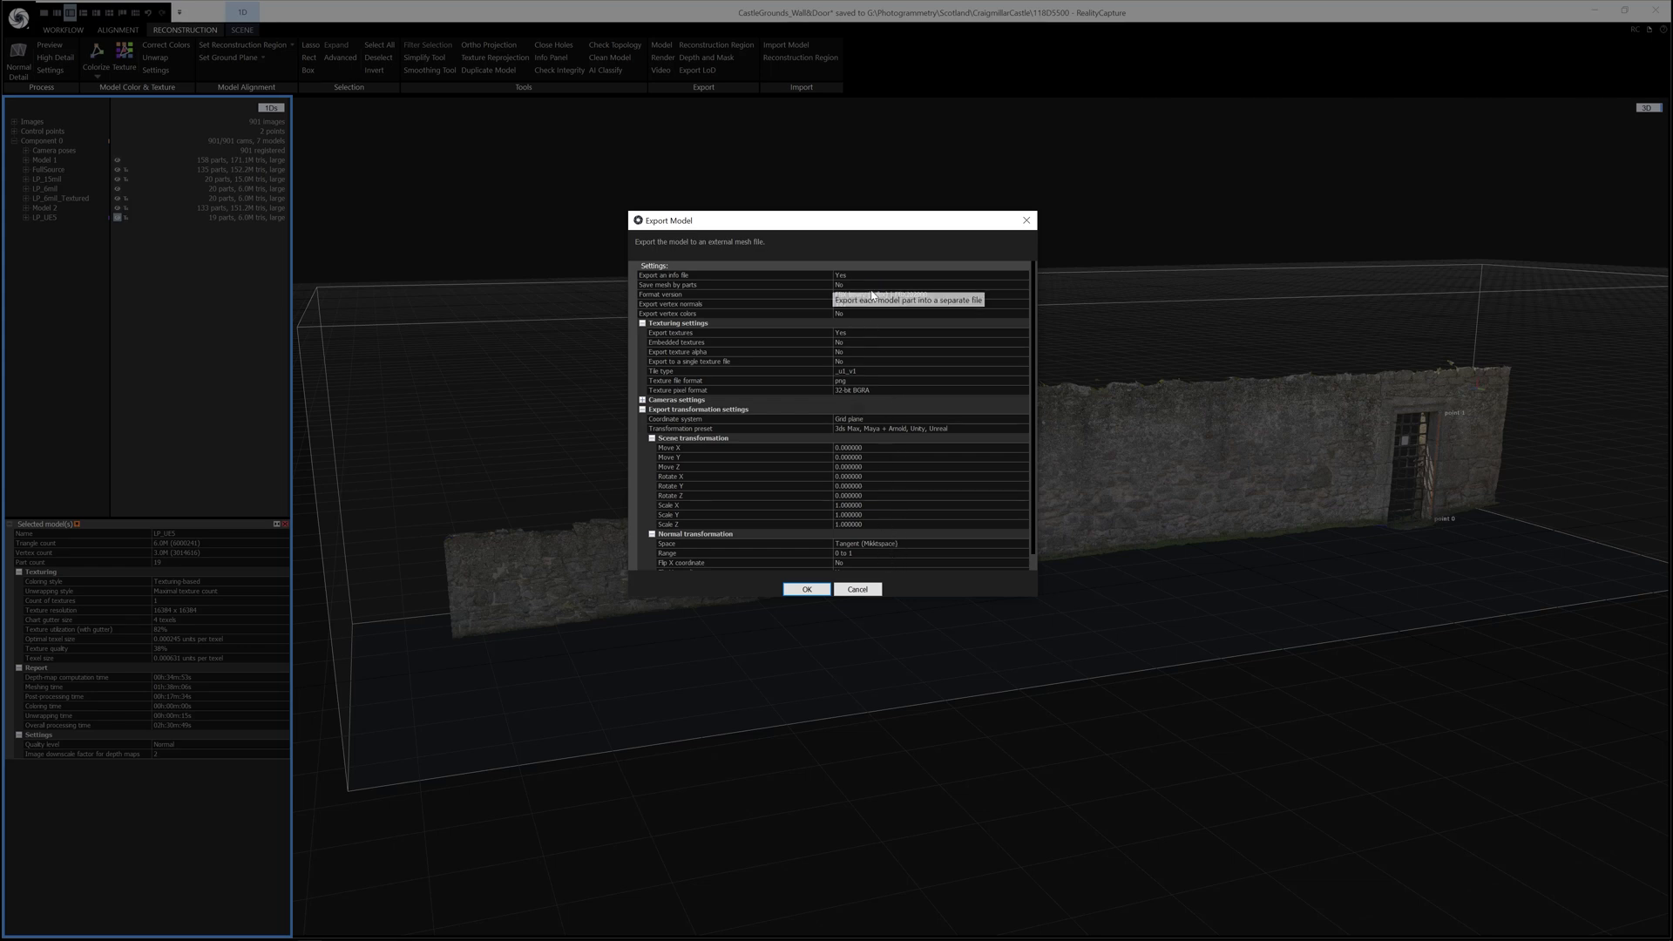
{"action": "left_click", "coordinate": [906, 292]}
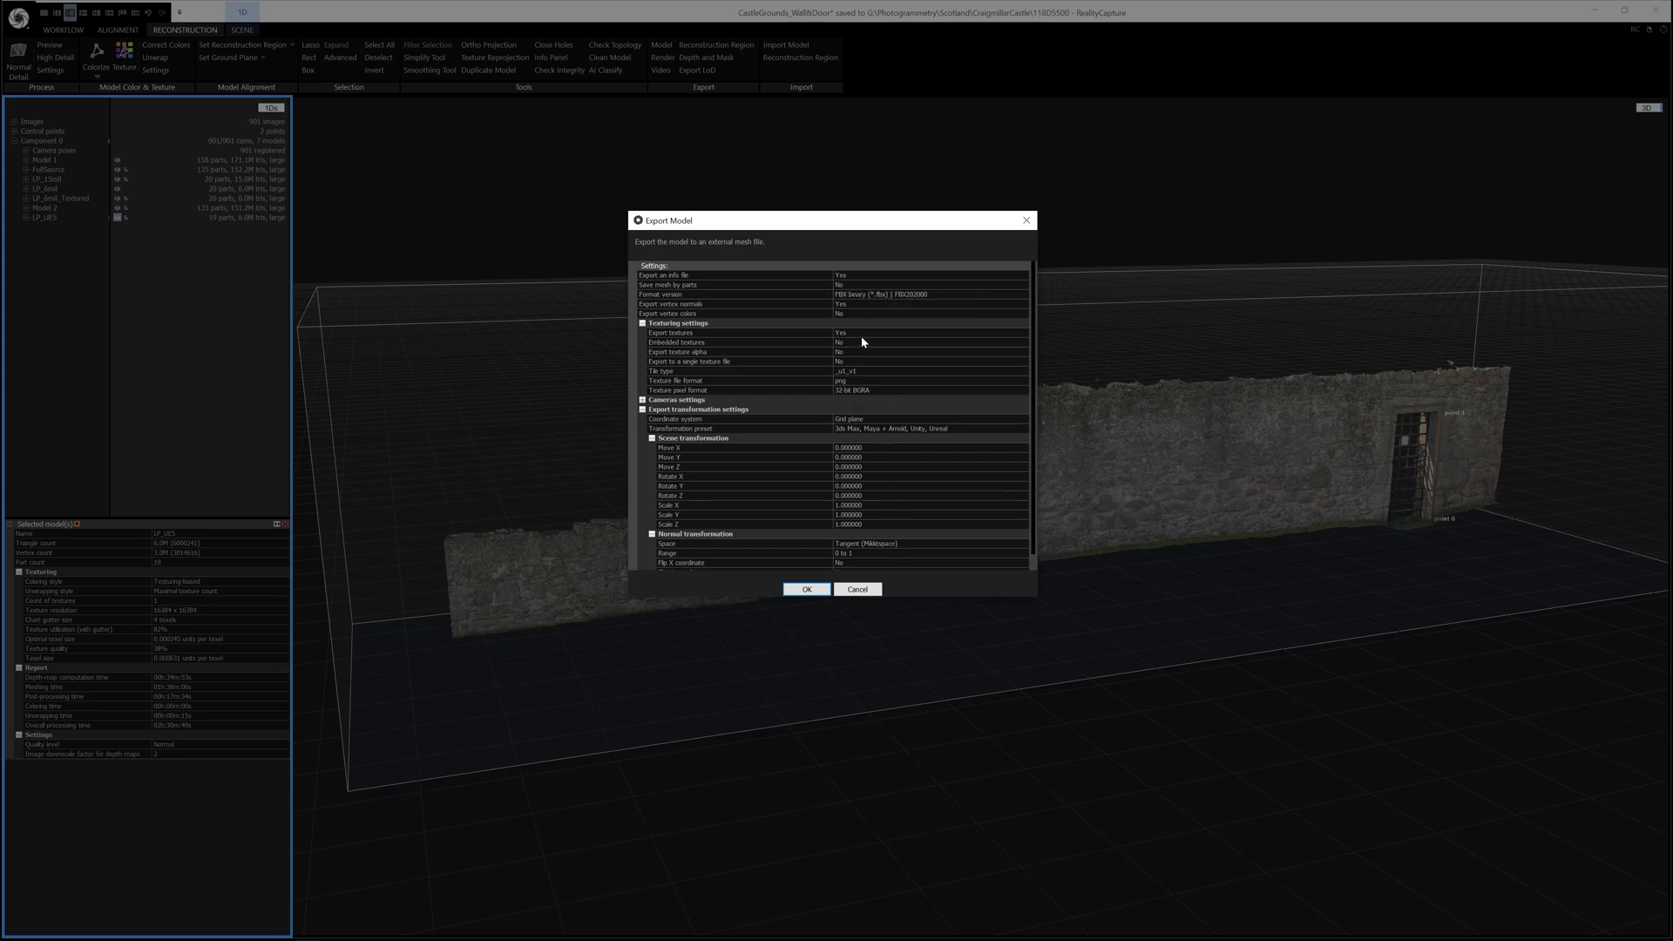
{"action": "left_click", "coordinate": [929, 331]}
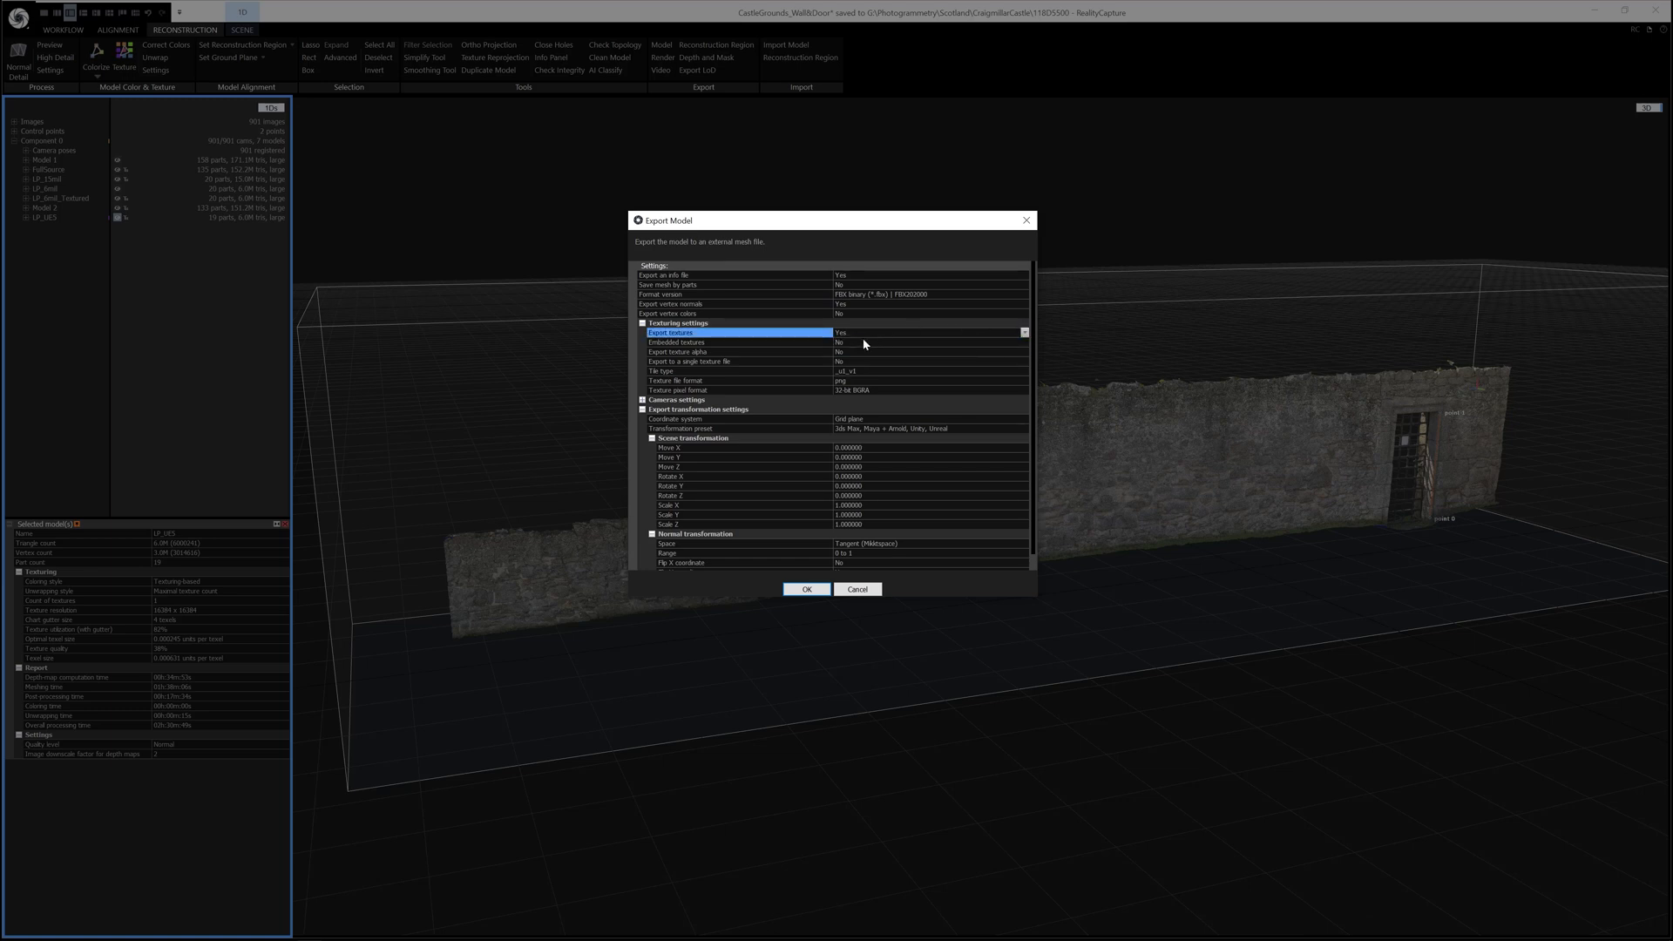
{"action": "mouse_move", "coordinate": [848, 376]}
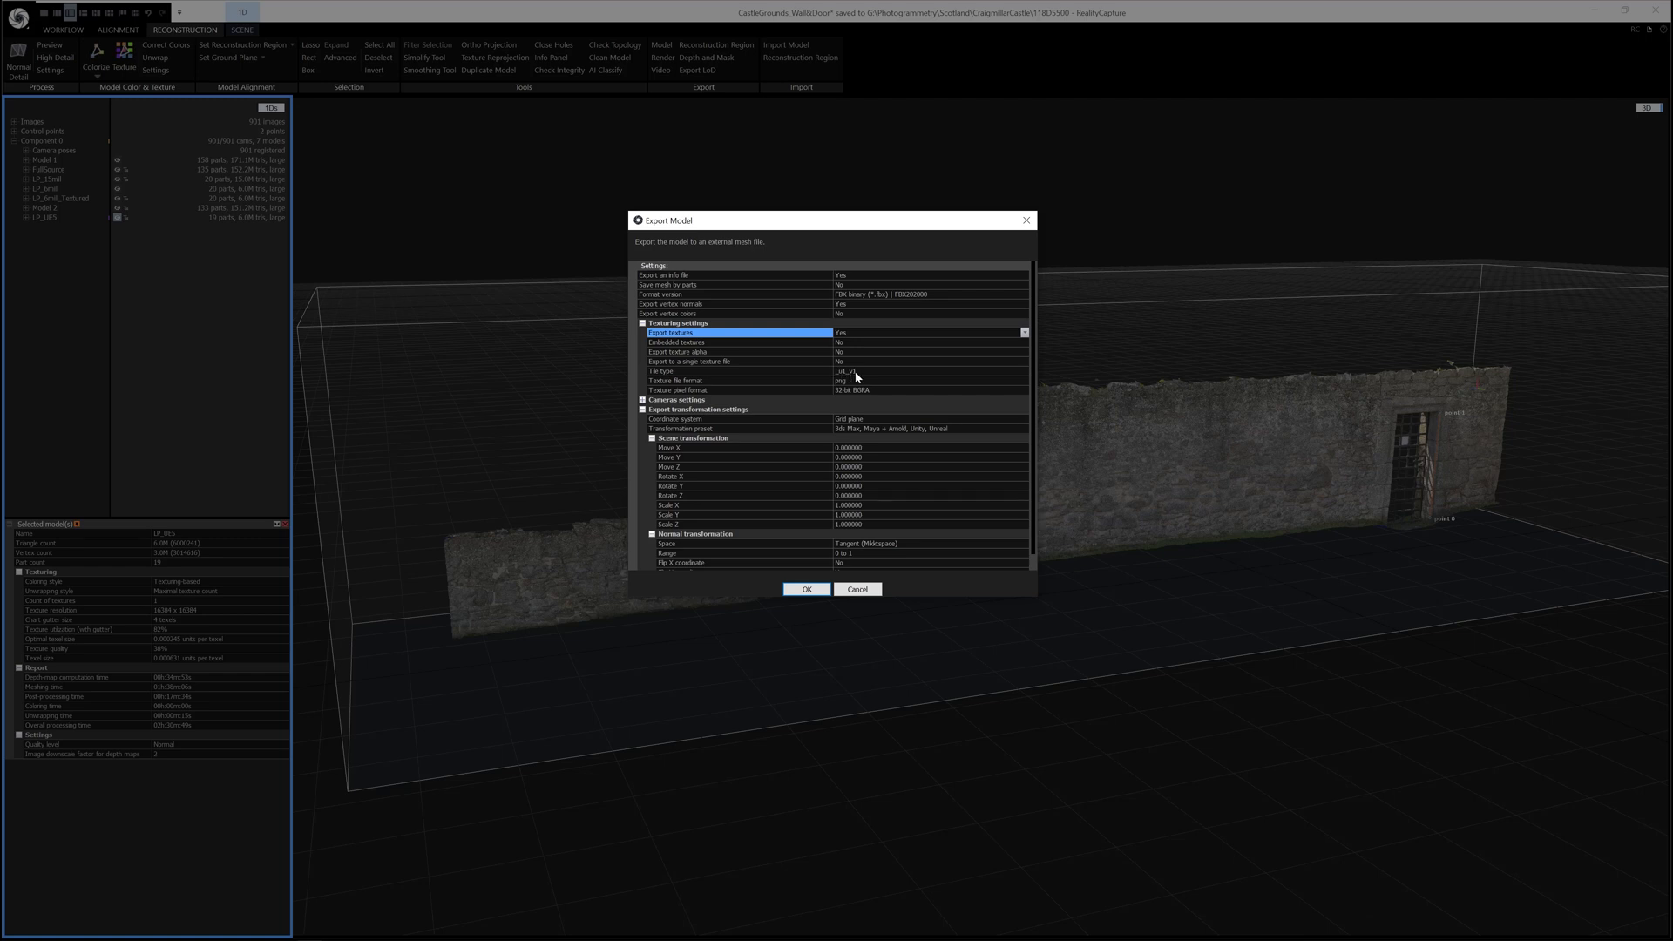
{"action": "mouse_move", "coordinate": [890, 382]}
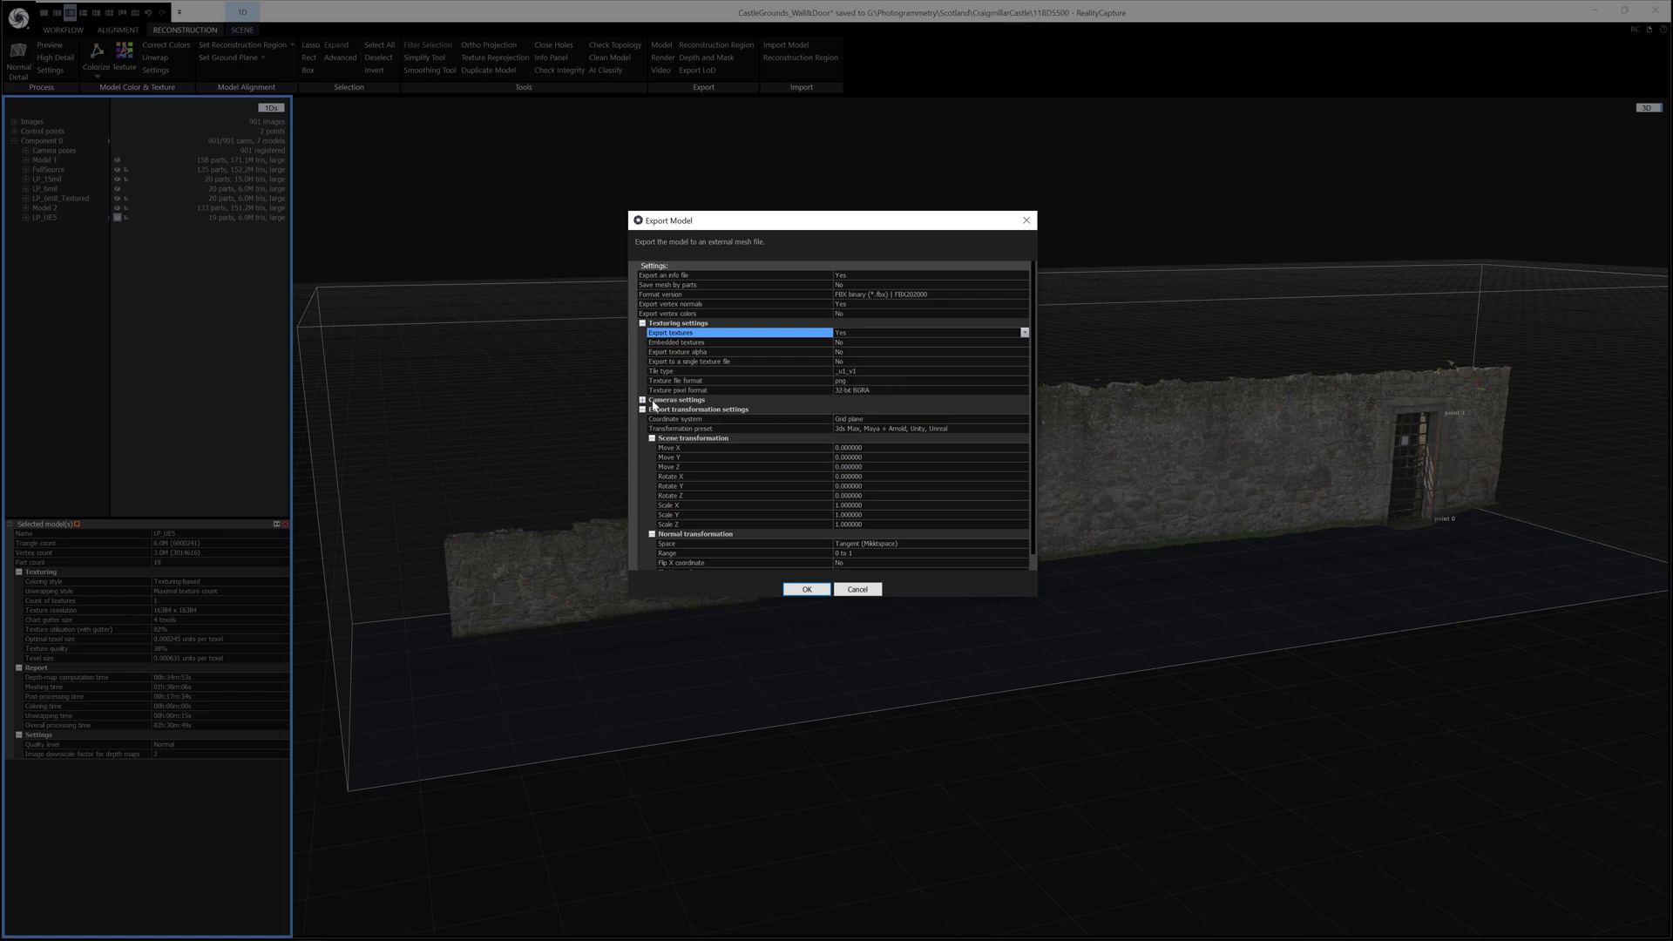
{"action": "mouse_move", "coordinate": [1021, 430]}
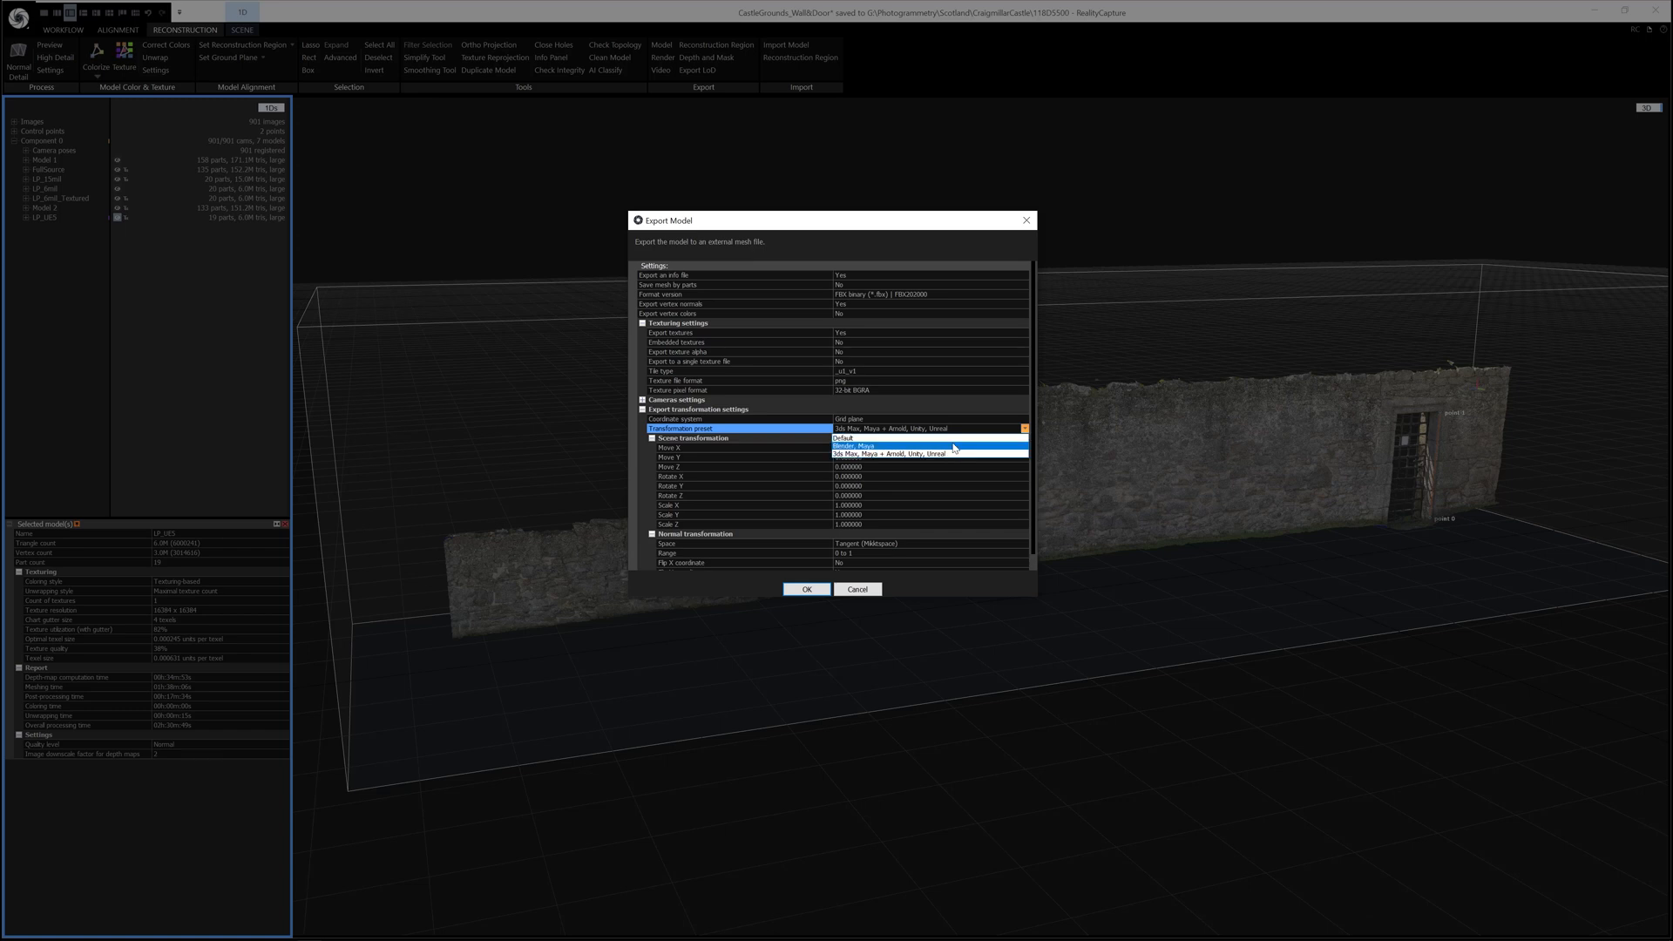
{"action": "mouse_move", "coordinate": [958, 453]}
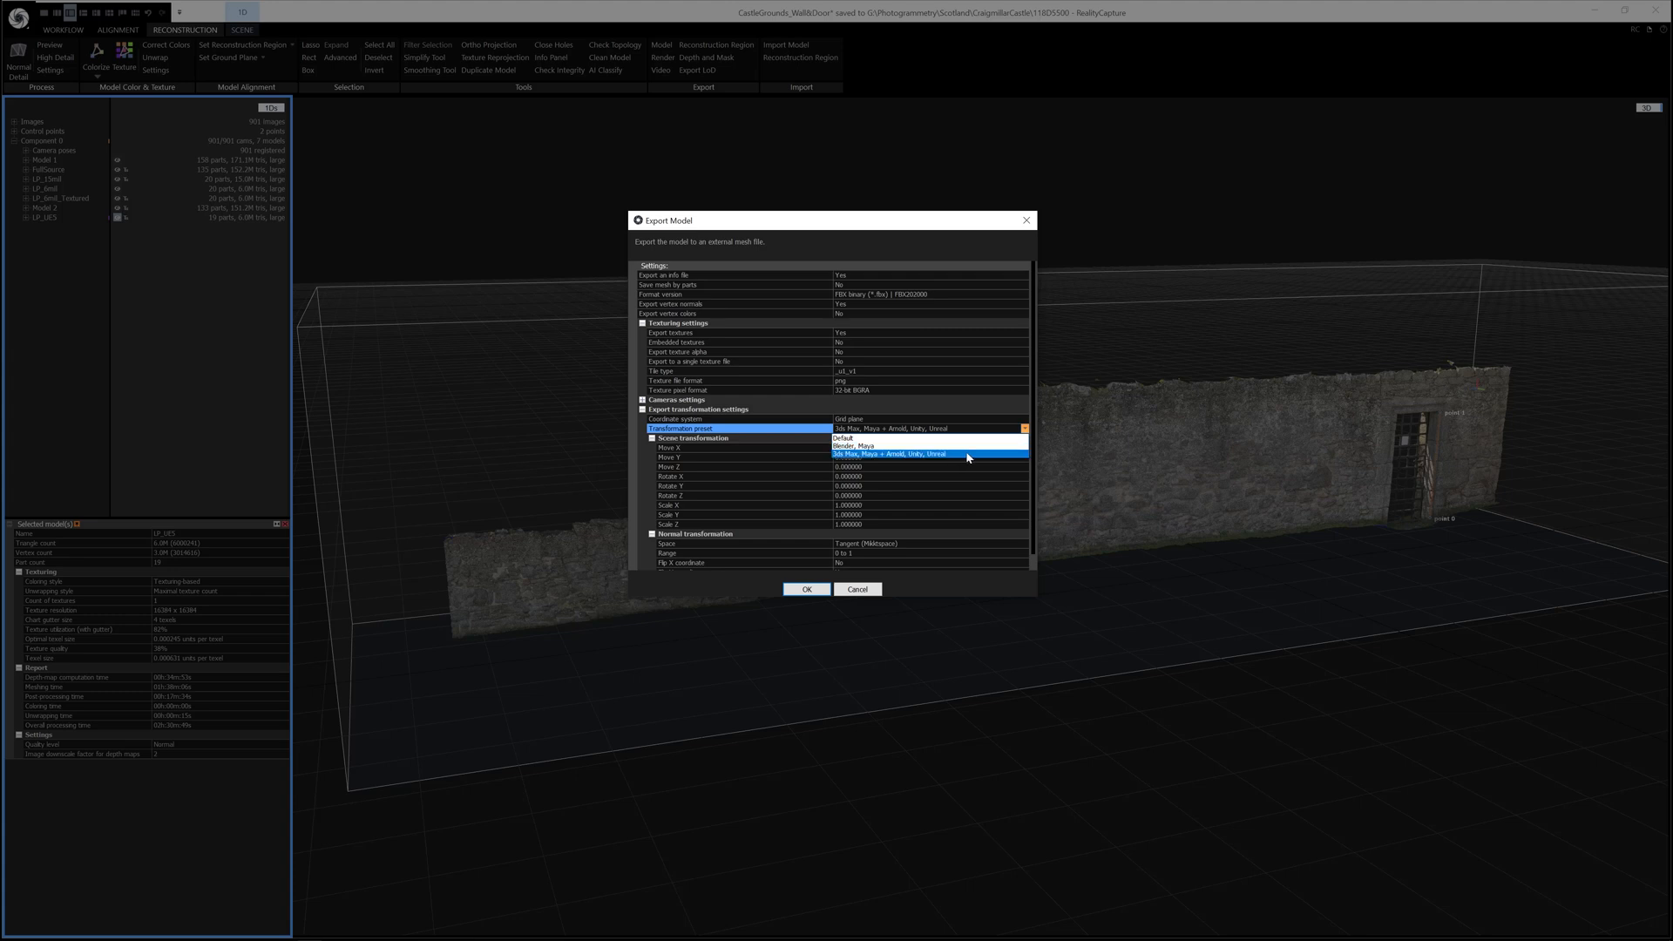
Apply the '3ds Max, Maya + Arnold, Unity, Unreal' transformation preset and start the export
{"action": "left_click", "coordinate": [928, 453]}
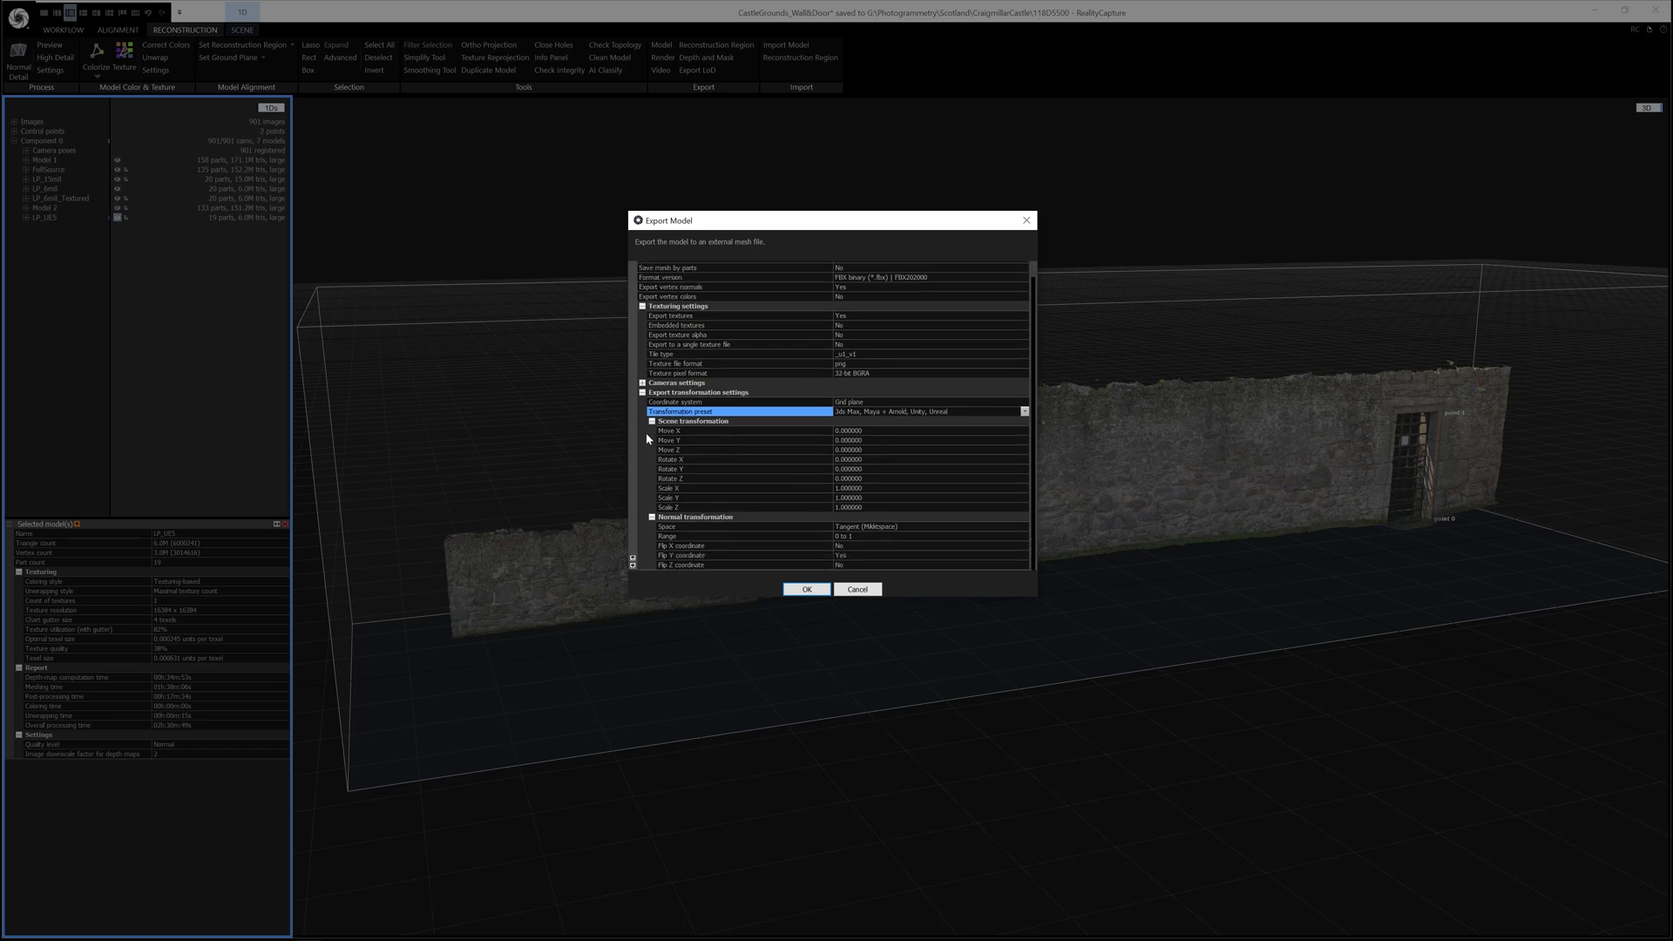
{"action": "mouse_move", "coordinate": [824, 450]}
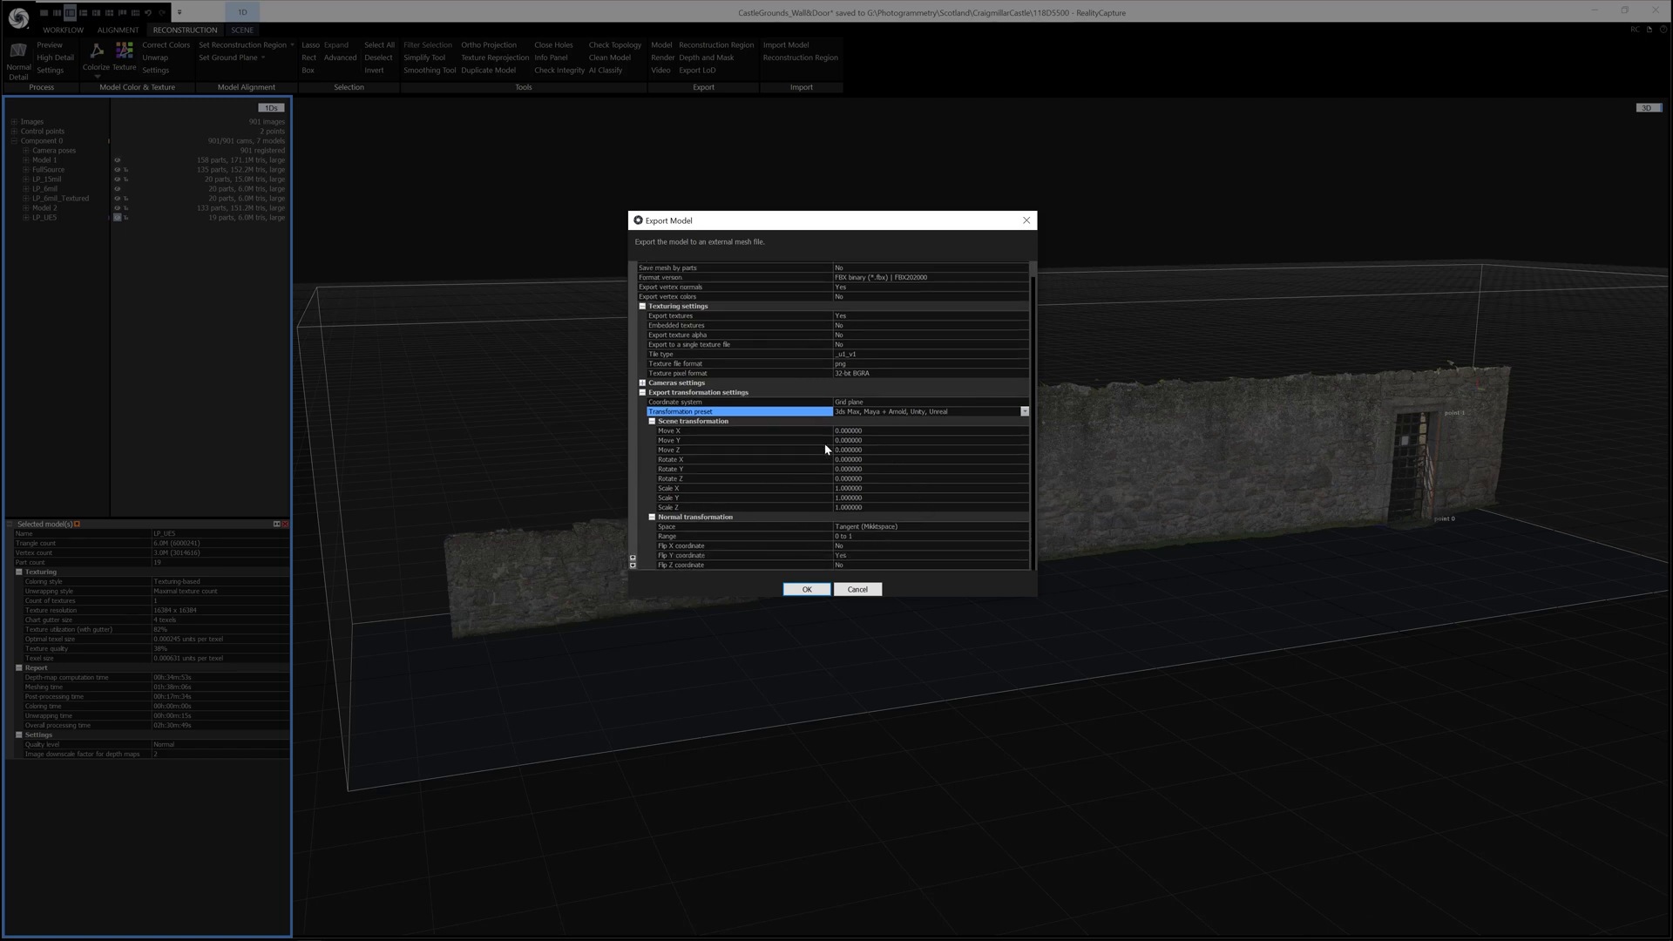
{"action": "mouse_move", "coordinate": [1371, 414]}
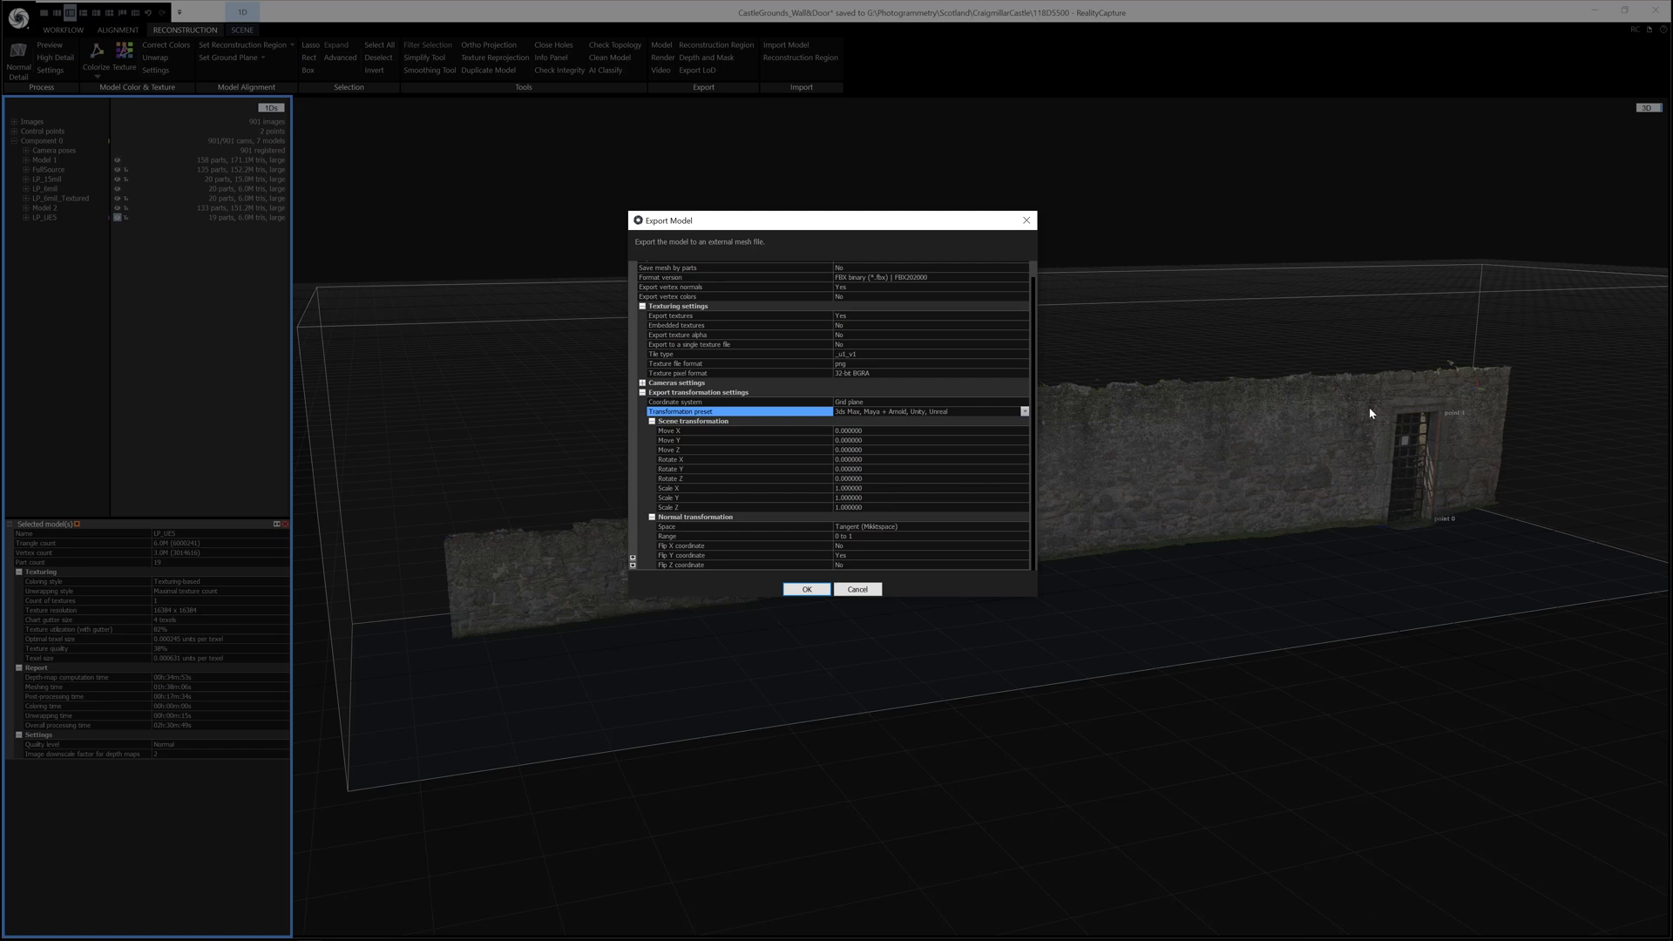
{"action": "mouse_move", "coordinate": [1385, 556]}
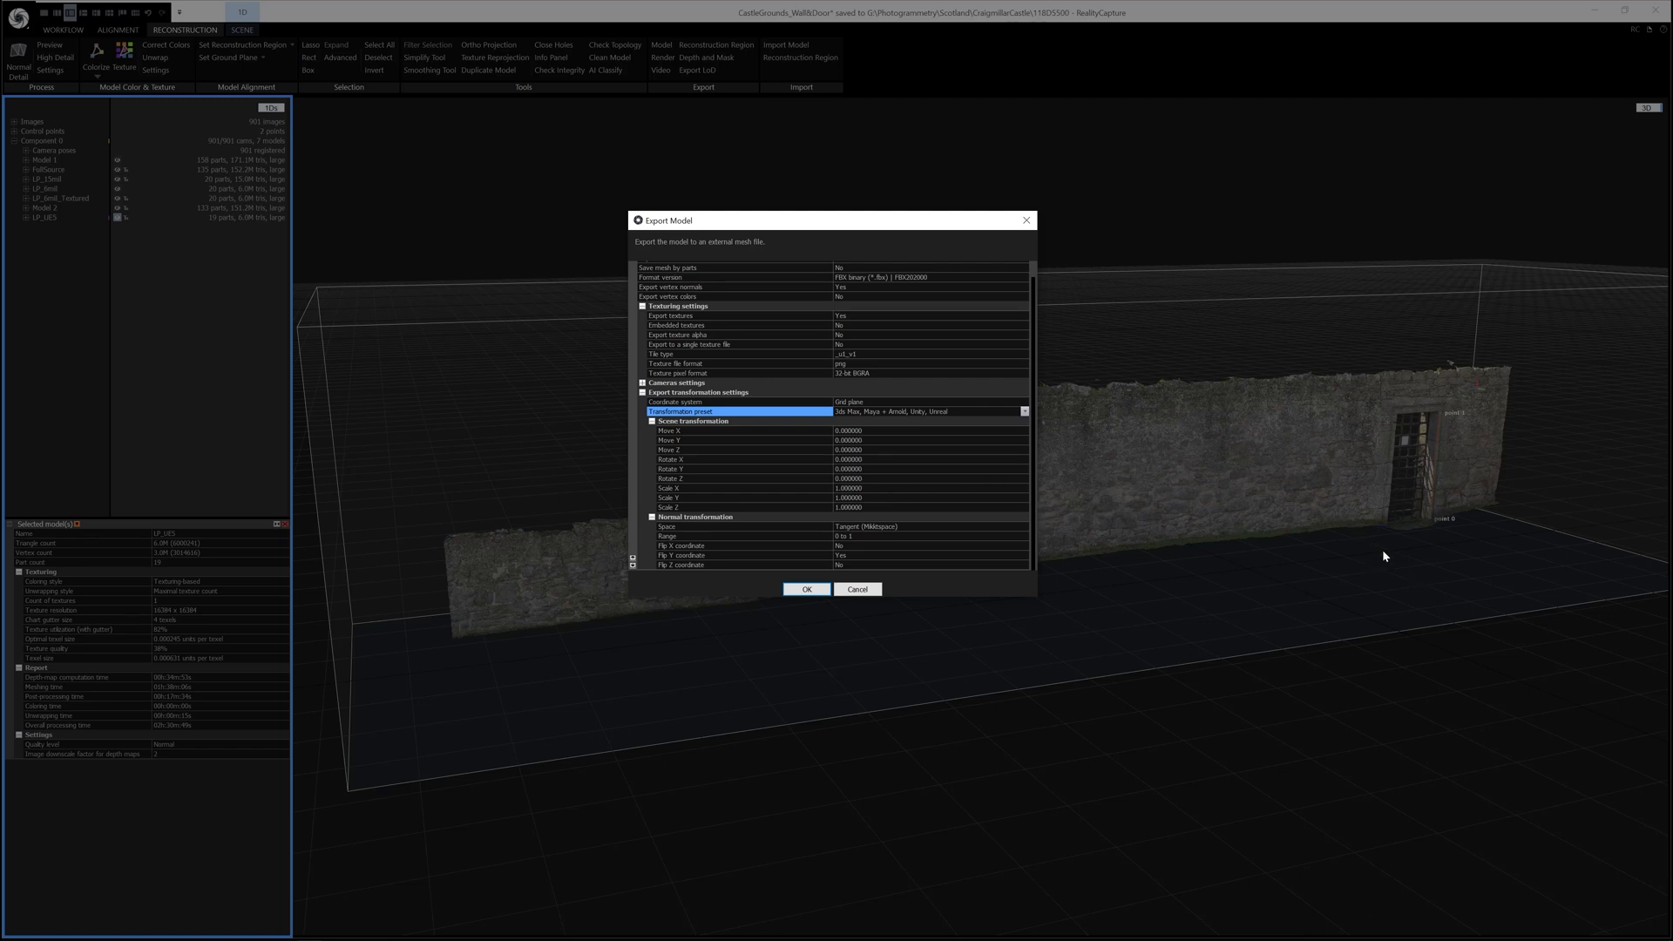
{"action": "mouse_move", "coordinate": [1334, 441]}
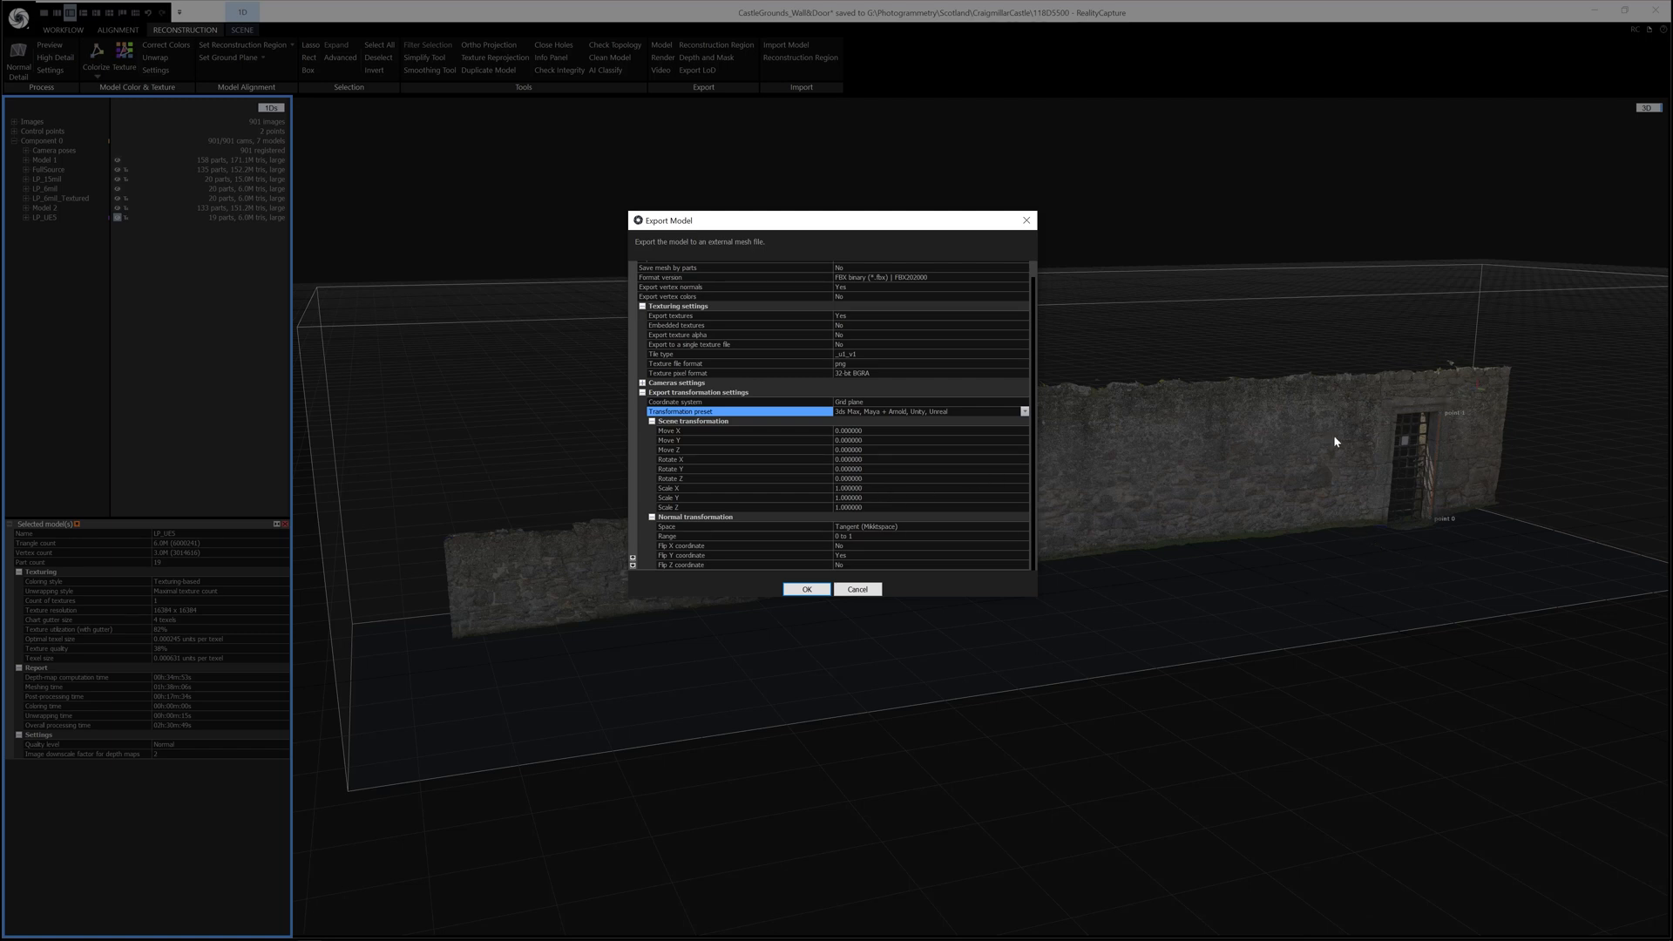
{"action": "mouse_move", "coordinate": [1429, 598]}
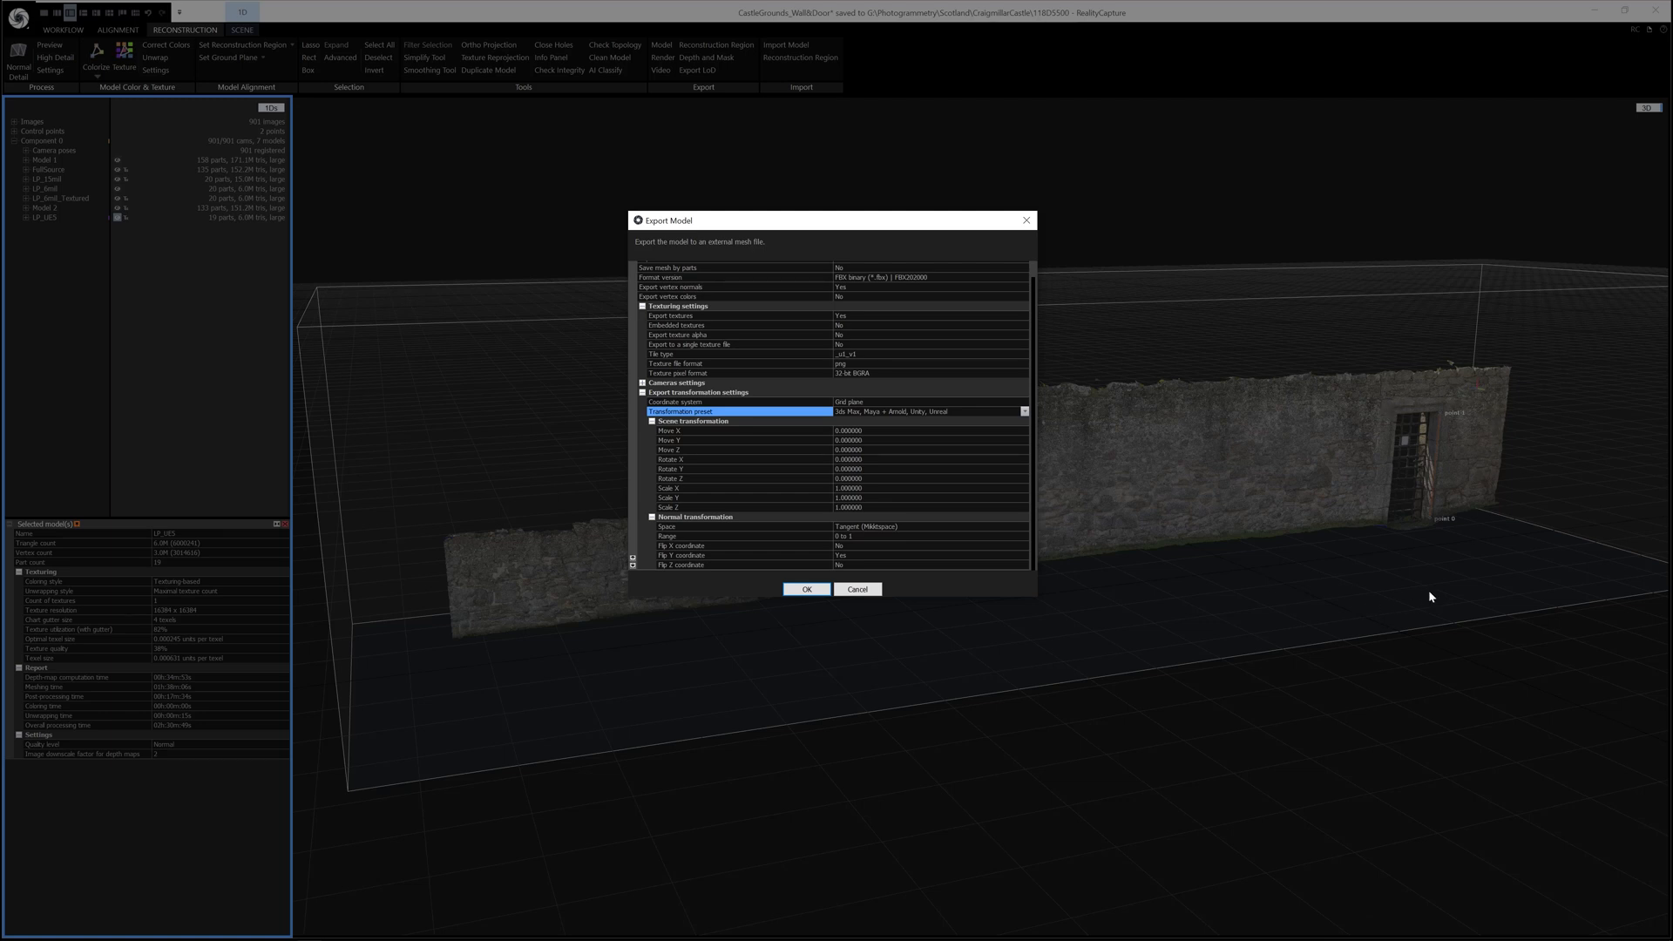
{"action": "mouse_move", "coordinate": [1446, 479]}
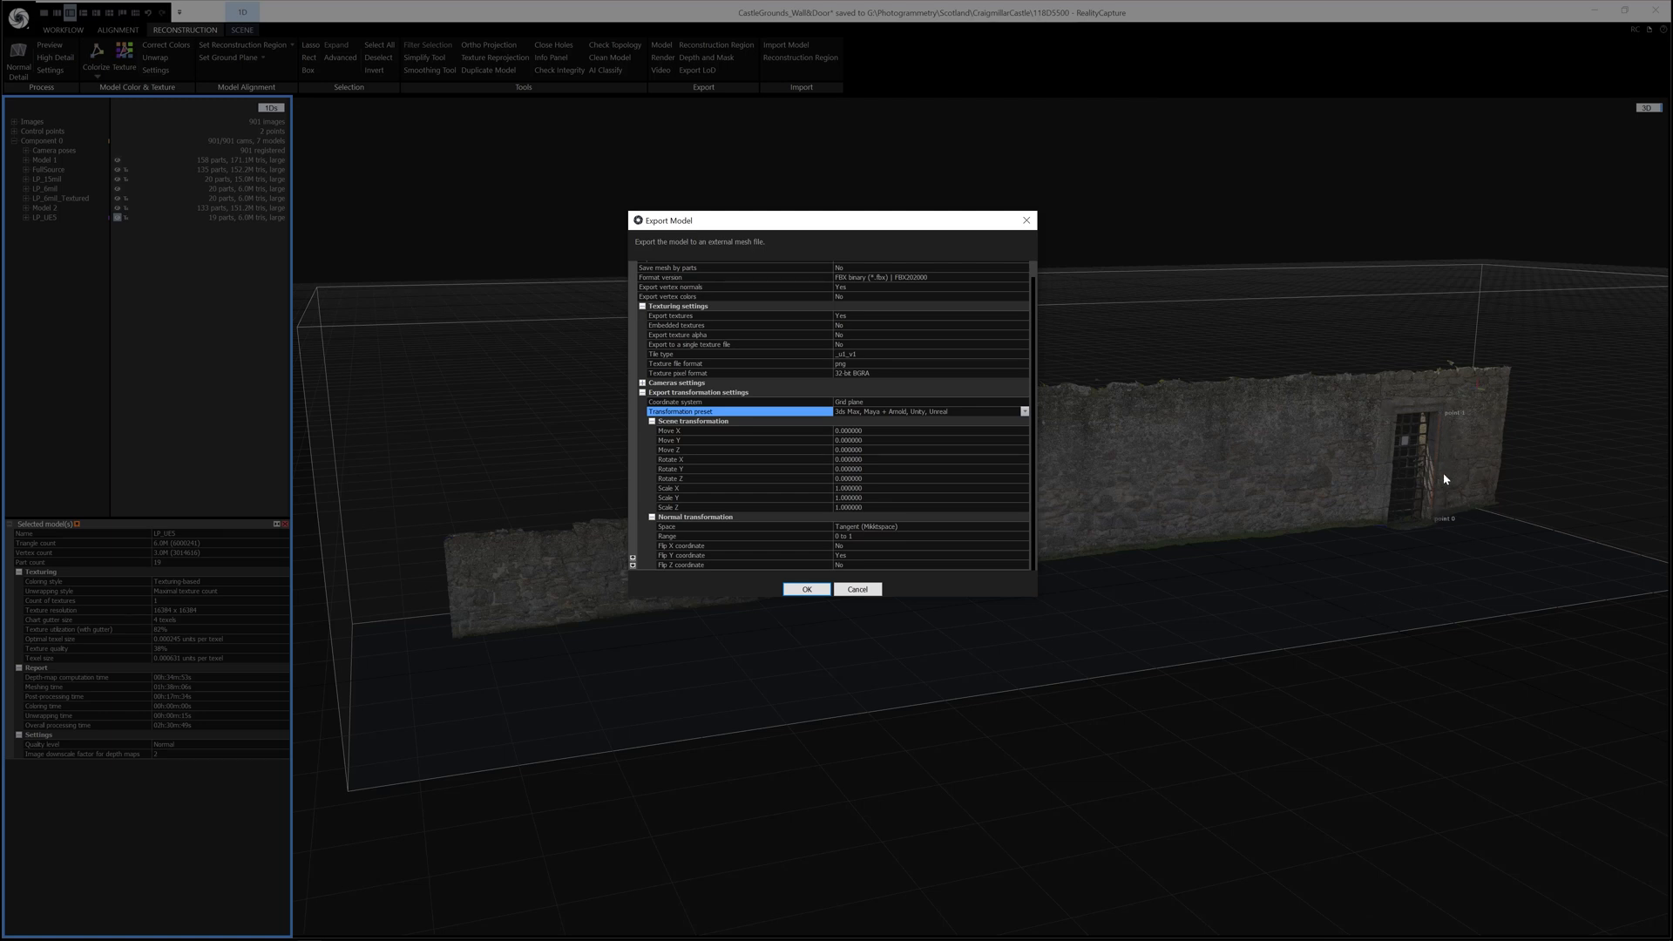
{"action": "mouse_move", "coordinate": [1451, 426]}
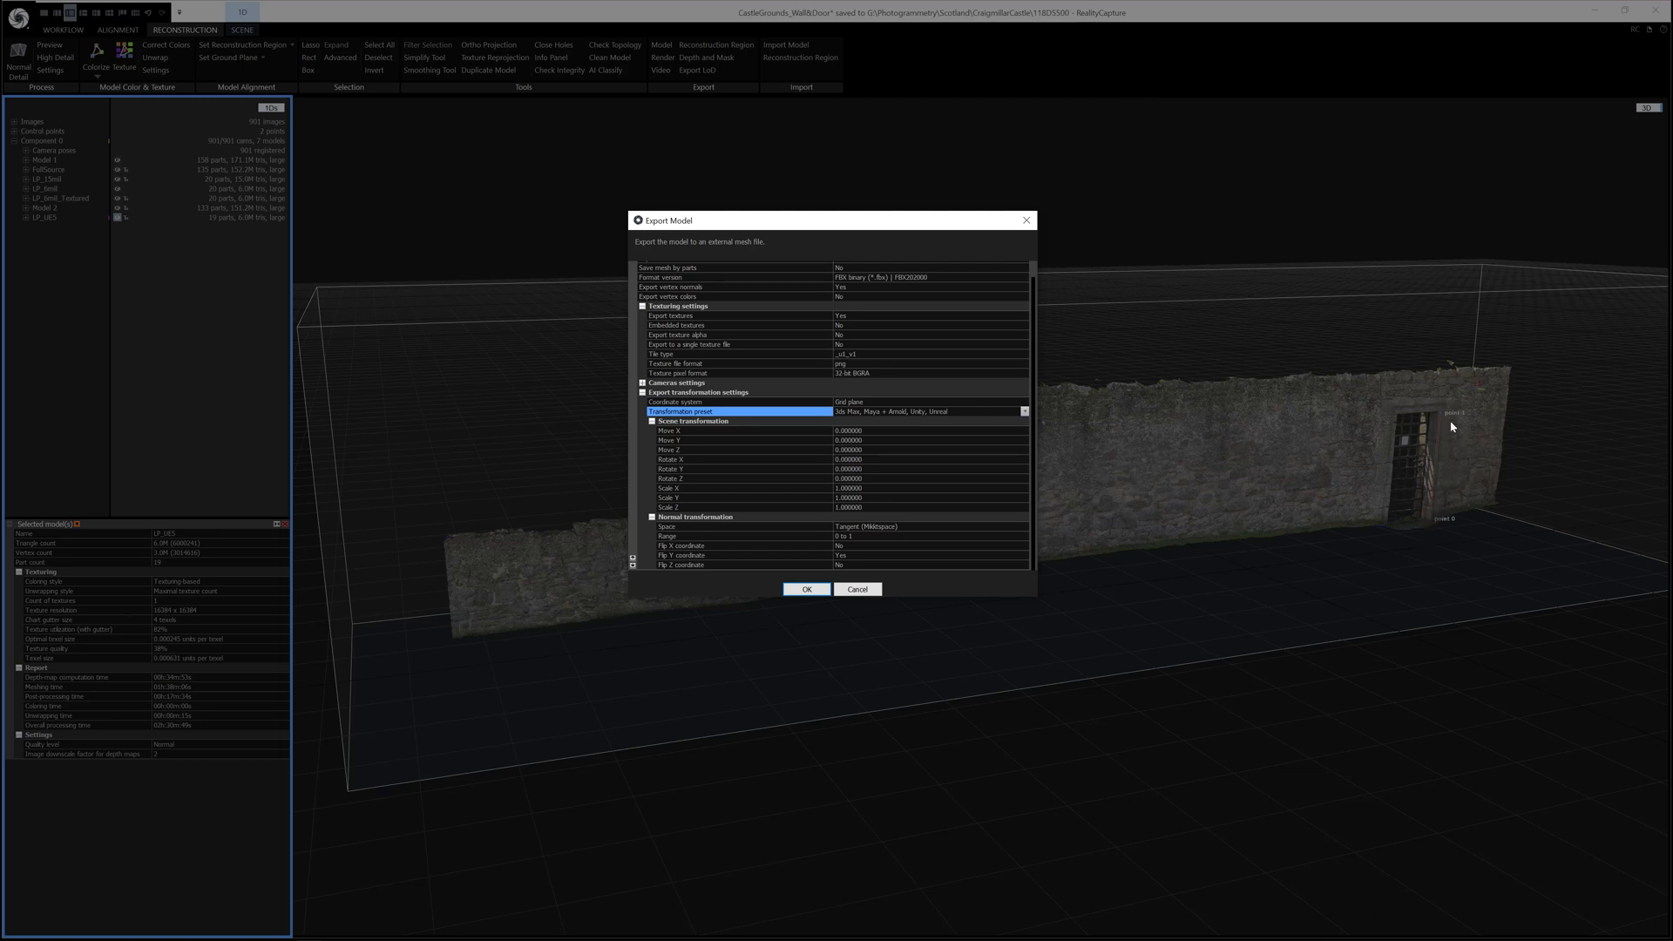
{"action": "mouse_move", "coordinate": [1353, 563]}
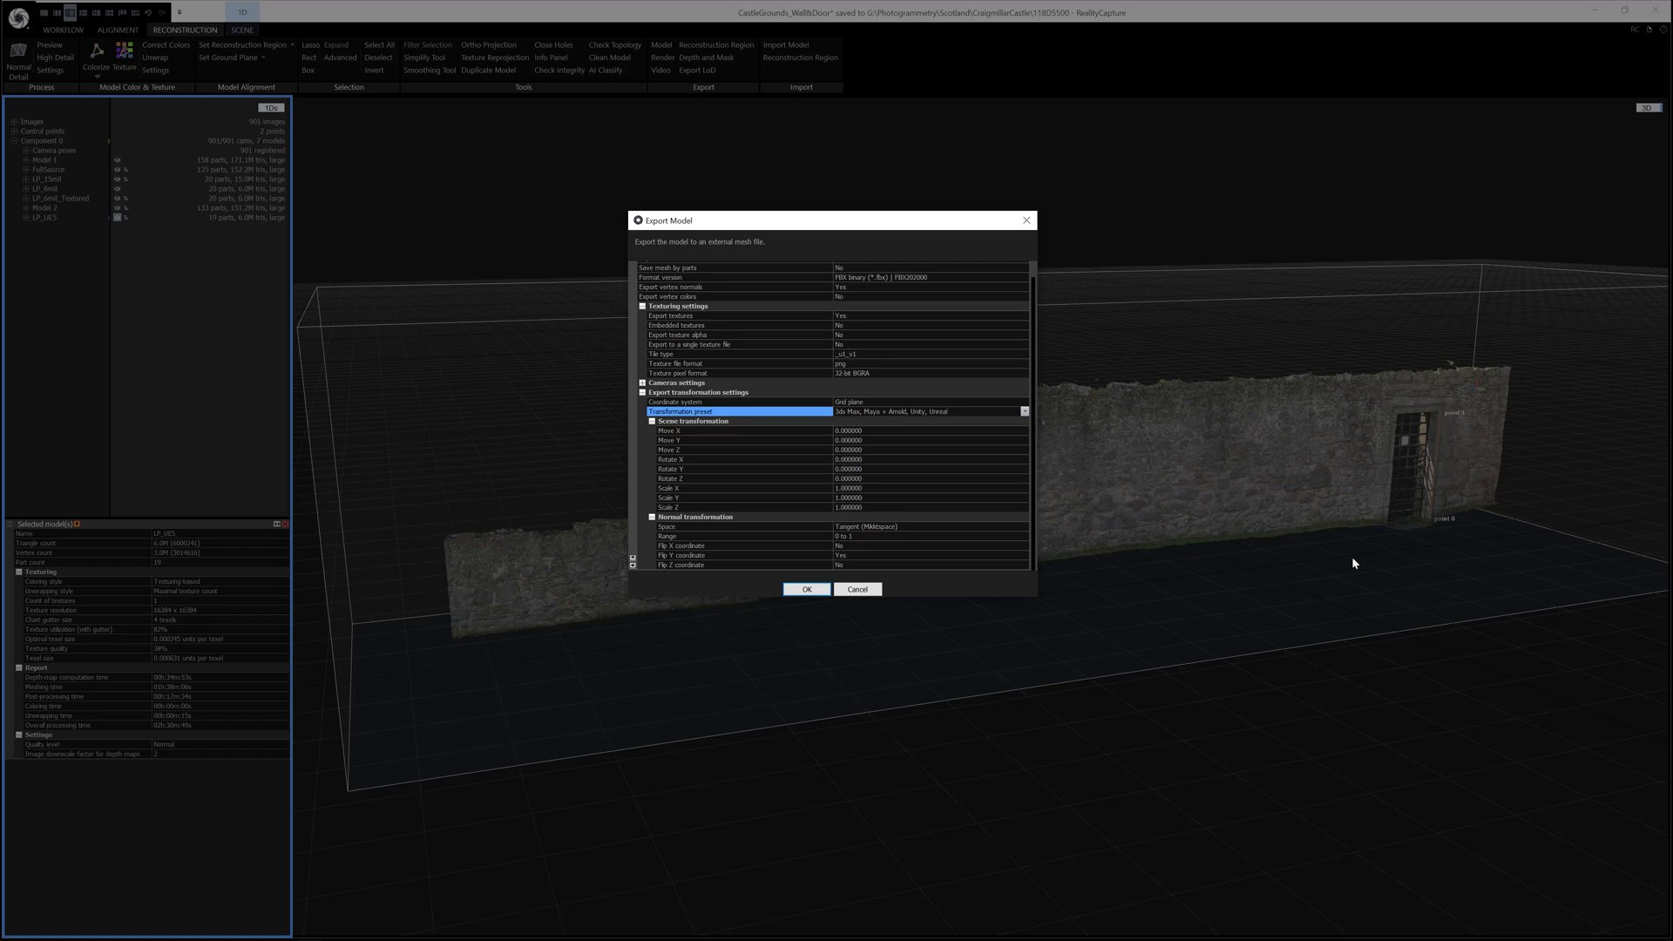
{"action": "mouse_move", "coordinate": [1331, 392]}
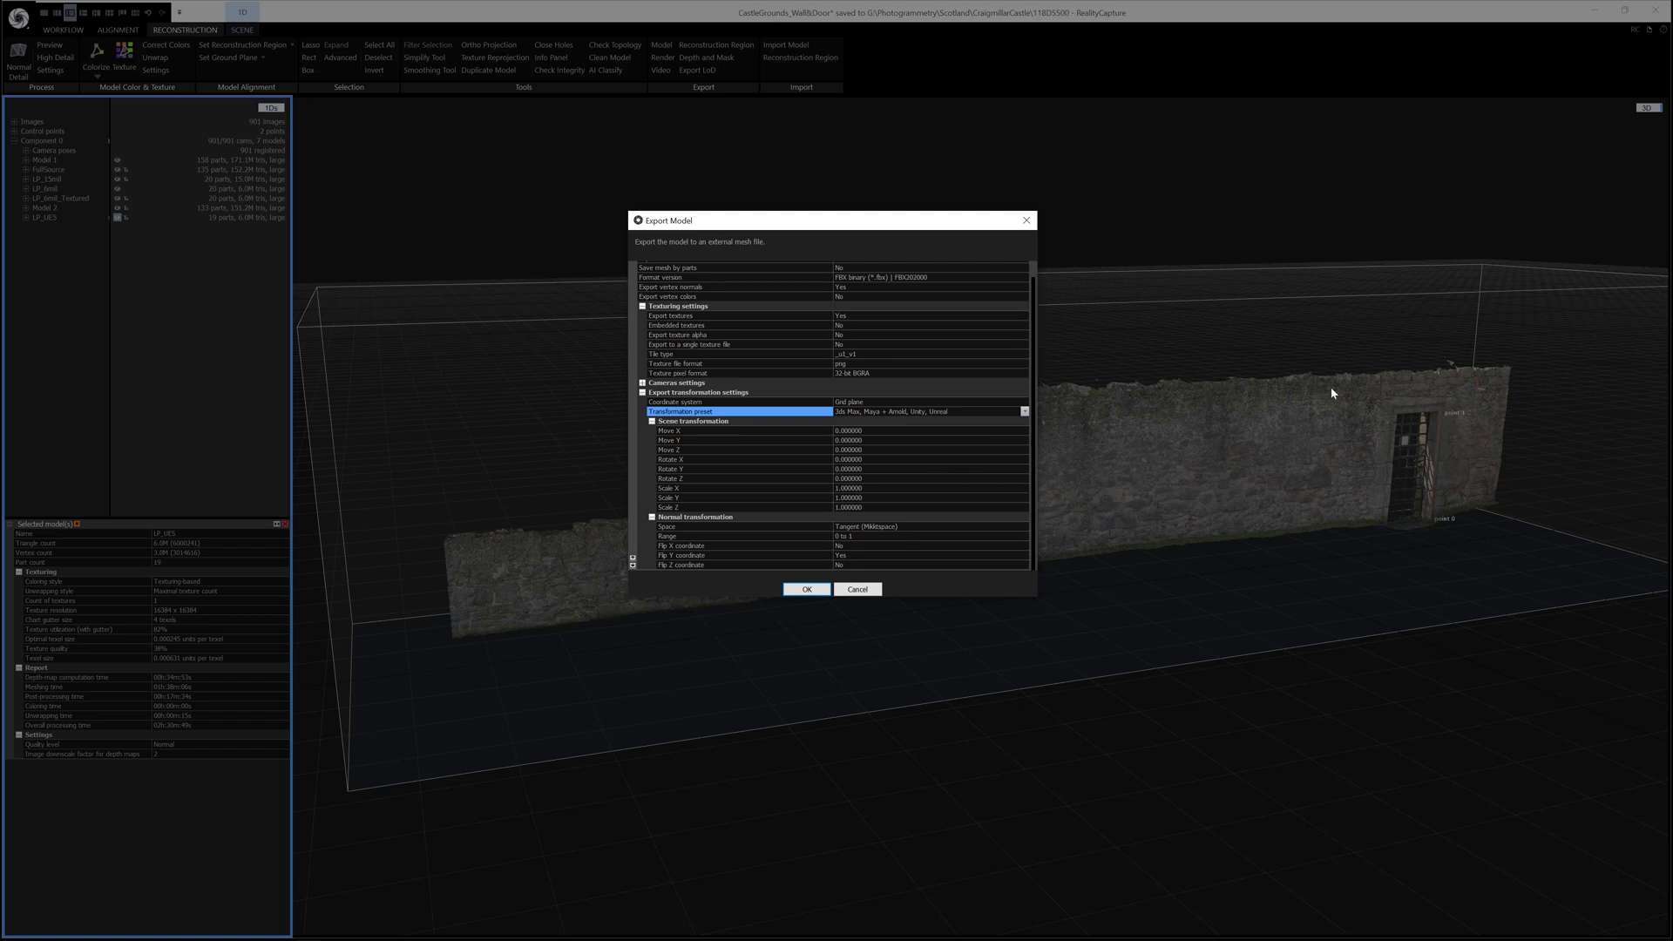
{"action": "mouse_move", "coordinate": [850, 463]}
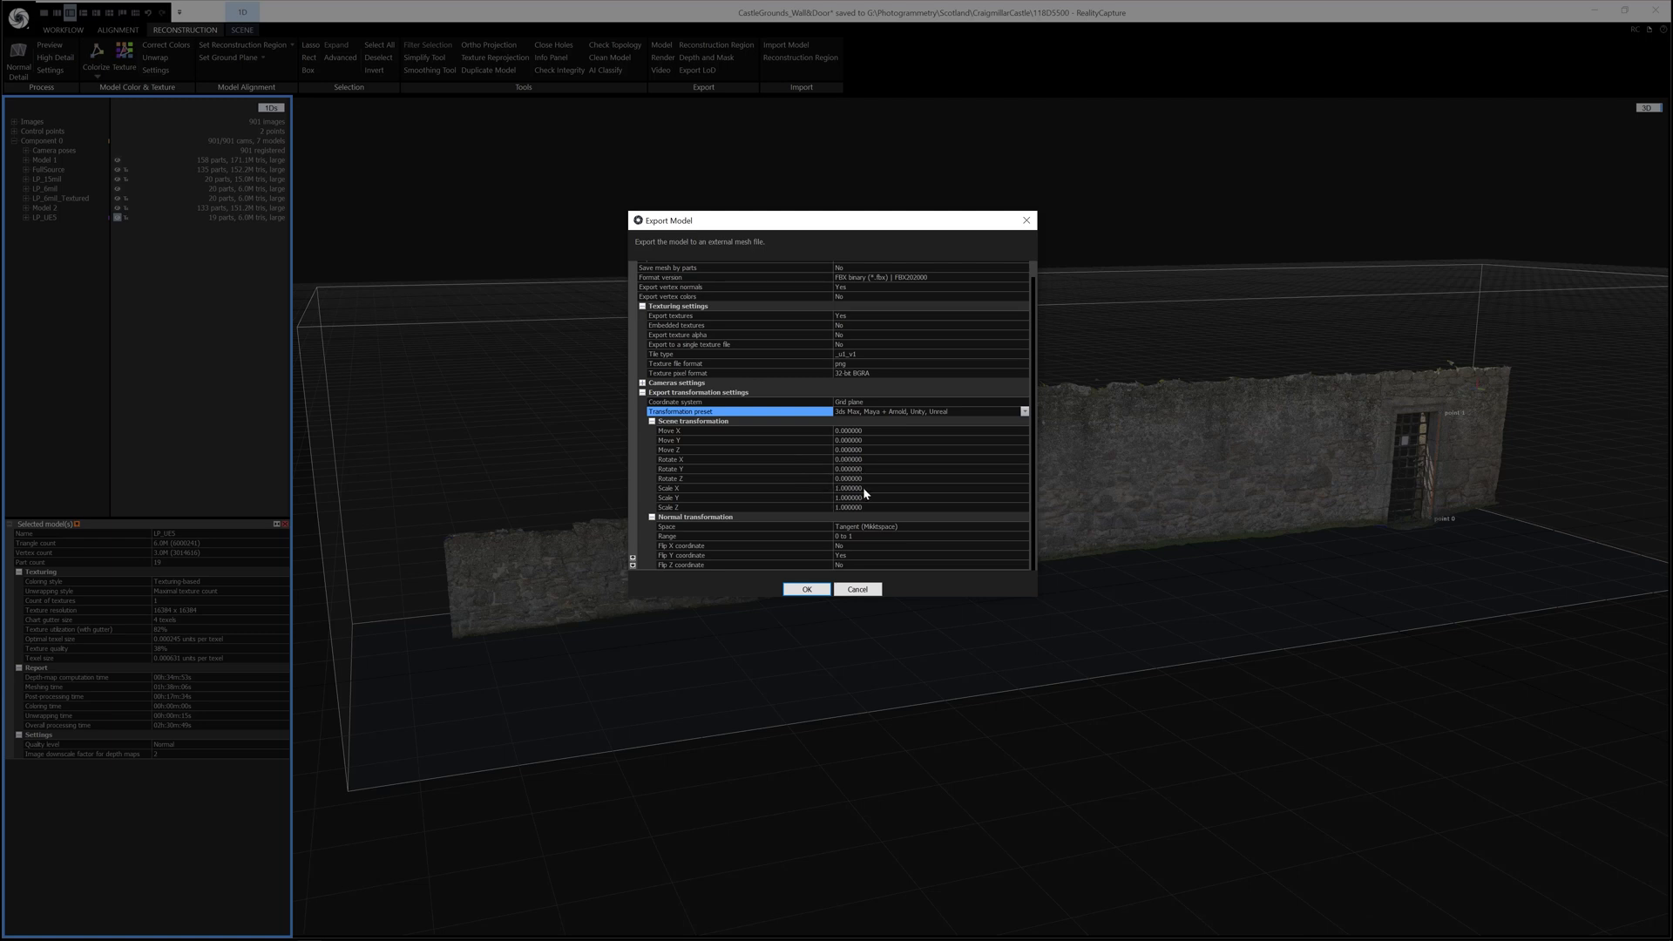
{"action": "mouse_move", "coordinate": [853, 556]}
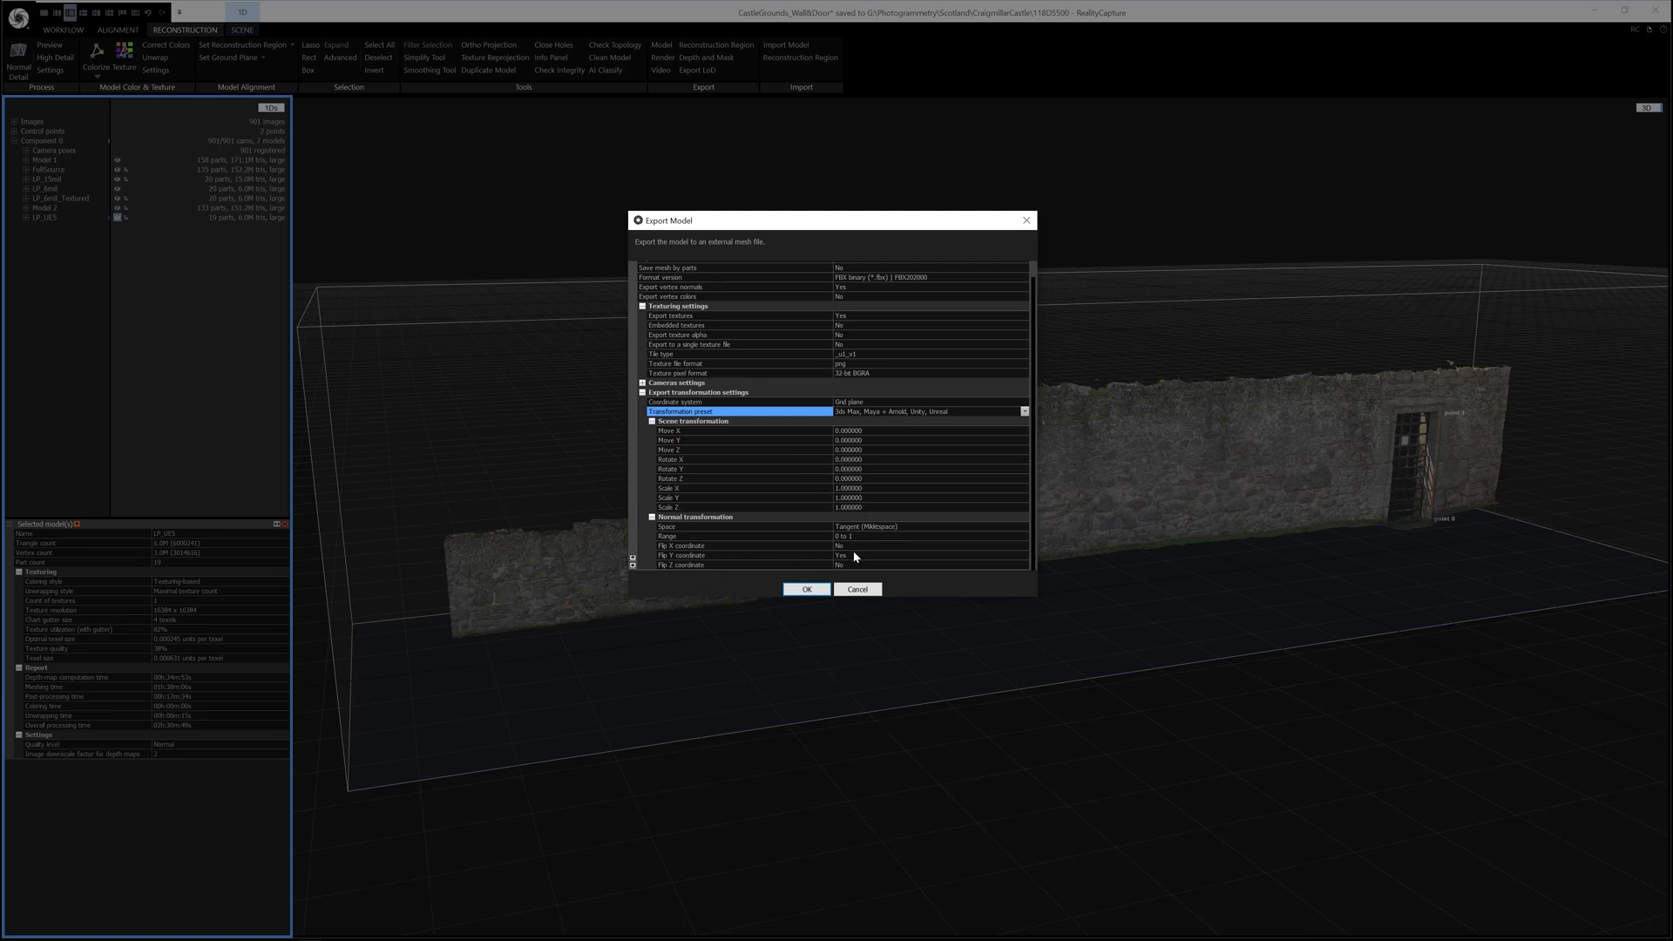
{"action": "mouse_move", "coordinate": [636, 540]}
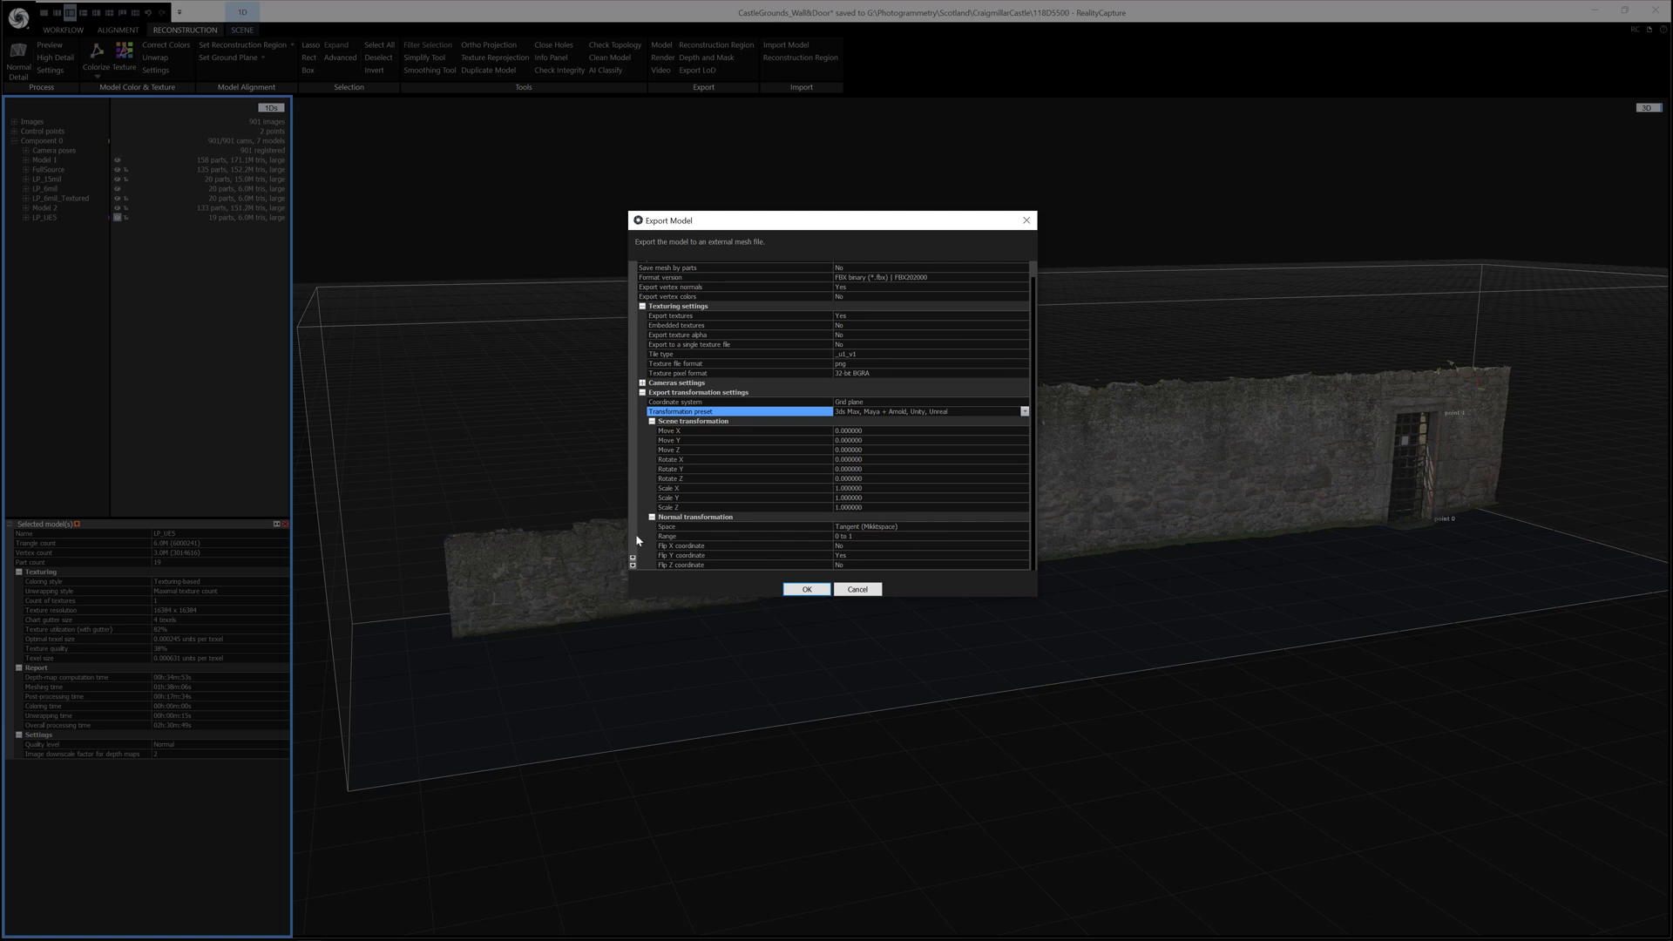
{"action": "mouse_move", "coordinate": [843, 559]}
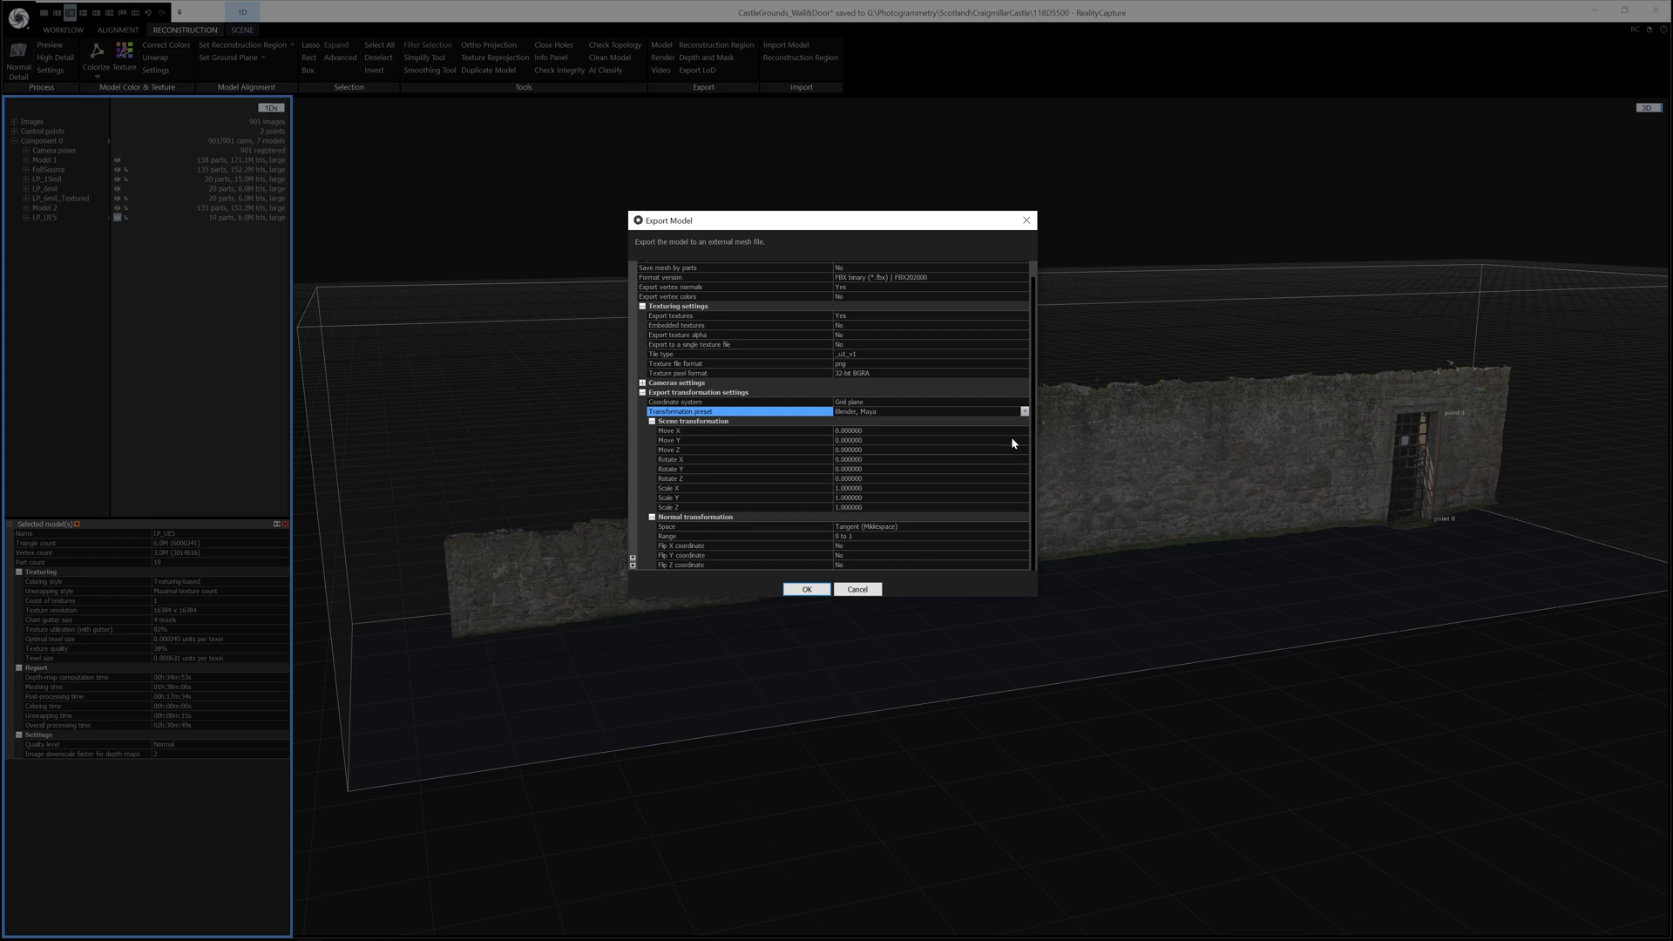
{"action": "left_click", "coordinate": [1023, 411]}
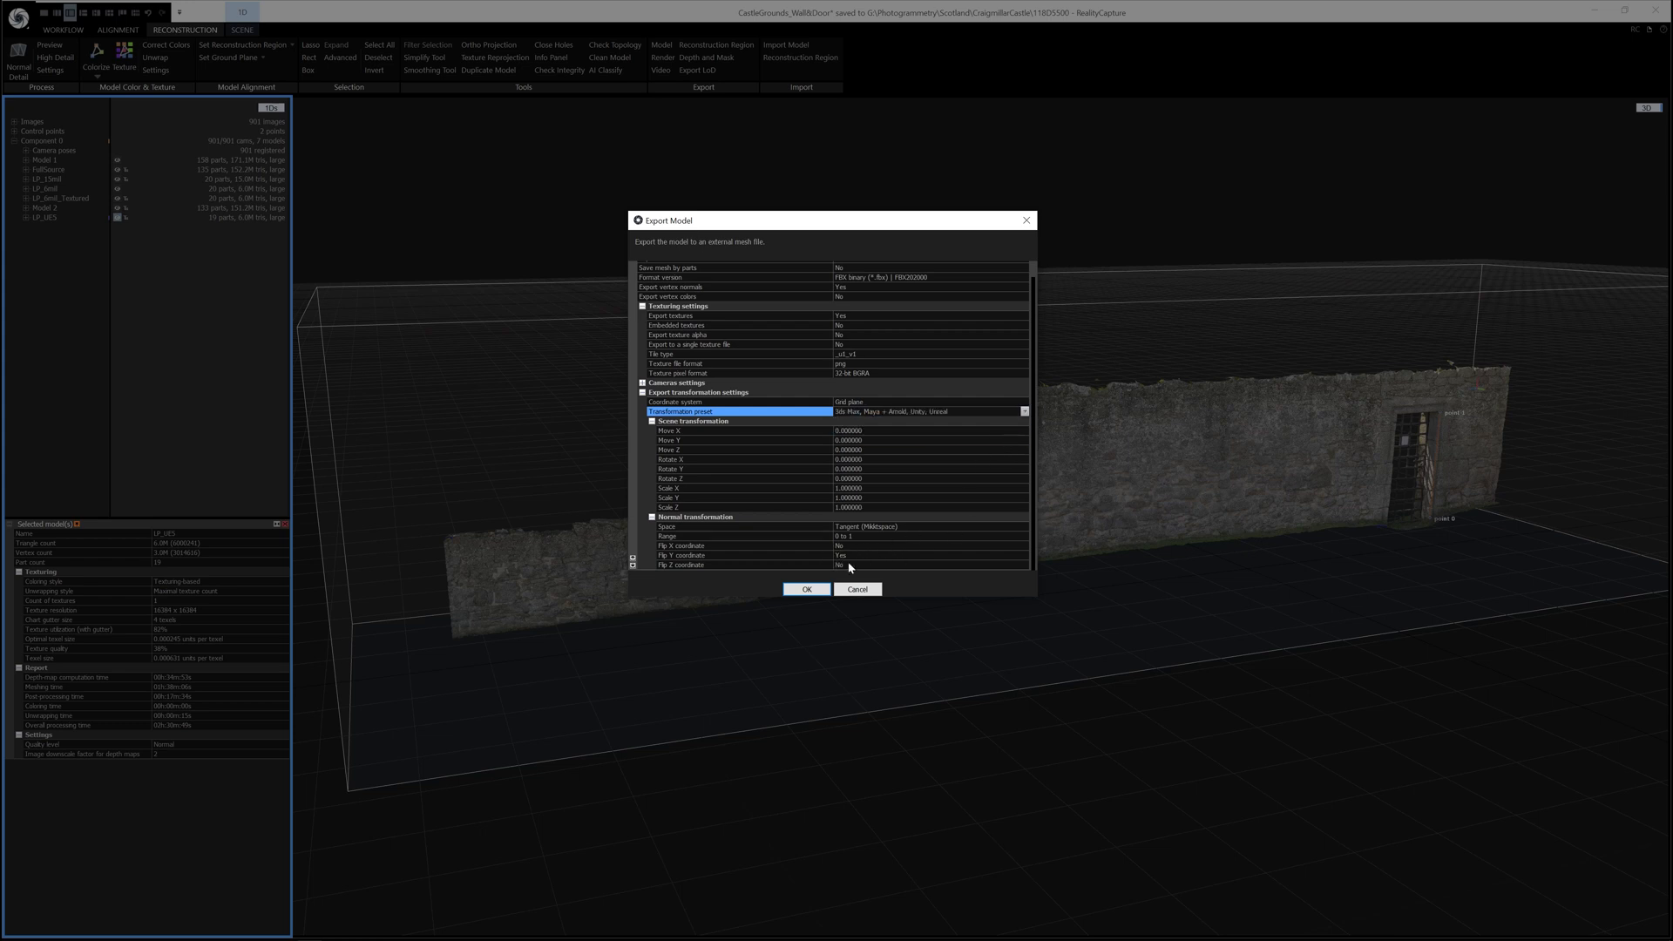
{"action": "mouse_move", "coordinate": [843, 565]}
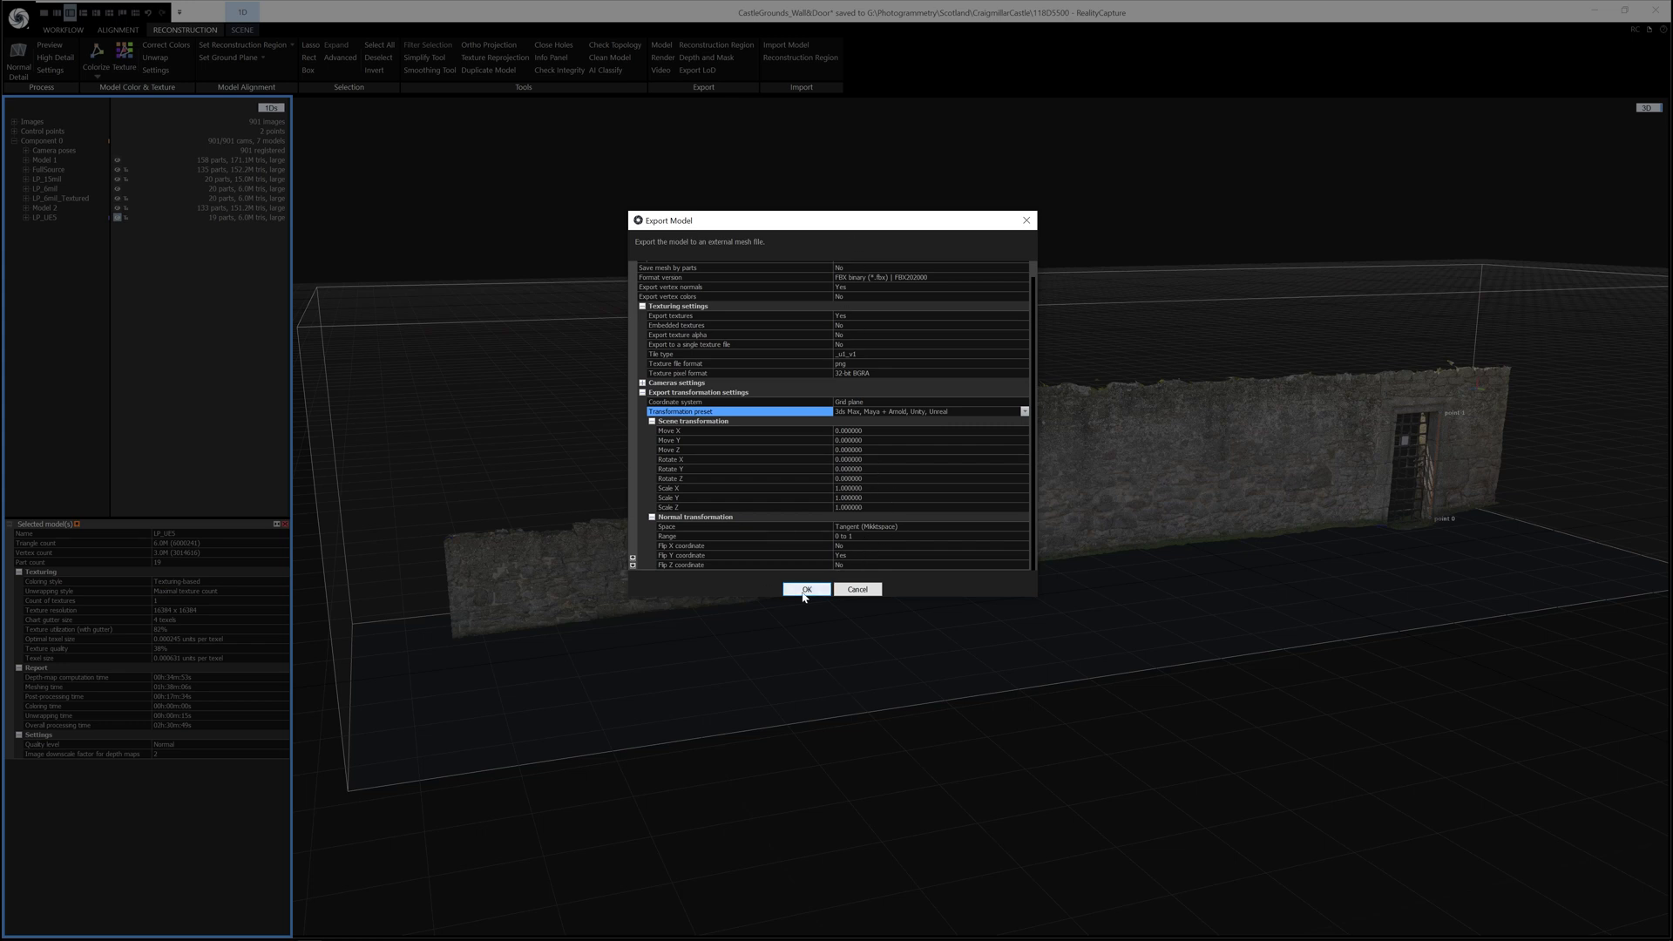
{"action": "left_click", "coordinate": [805, 588]}
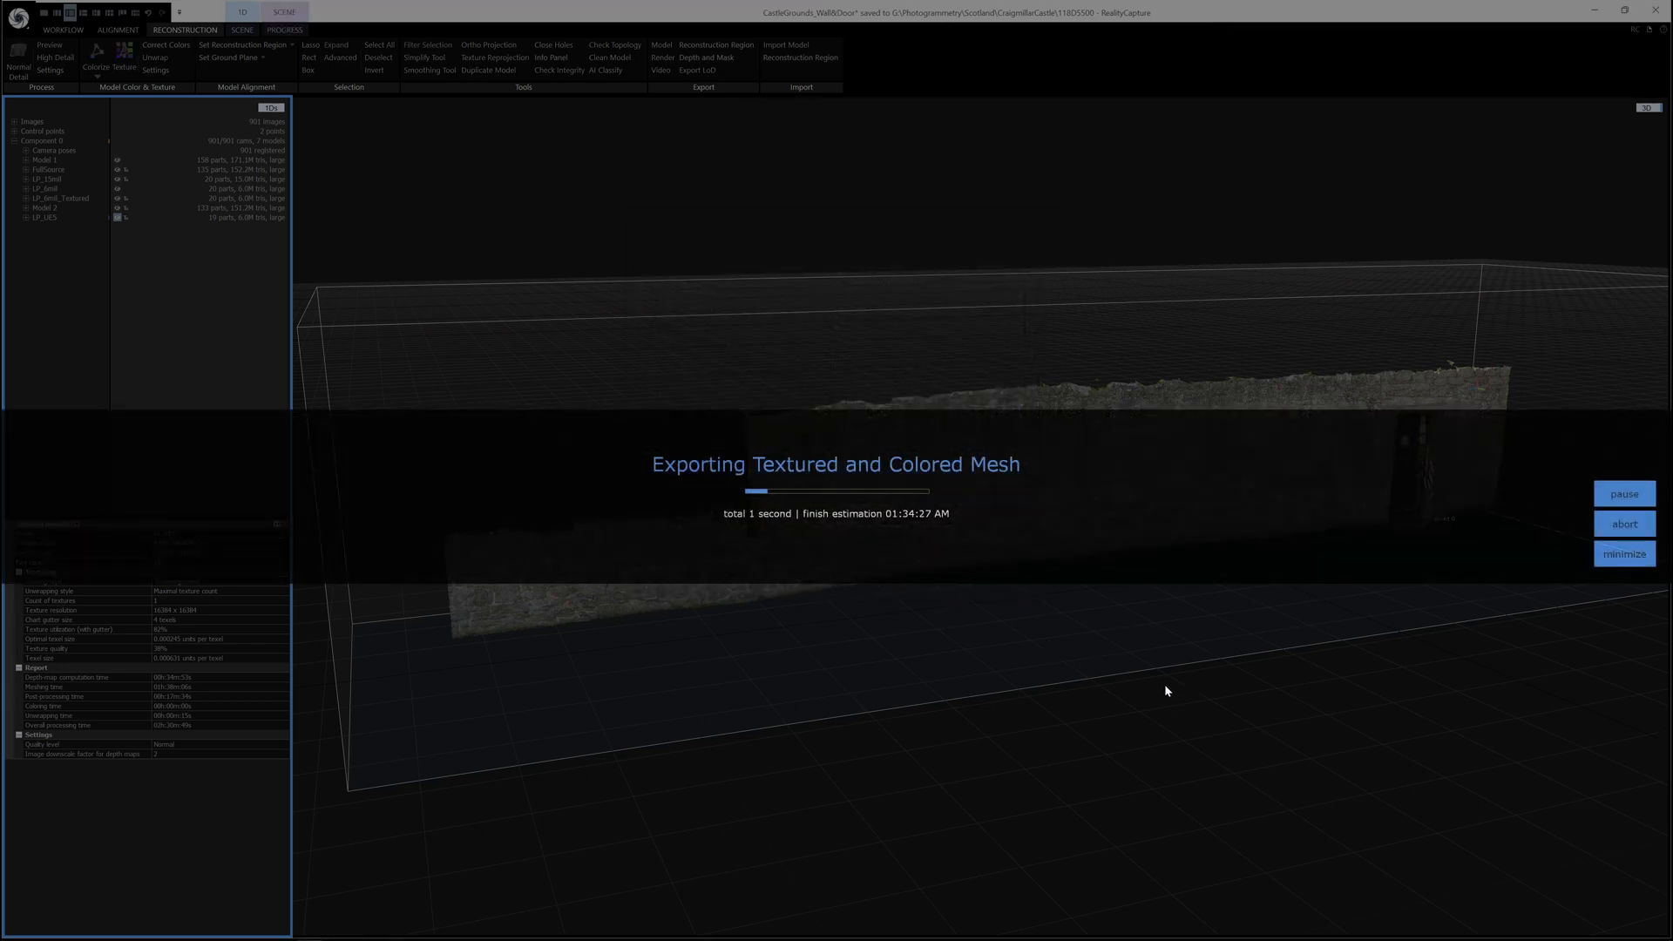